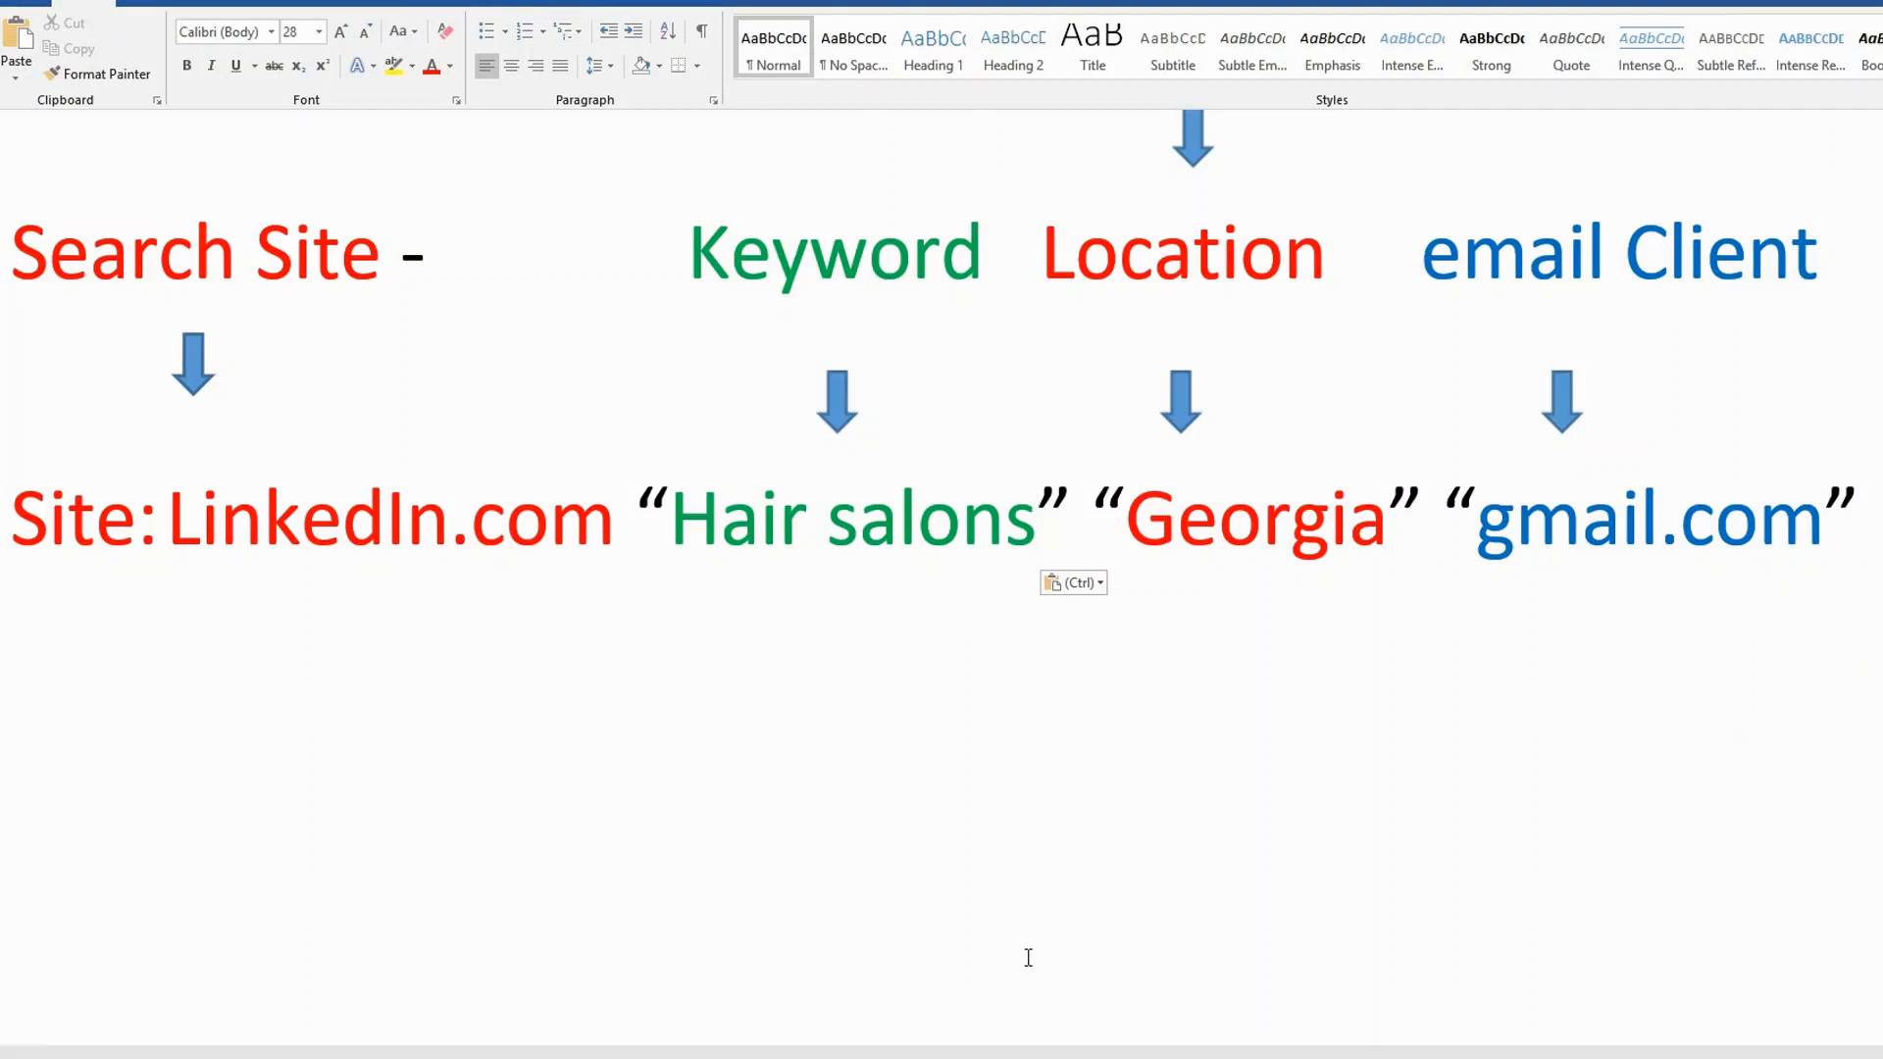
mouse_move(476, 779)
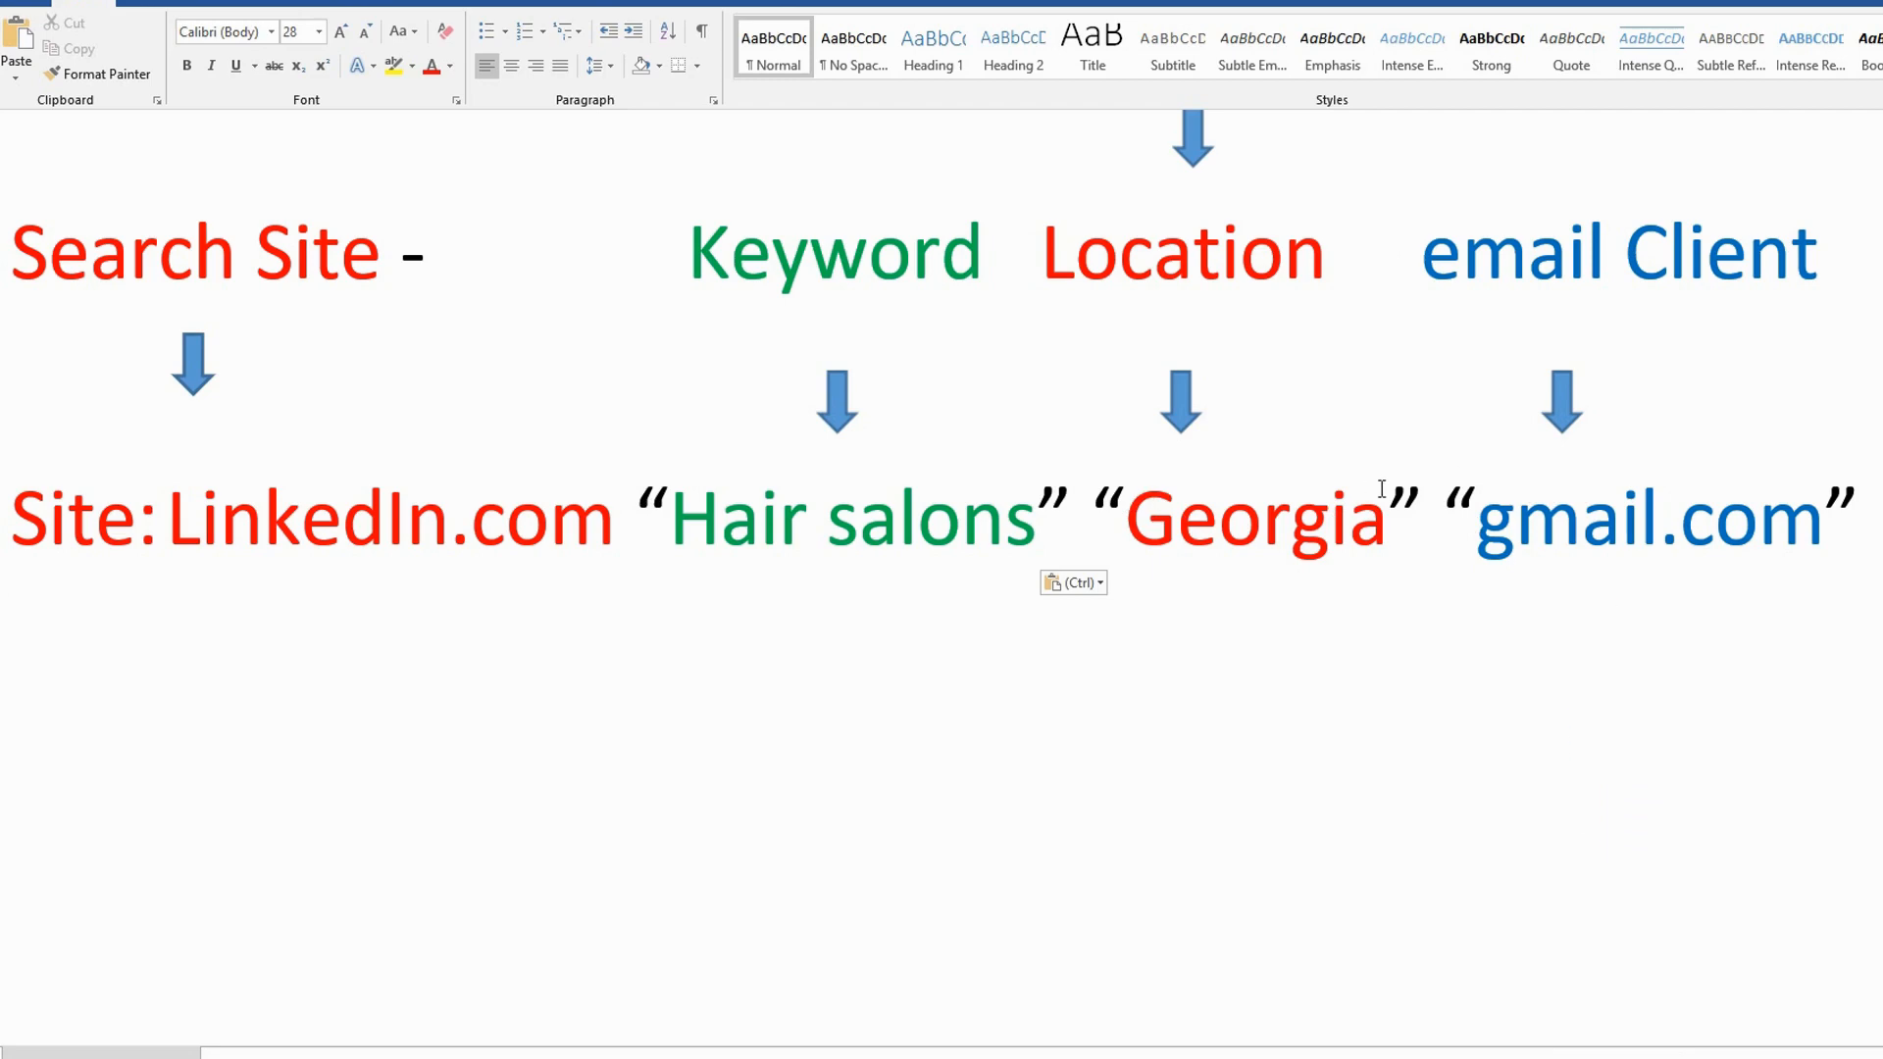
mouse_move(1145, 357)
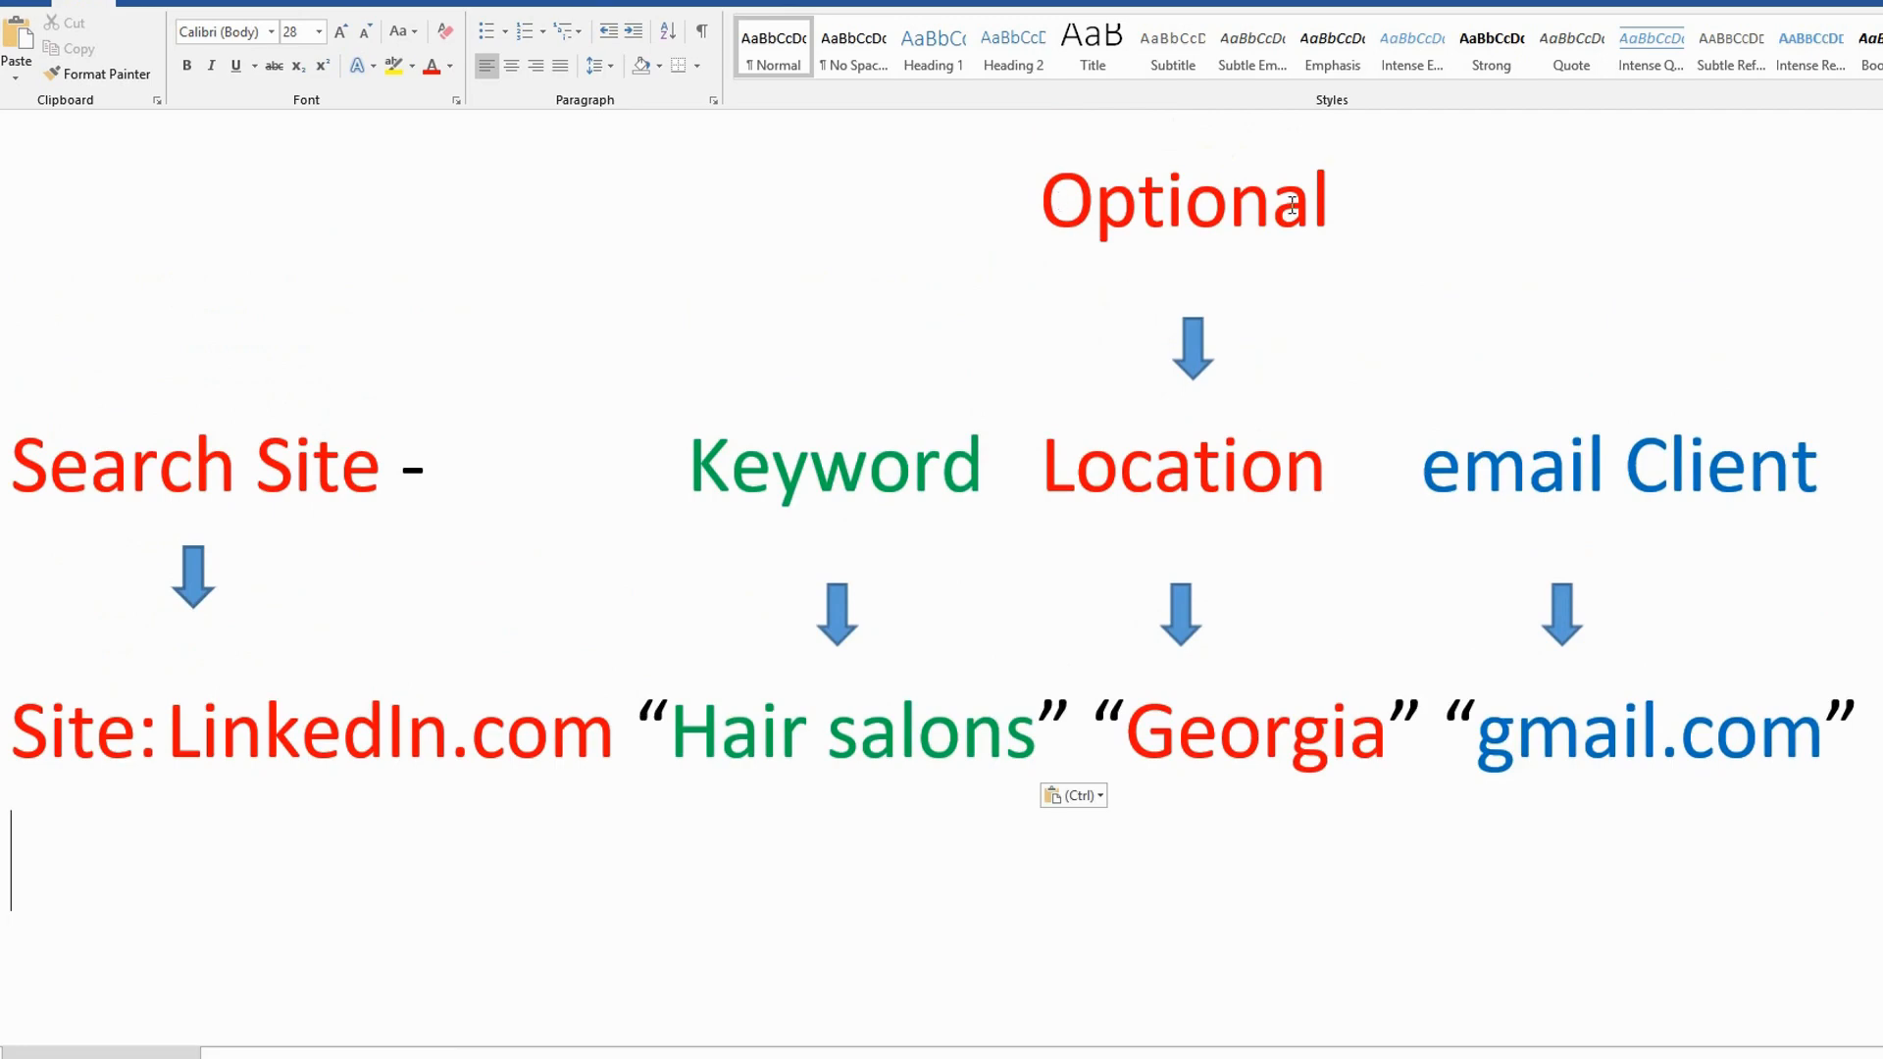
mouse_move(1361, 724)
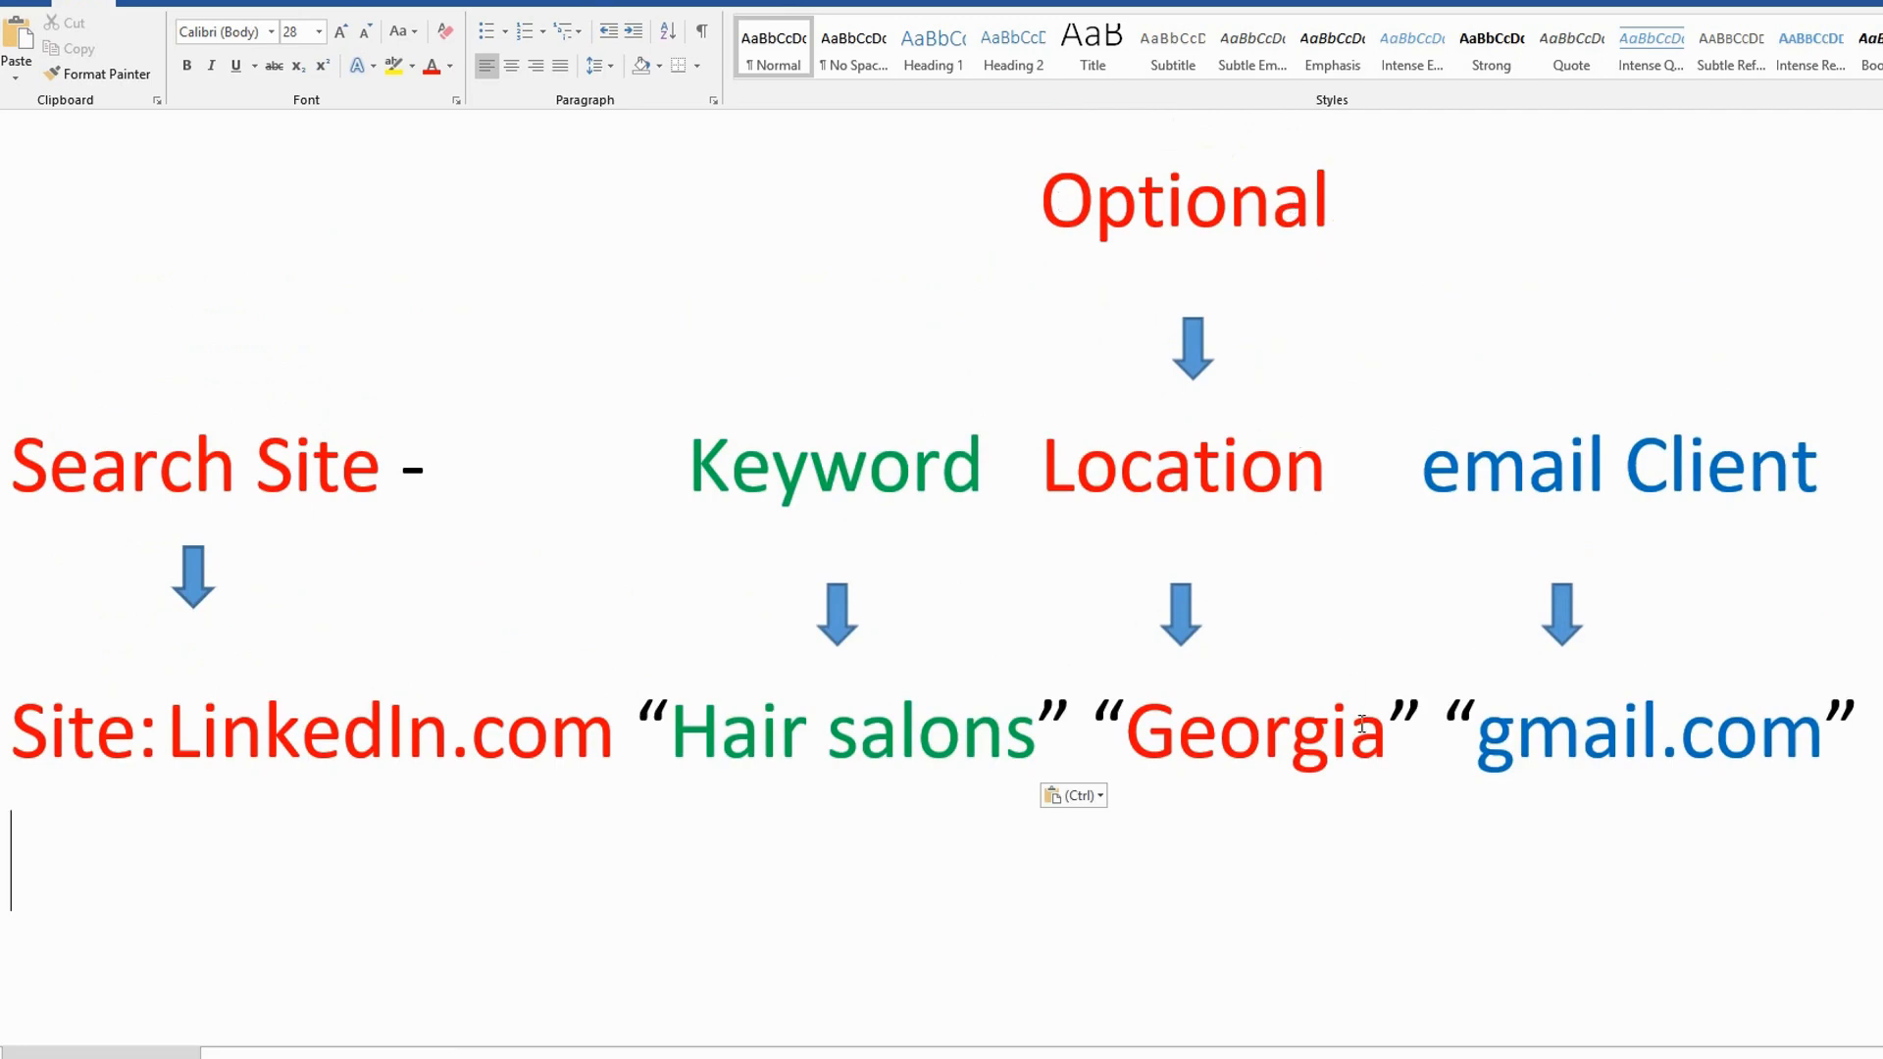
mouse_move(827, 829)
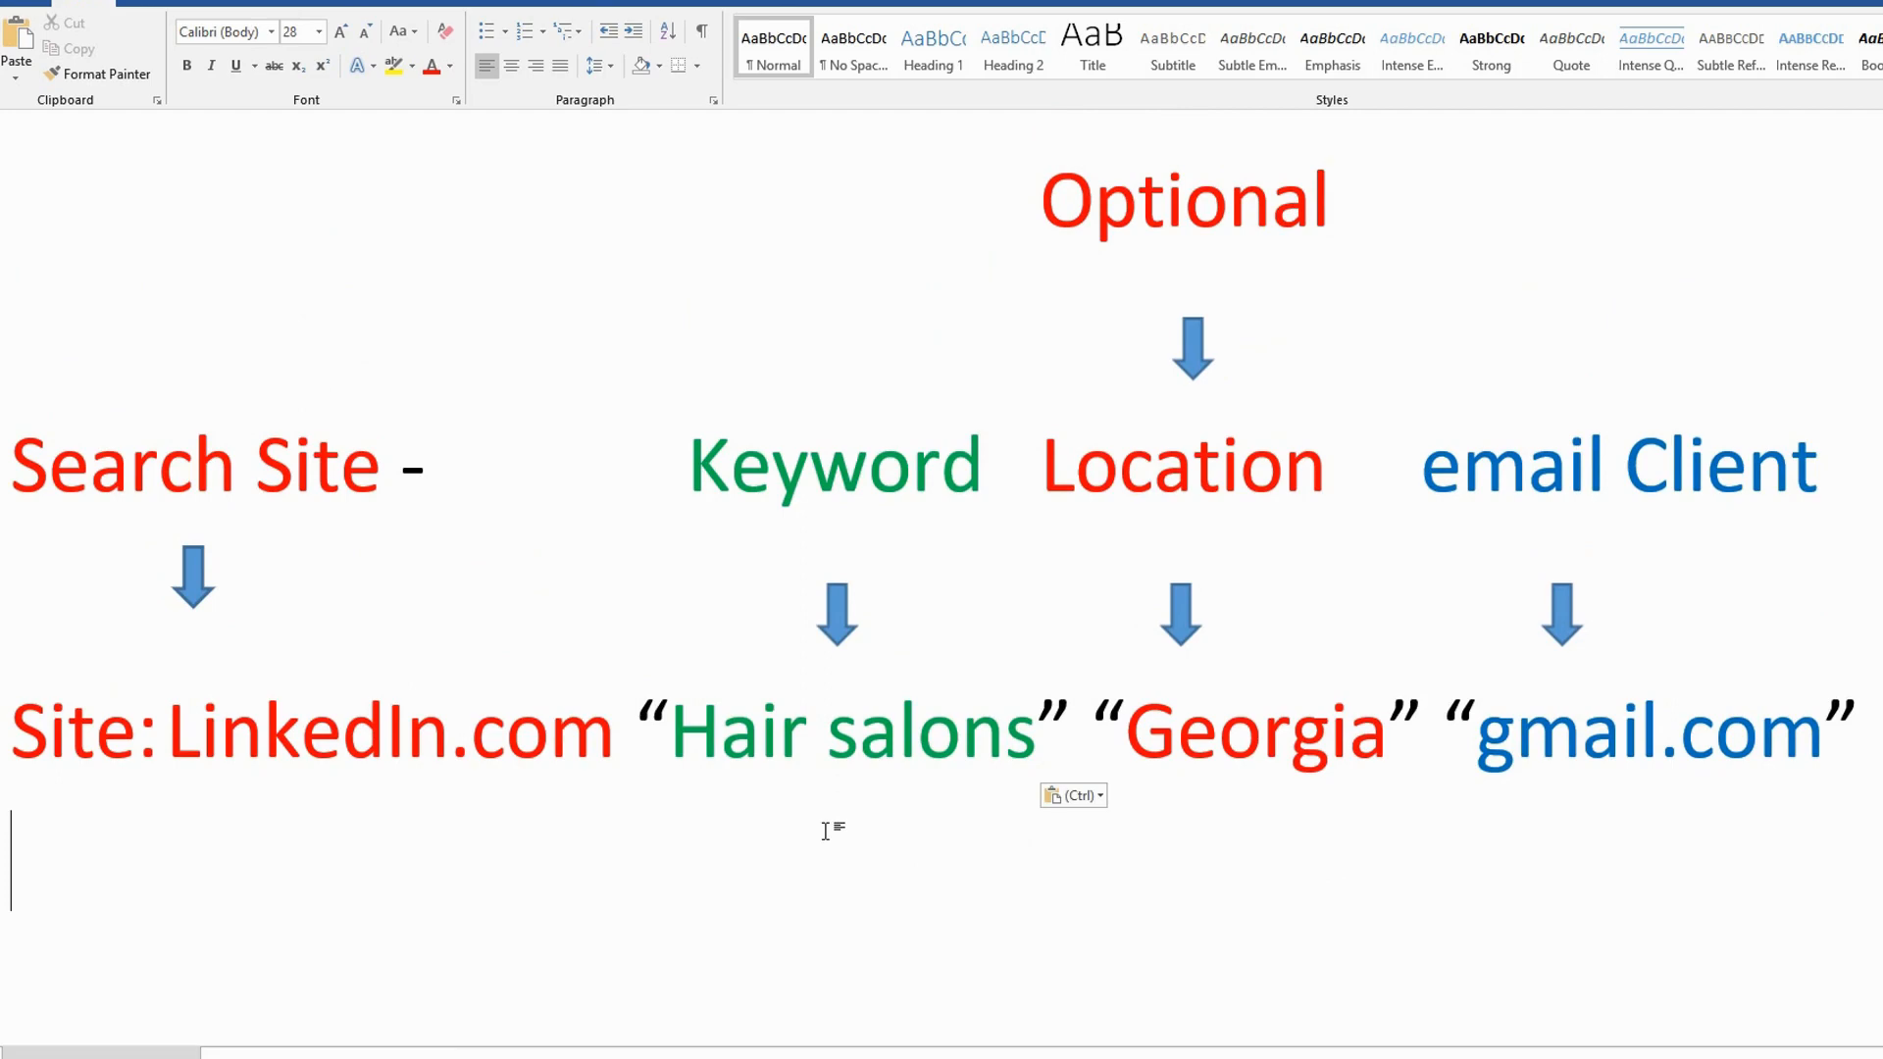
mouse_move(831, 798)
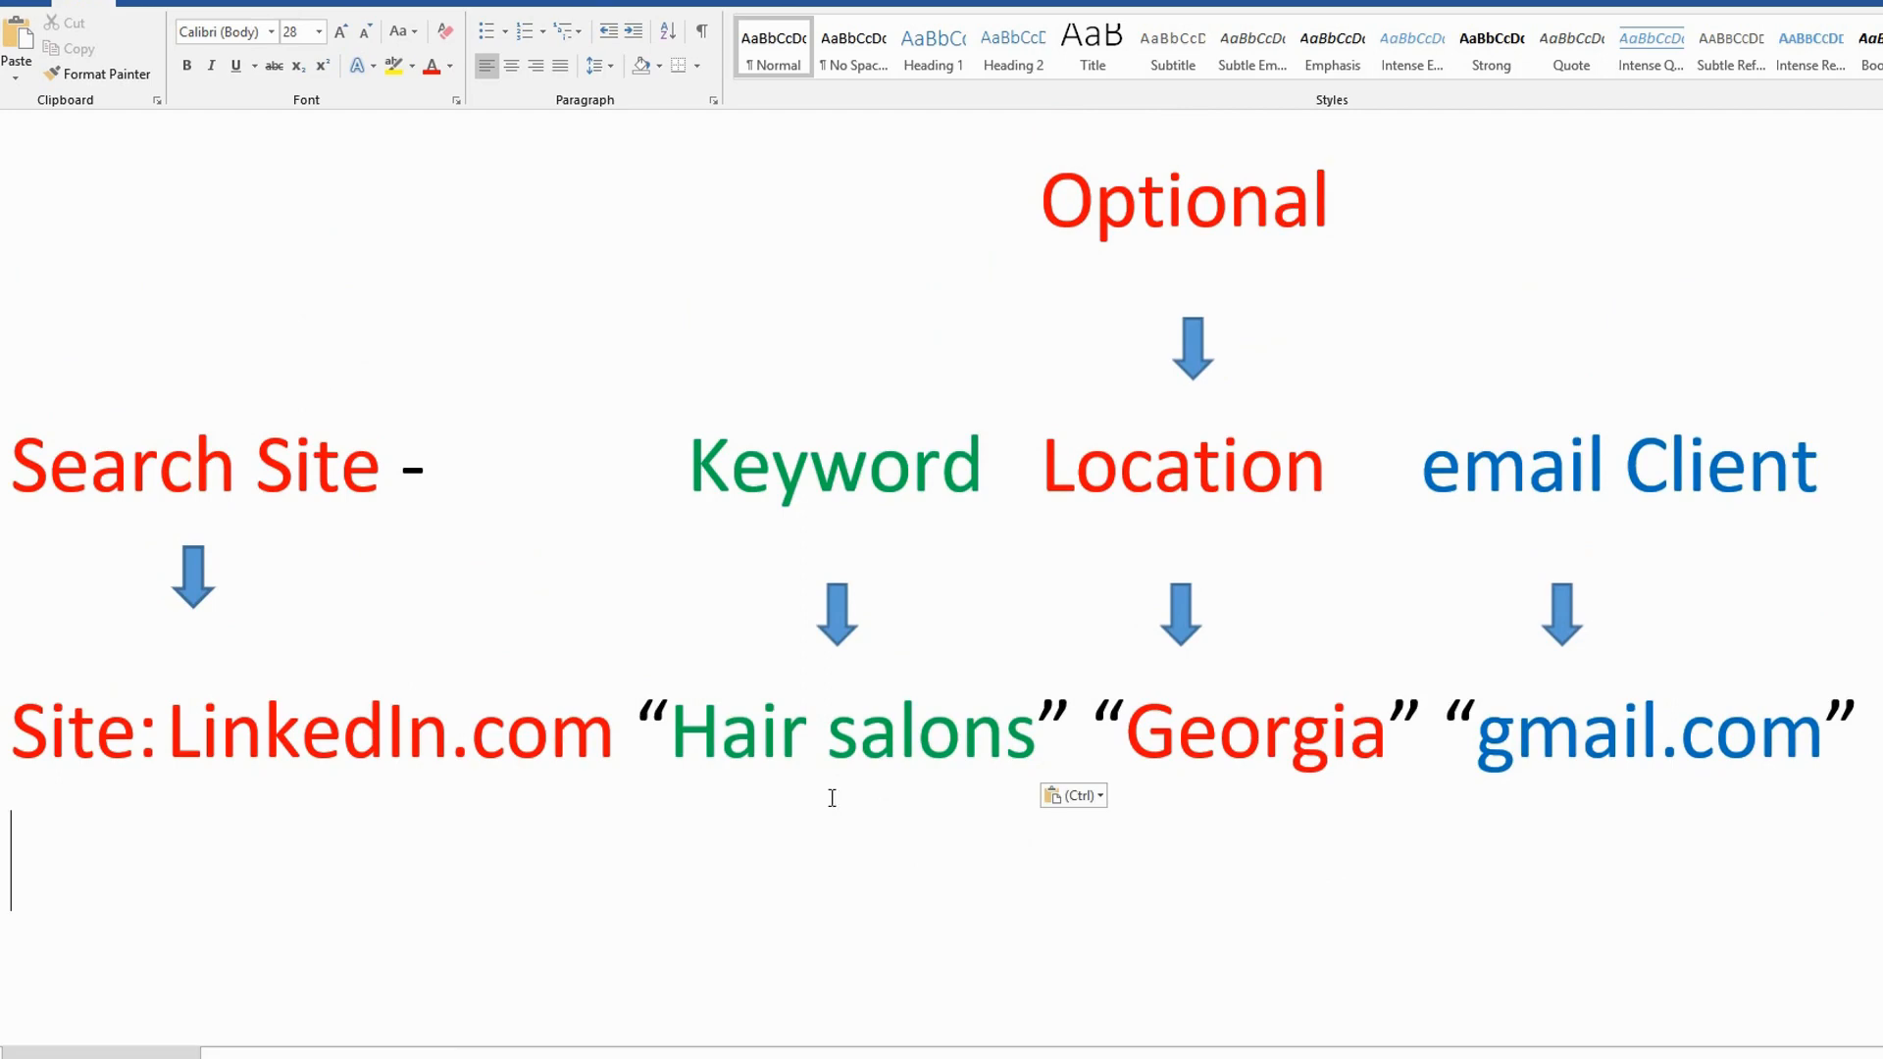
mouse_move(1283, 922)
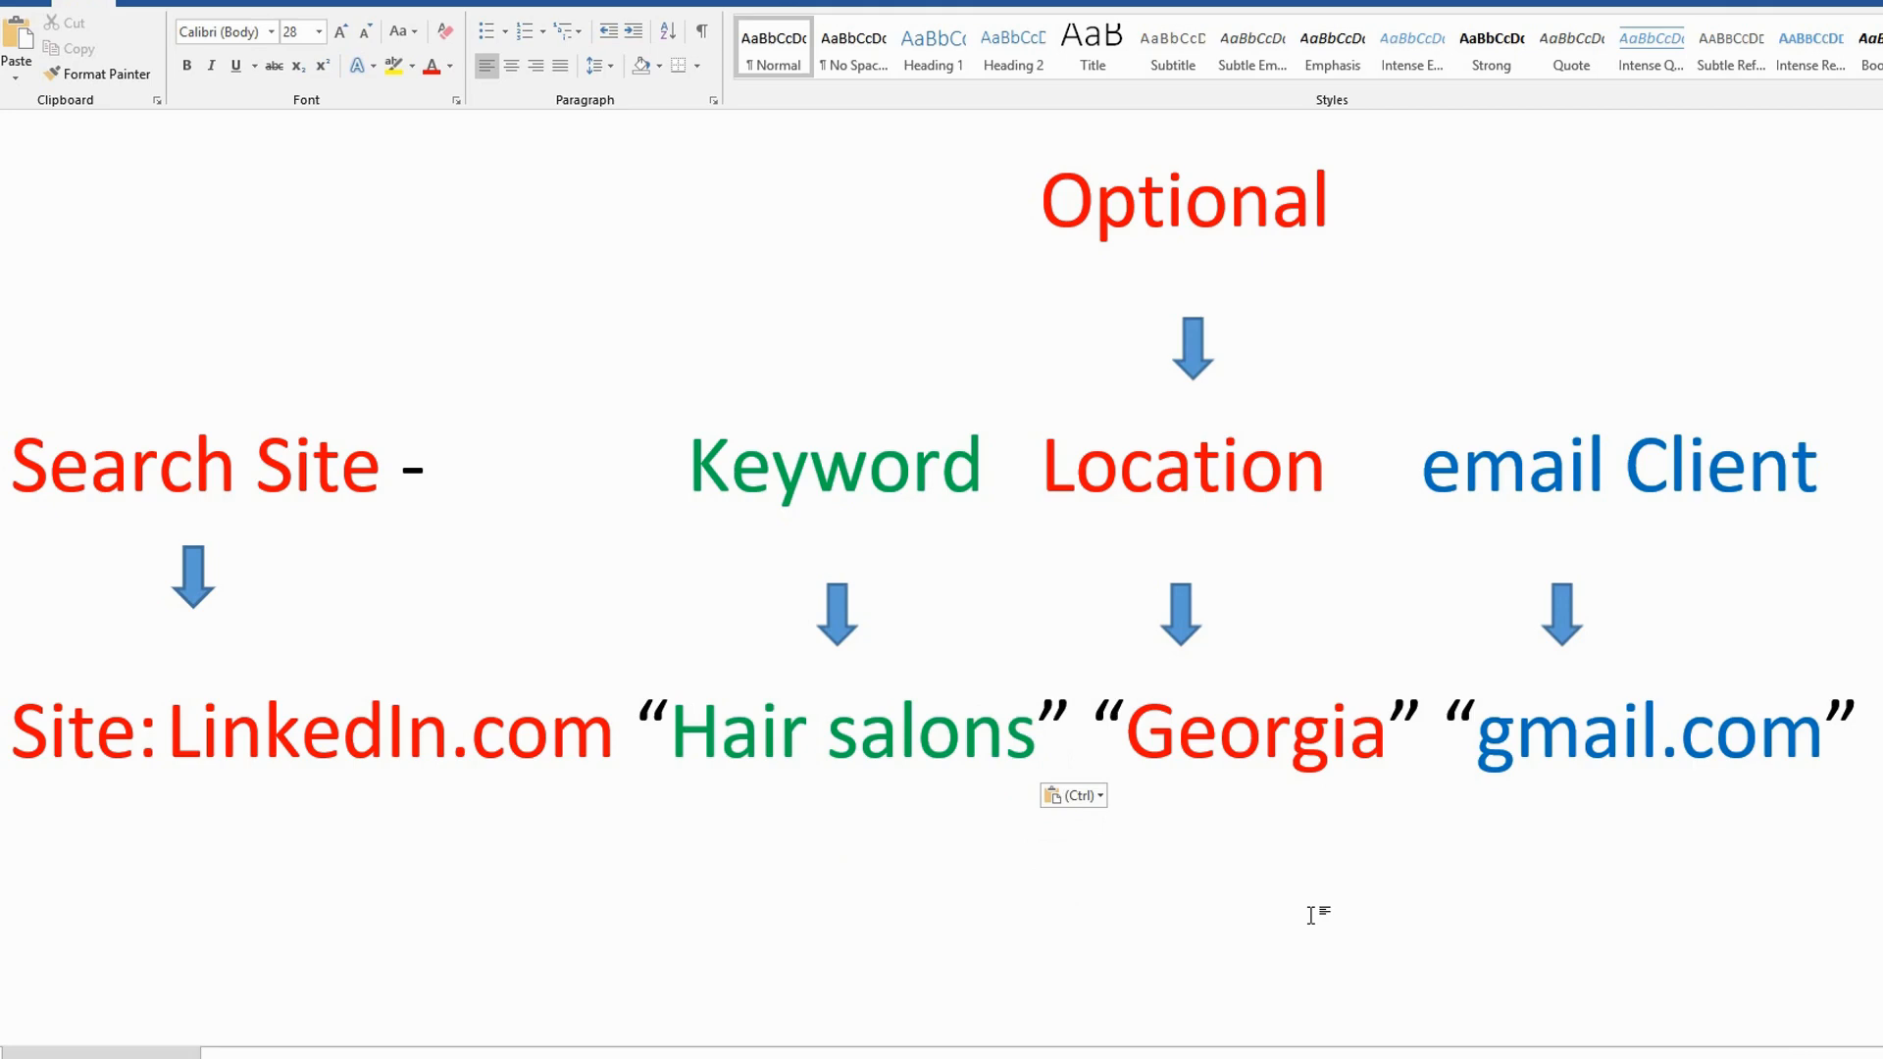
- Select and copy the line Site:LinkedIn.com "Hair salons" "Georgia" "gmail.com"
left_click(13, 841)
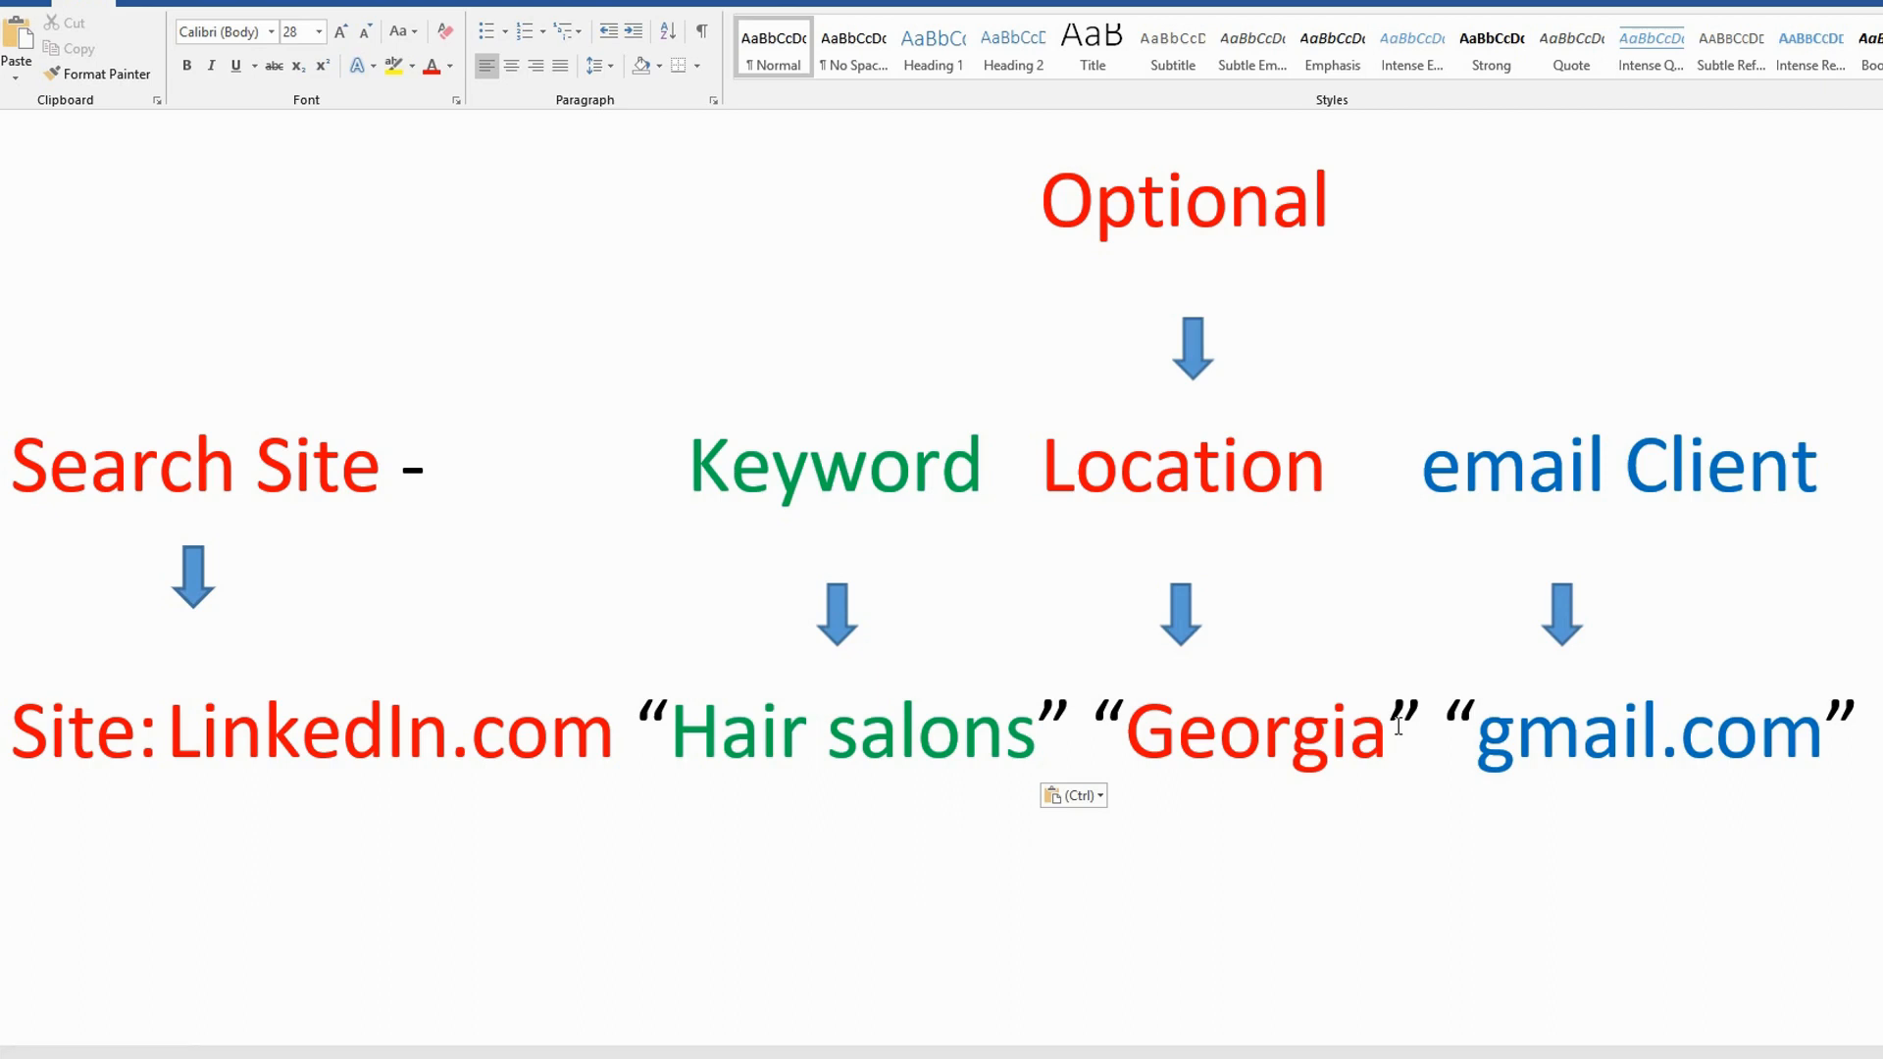
left_click(12, 853)
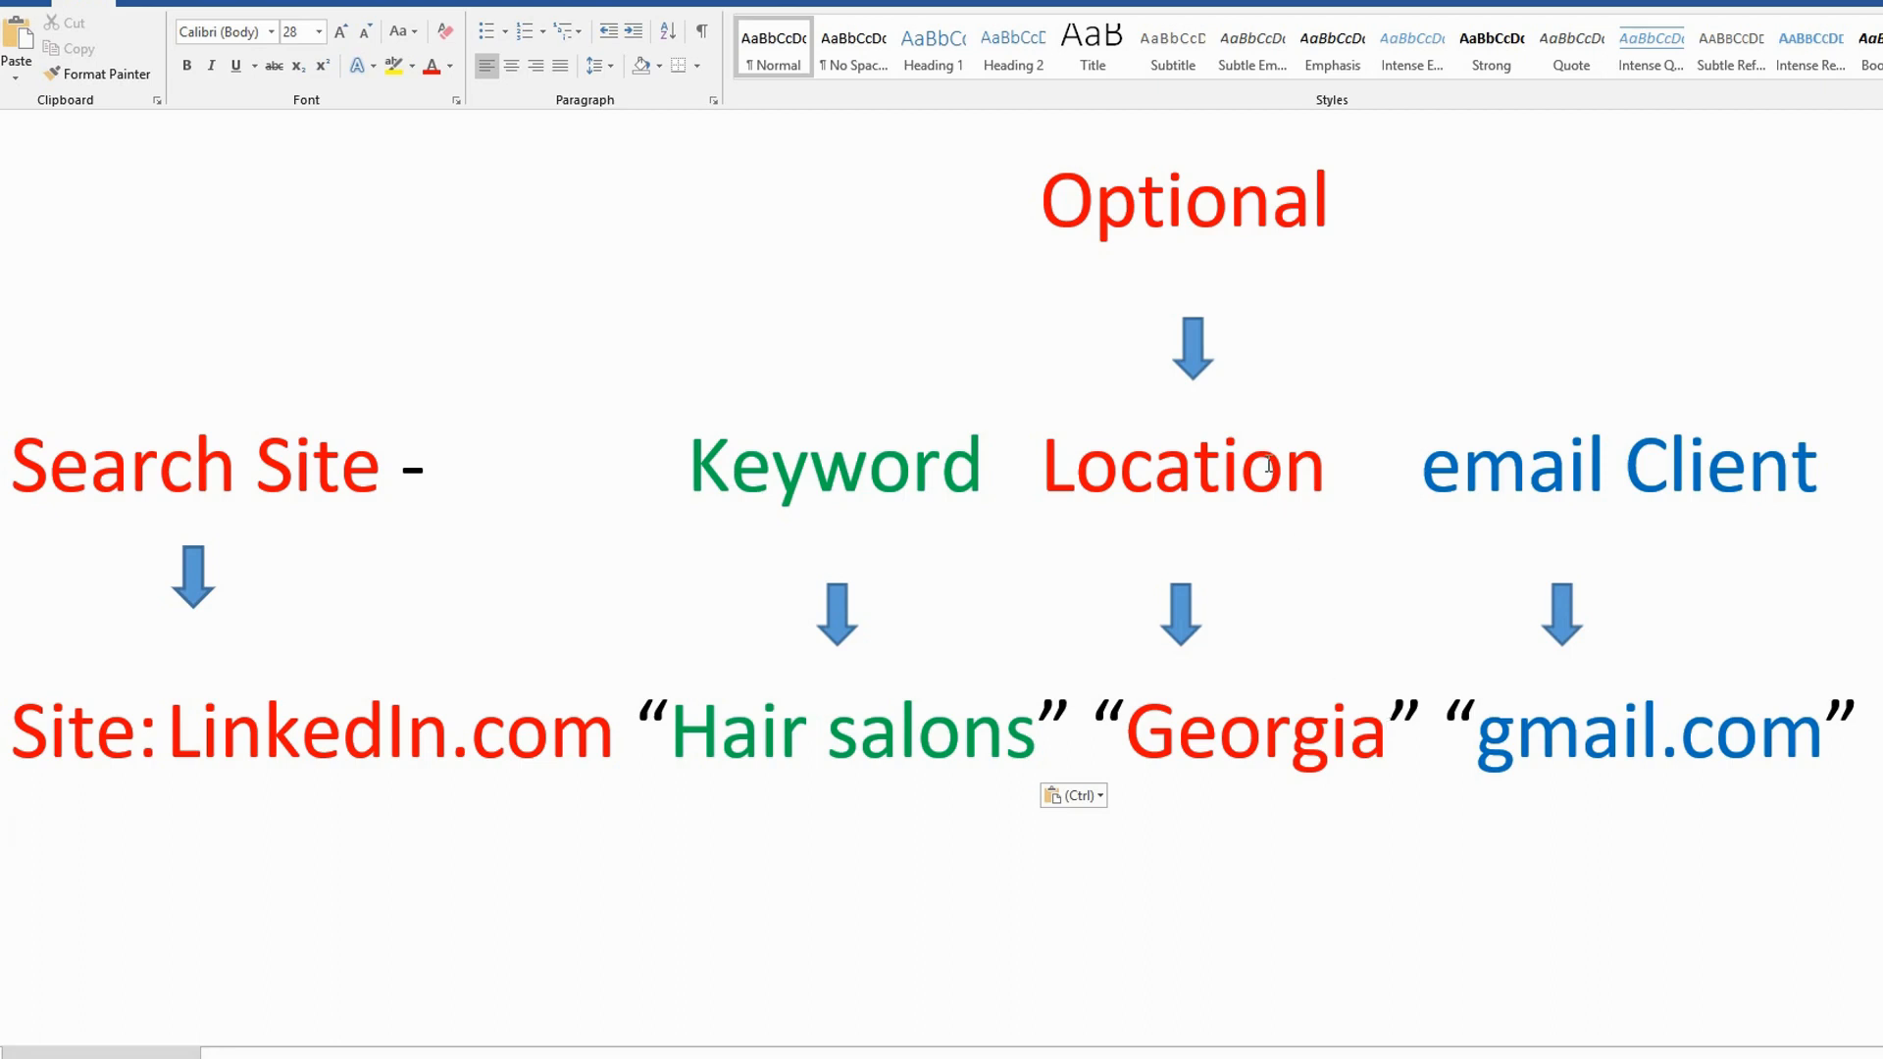
mouse_move(1306, 792)
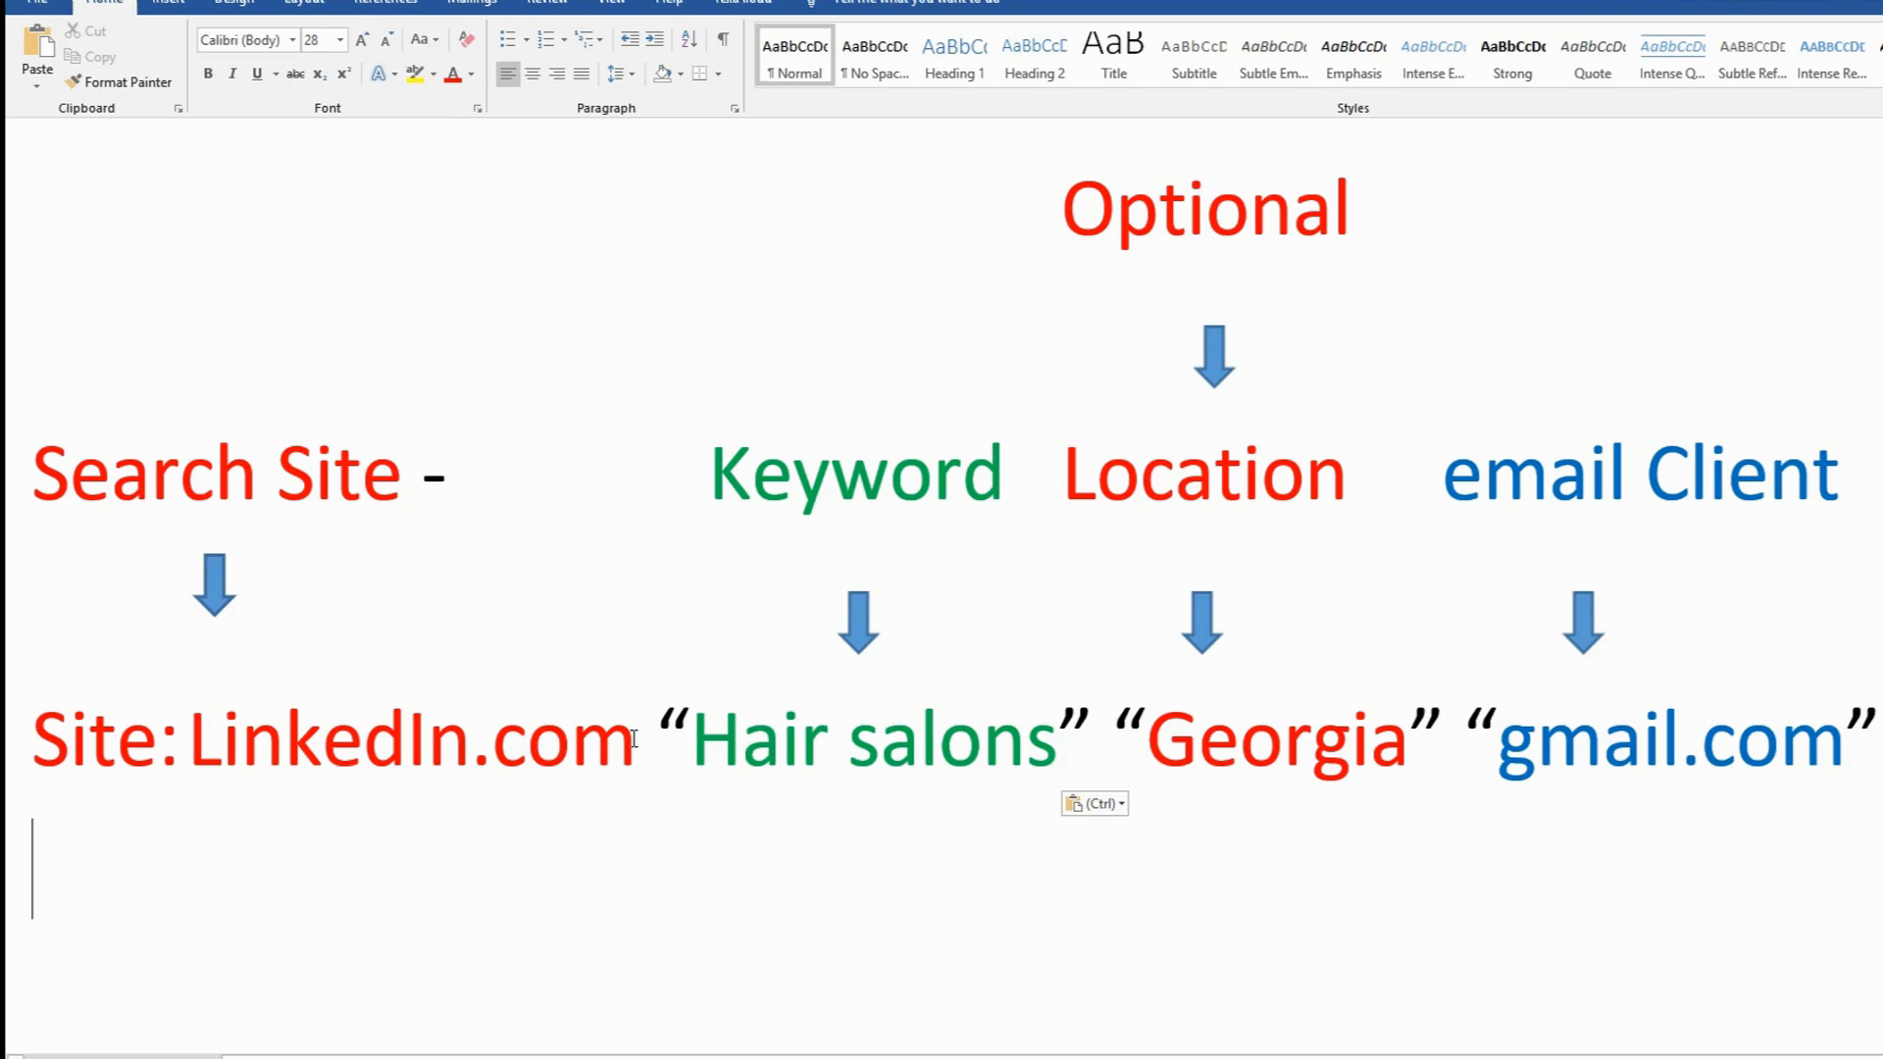
mouse_move(678, 743)
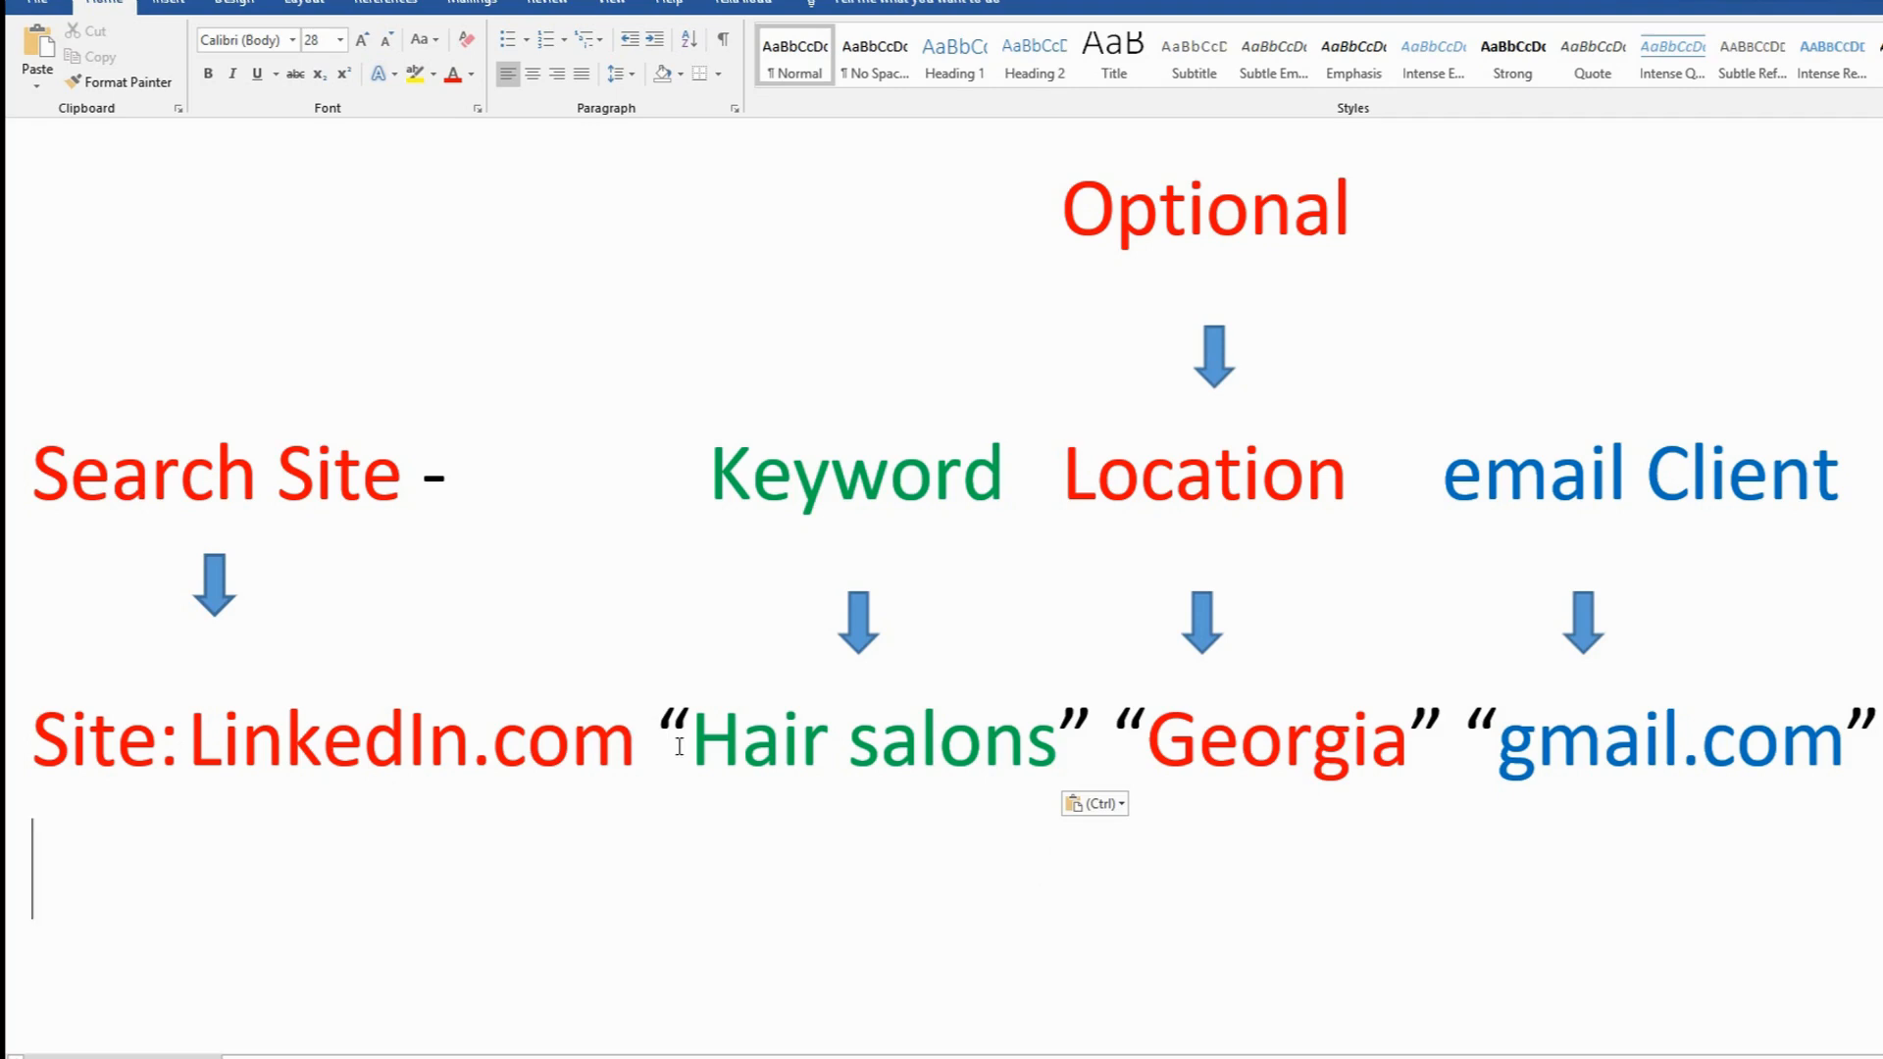
mouse_move(1033, 786)
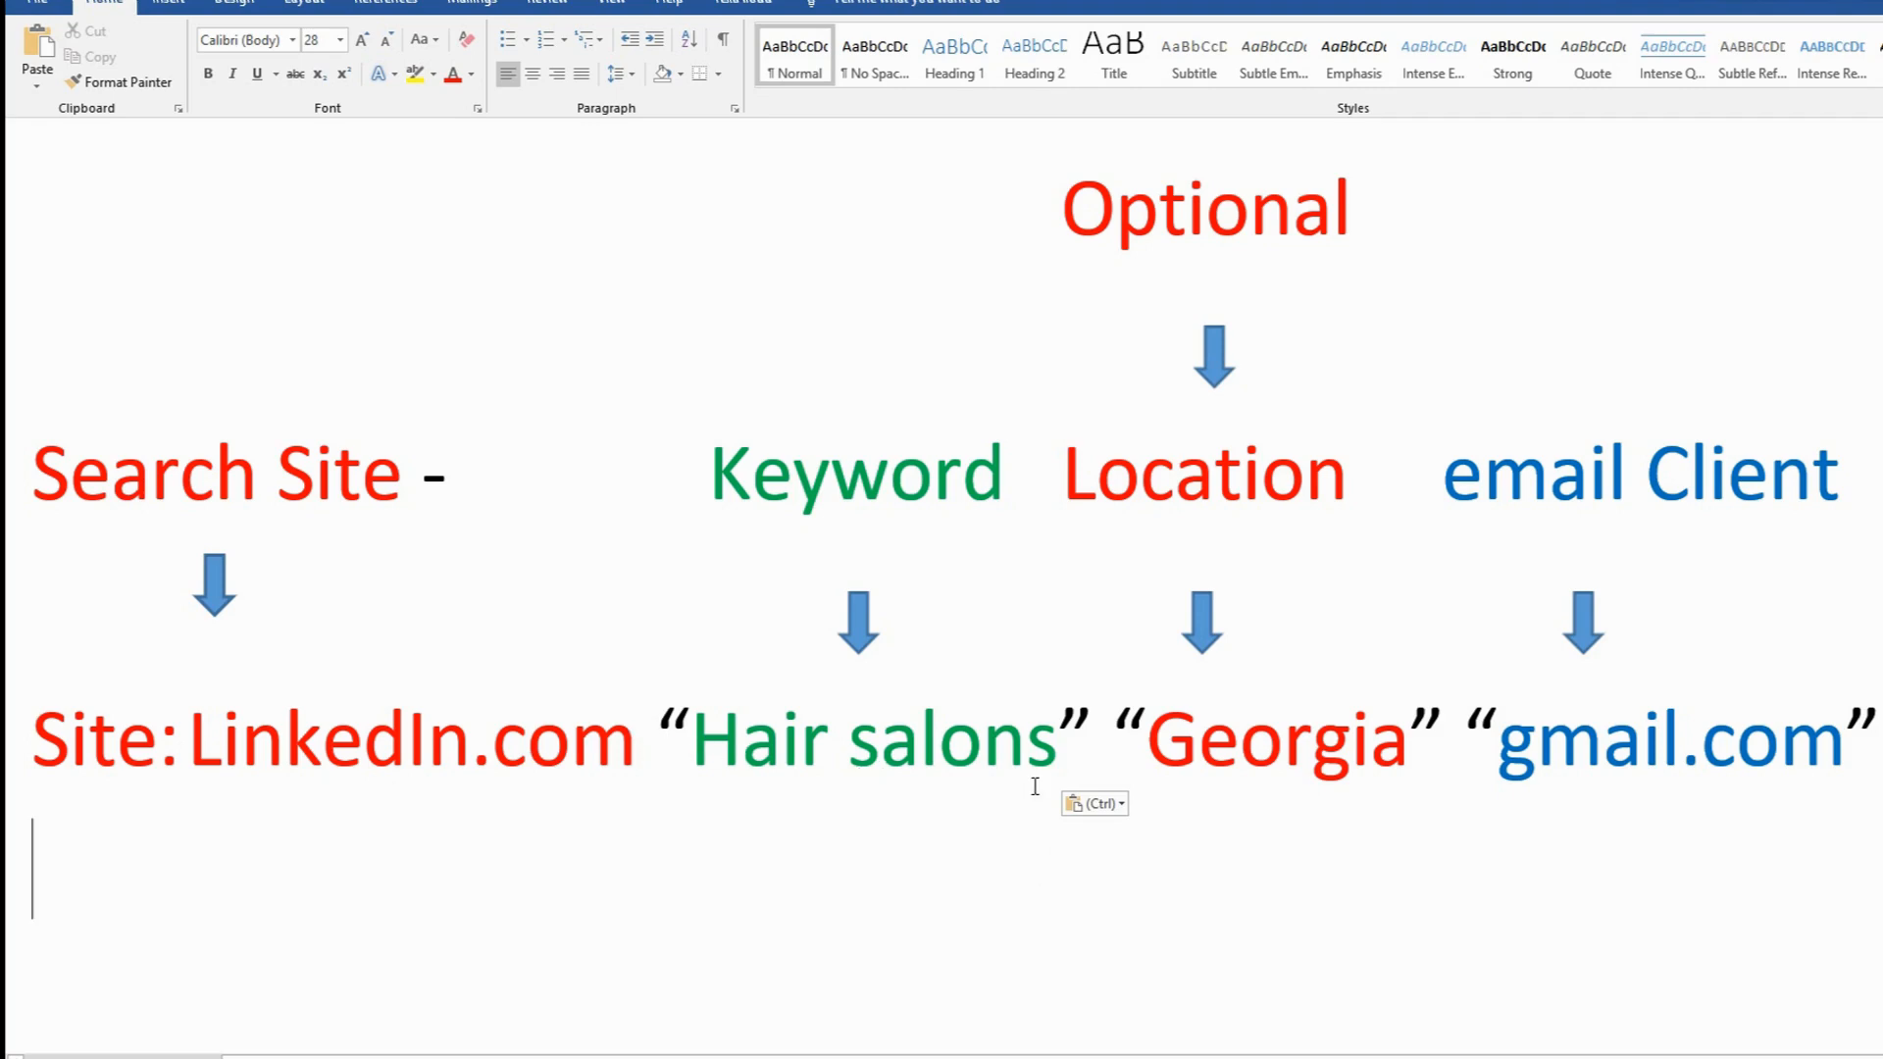
mouse_move(1119, 757)
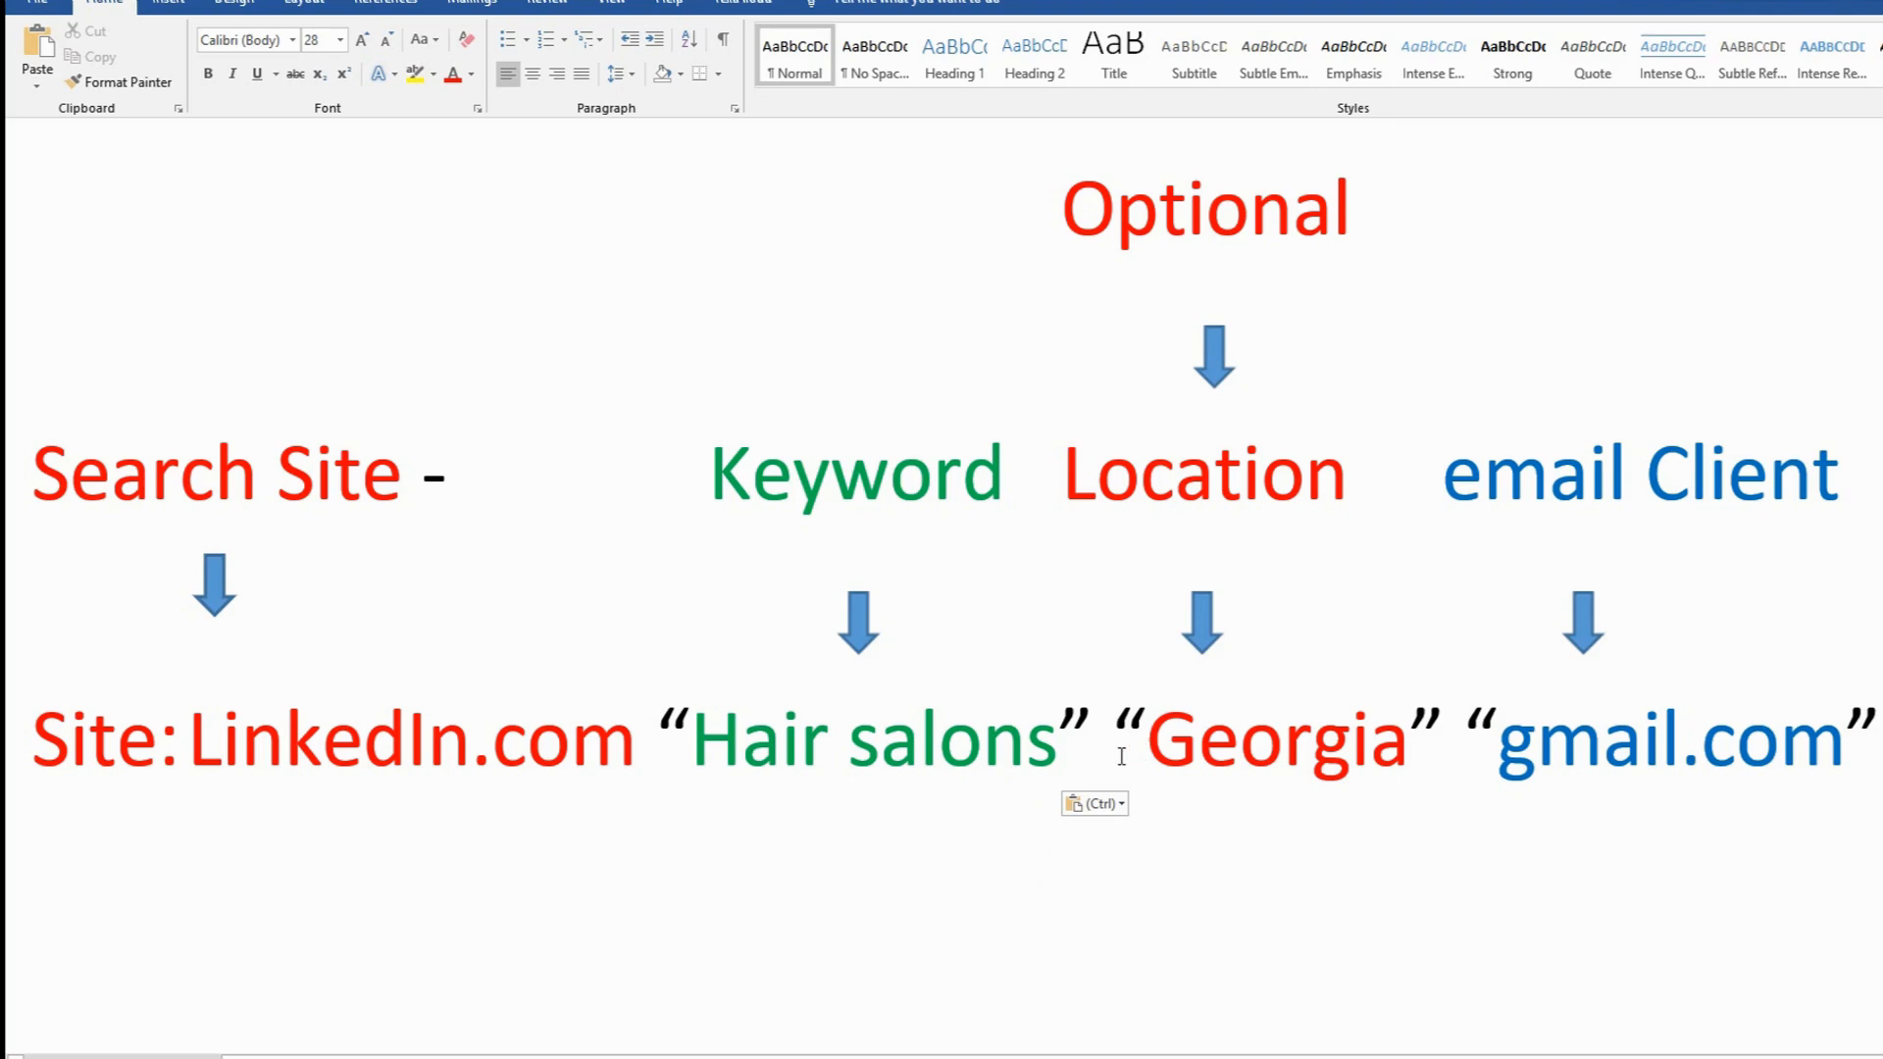
mouse_move(1346, 759)
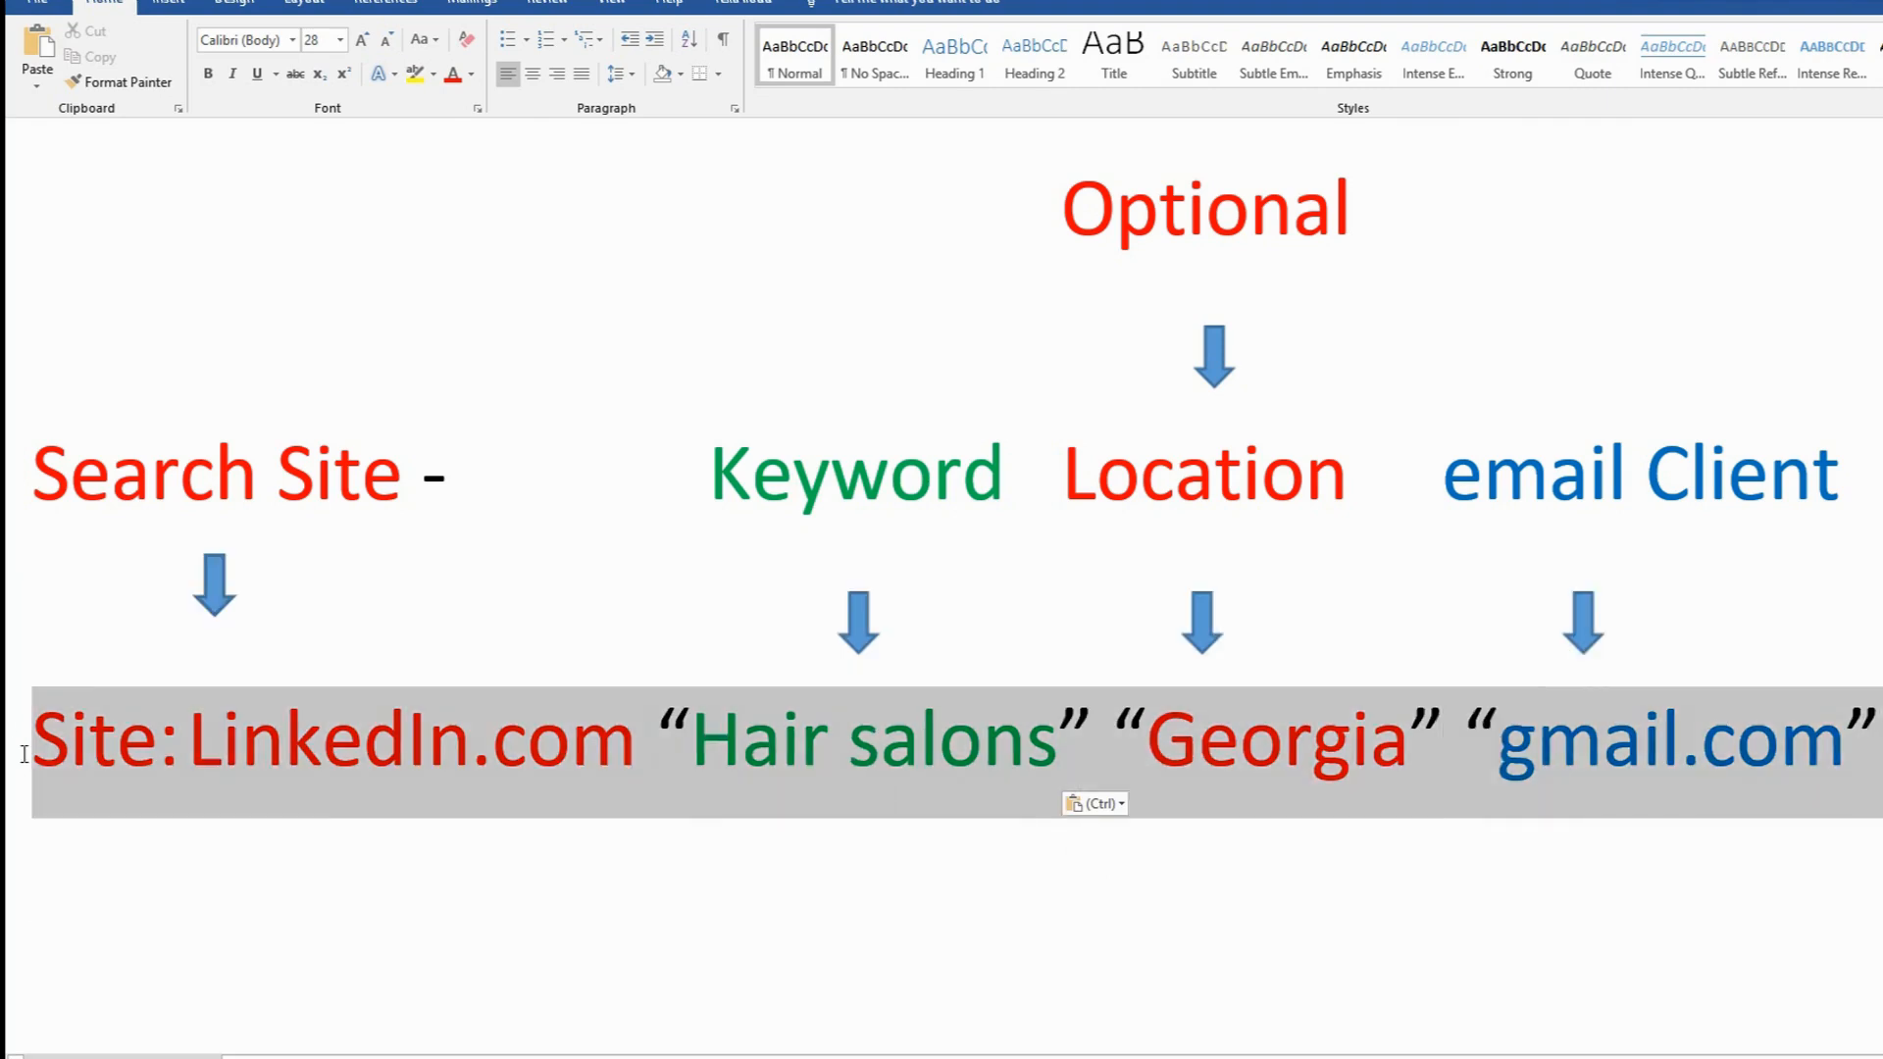
right_click(432, 780)
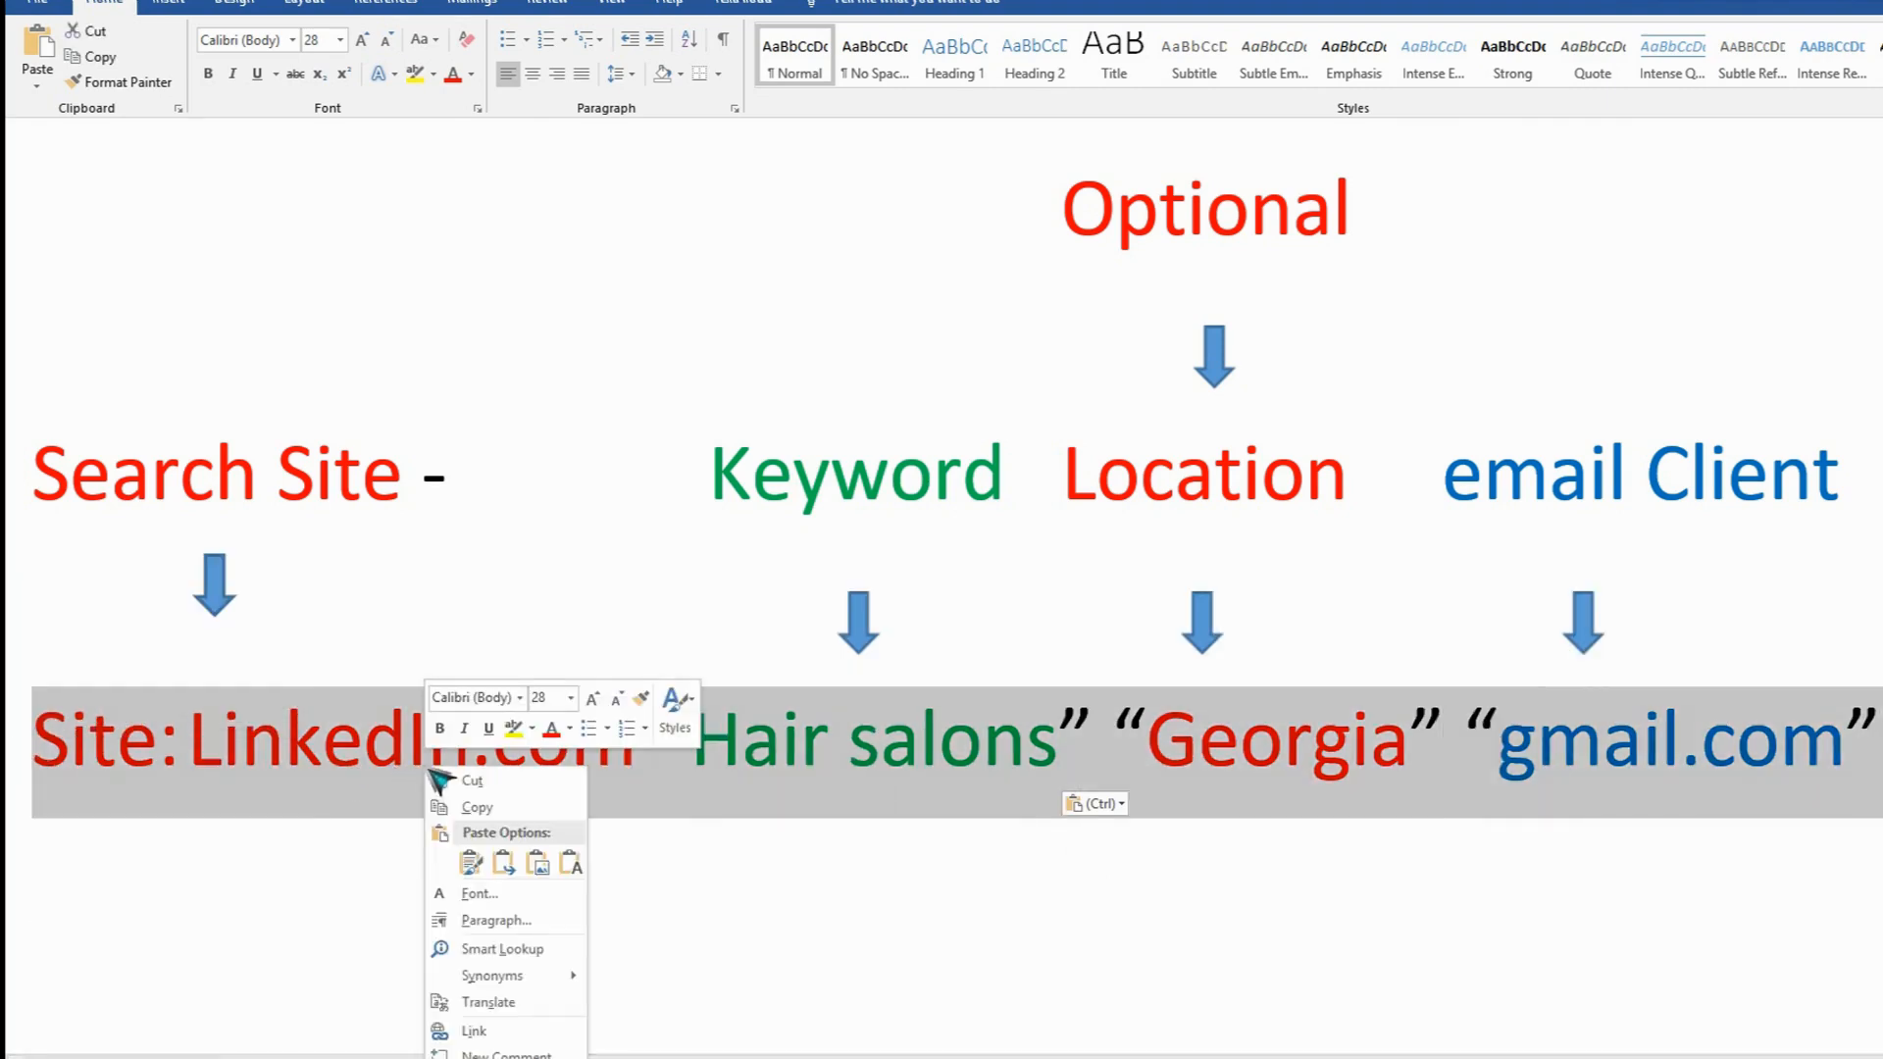
left_click(634, 900)
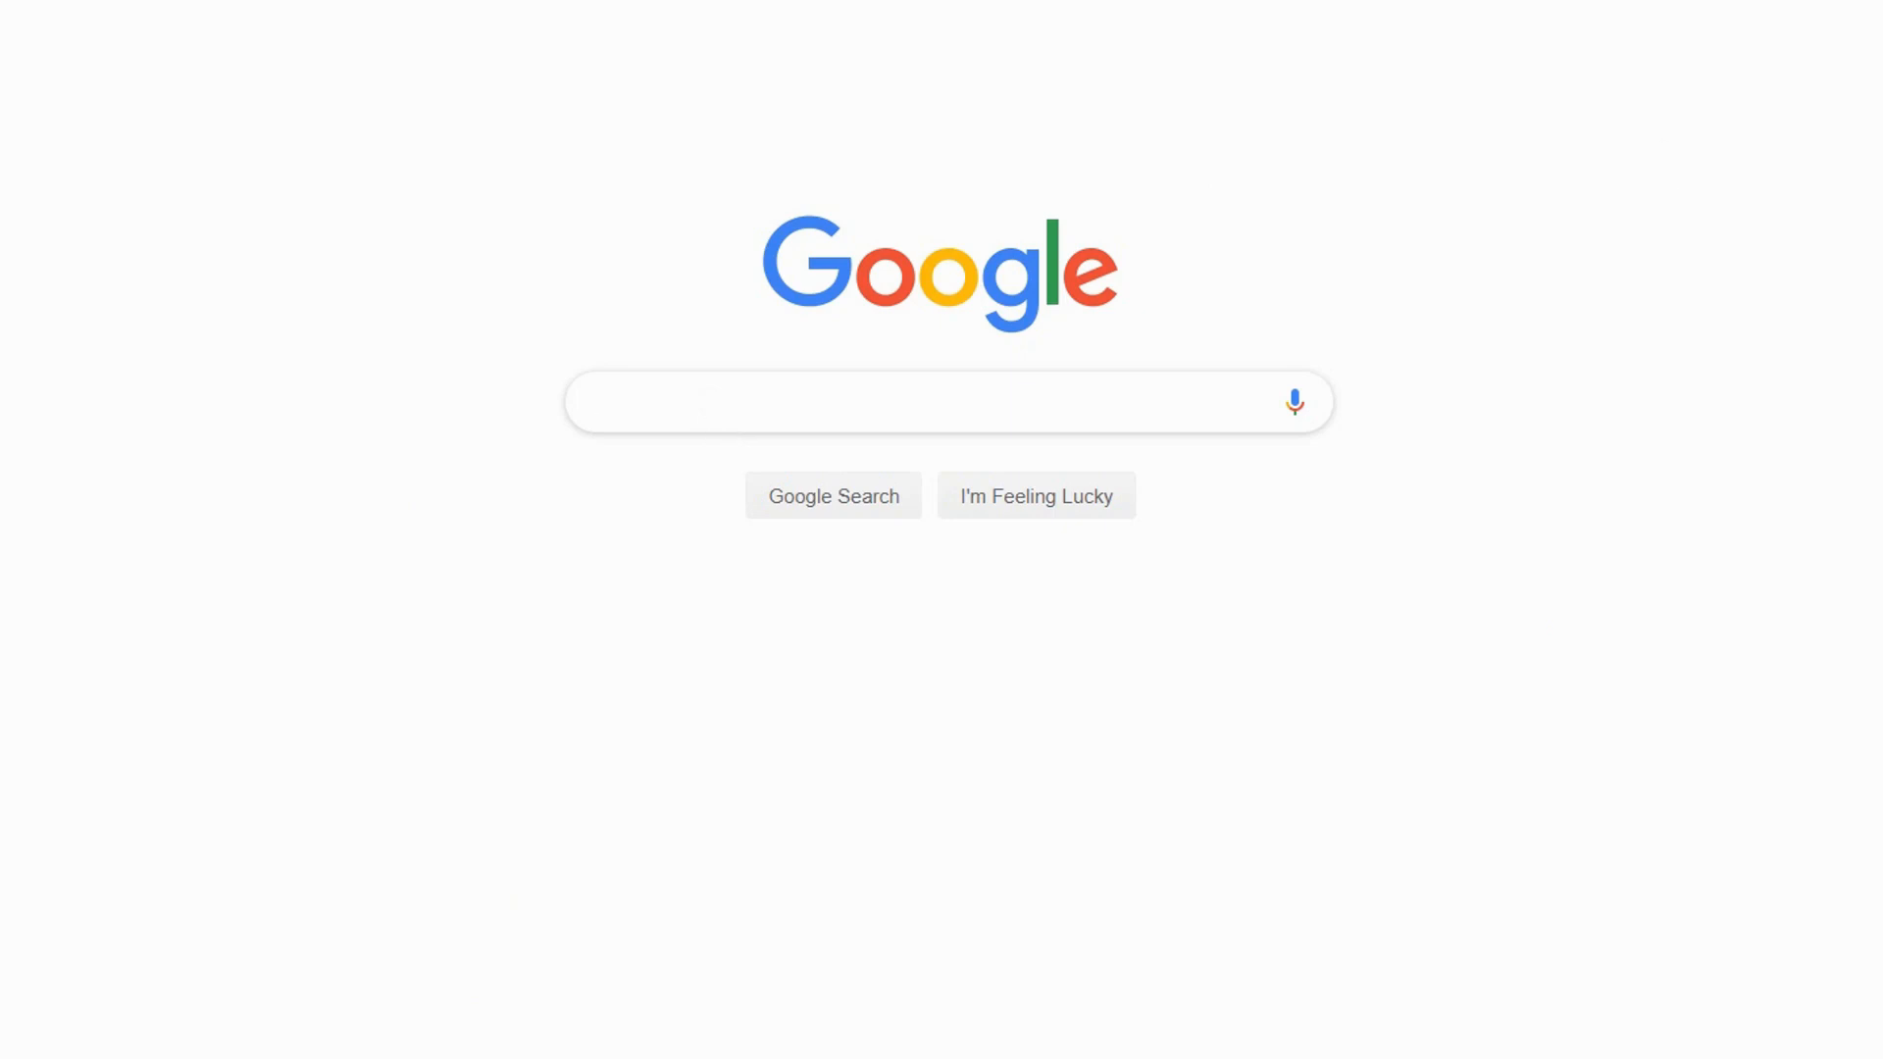
- In a new incognito window, paste the LinkedIn hair salons Georgia gmail query and run it
left_click(841, 400)
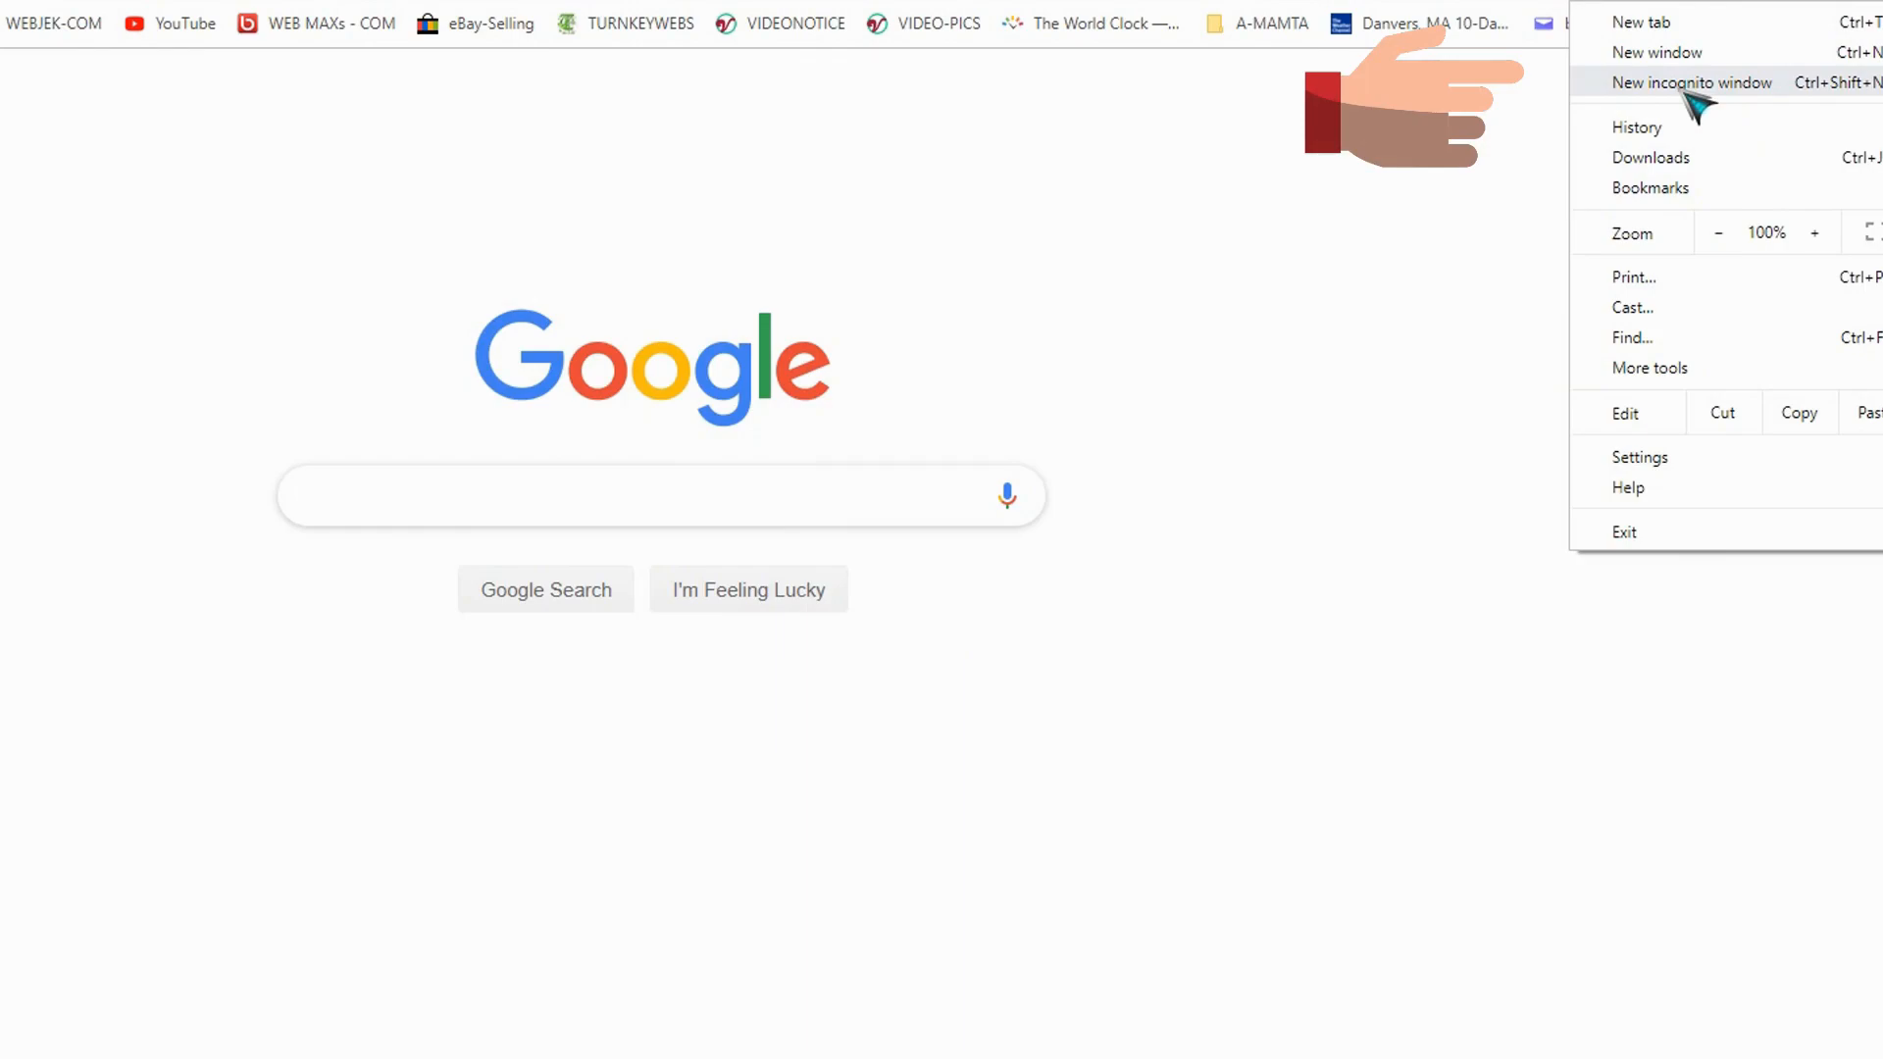
left_click(1692, 82)
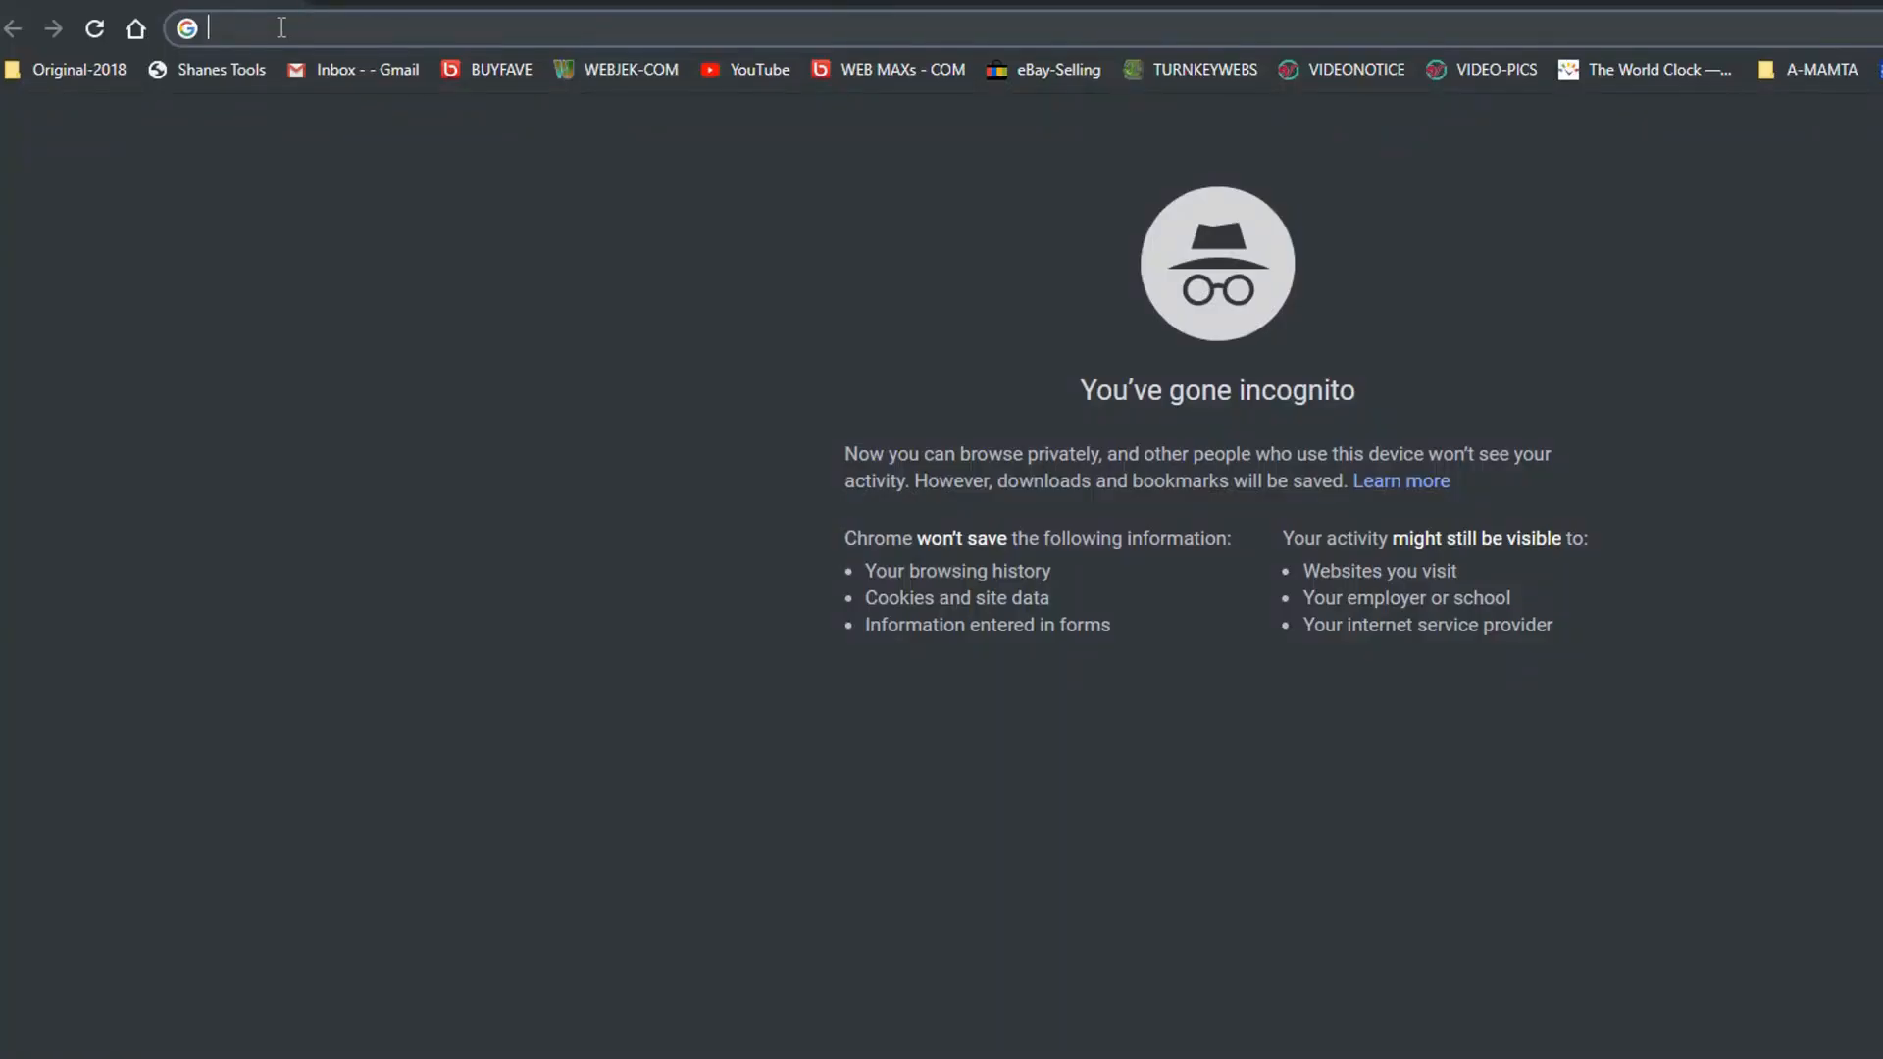
right_click(277, 28)
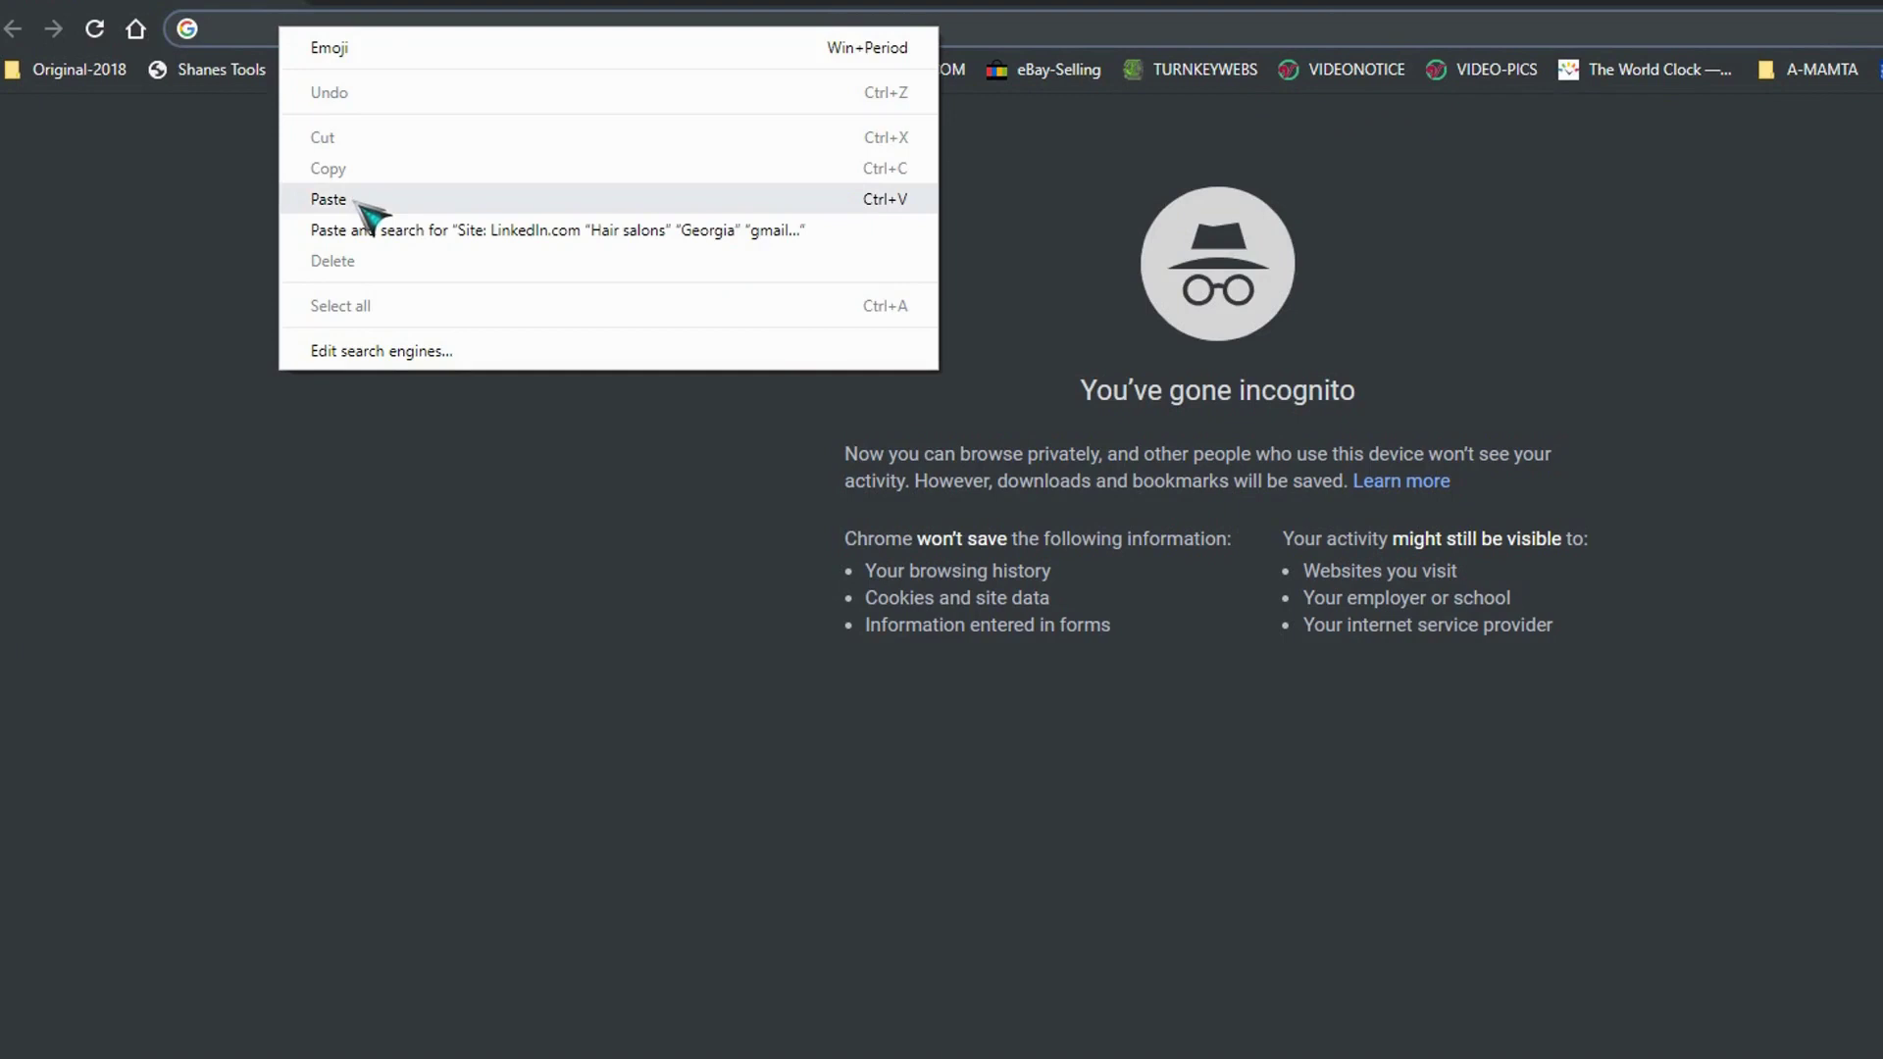
left_click(328, 200)
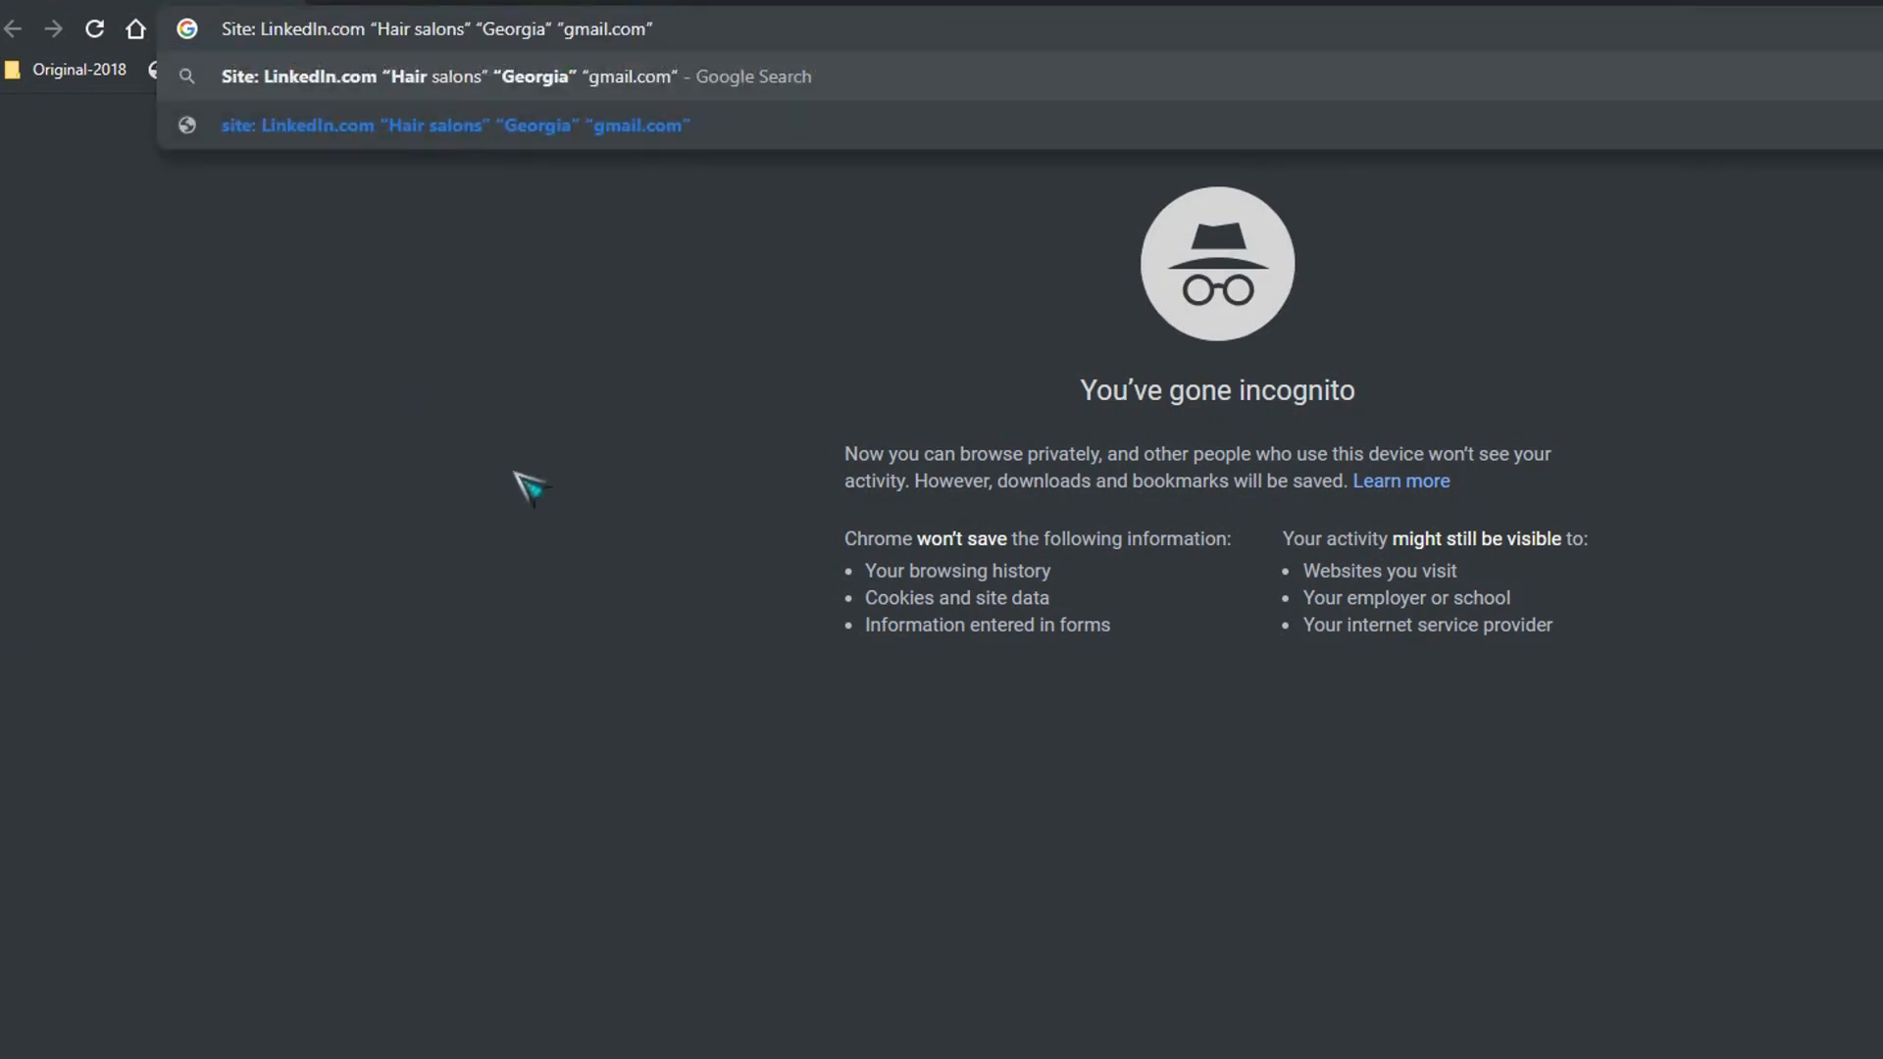
key("Return")
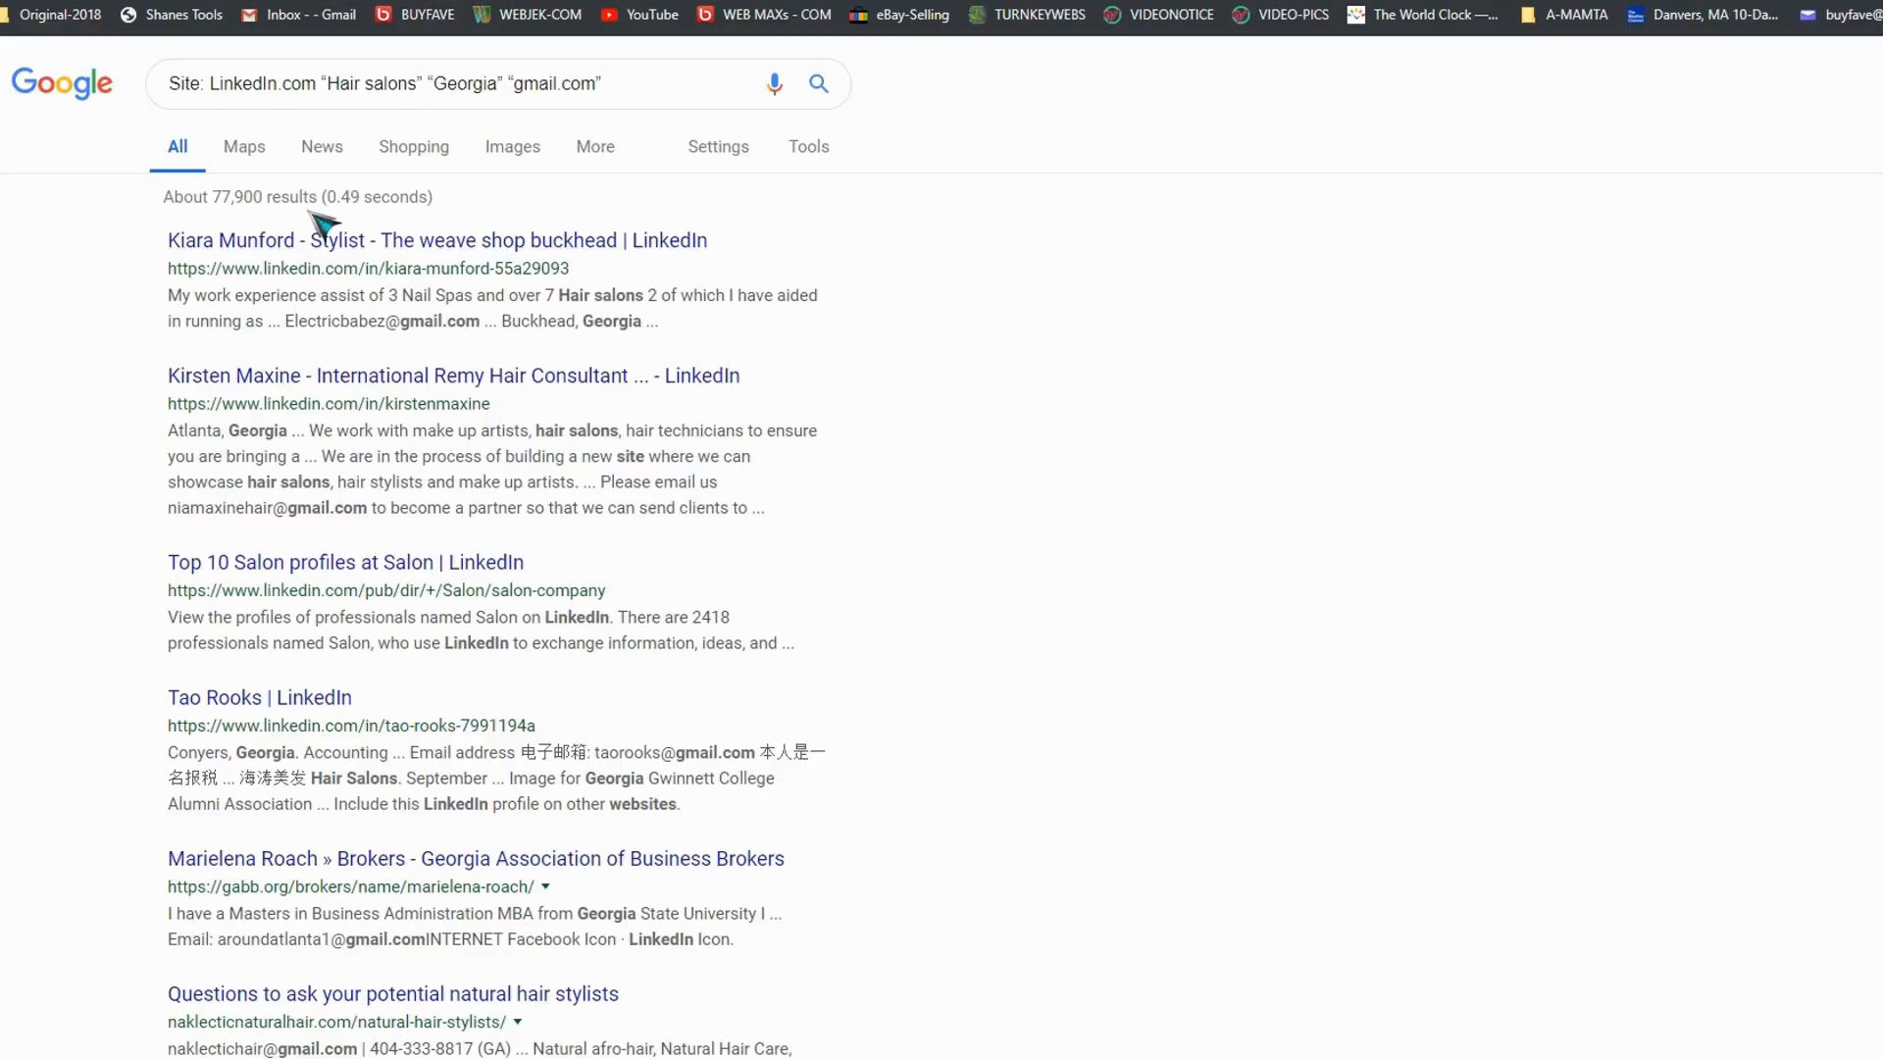
mouse_move(209, 206)
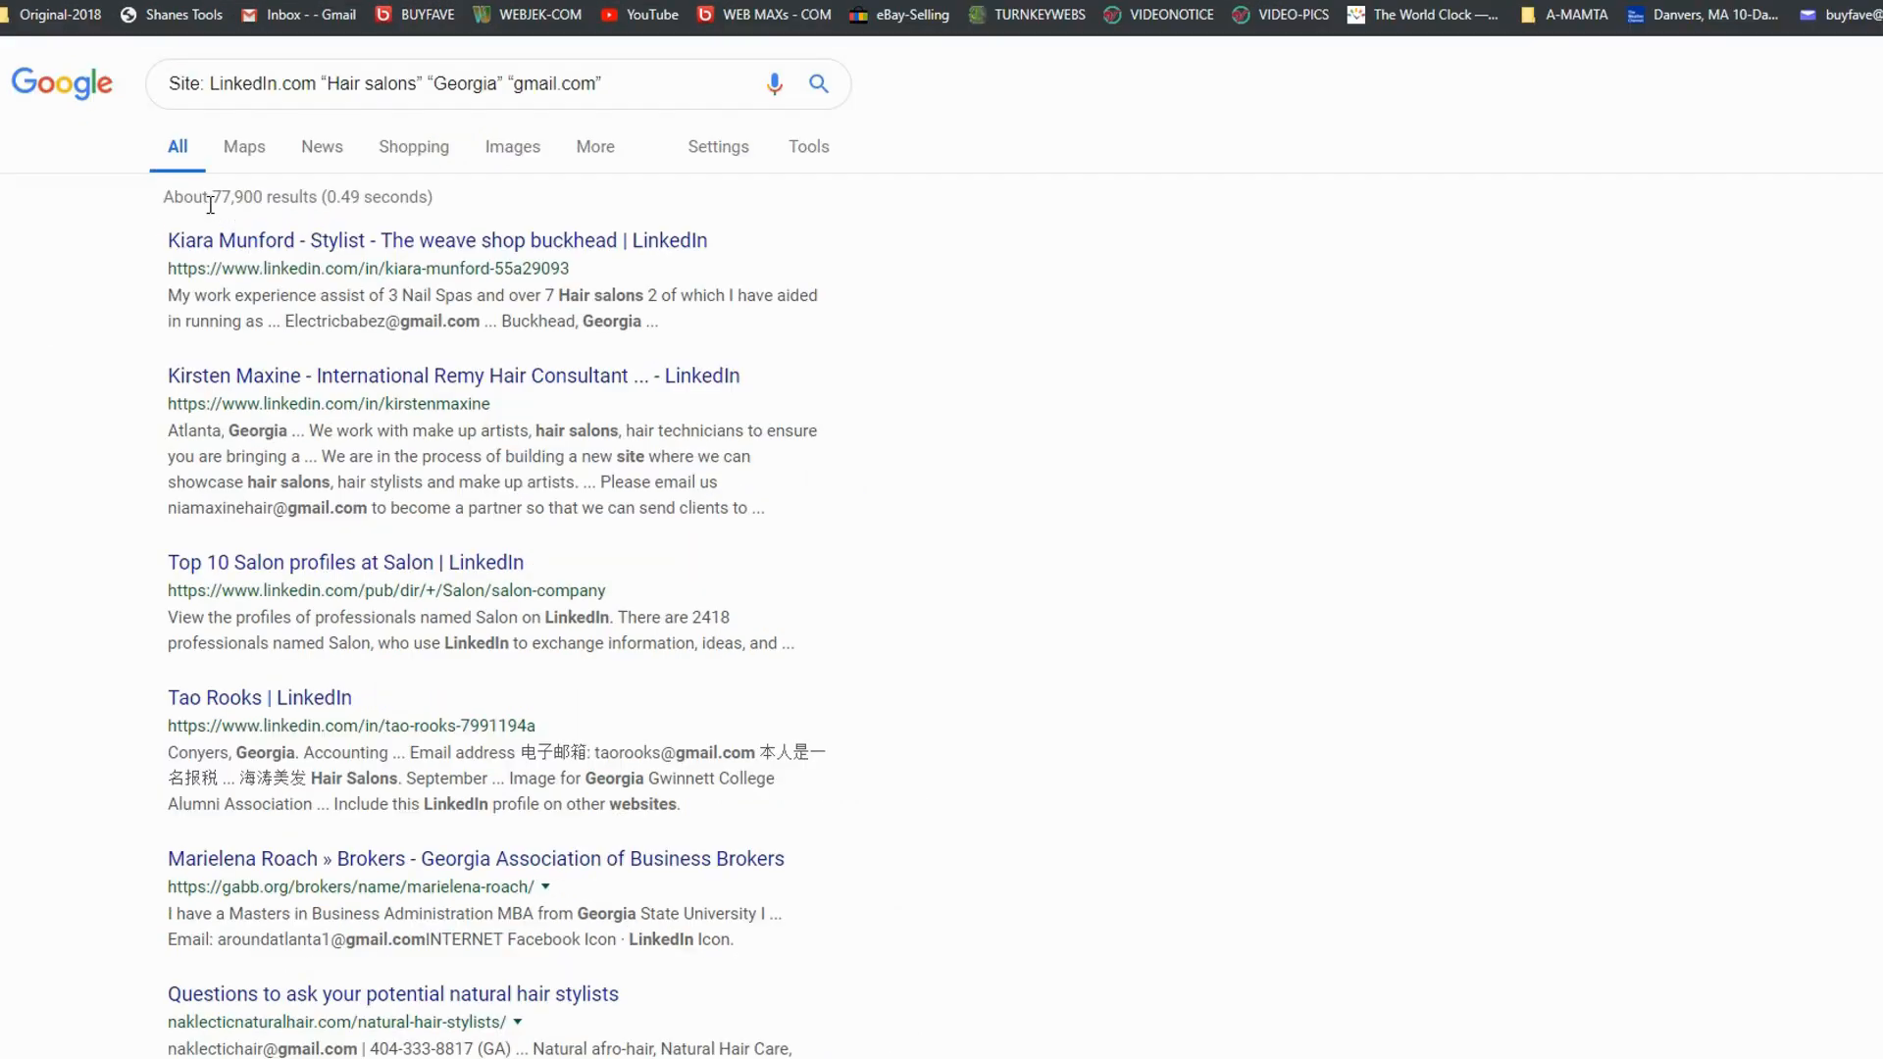
mouse_move(261, 202)
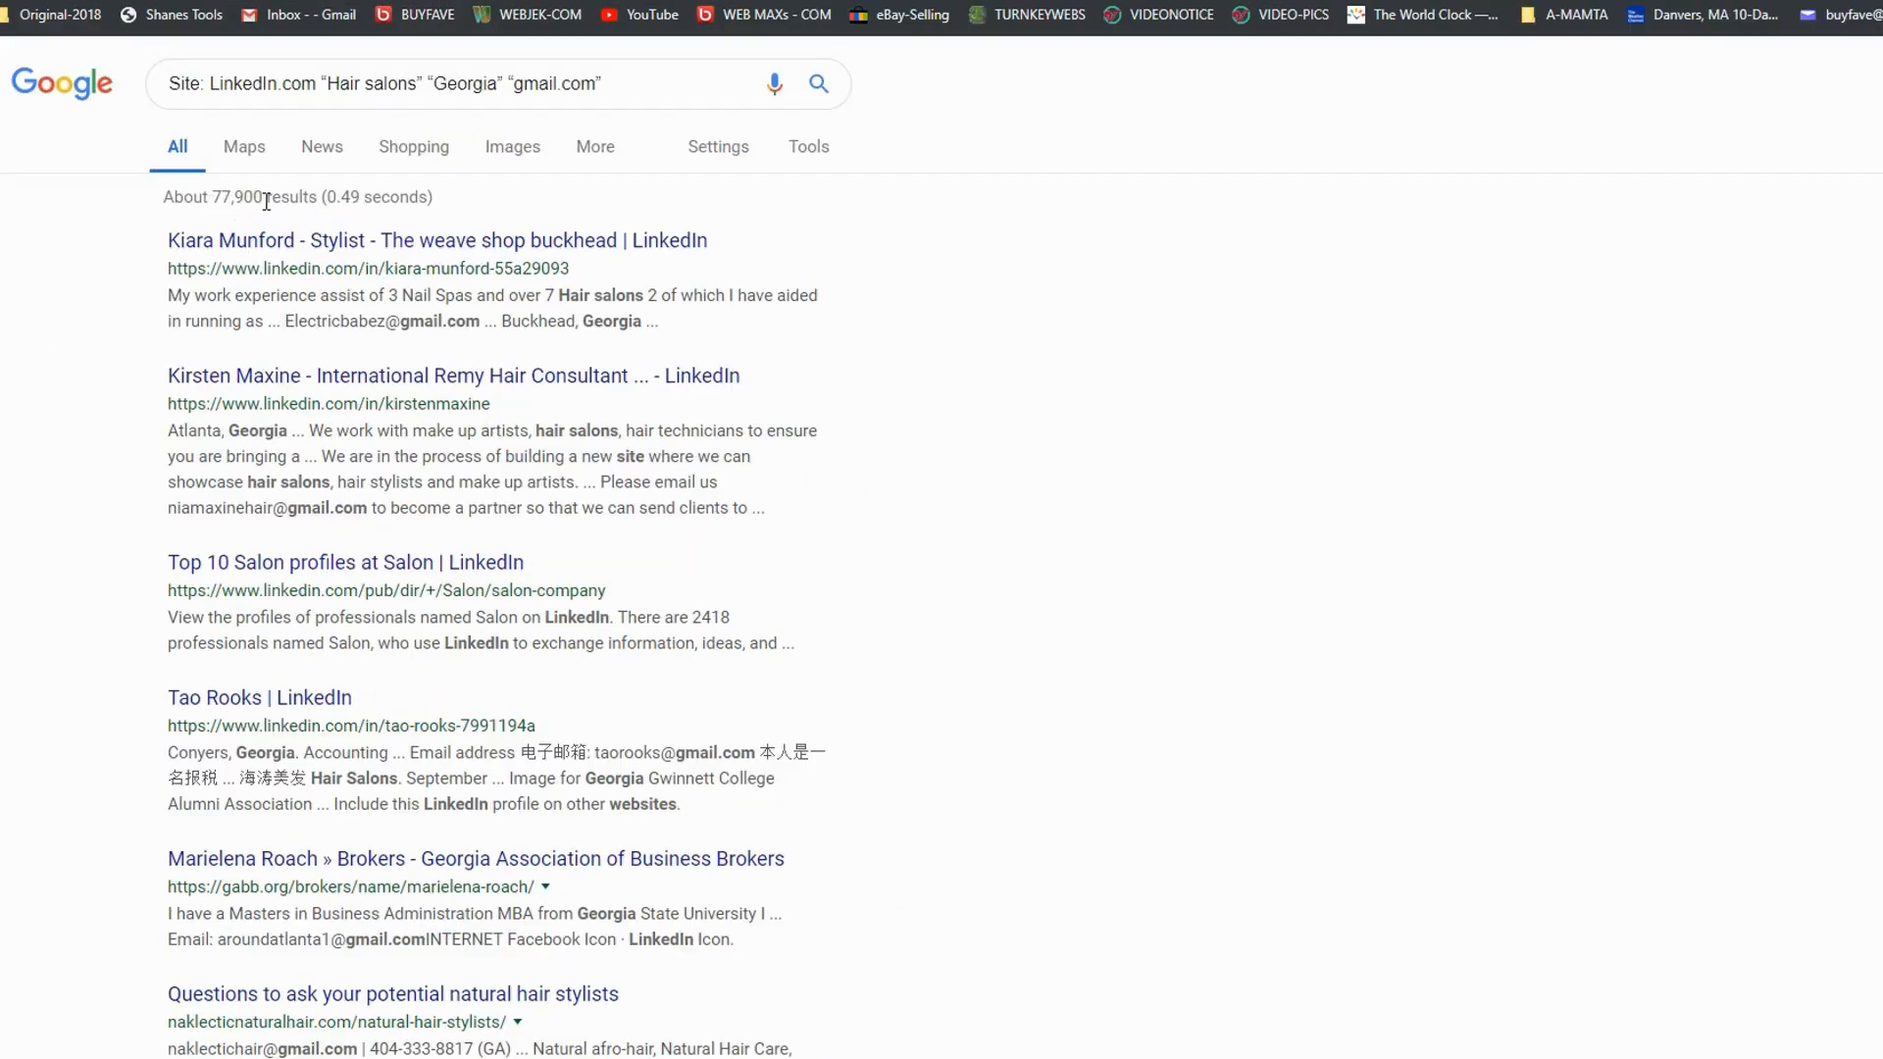
mouse_move(853, 306)
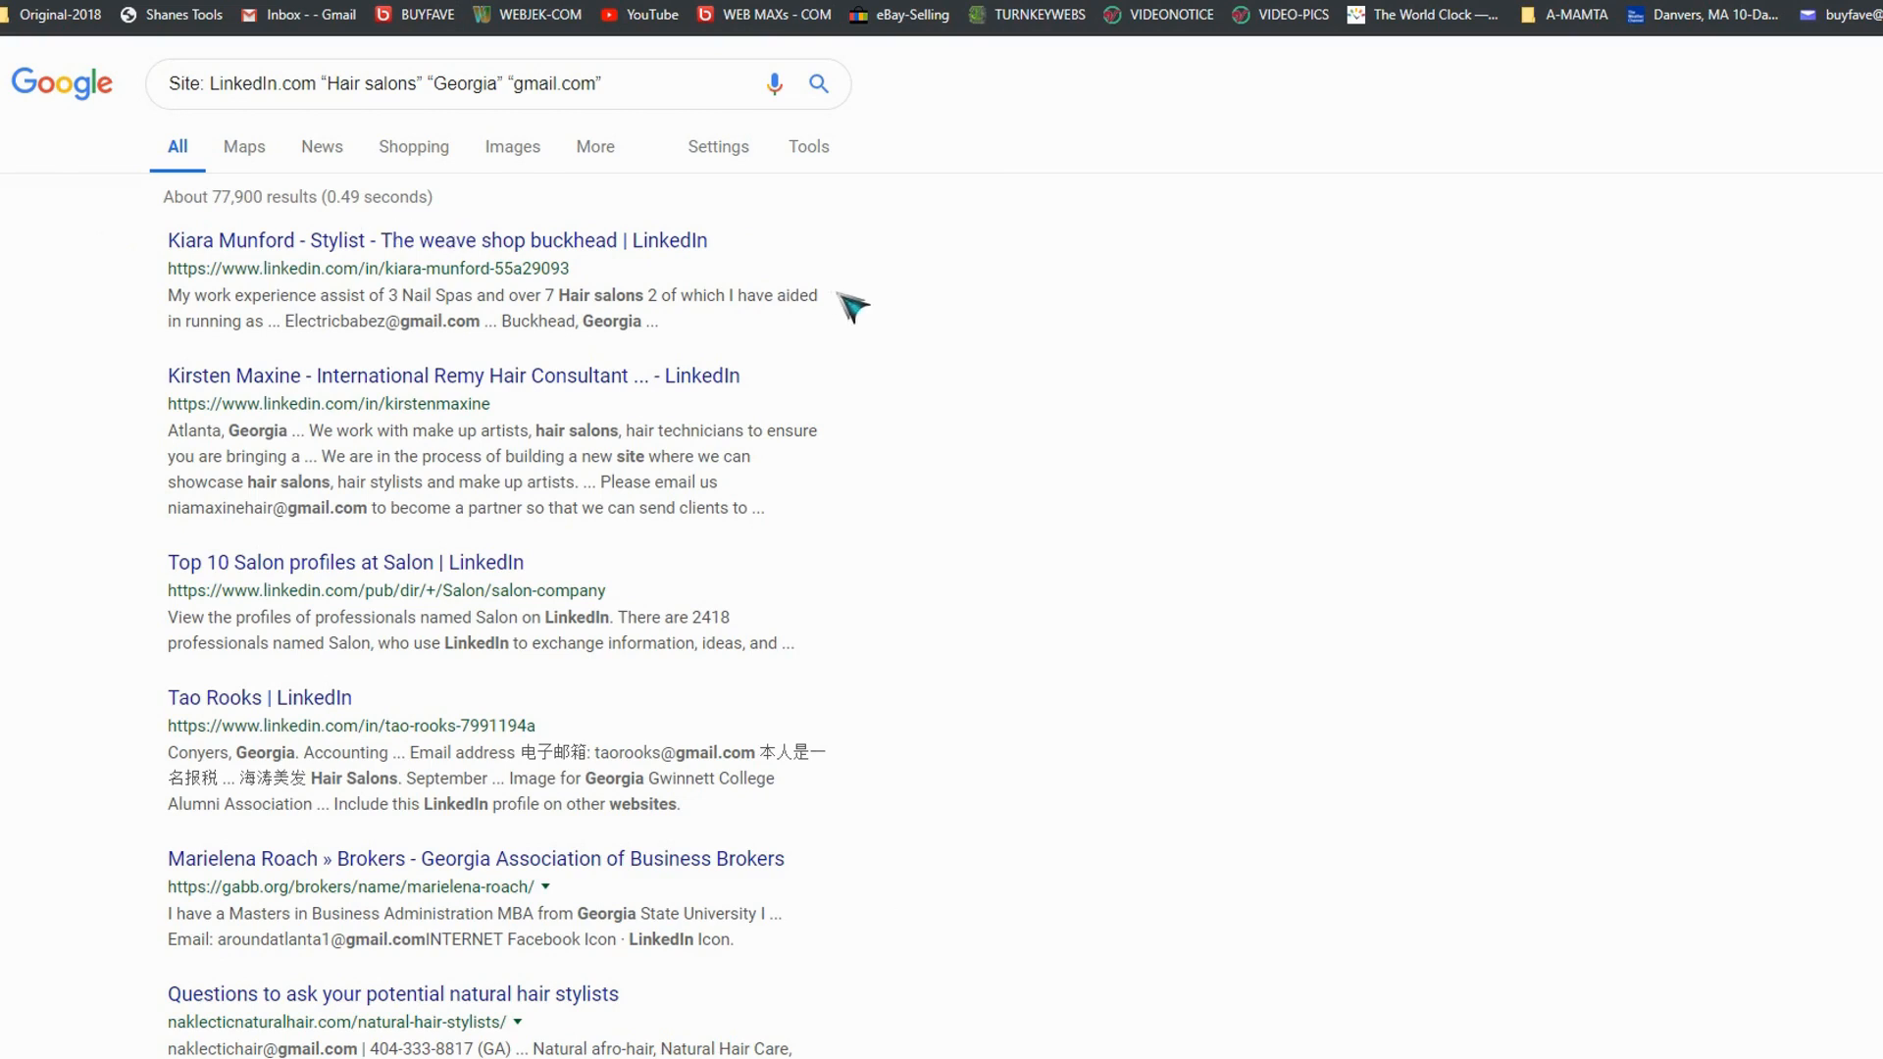
mouse_move(396, 55)
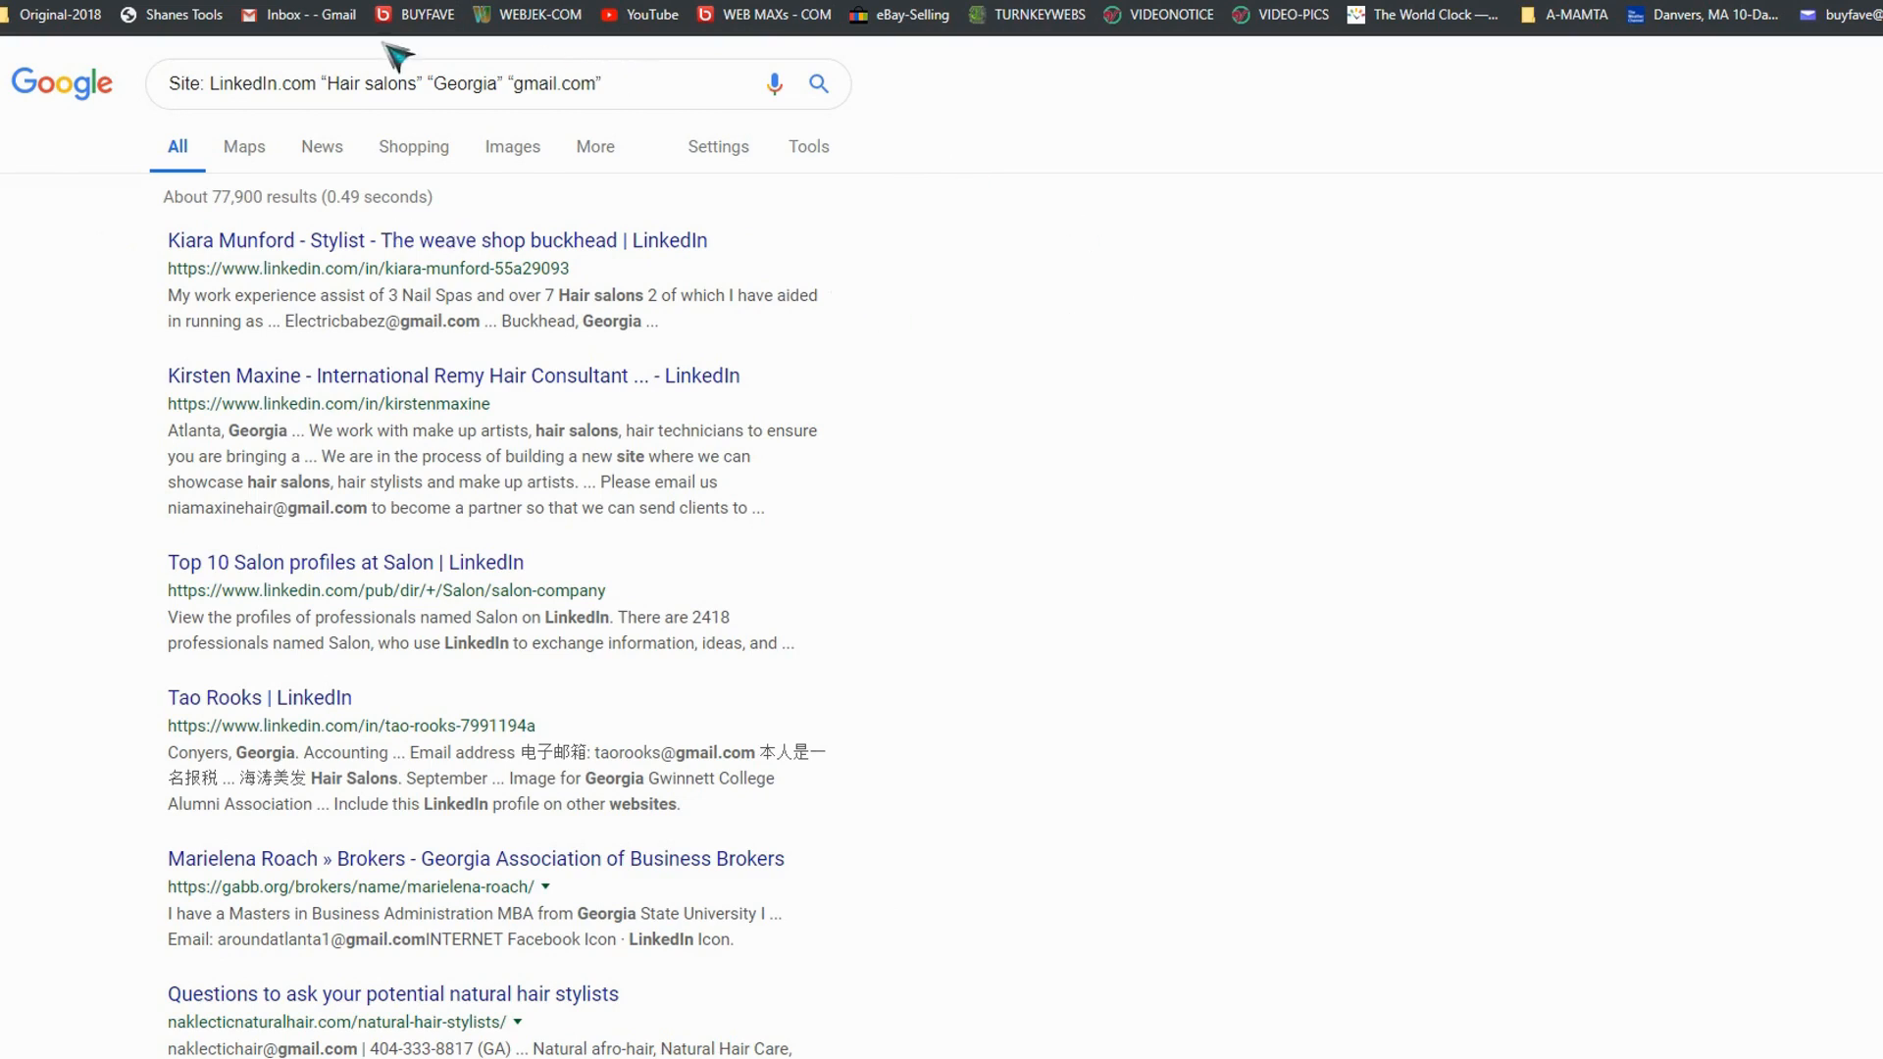
mouse_move(424, 82)
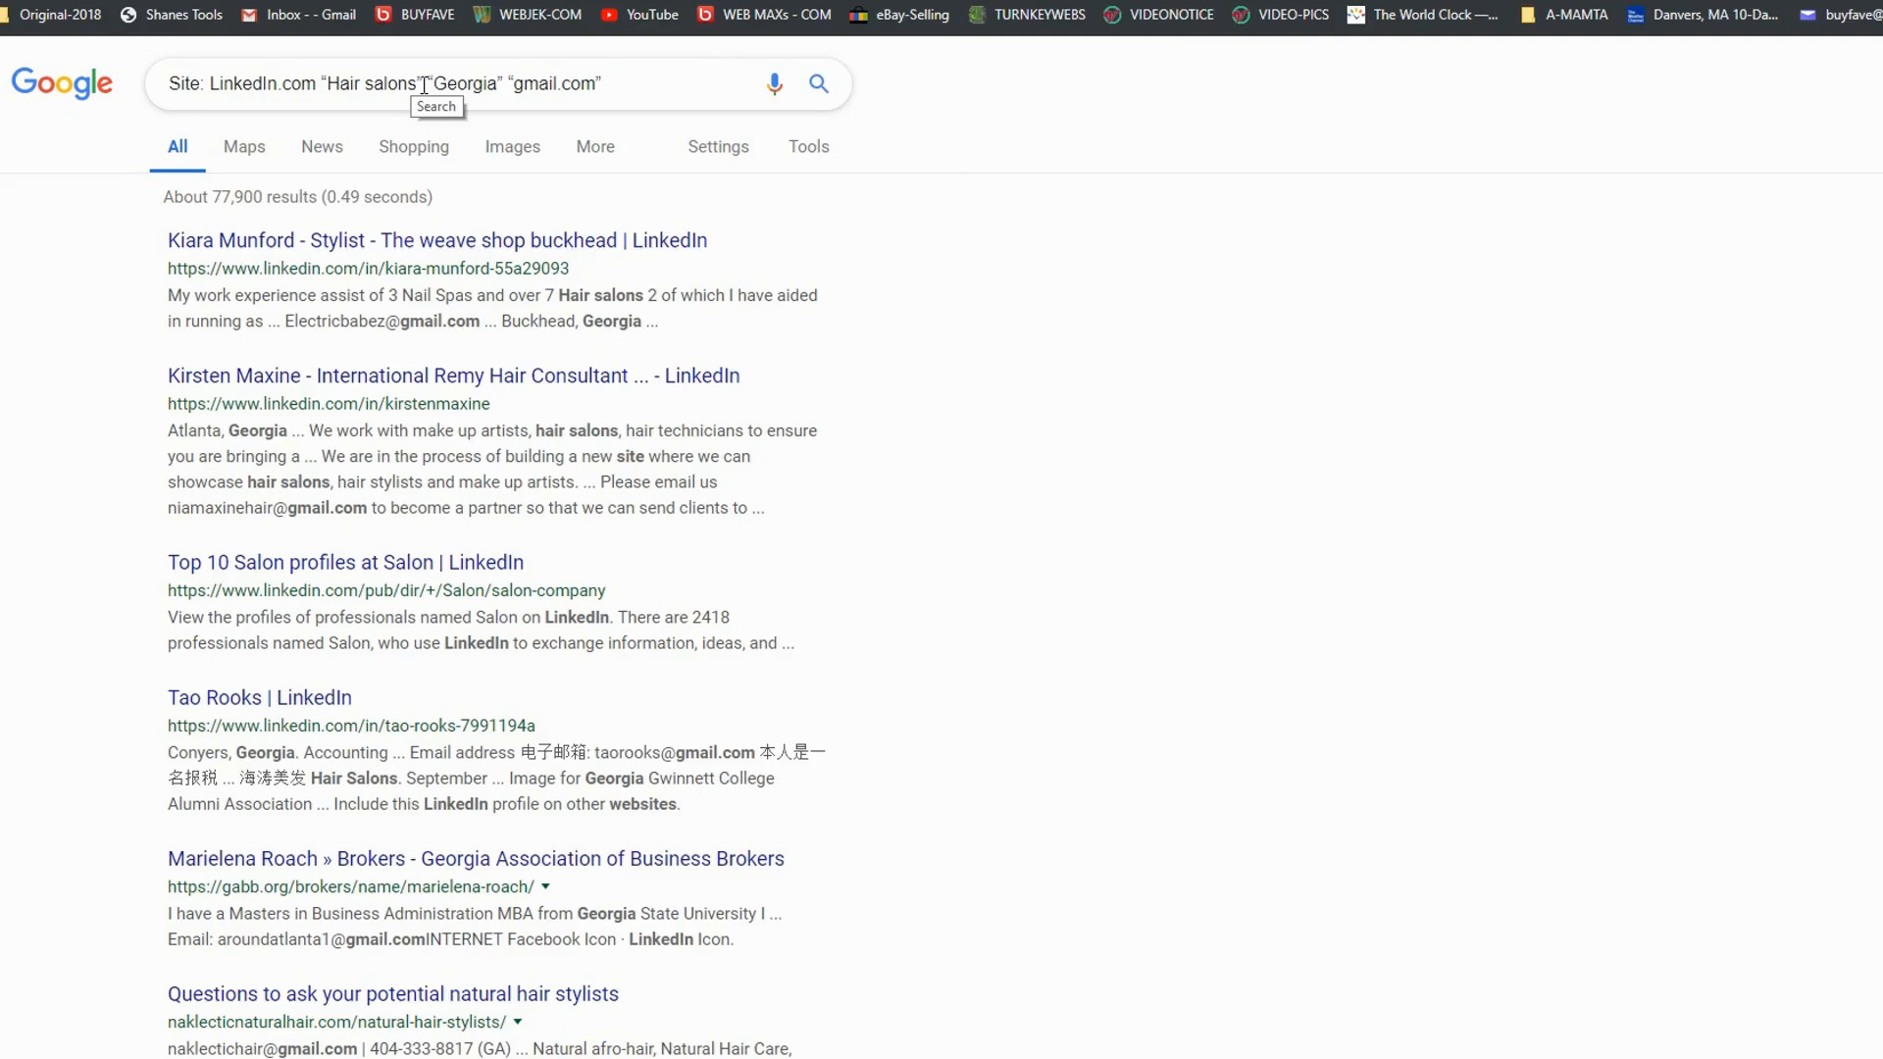
double_click(418, 85)
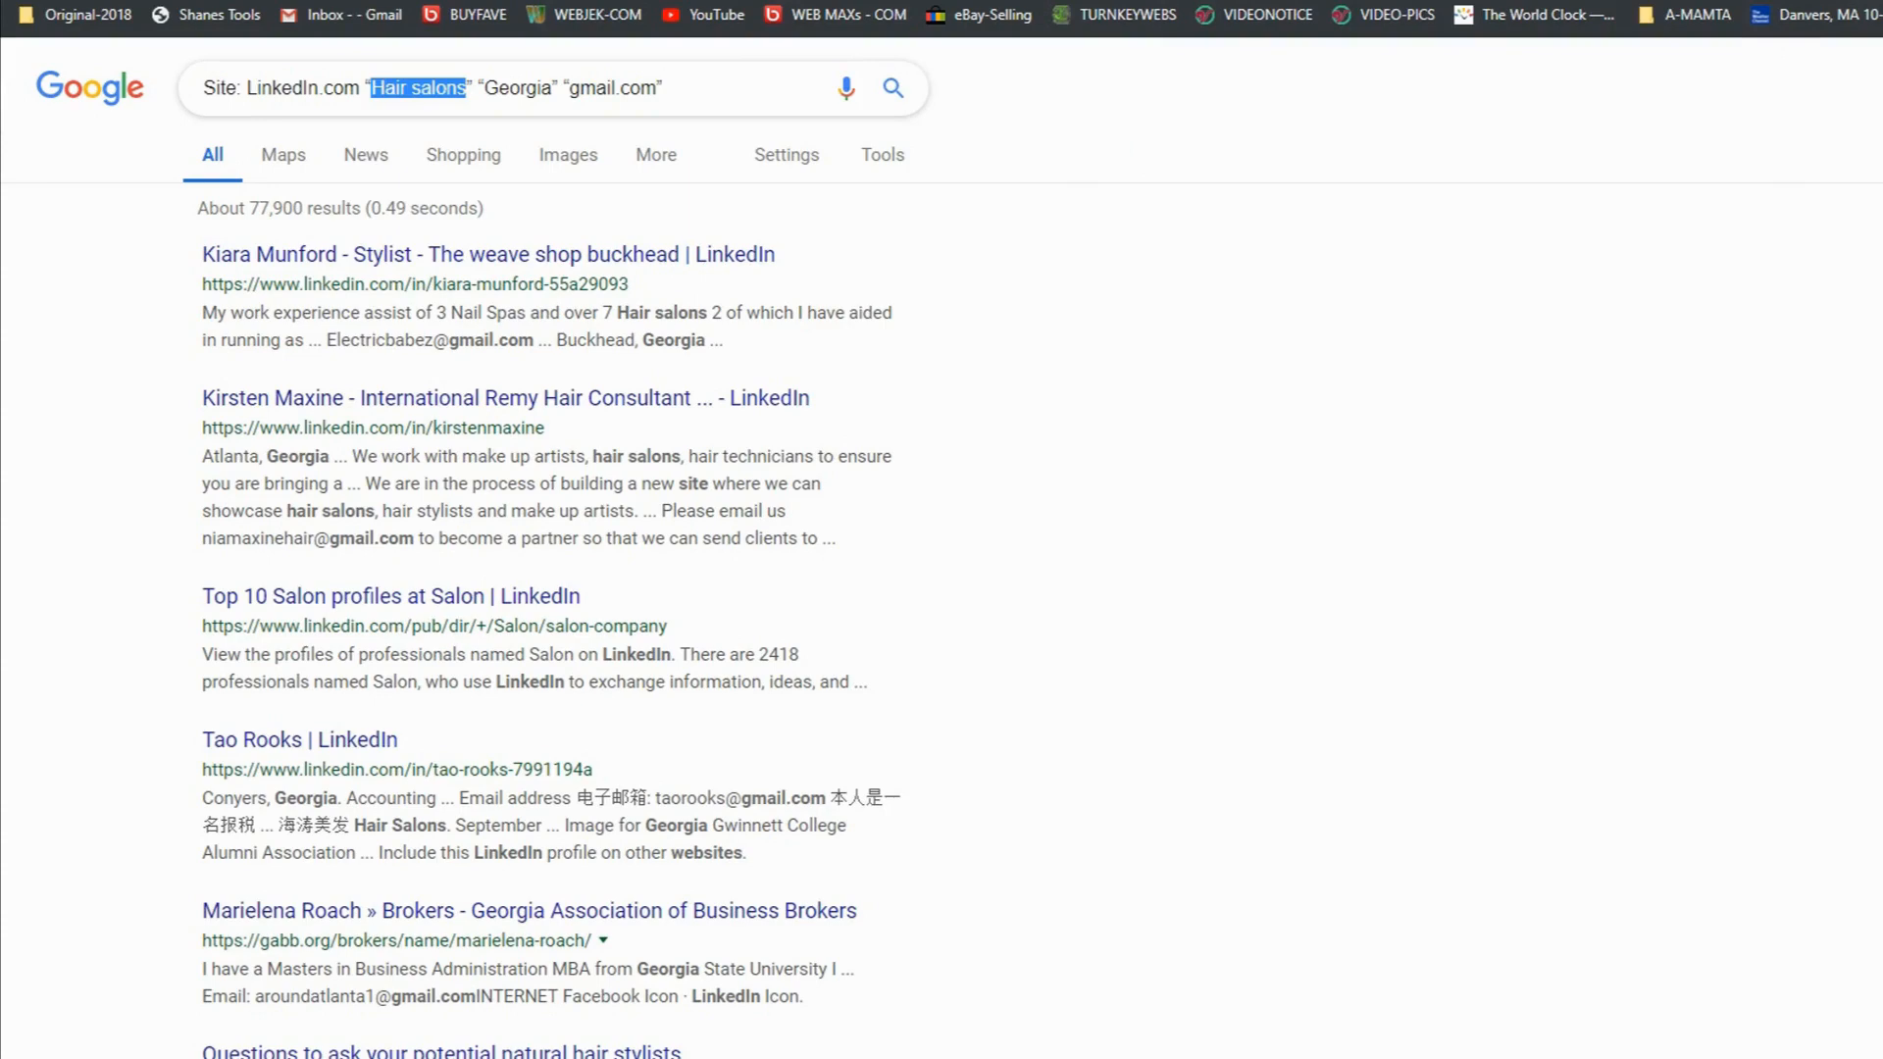
mouse_move(1765, 624)
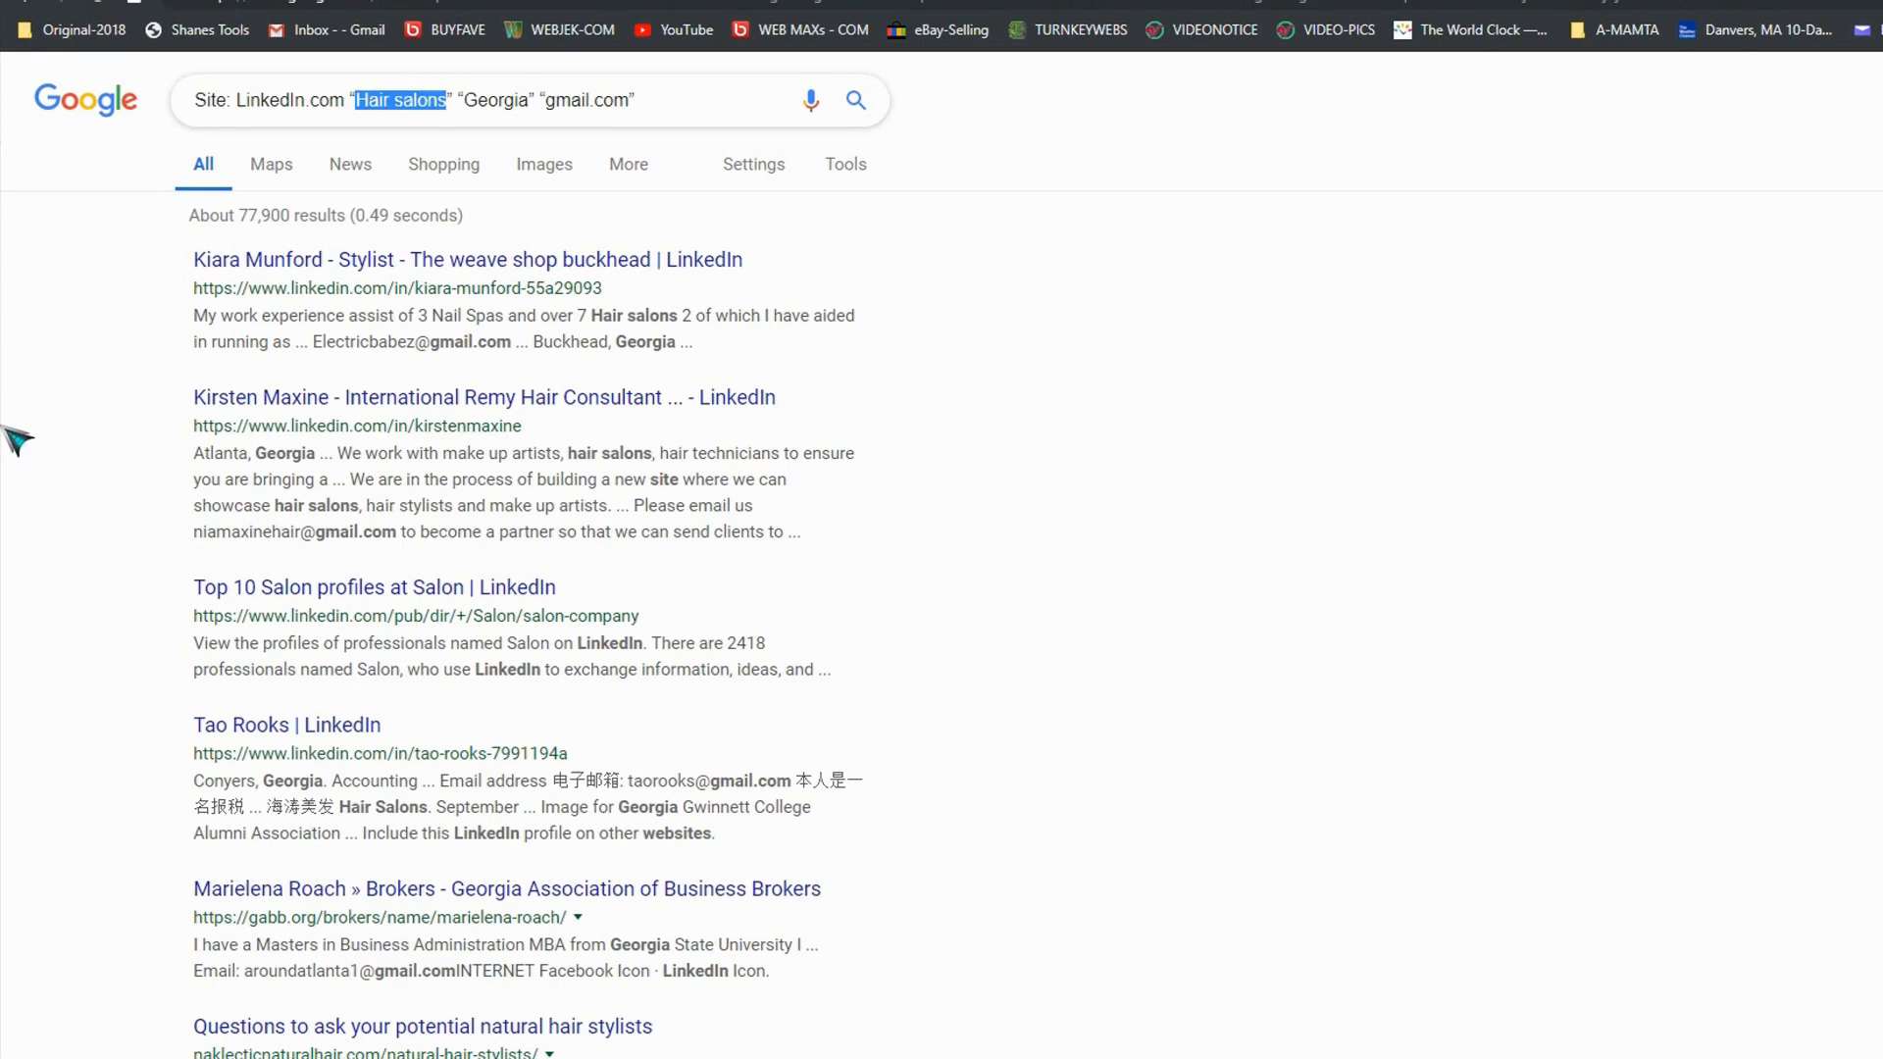
mouse_move(1067, 274)
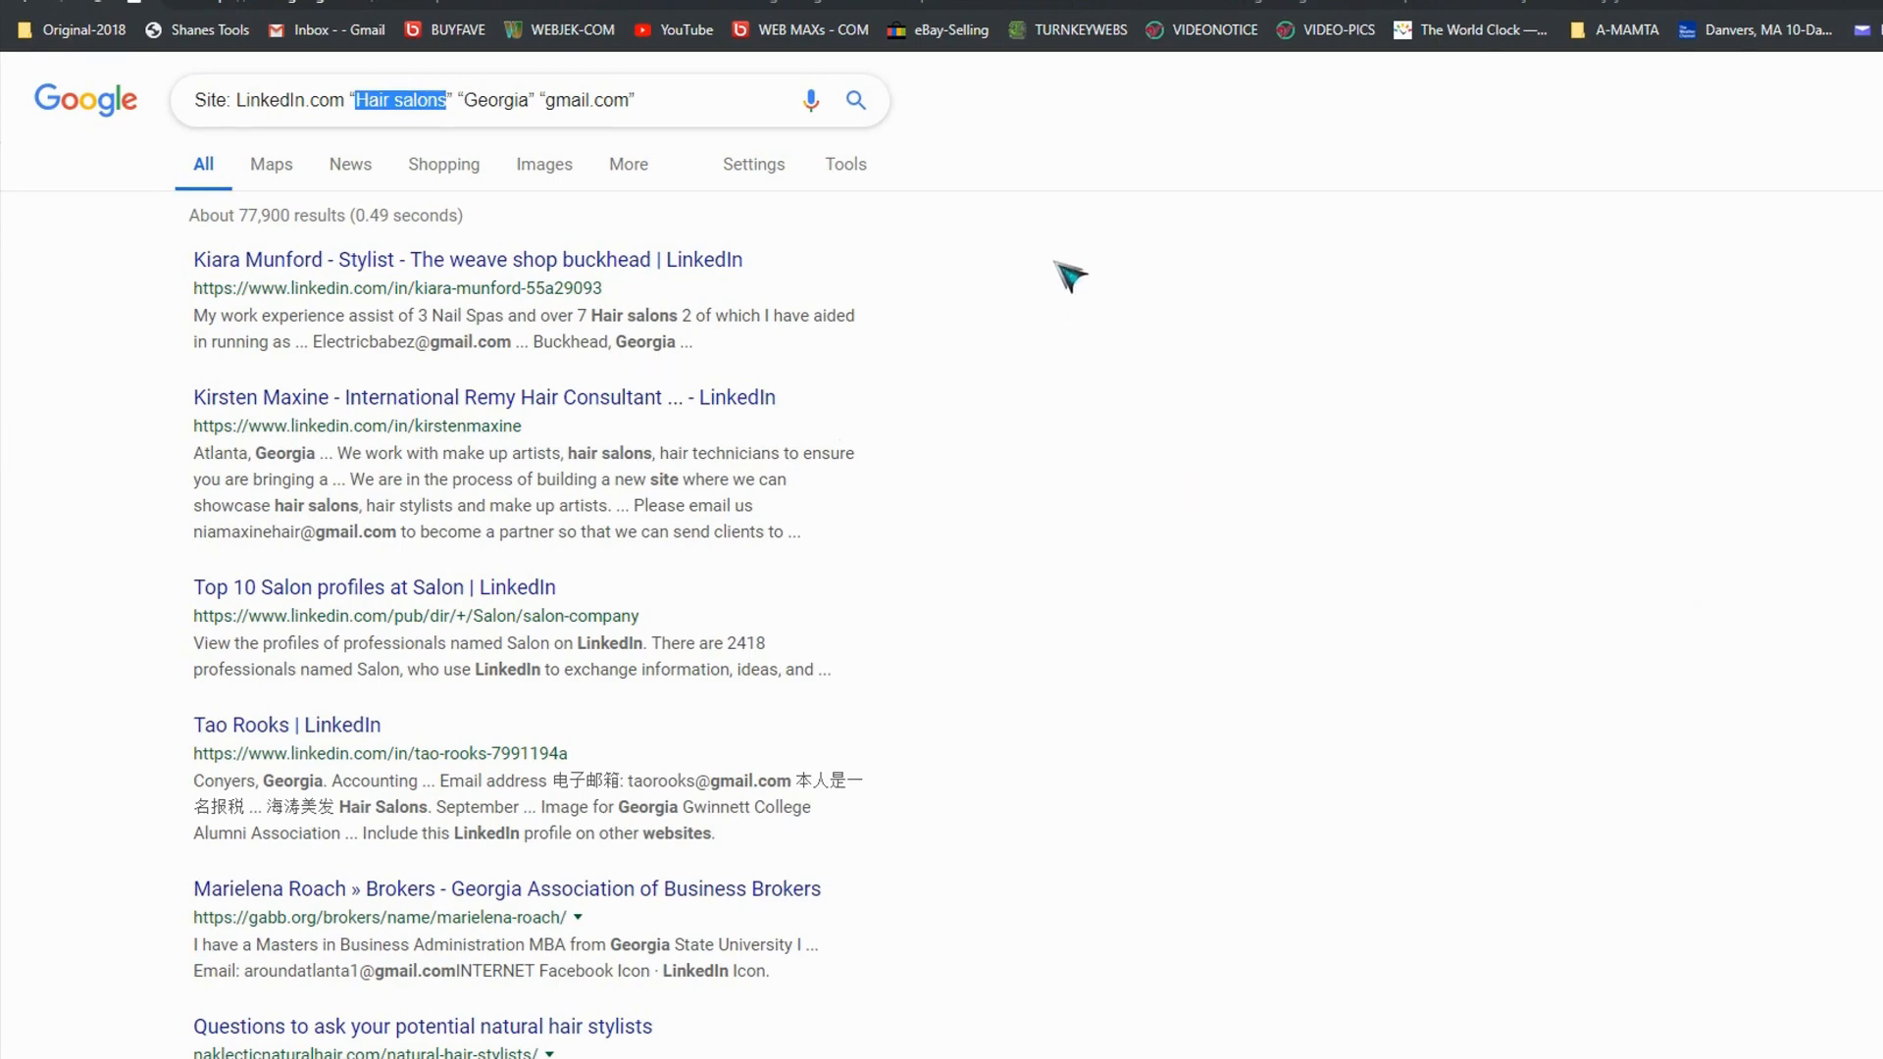
scroll("down", 3)
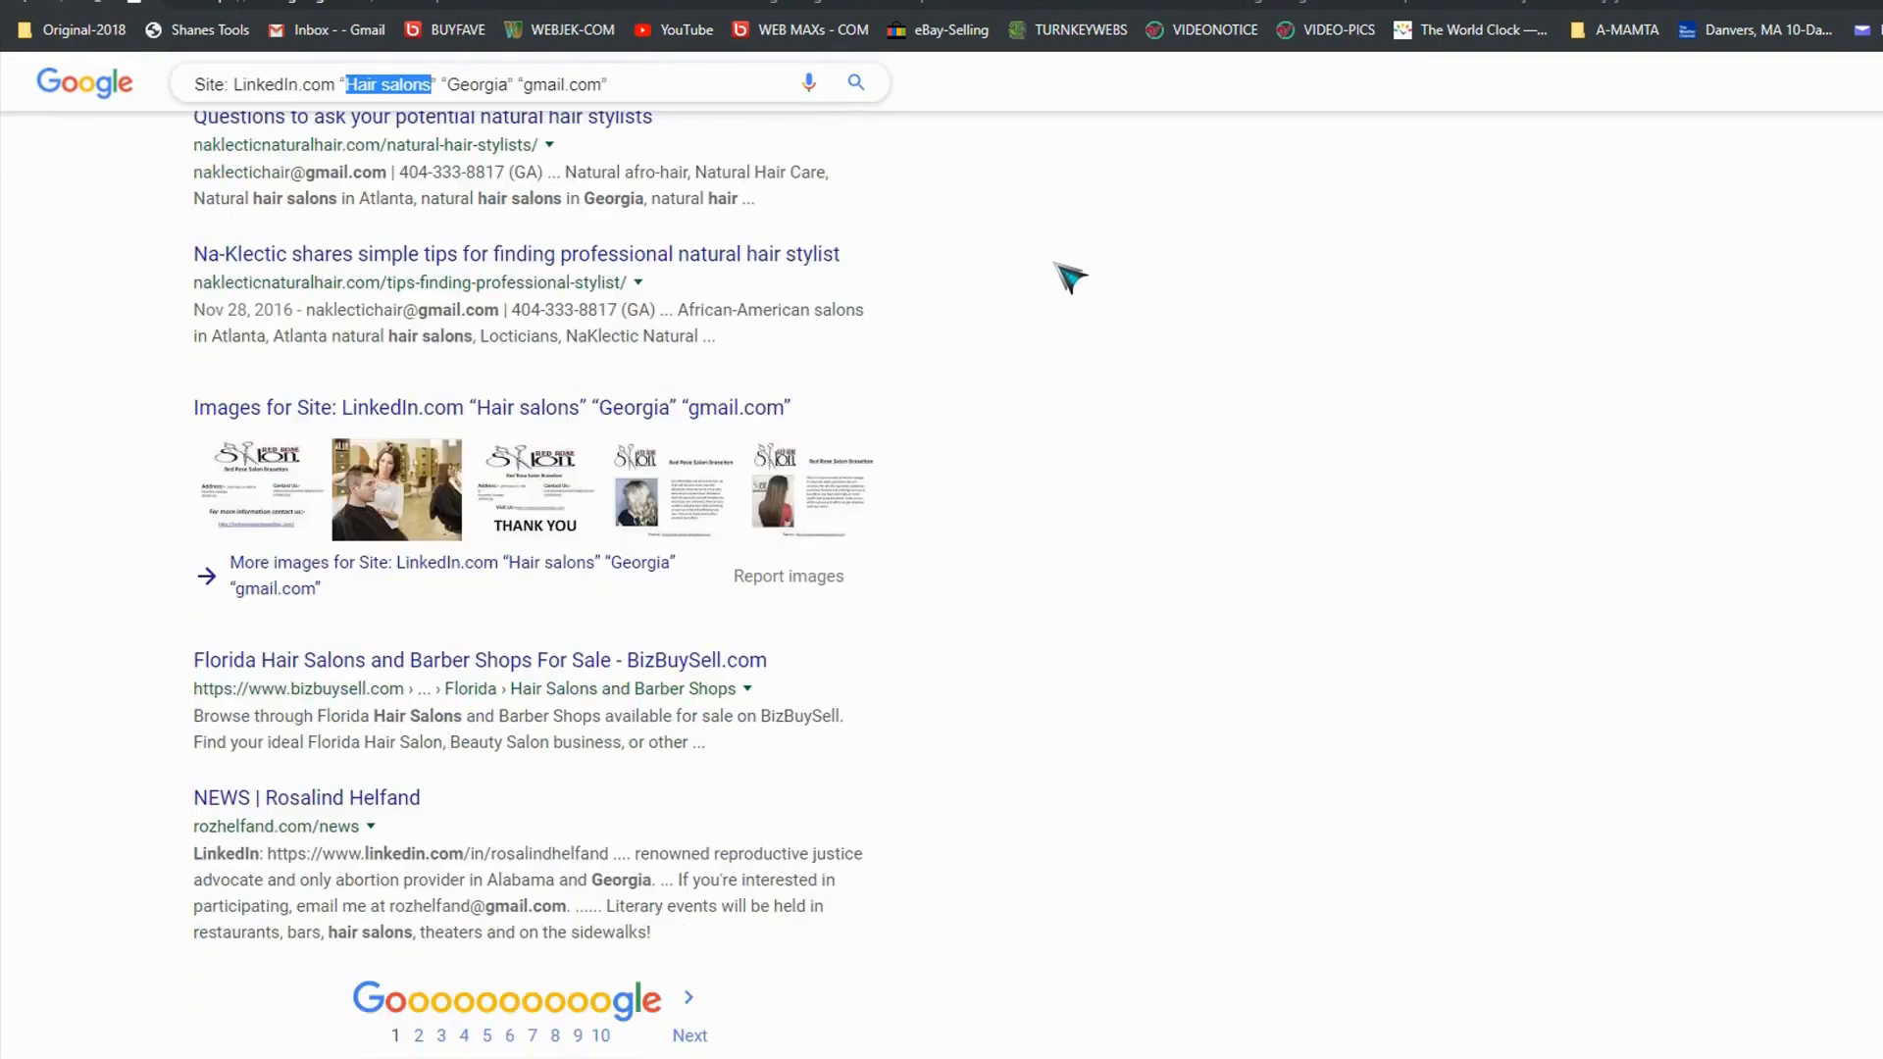
scroll("down", 3)
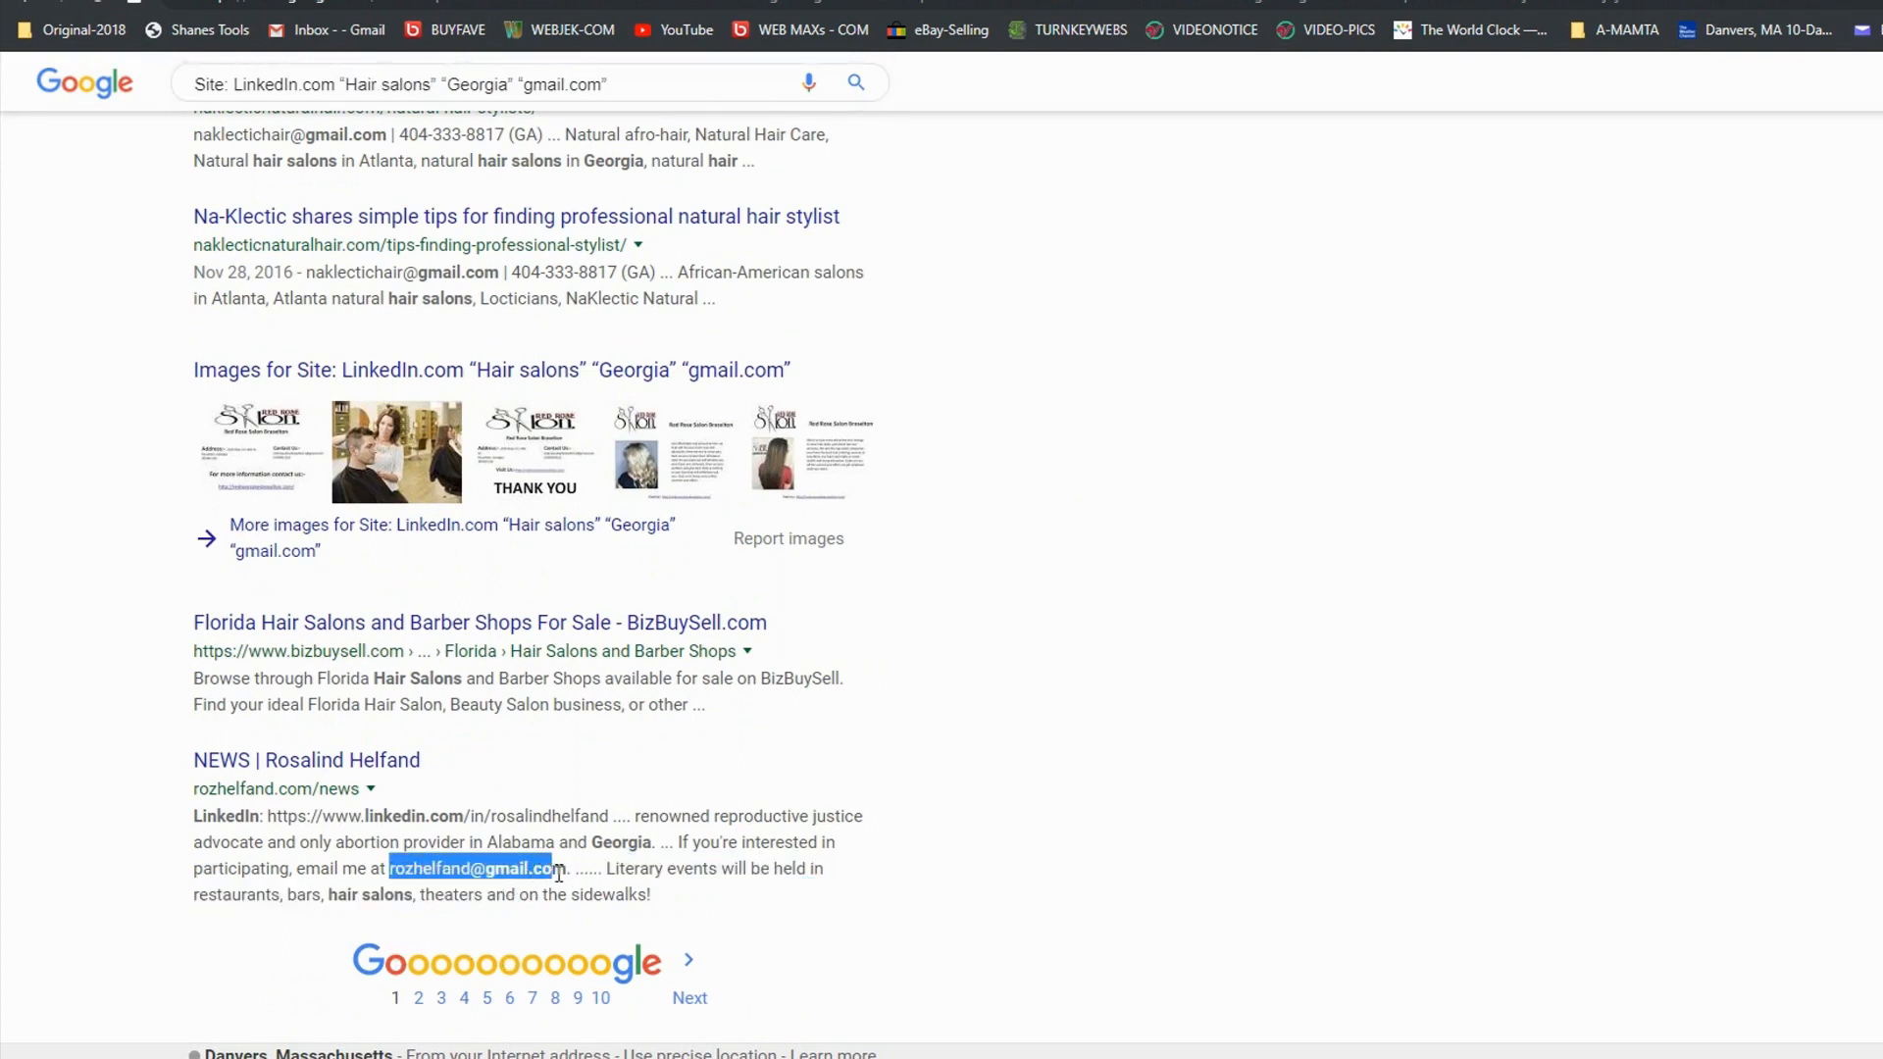
scroll("up", 3)
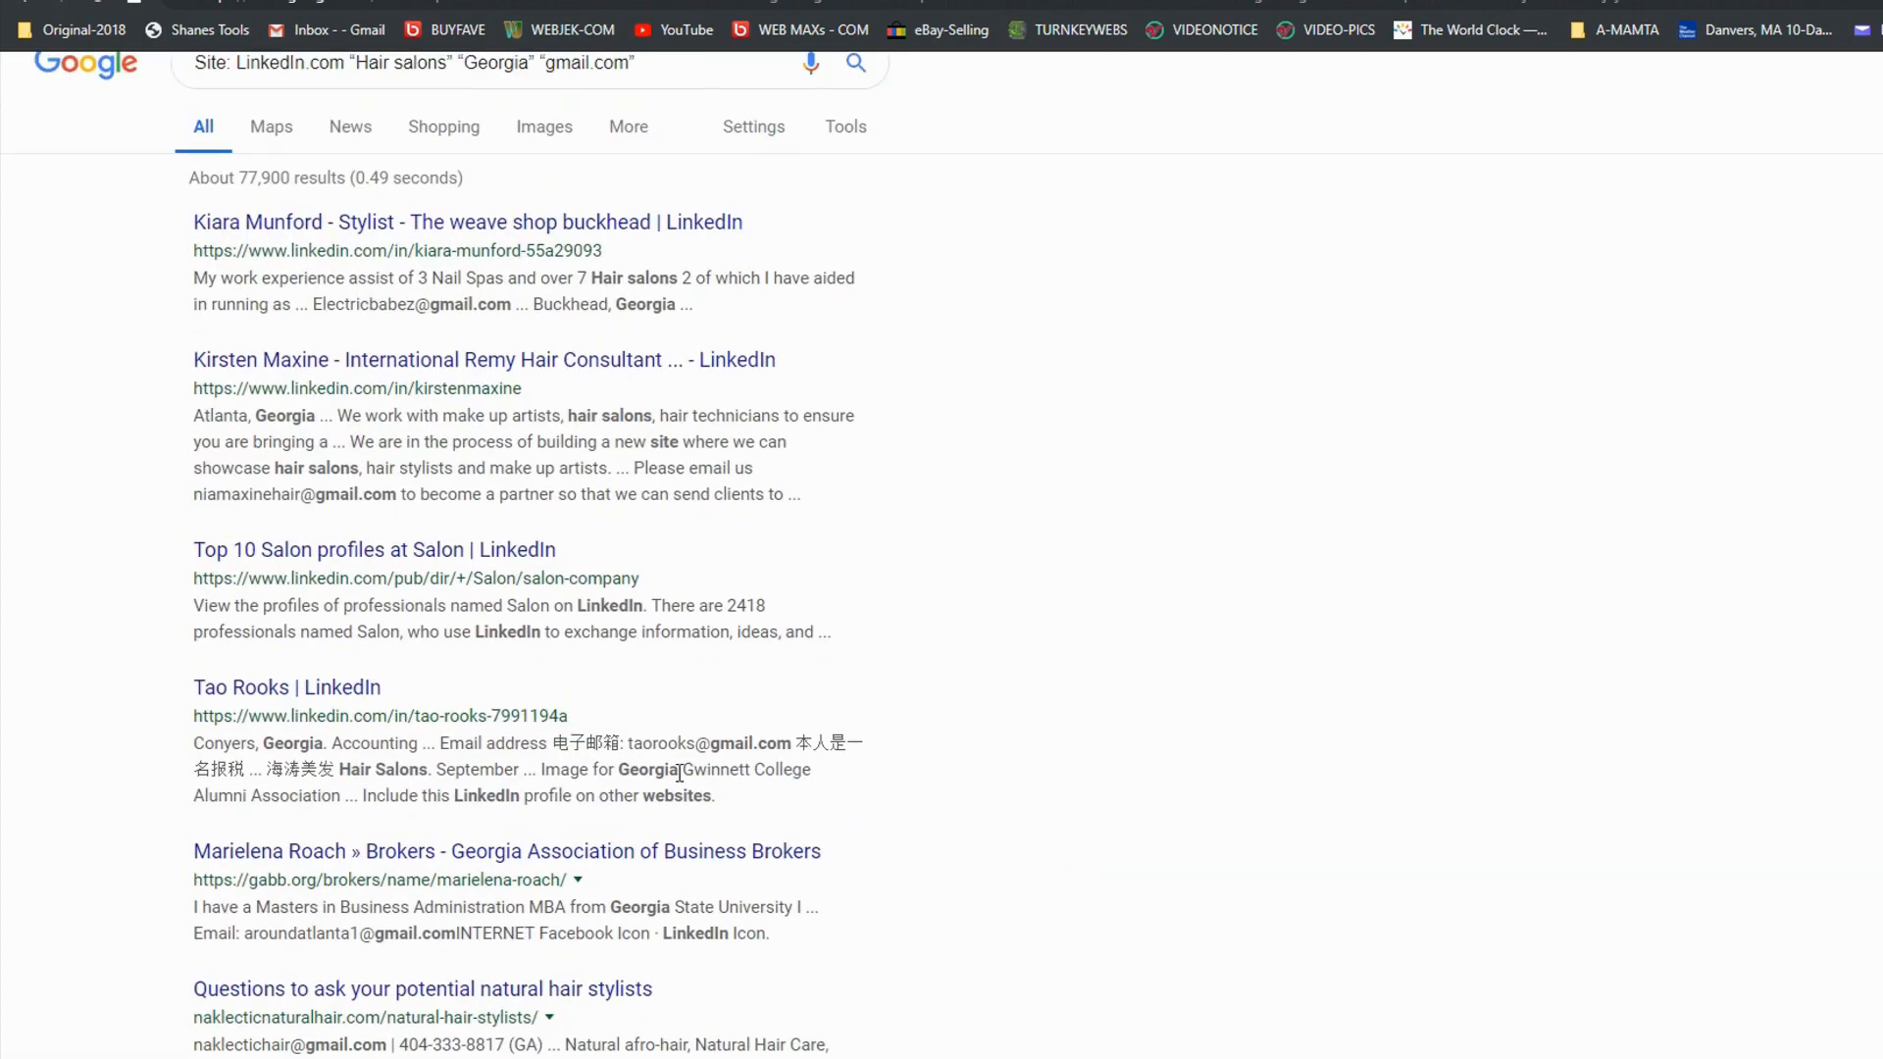
double_click(775, 741)
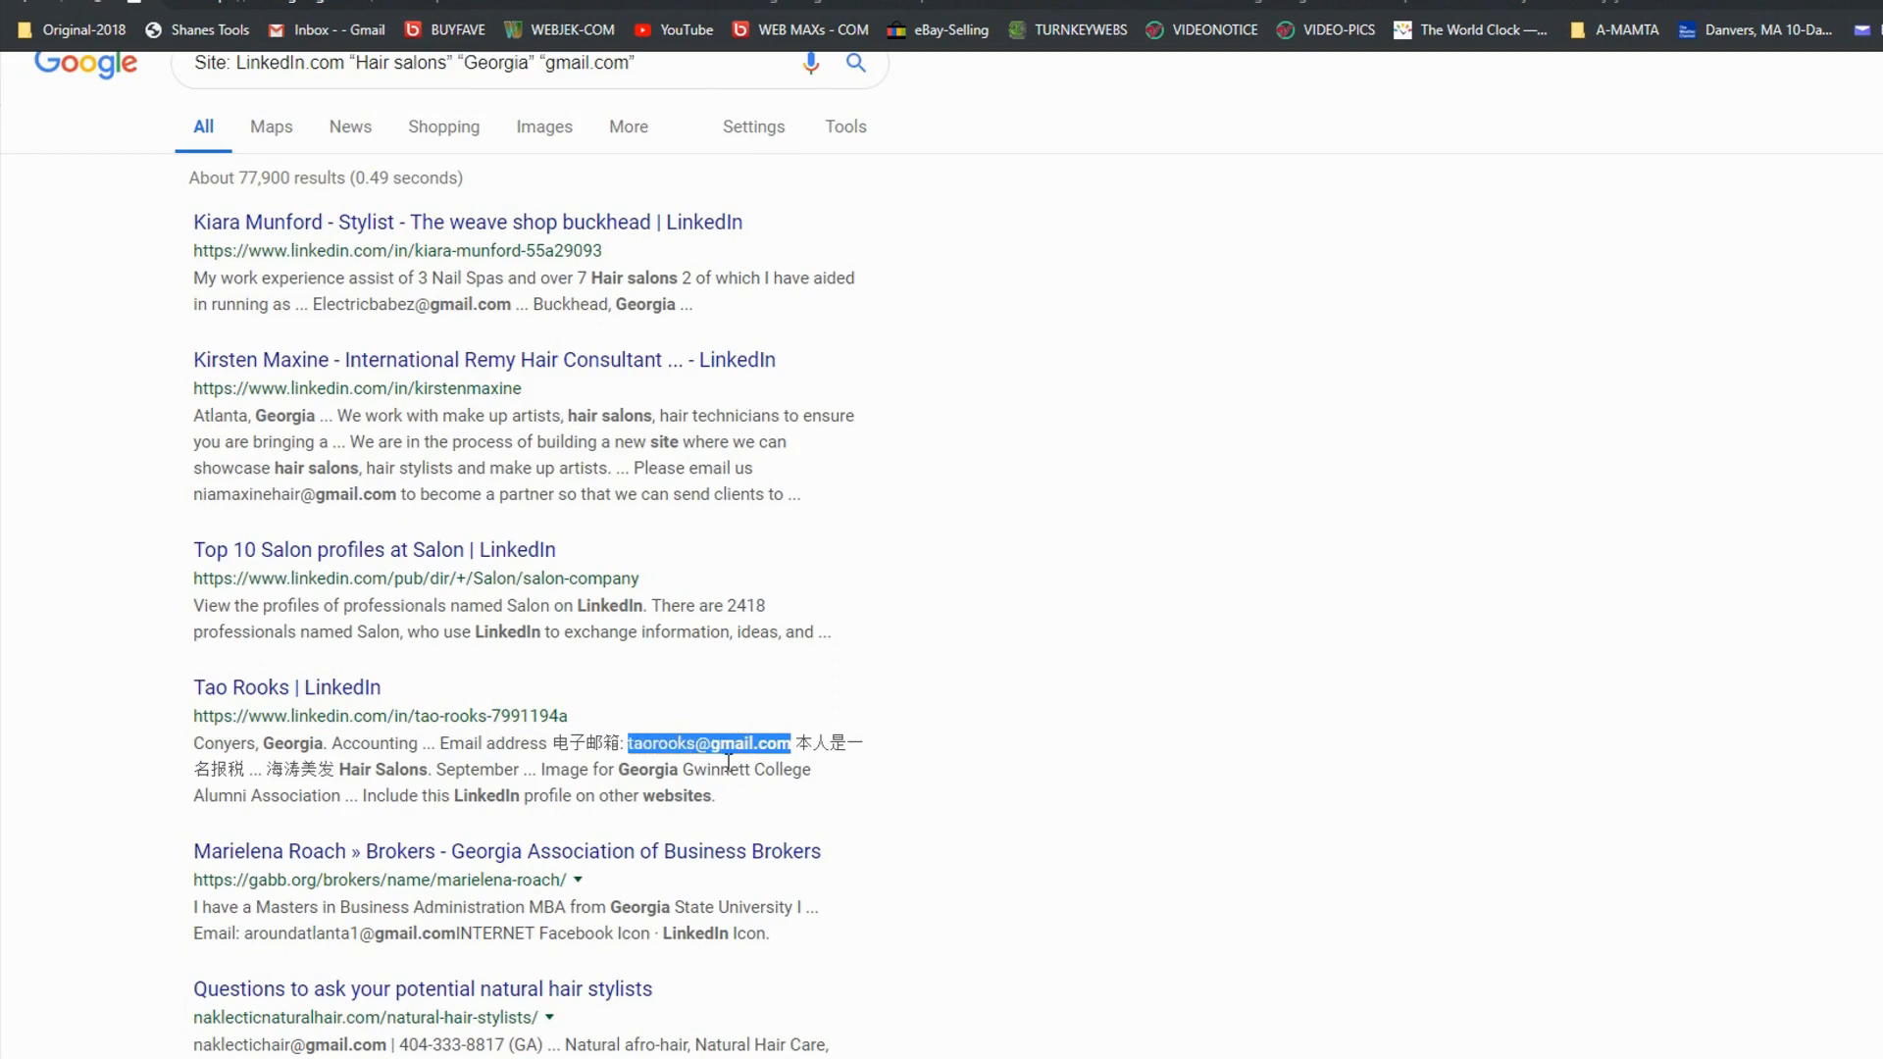
mouse_move(1053, 827)
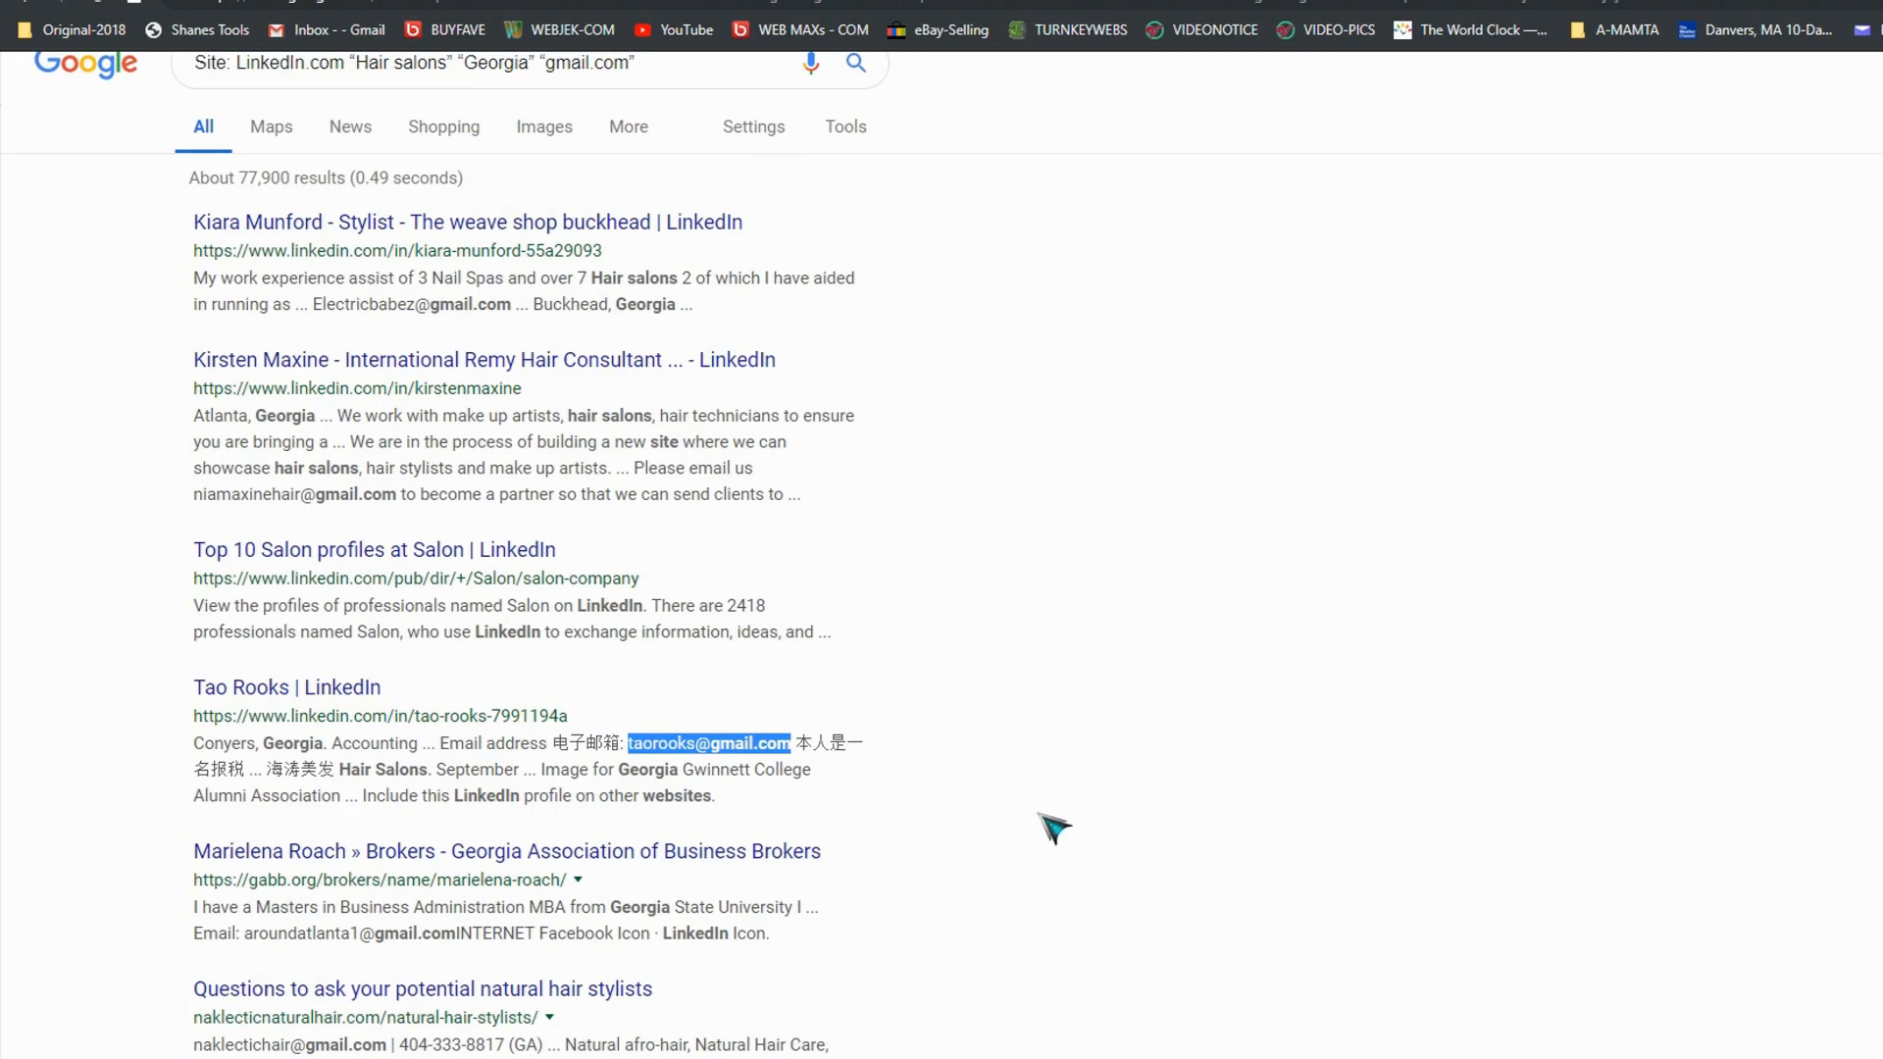
mouse_move(1012, 739)
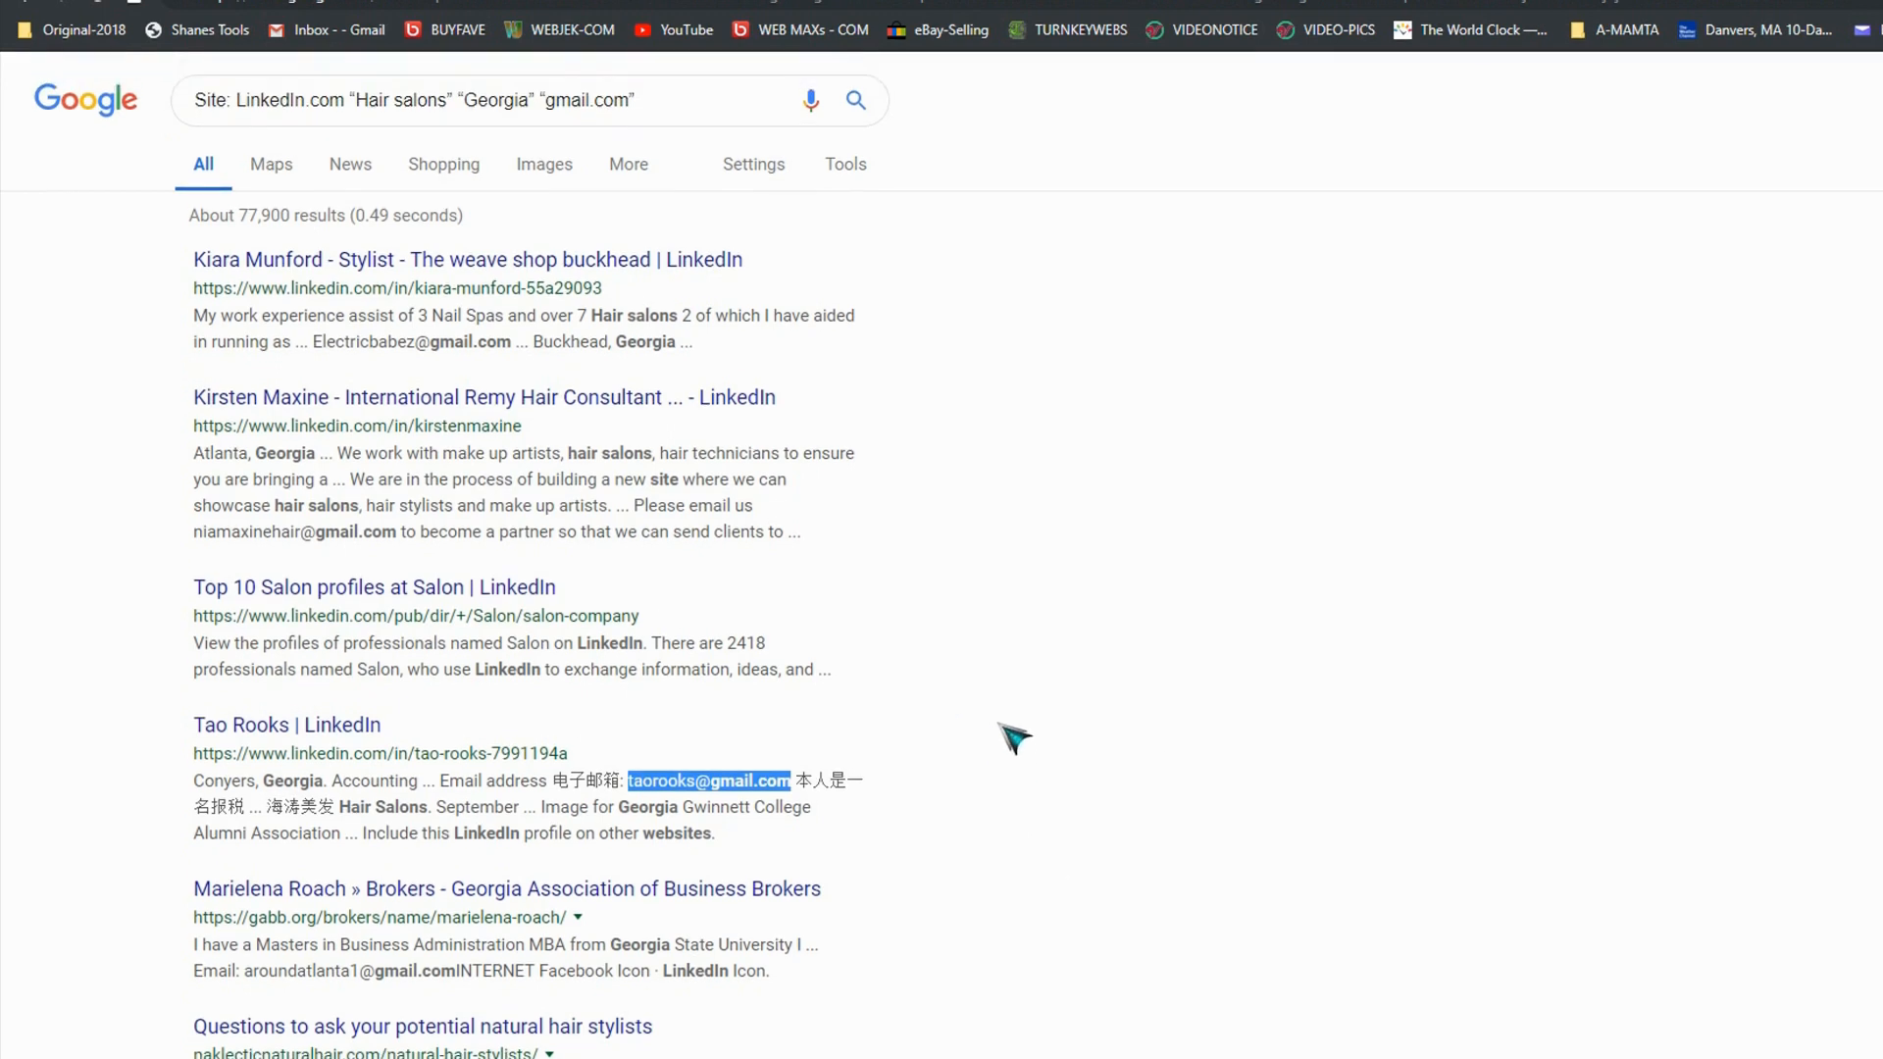
mouse_move(1072, 735)
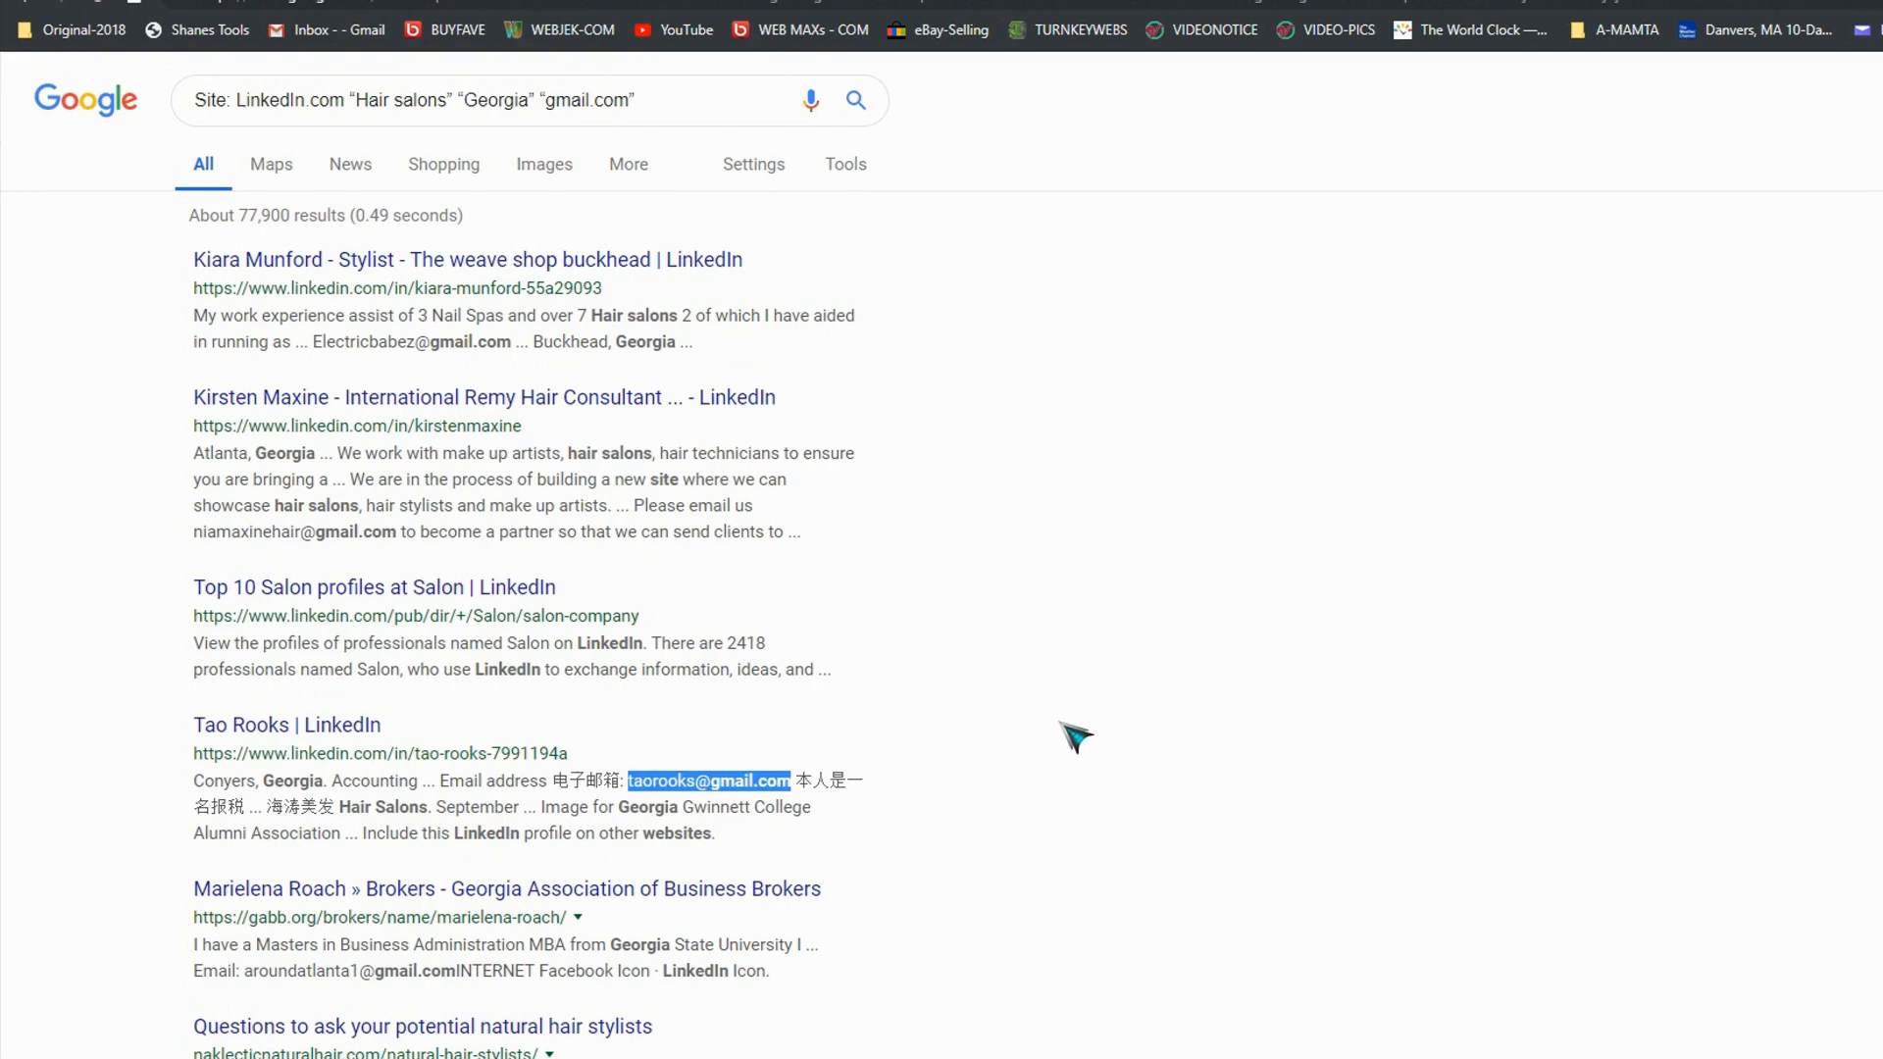
mouse_move(1069, 735)
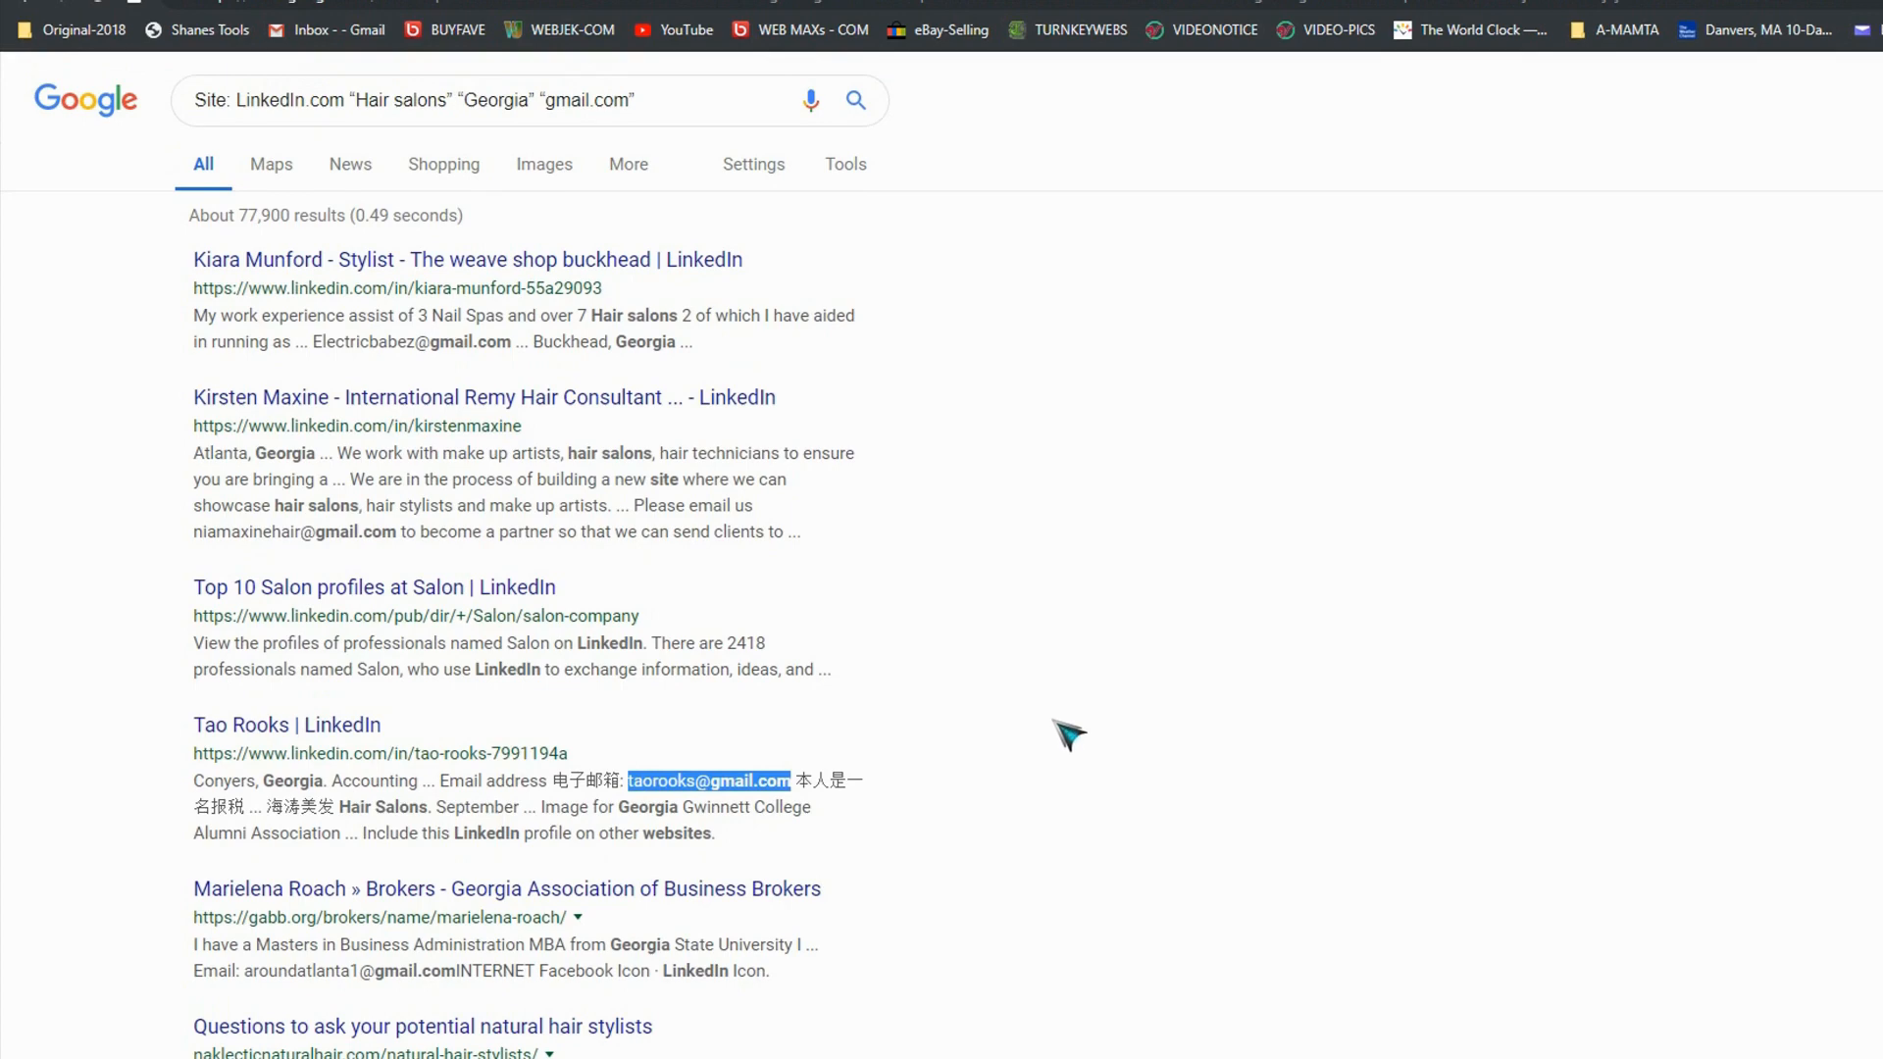
mouse_move(394, 538)
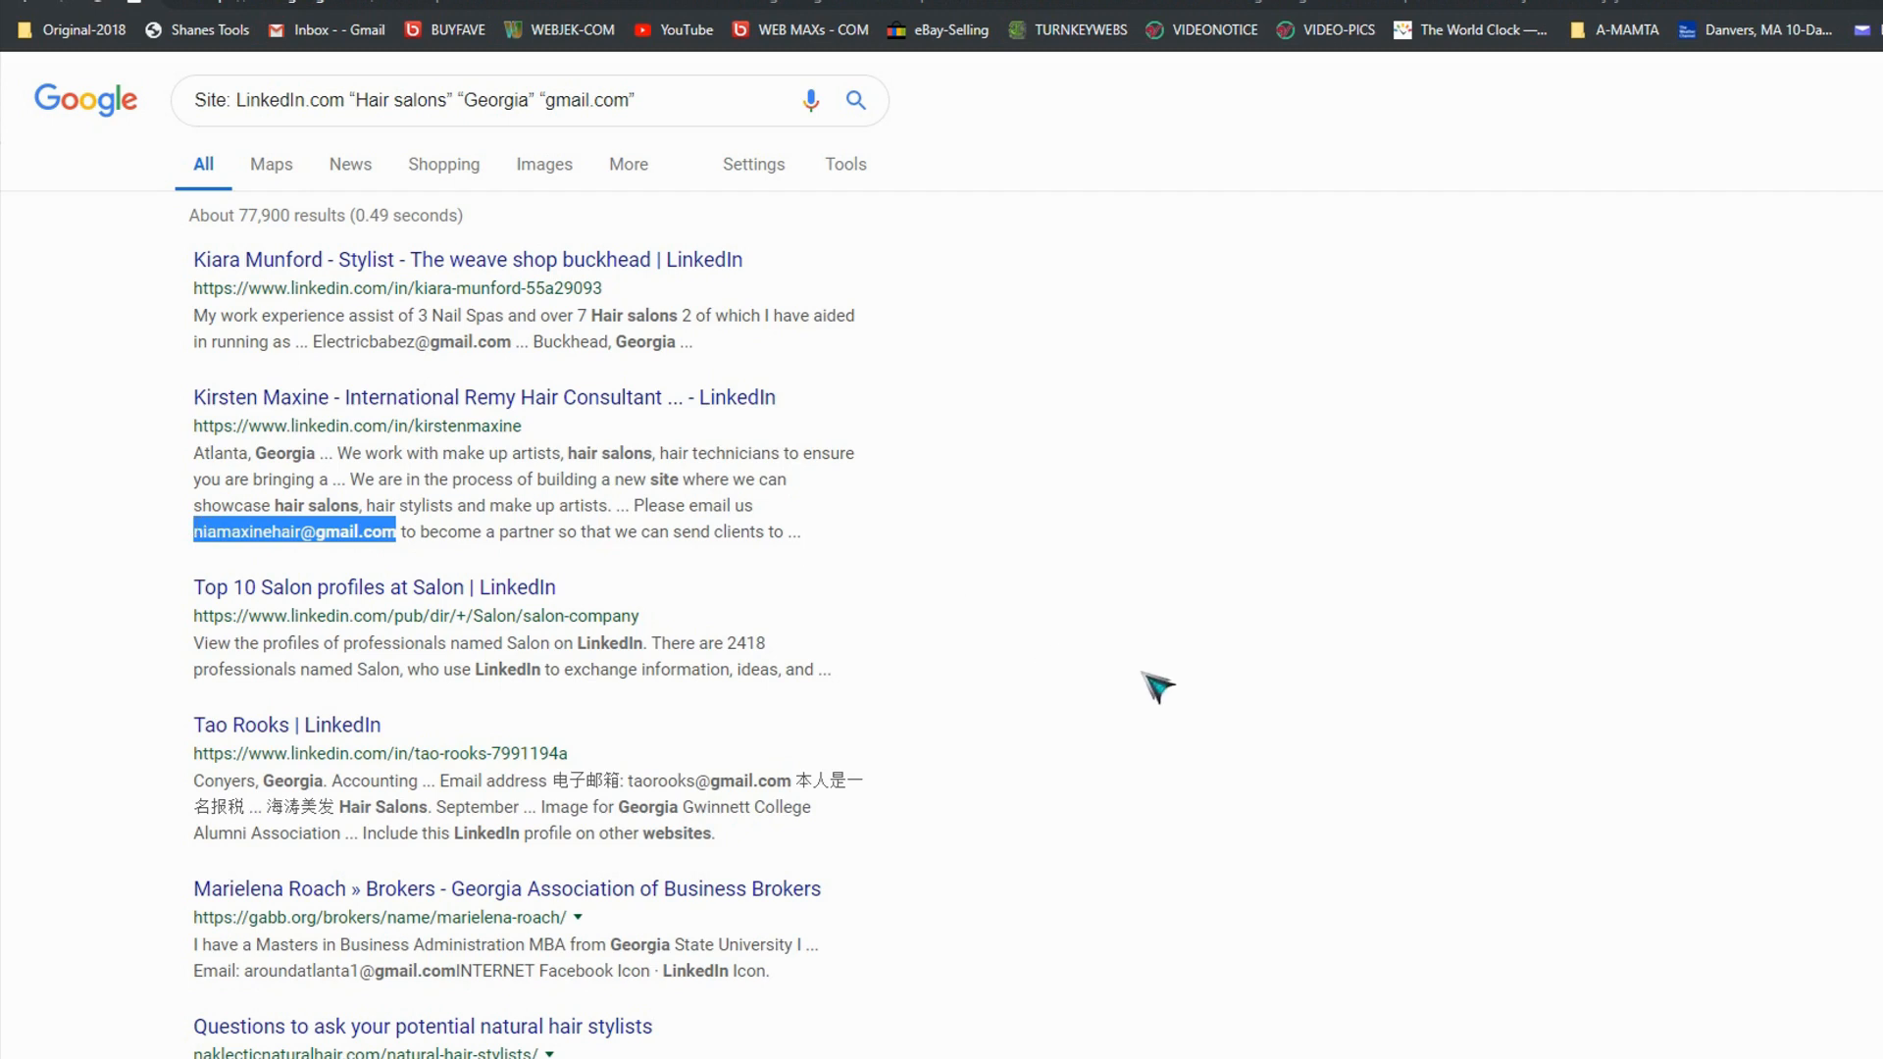
mouse_move(1157, 688)
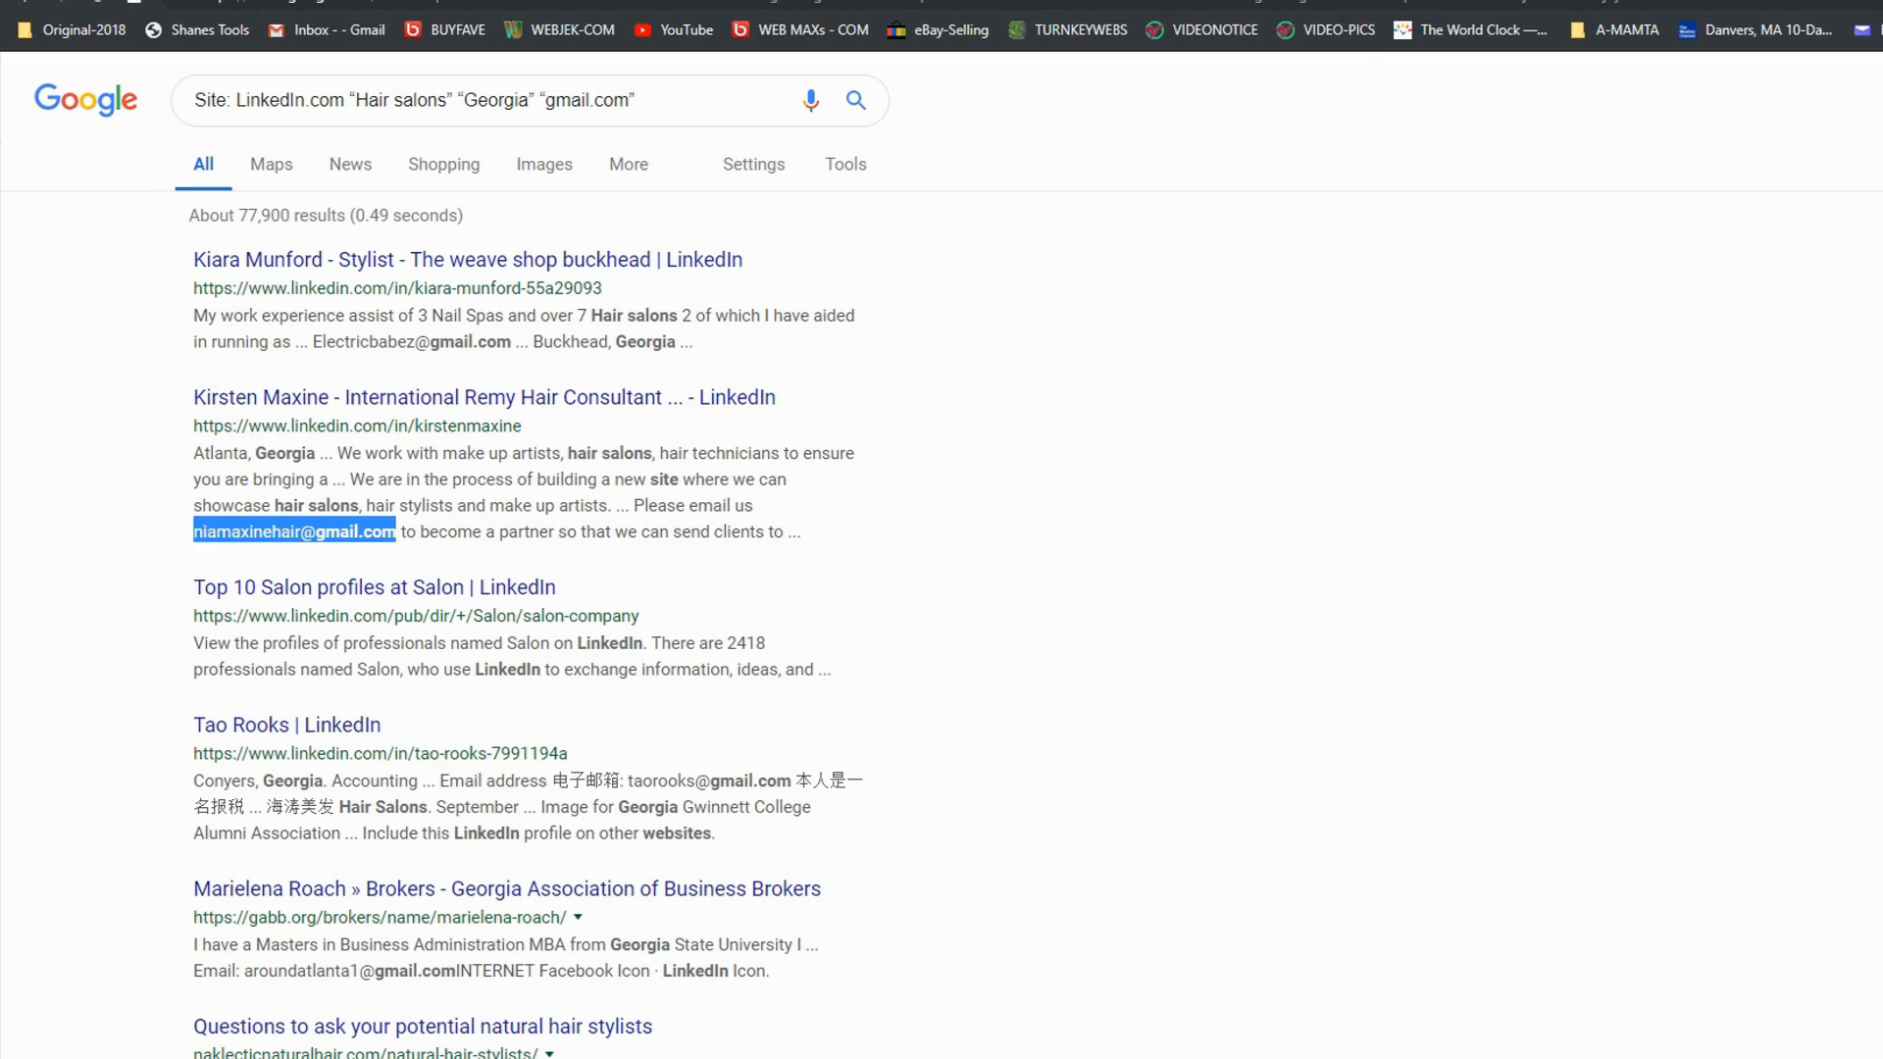
mouse_move(210, 29)
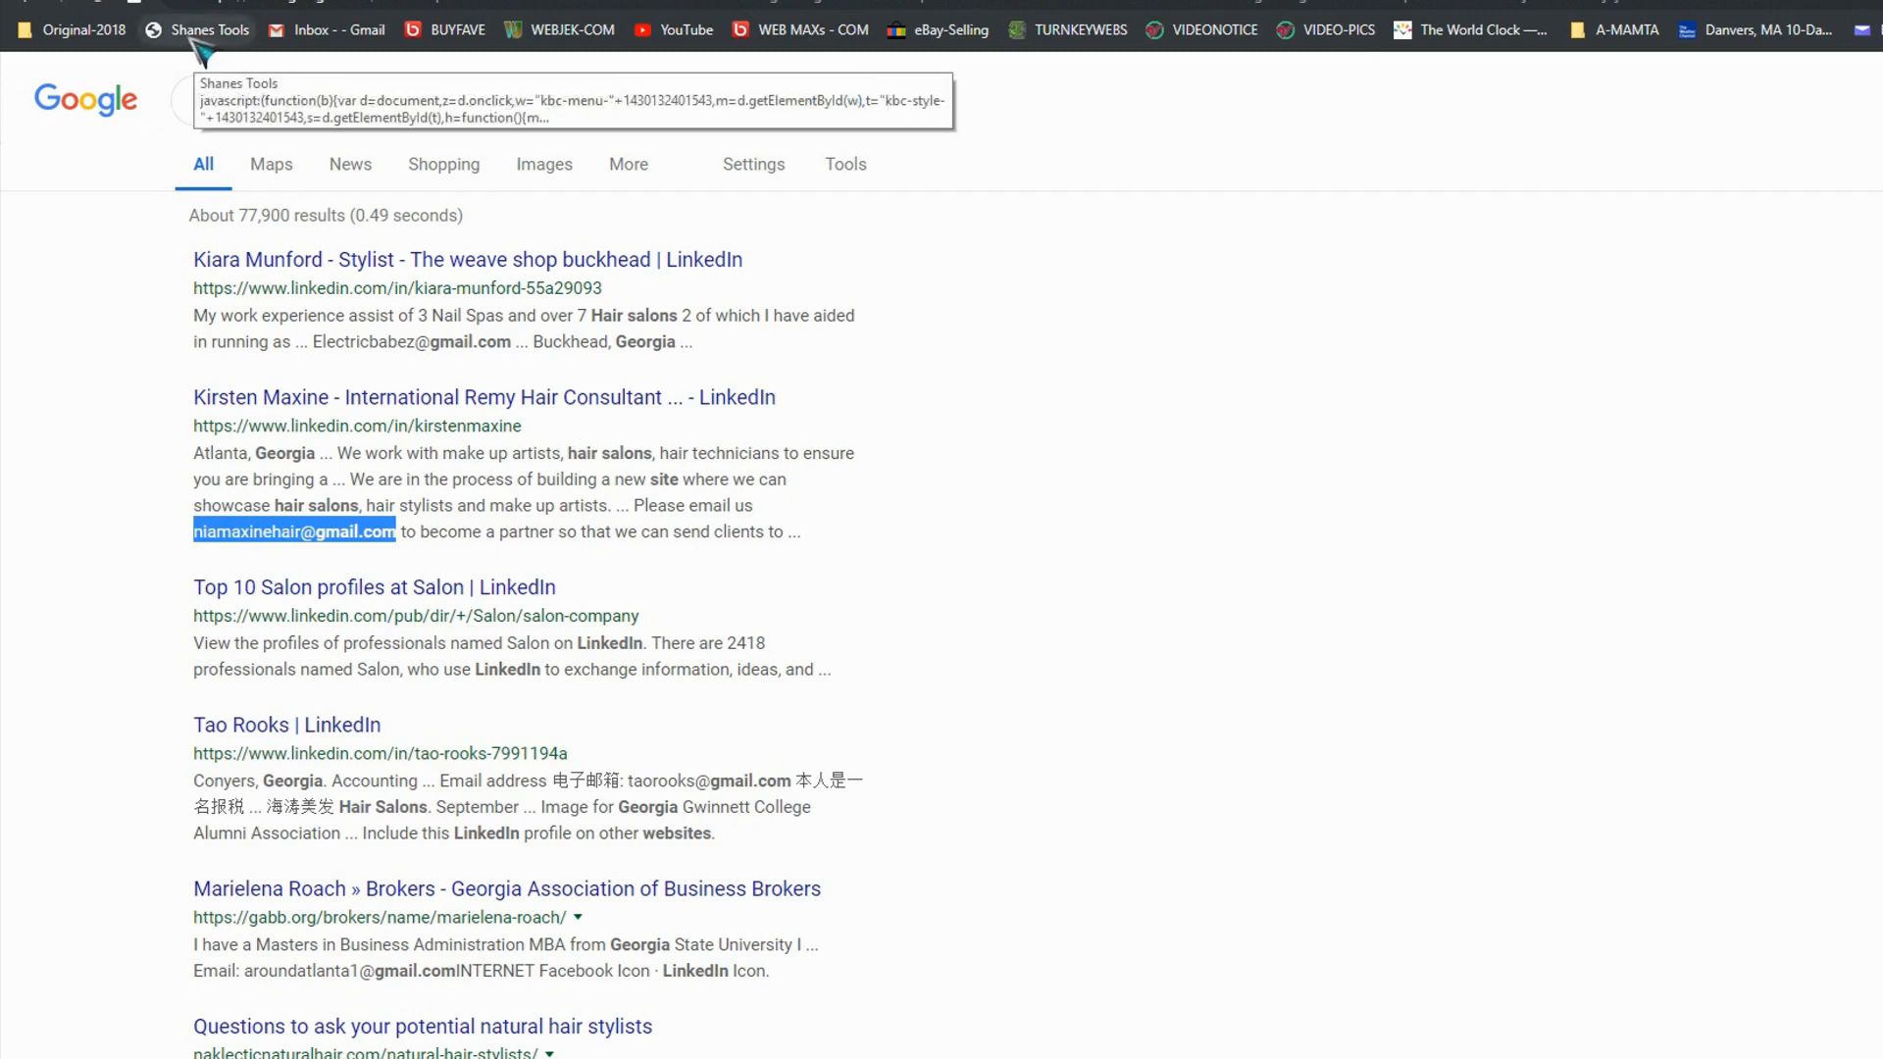
mouse_move(192, 57)
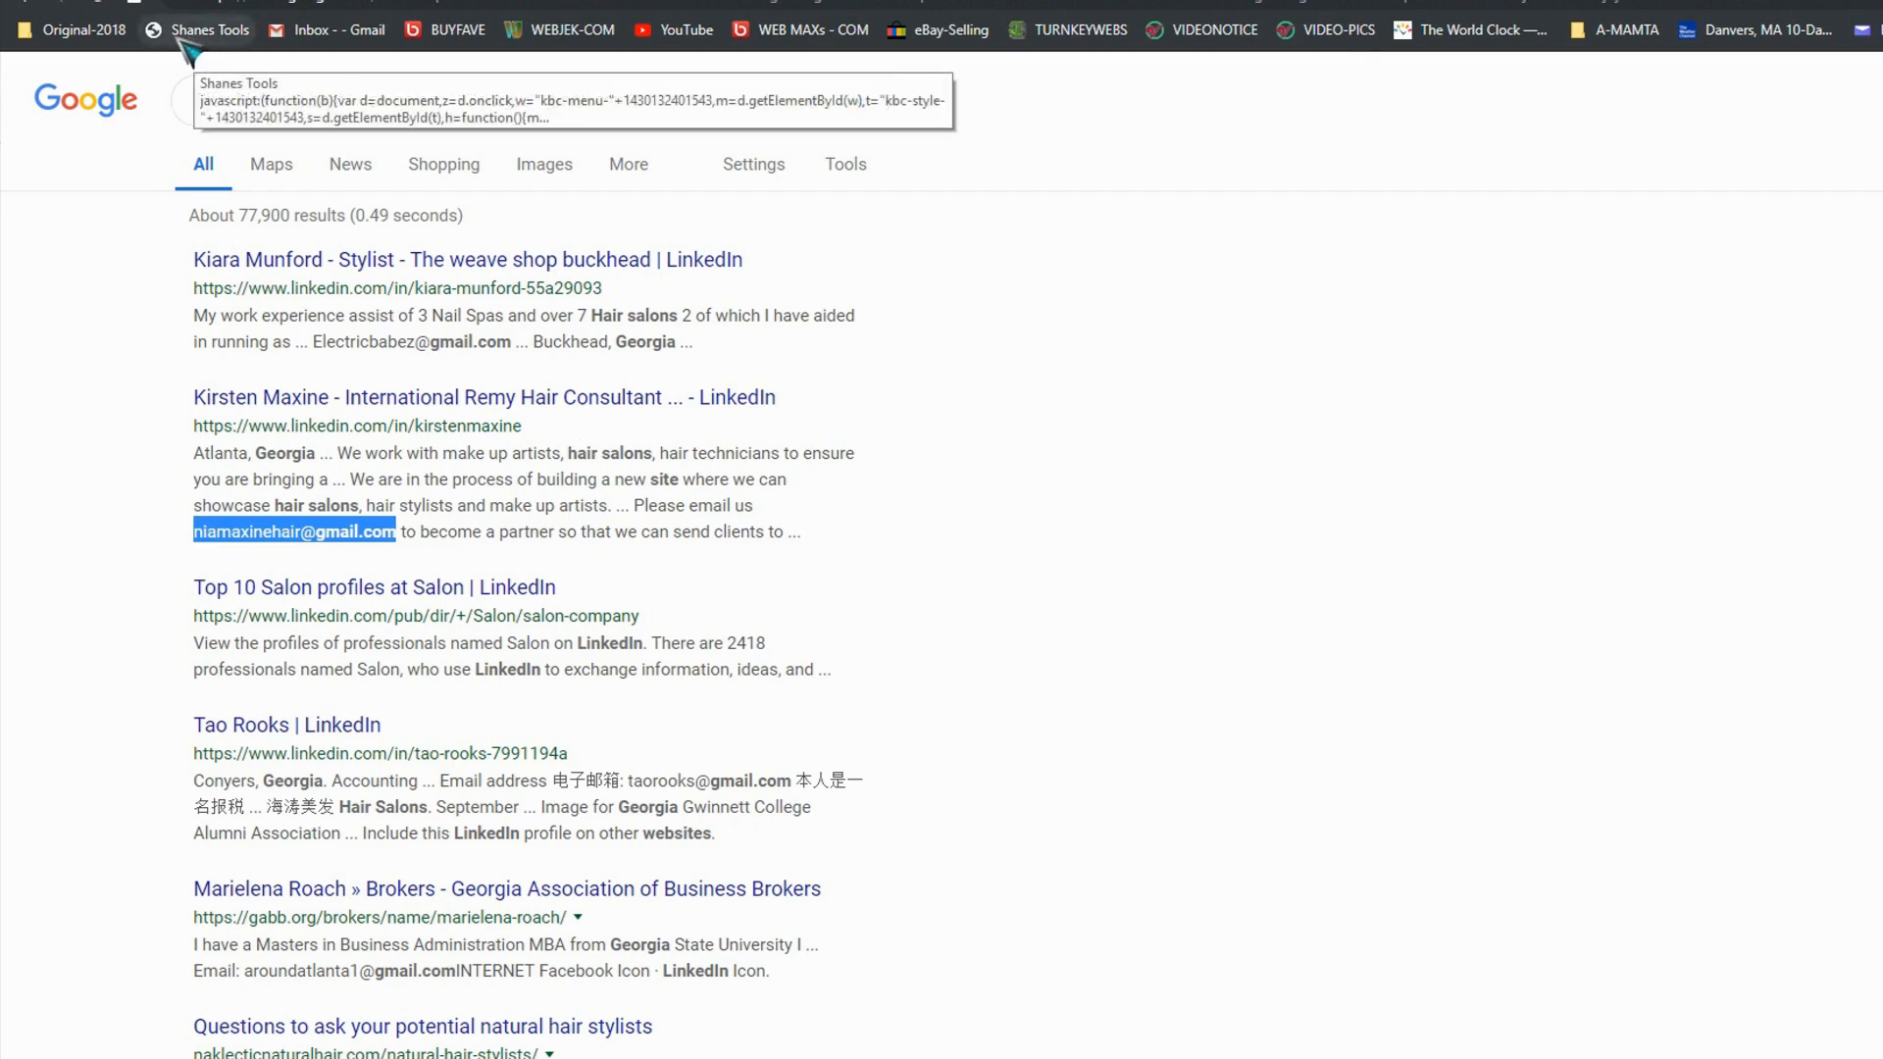
mouse_move(247, 57)
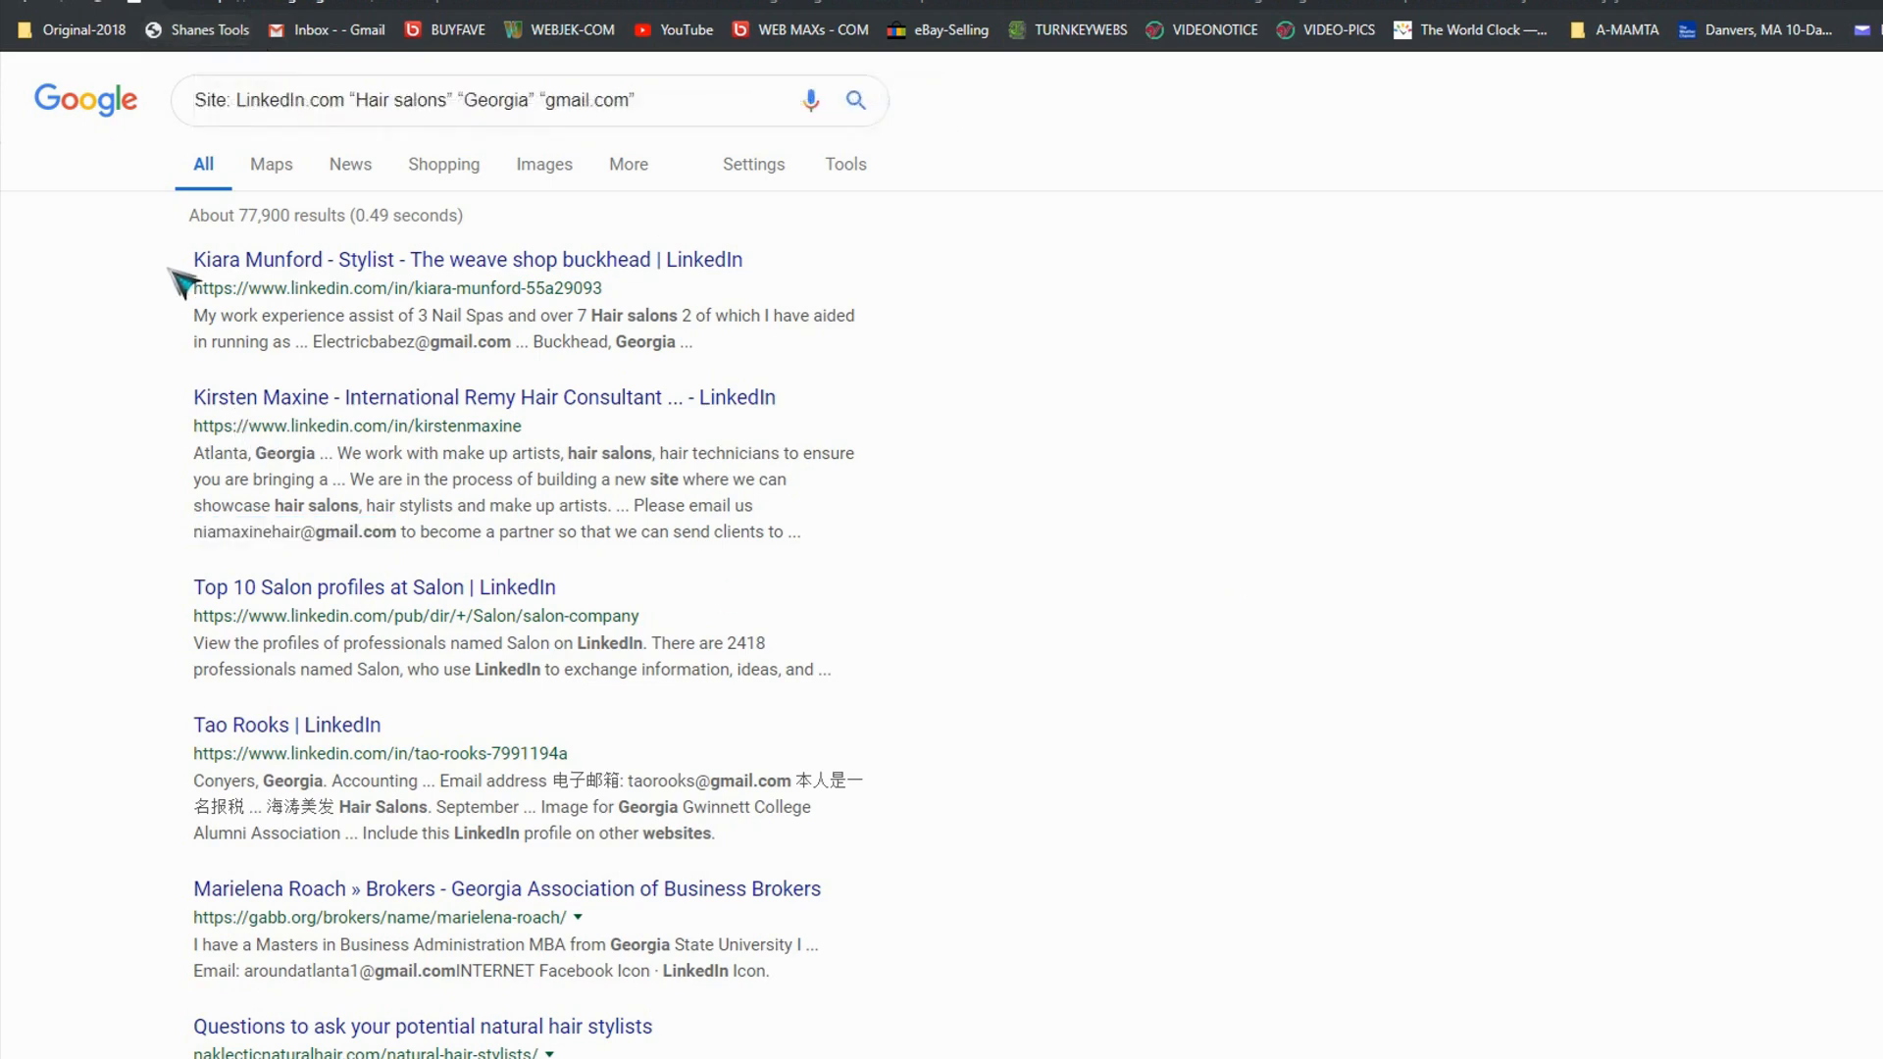
left_click_drag(179, 259, 634, 834)
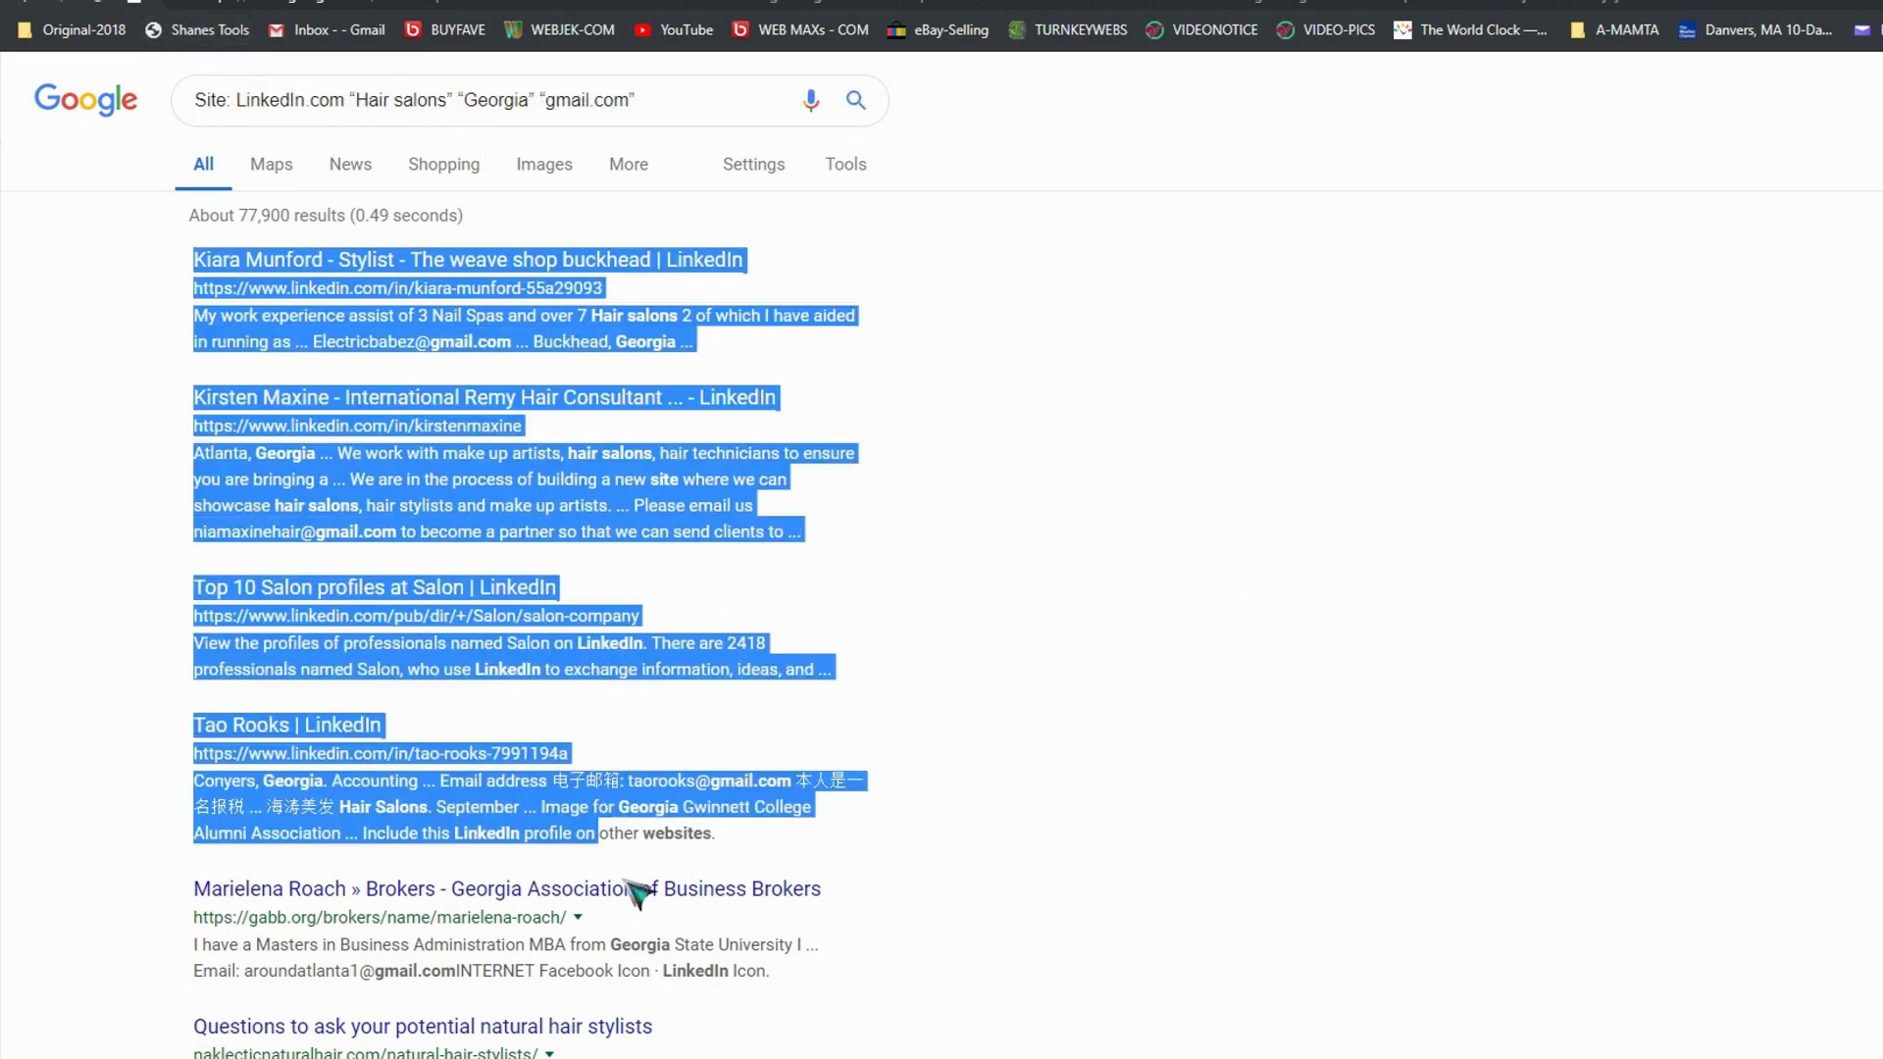
scroll("down", 3)
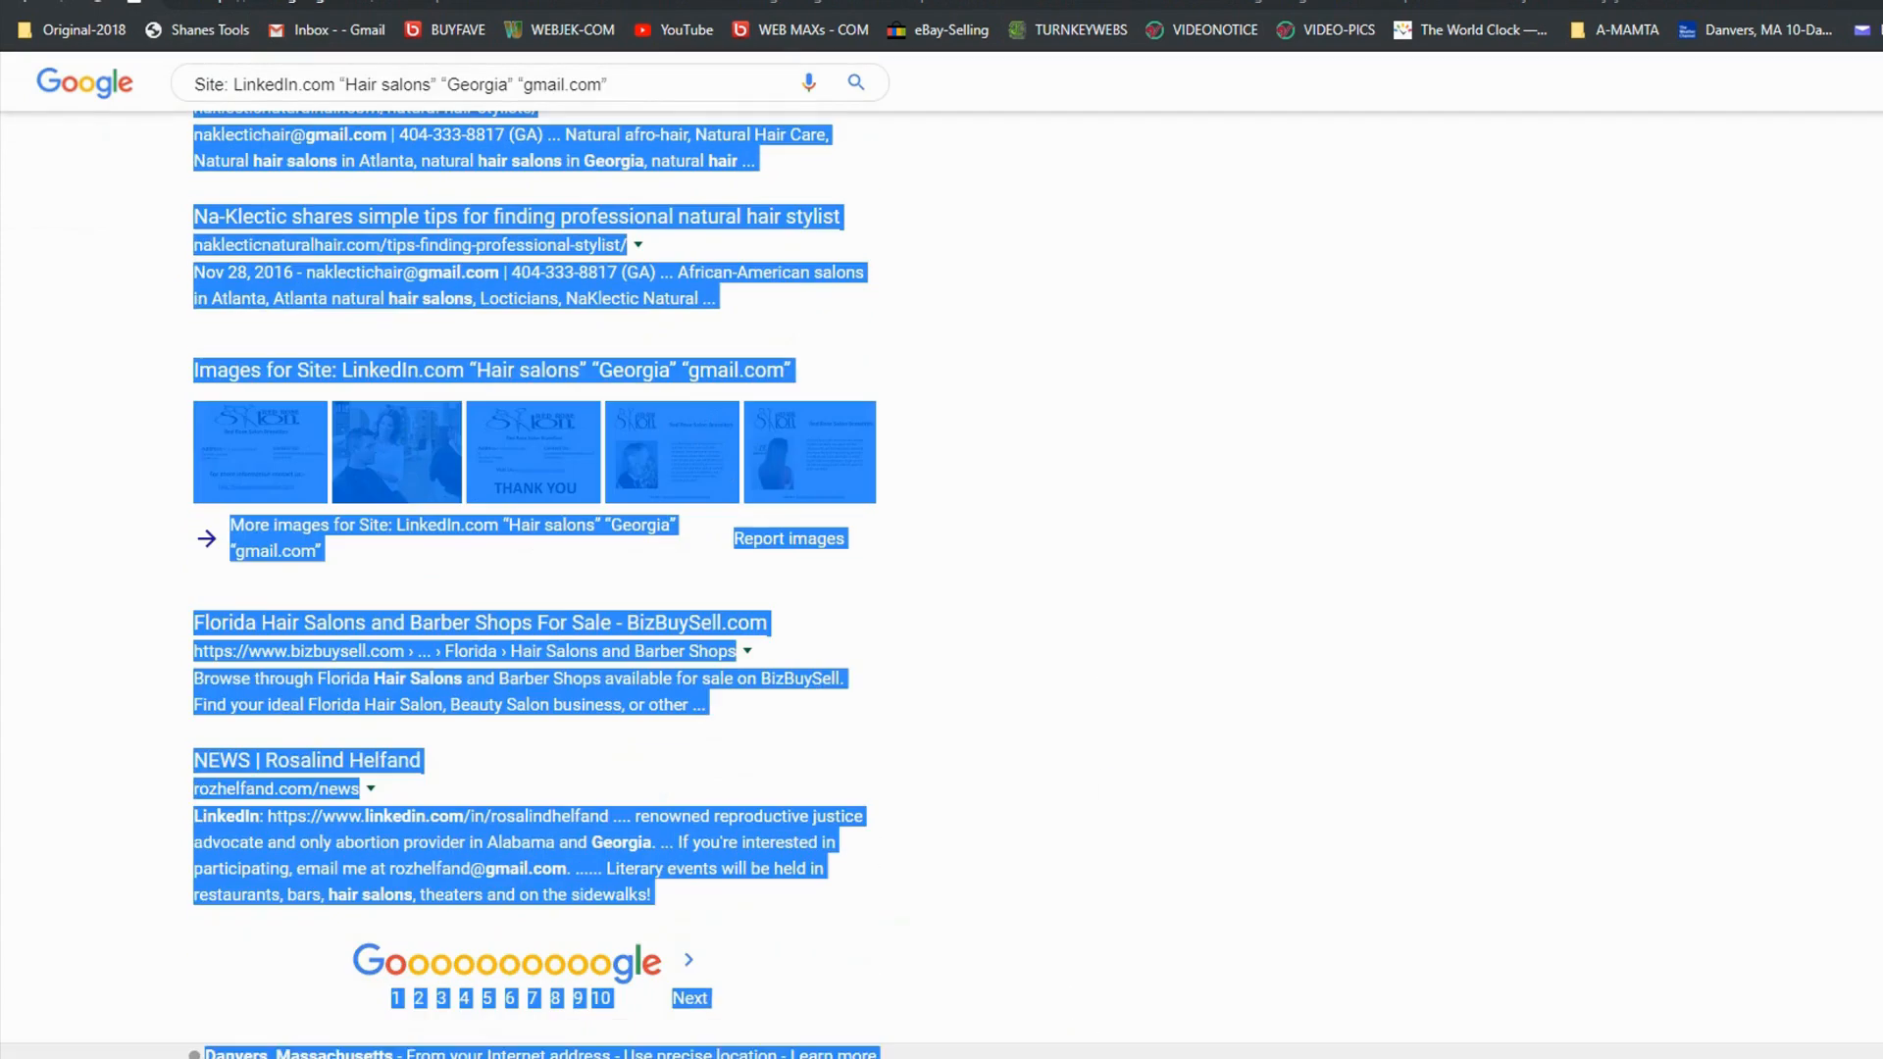
mouse_move(700, 467)
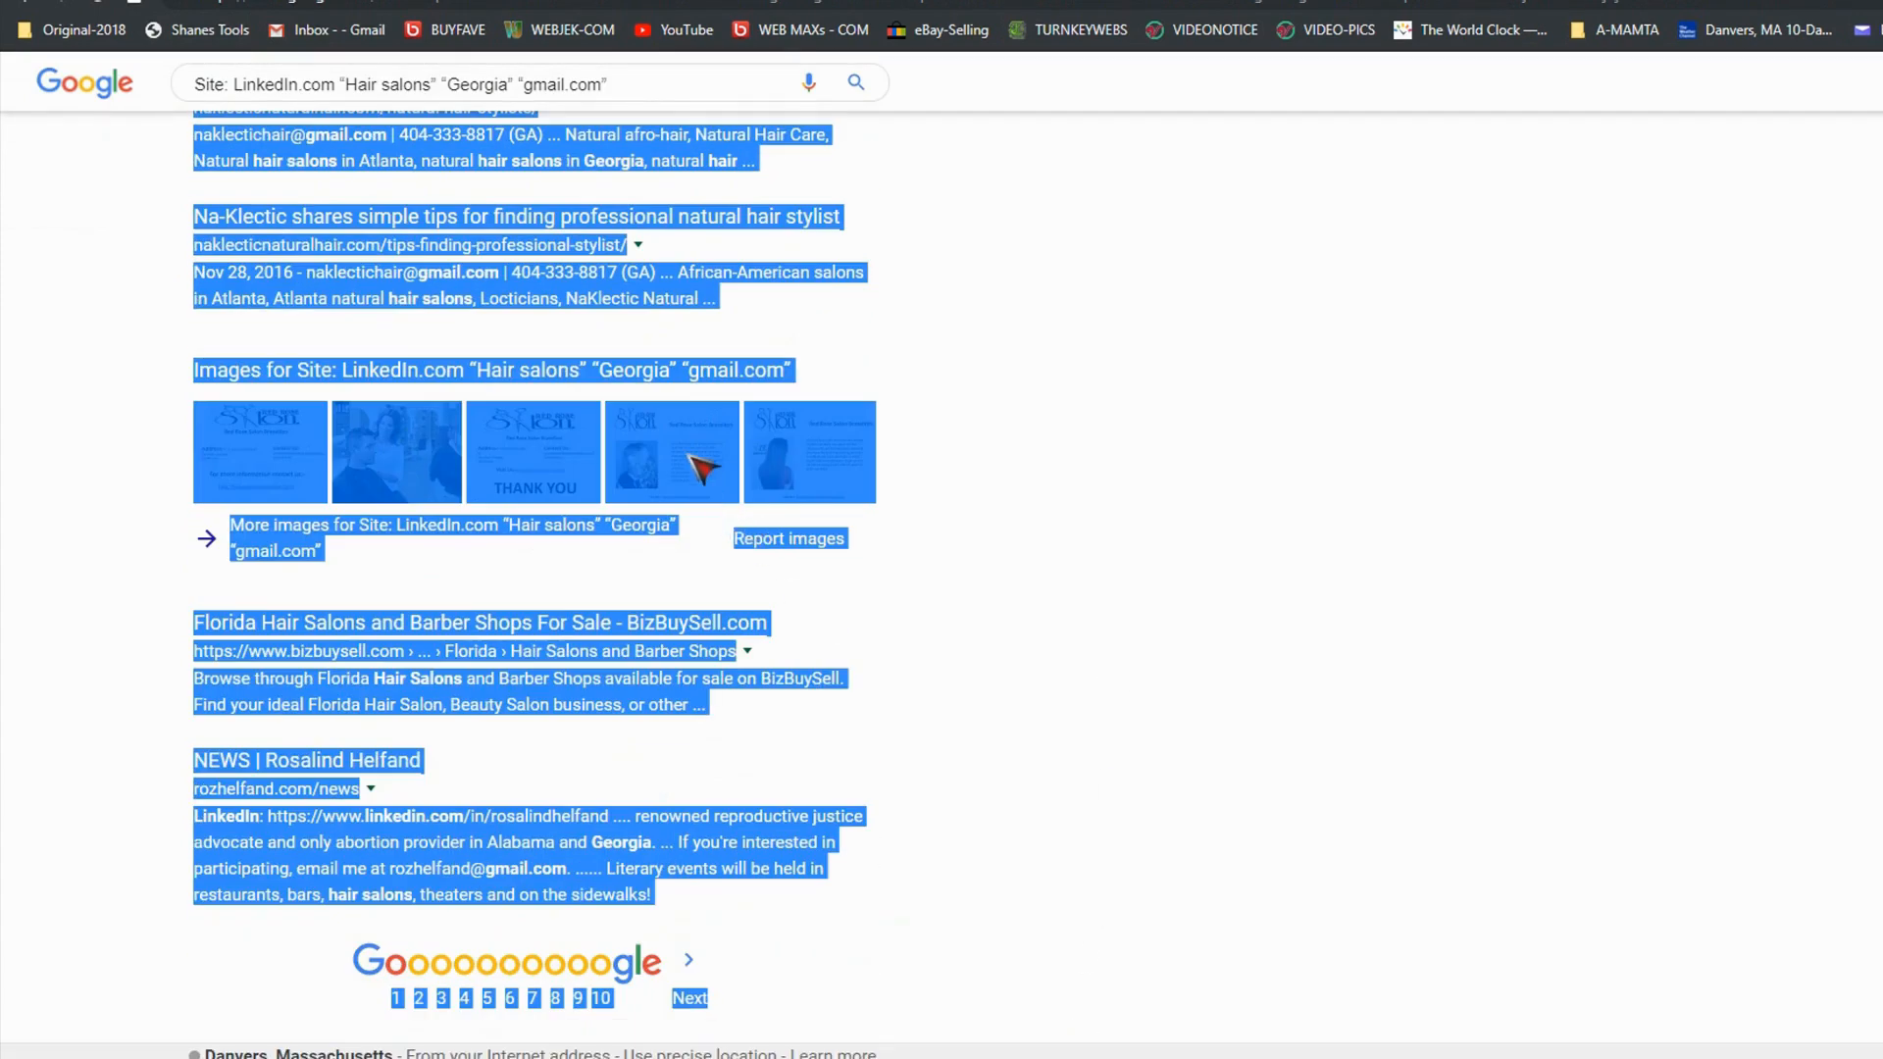
right_click(672, 451)
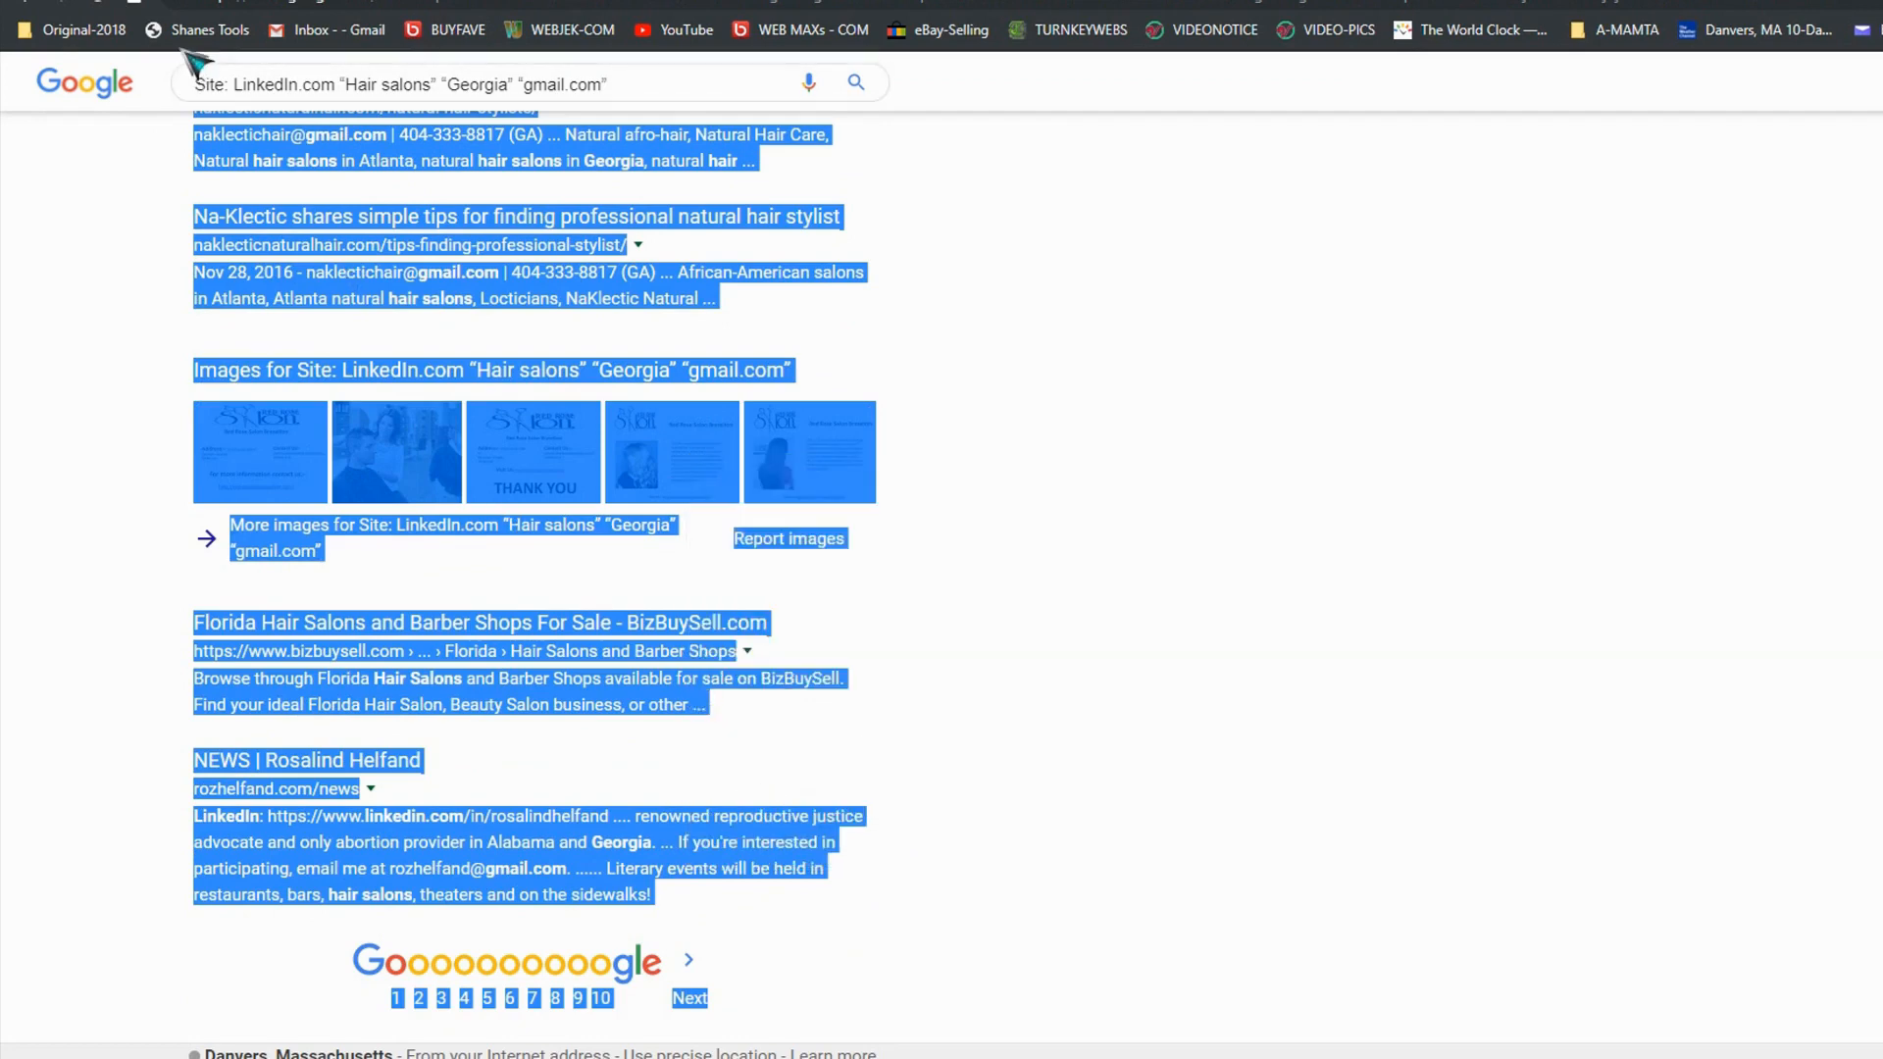
left_click(212, 29)
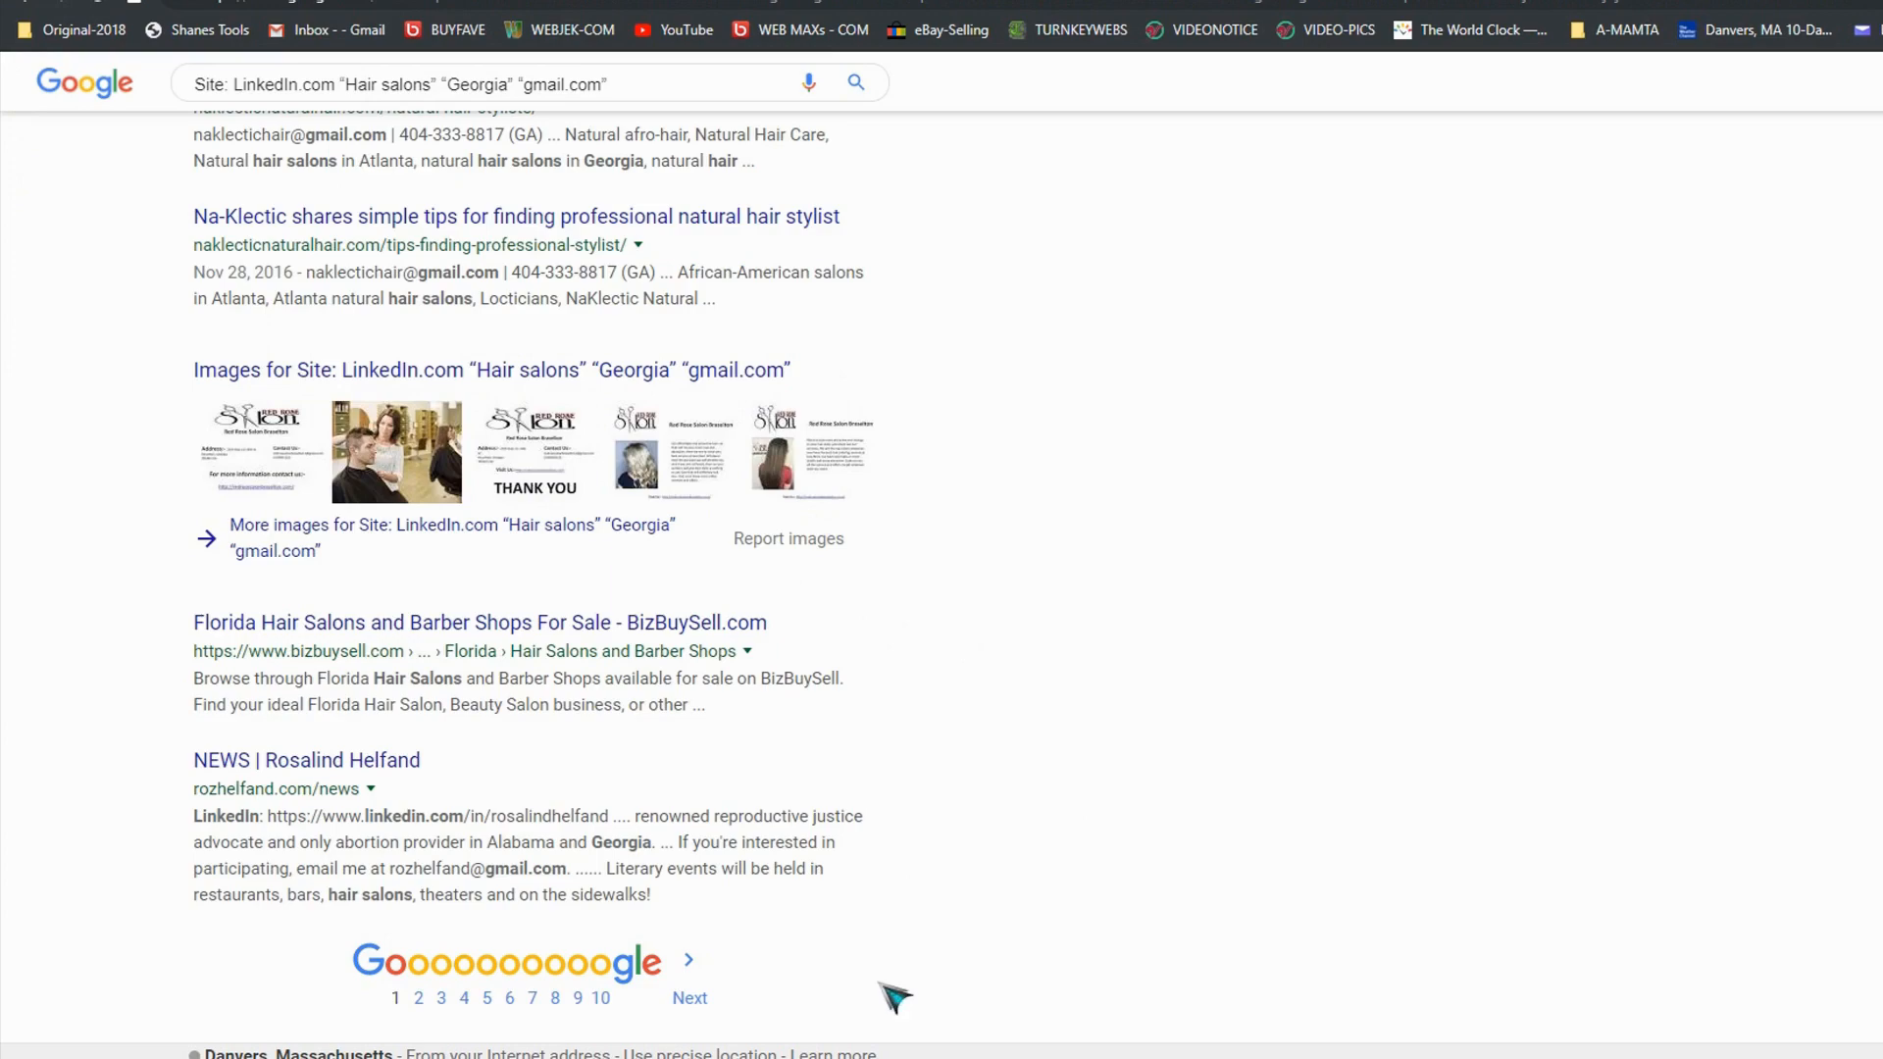
mouse_move(708, 1033)
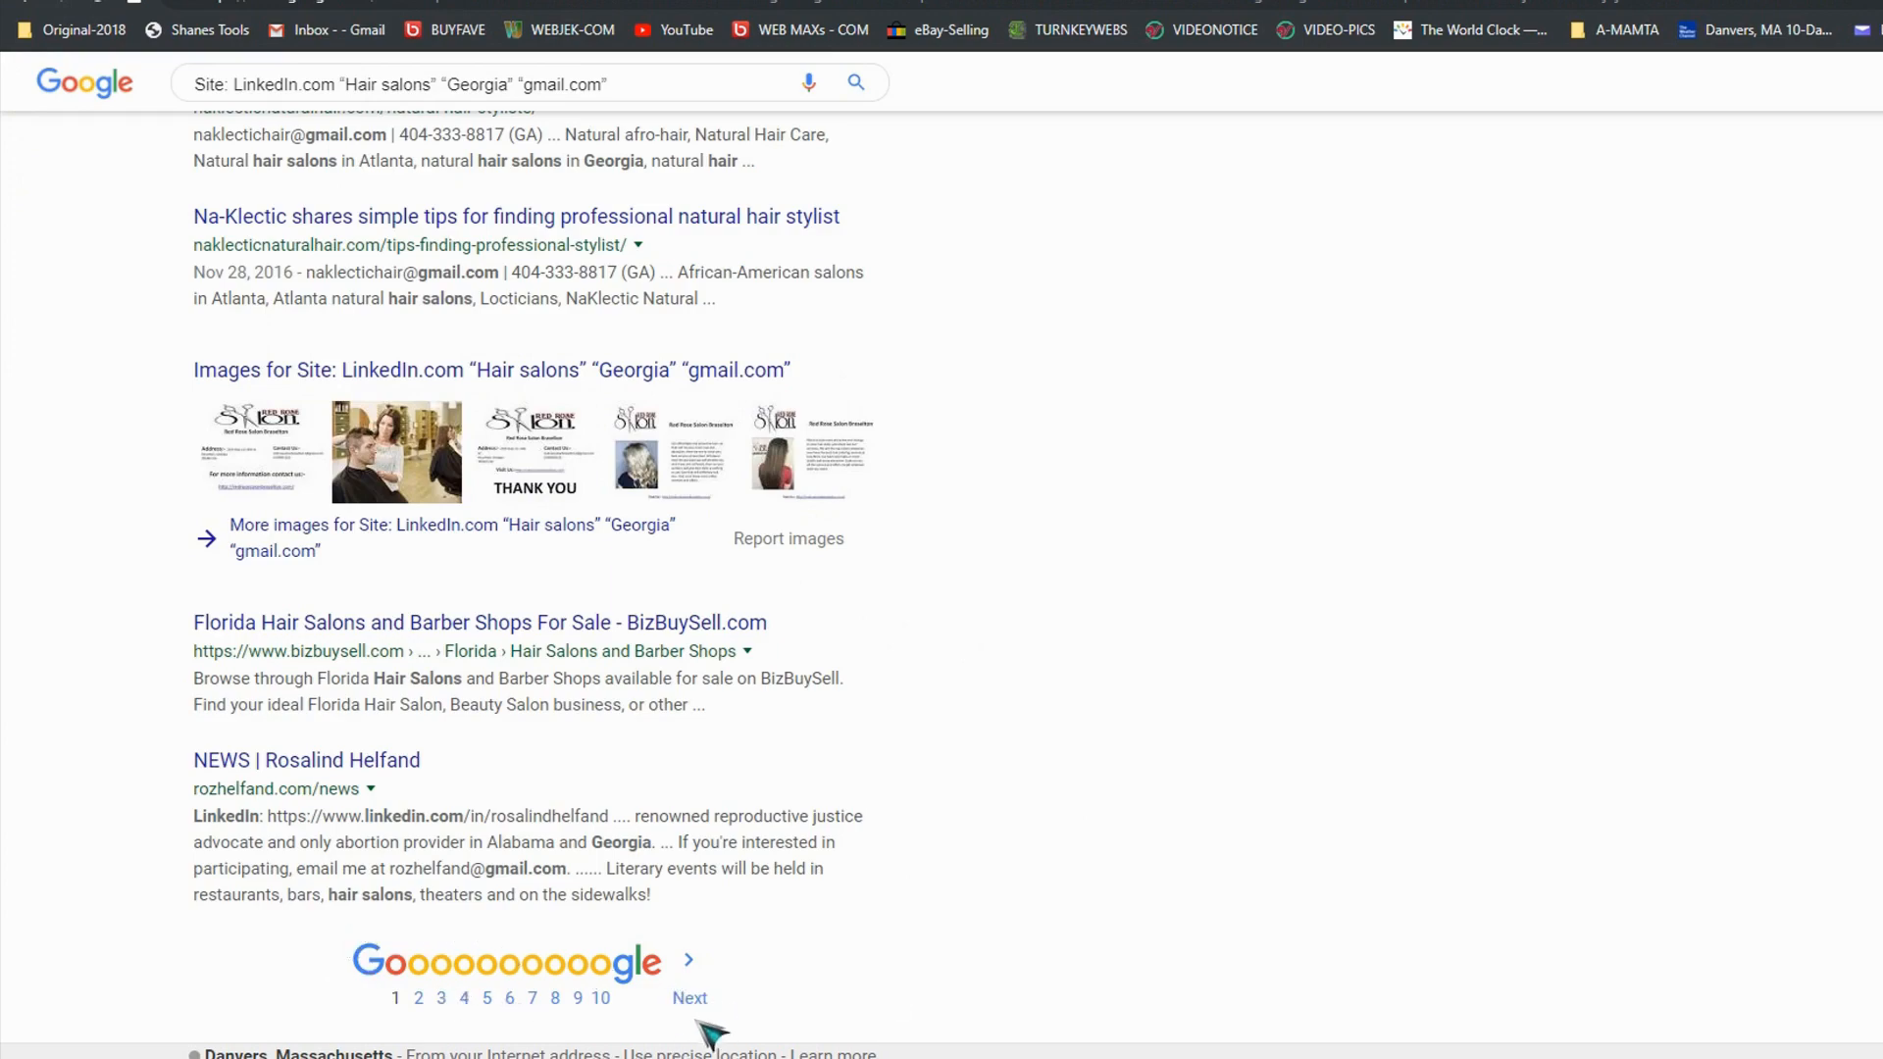
scroll("up", 3)
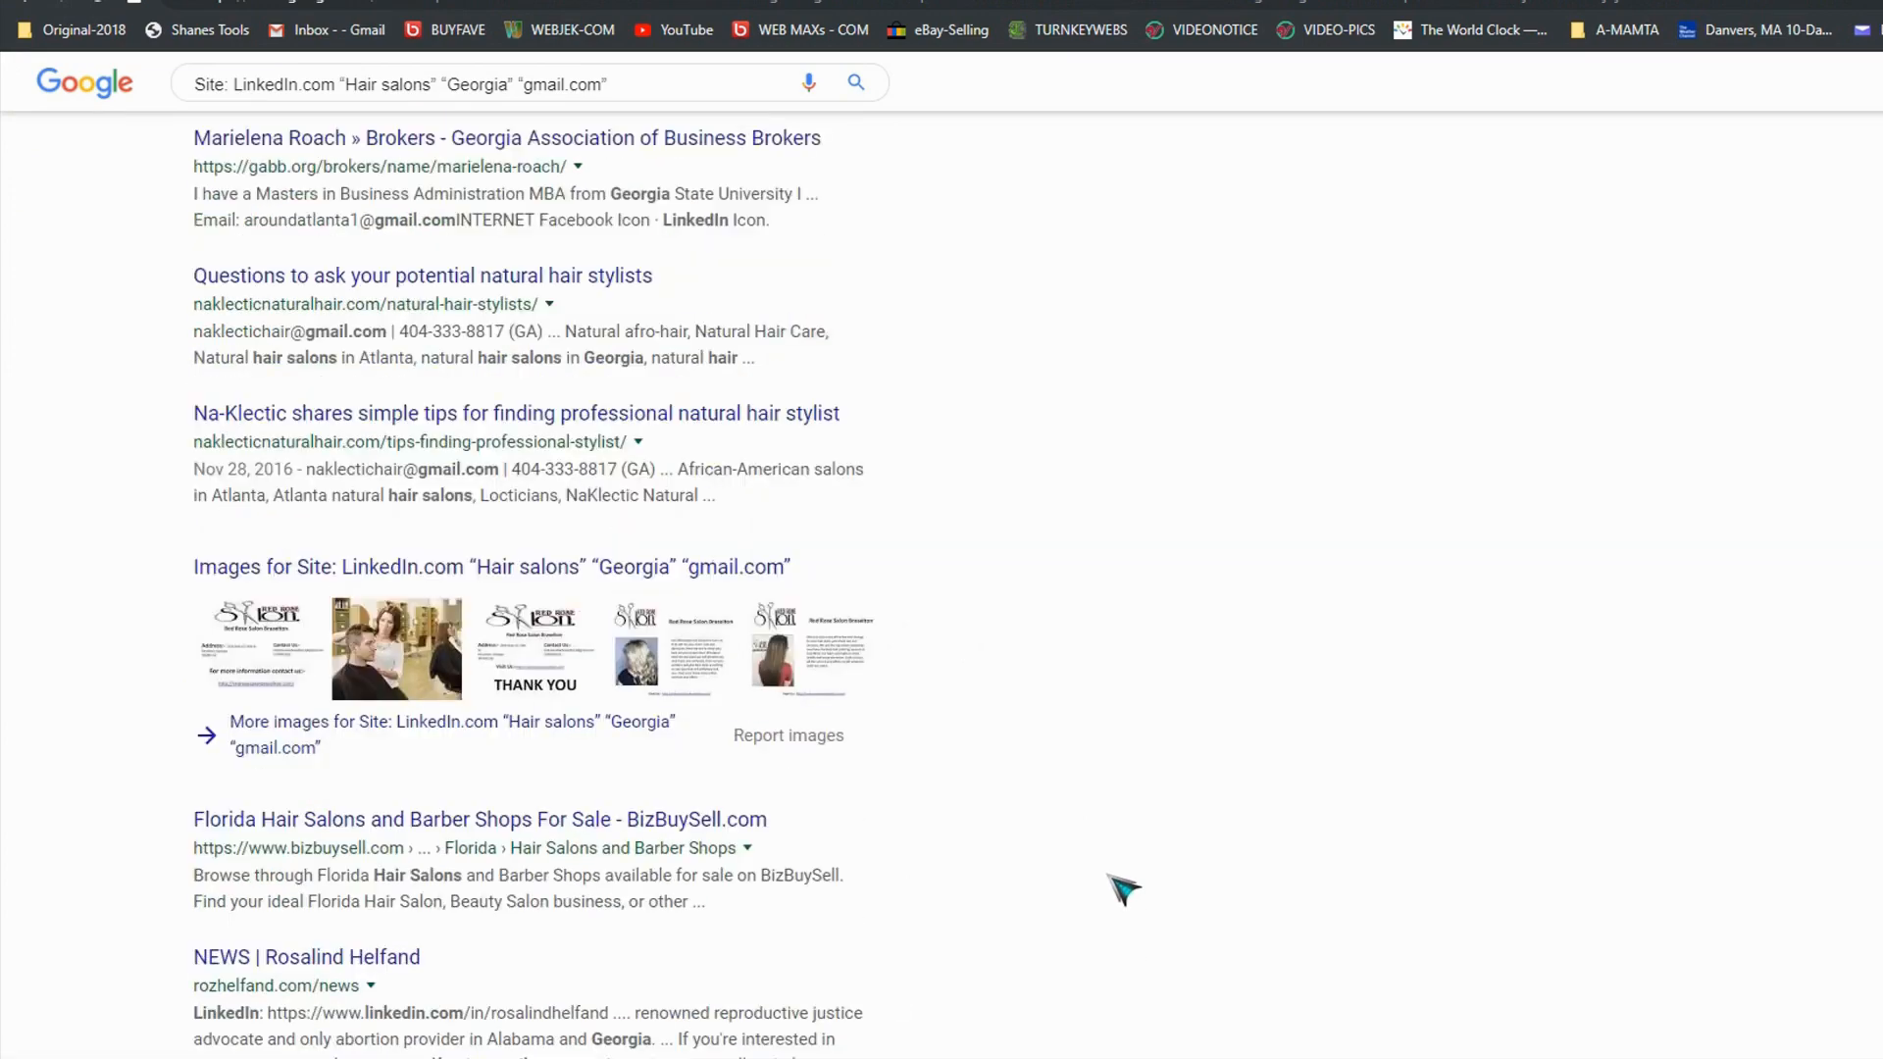
scroll("up", 3)
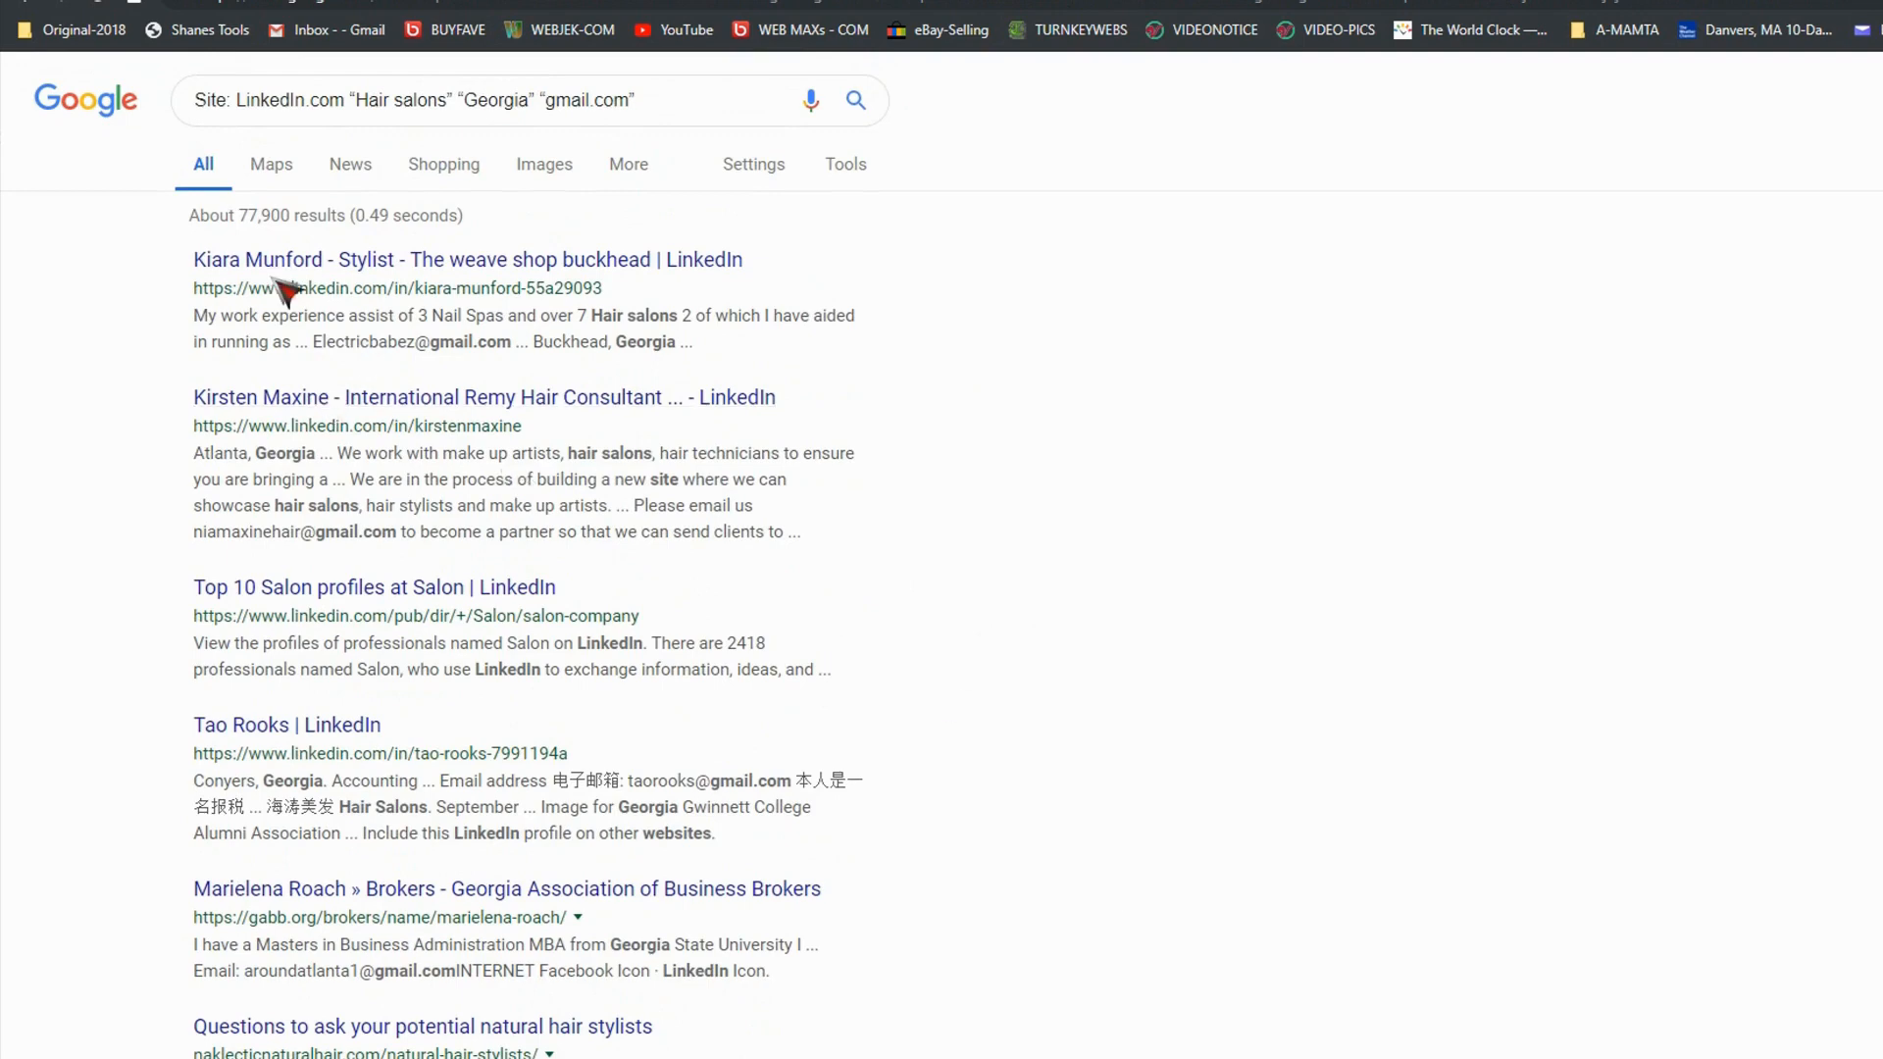
mouse_move(1163, 735)
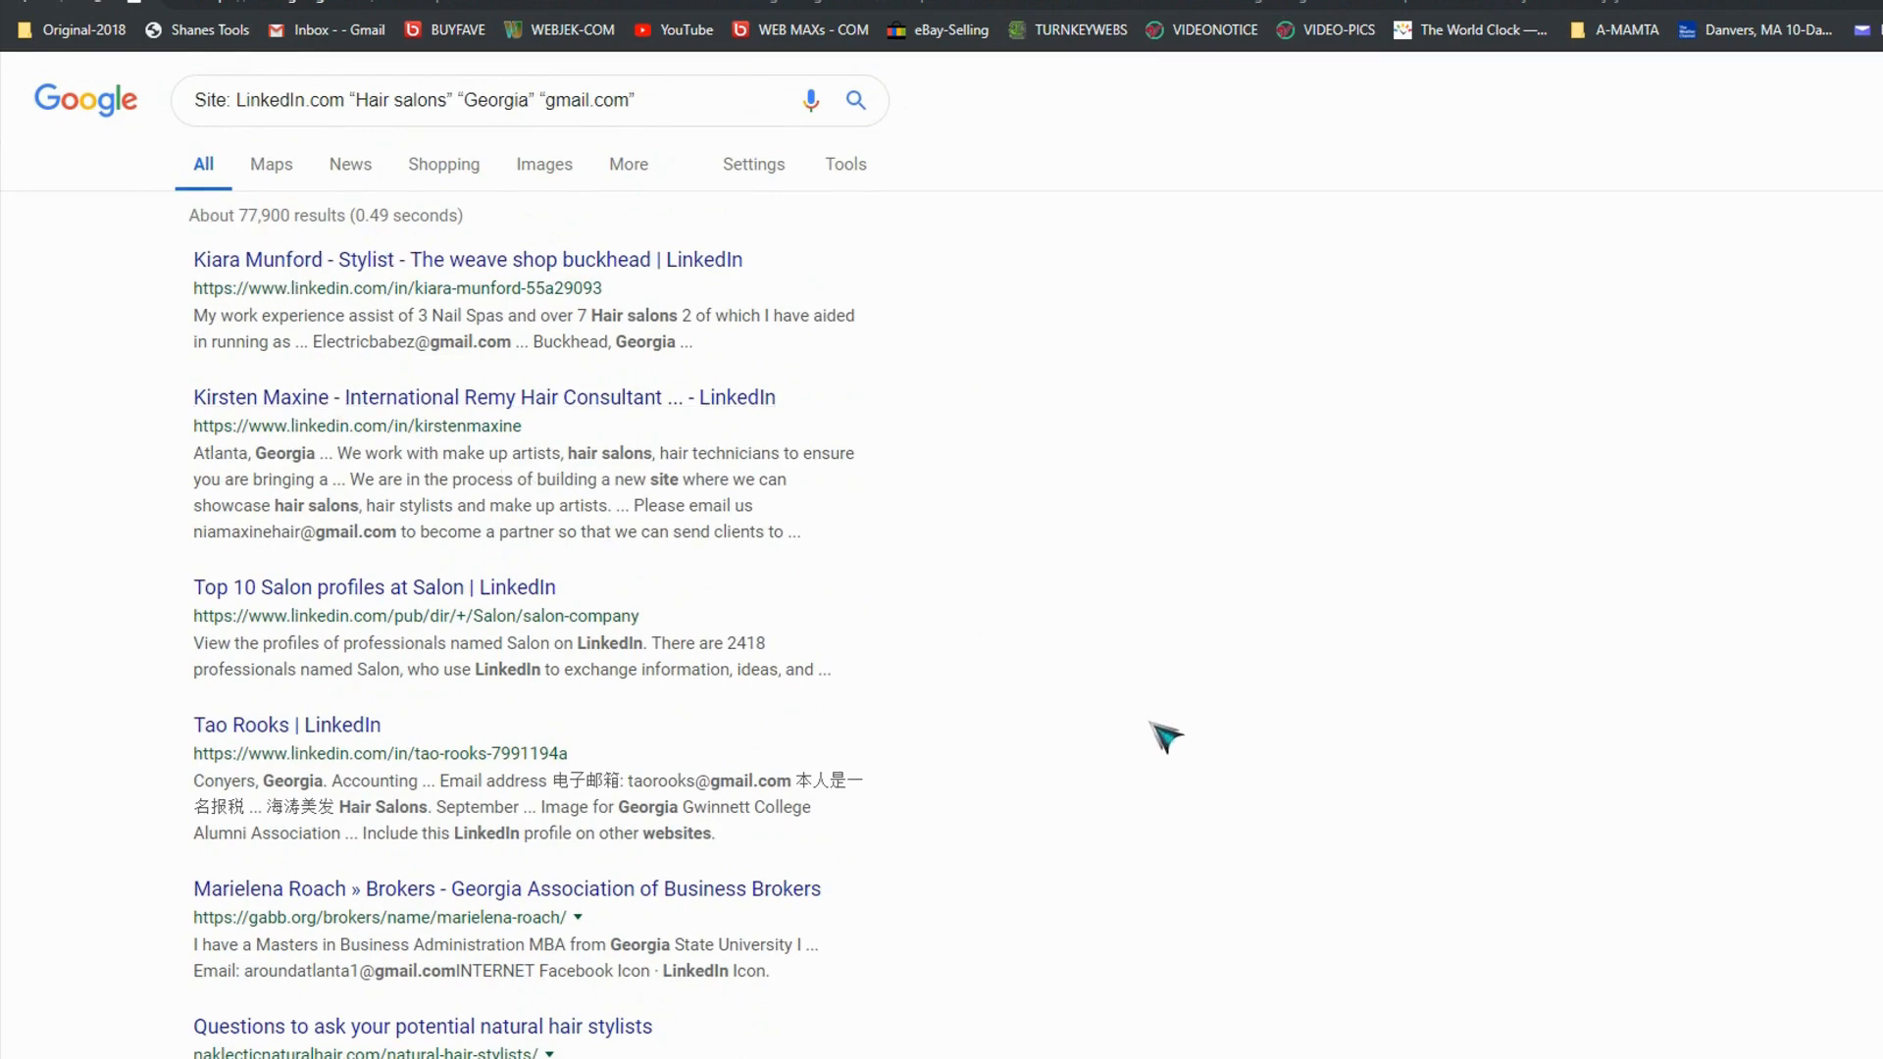
scroll("down", 3)
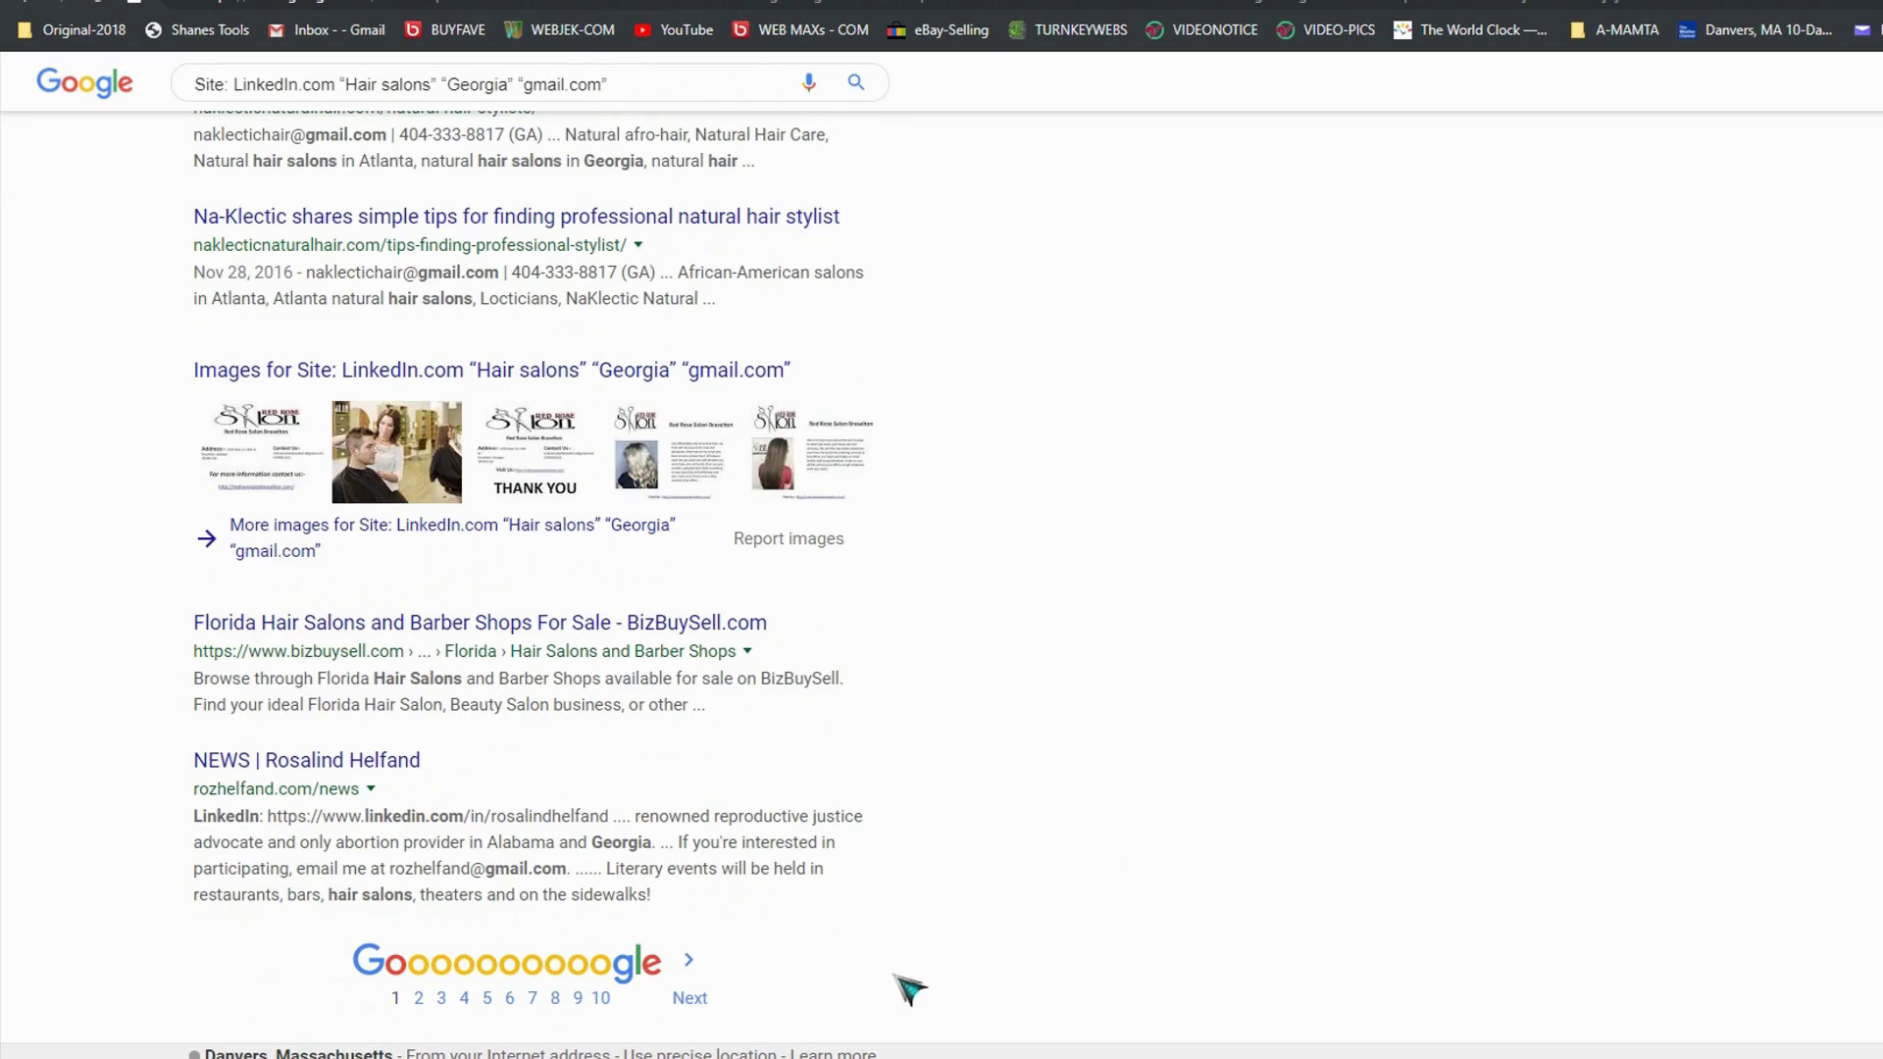
mouse_move(504, 1025)
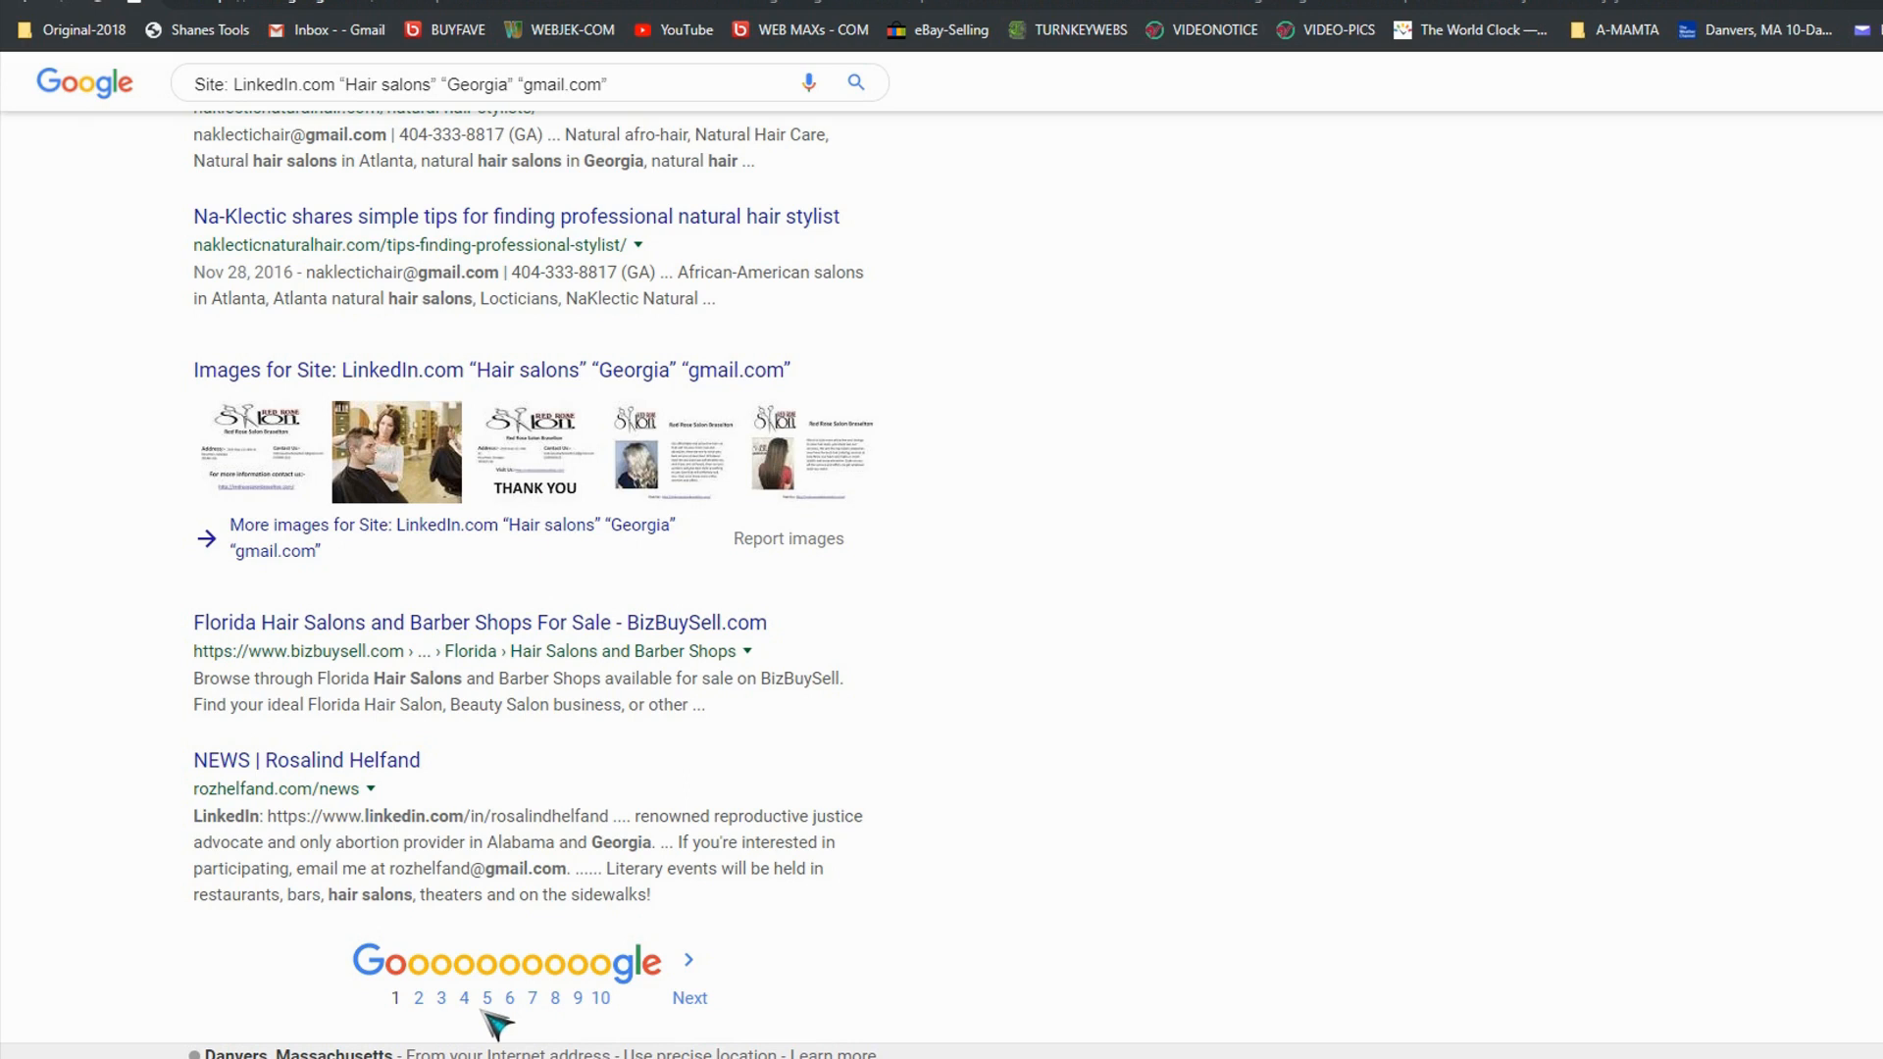
- Scrape the Gmail addresses from results page 2 with Shanes Tools, then go to page 3
left_click(418, 998)
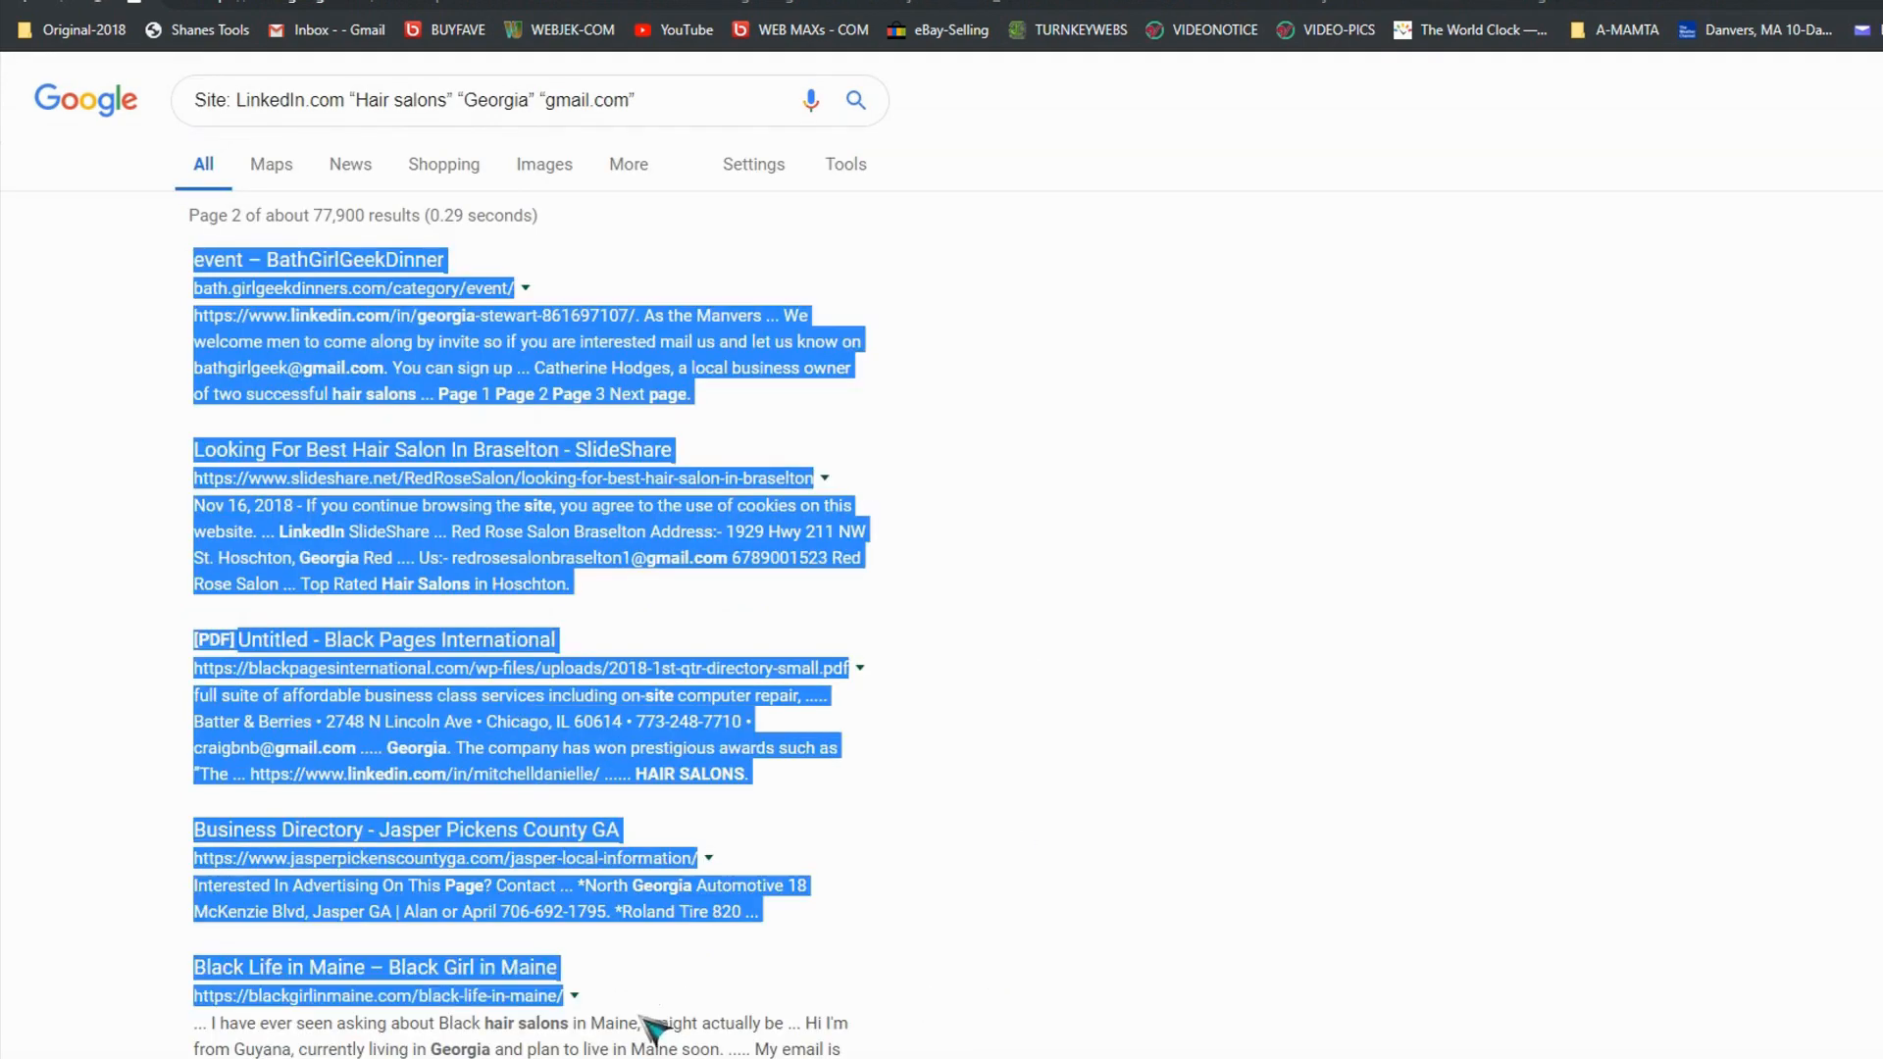
scroll("down", 3)
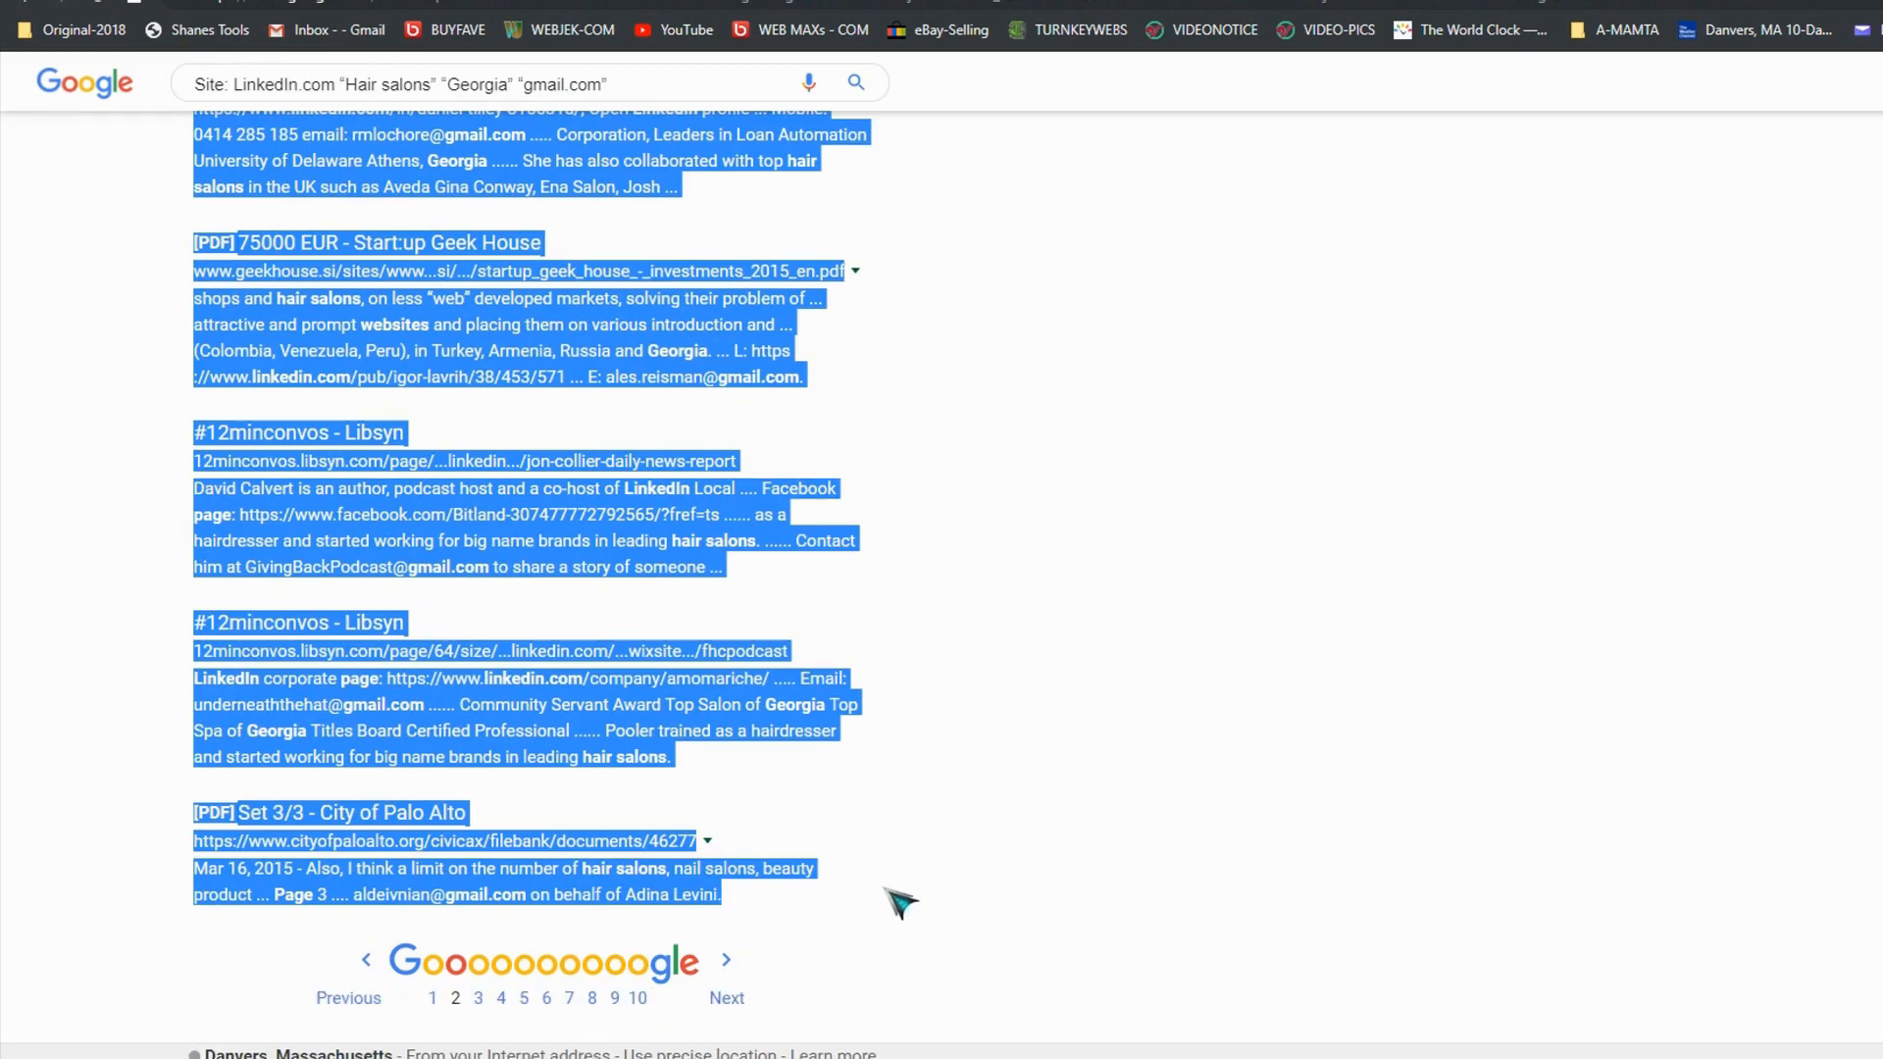
right_click(900, 902)
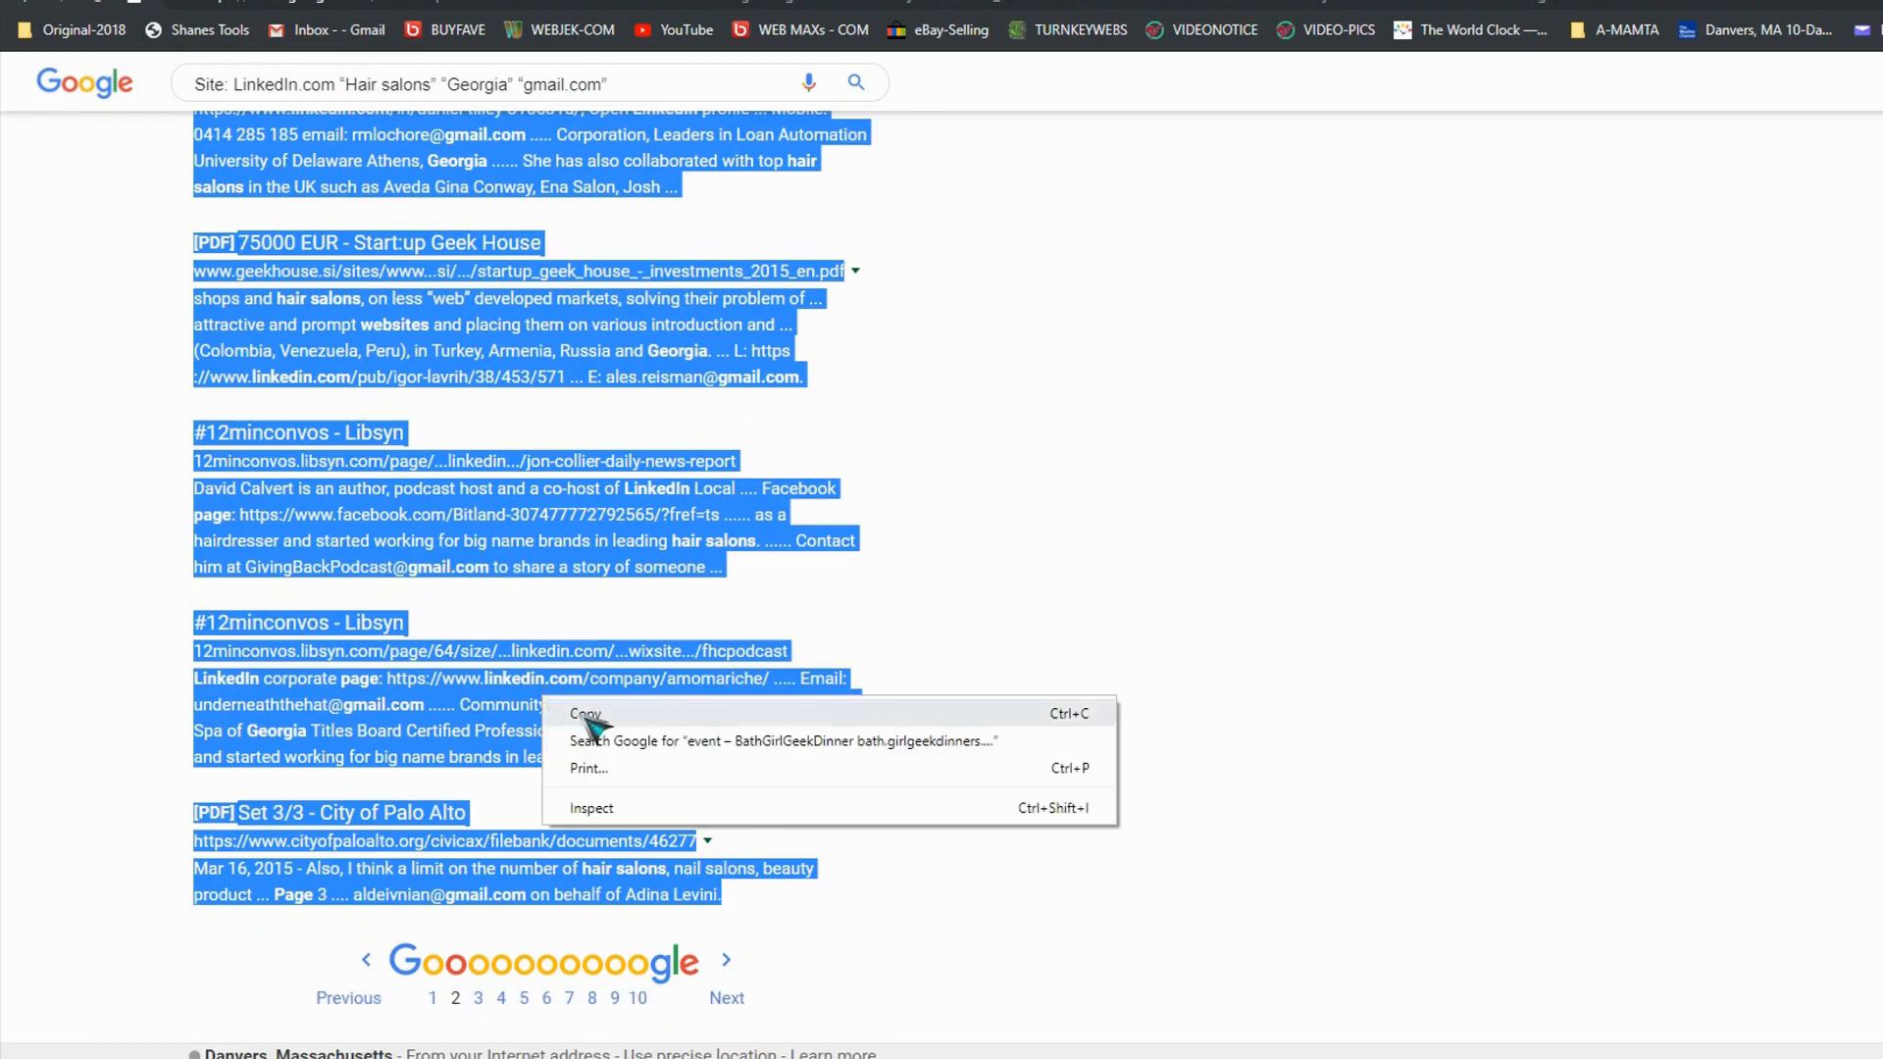
mouse_move(206, 29)
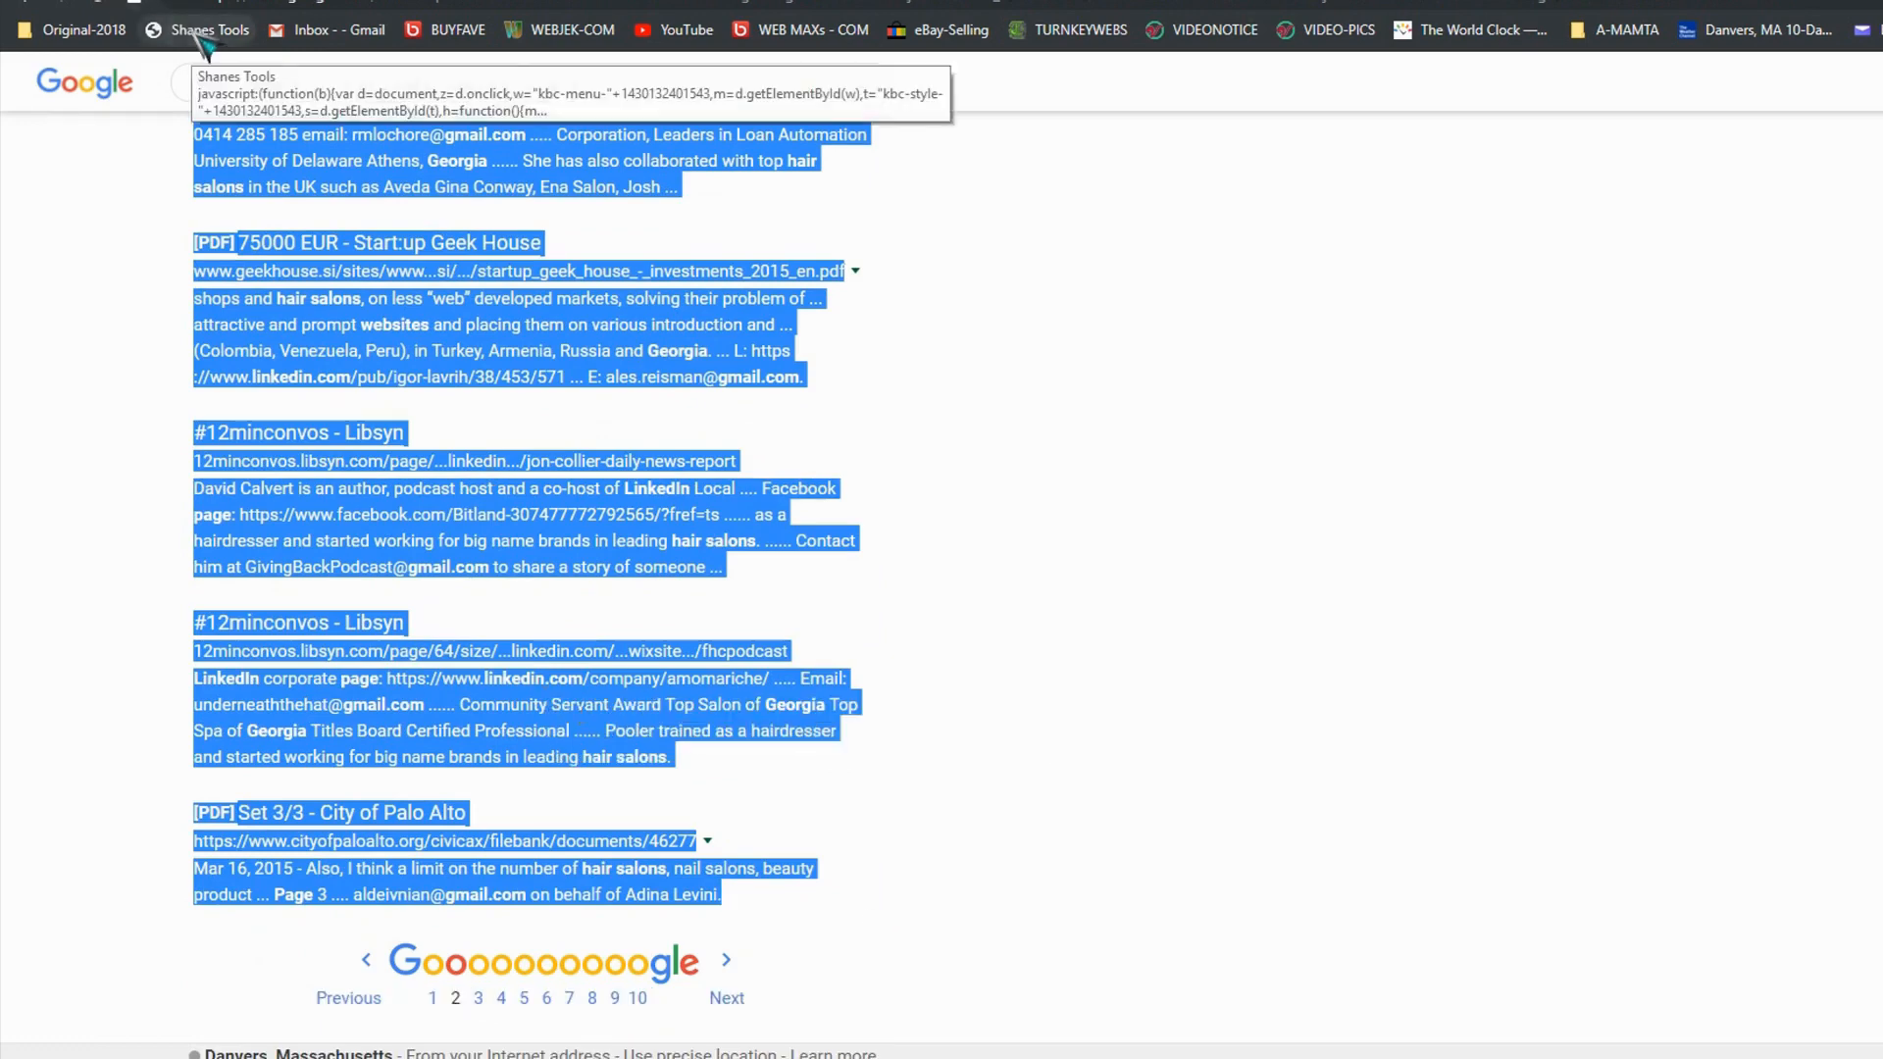
left_click(204, 29)
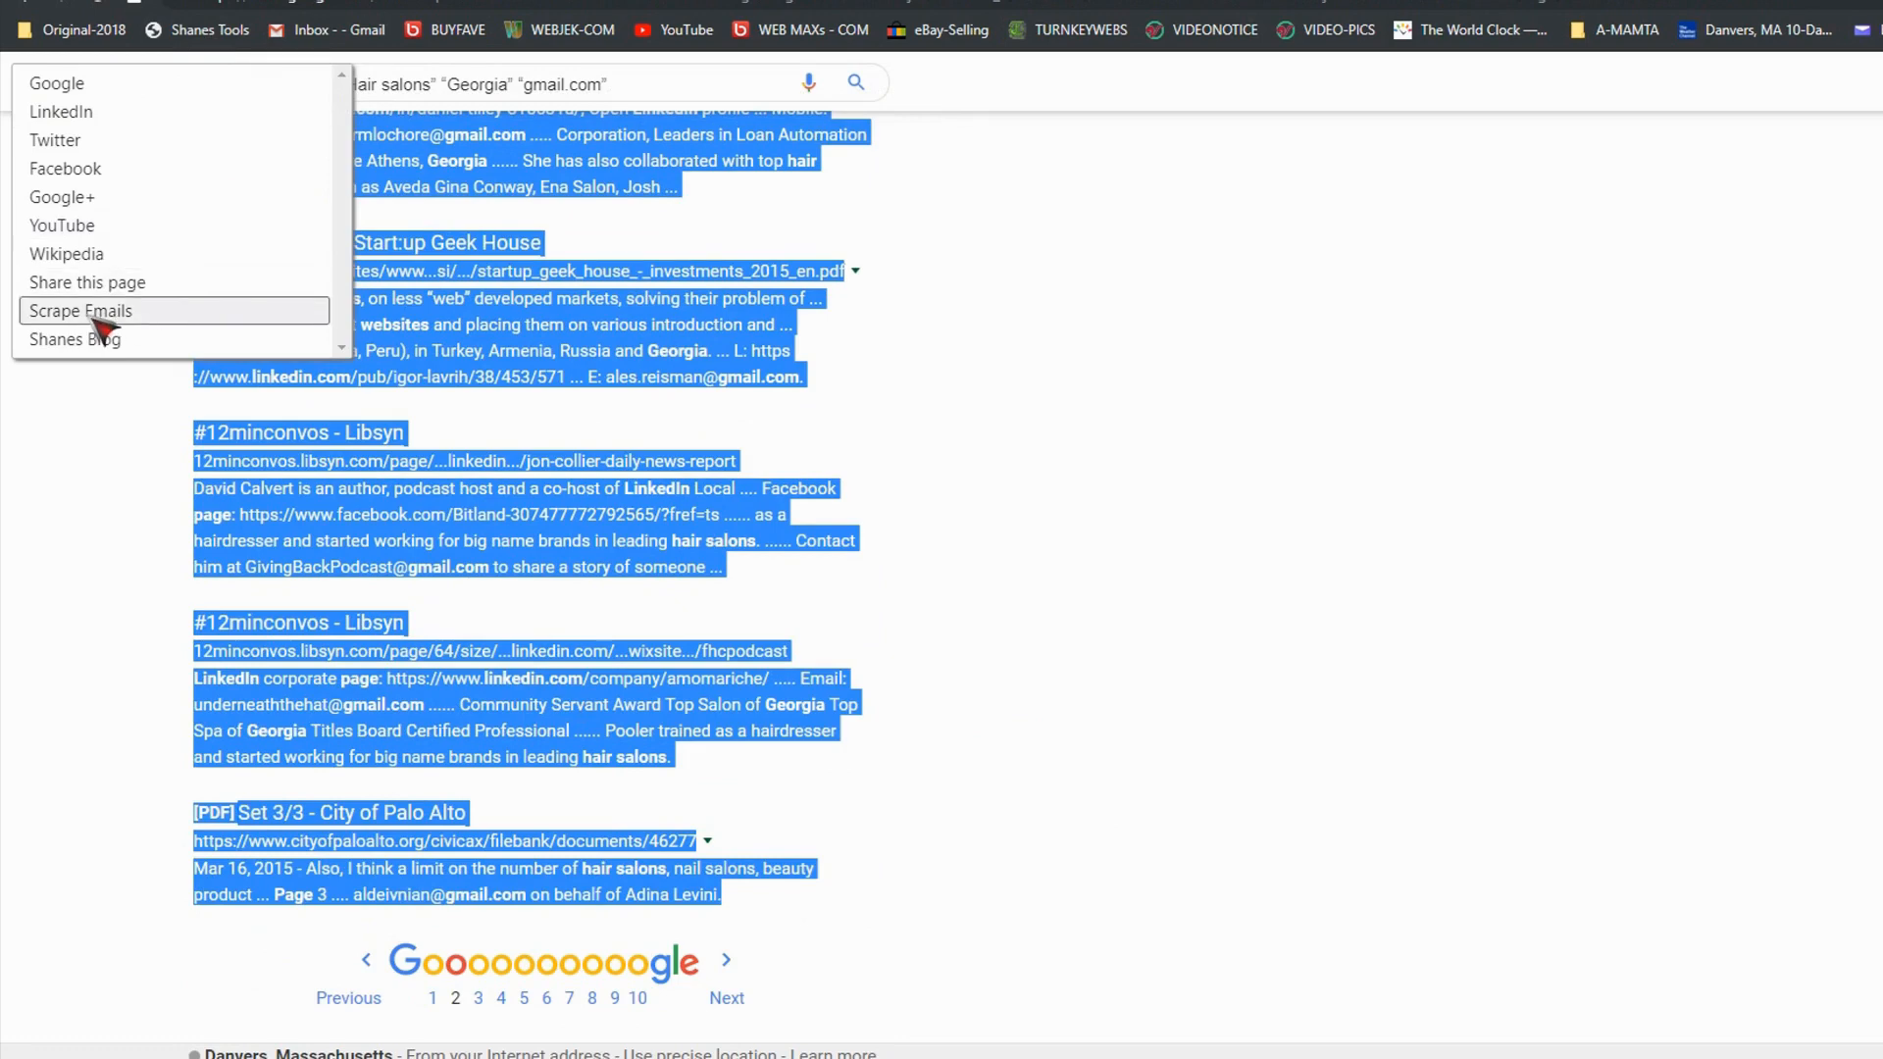
left_click(81, 310)
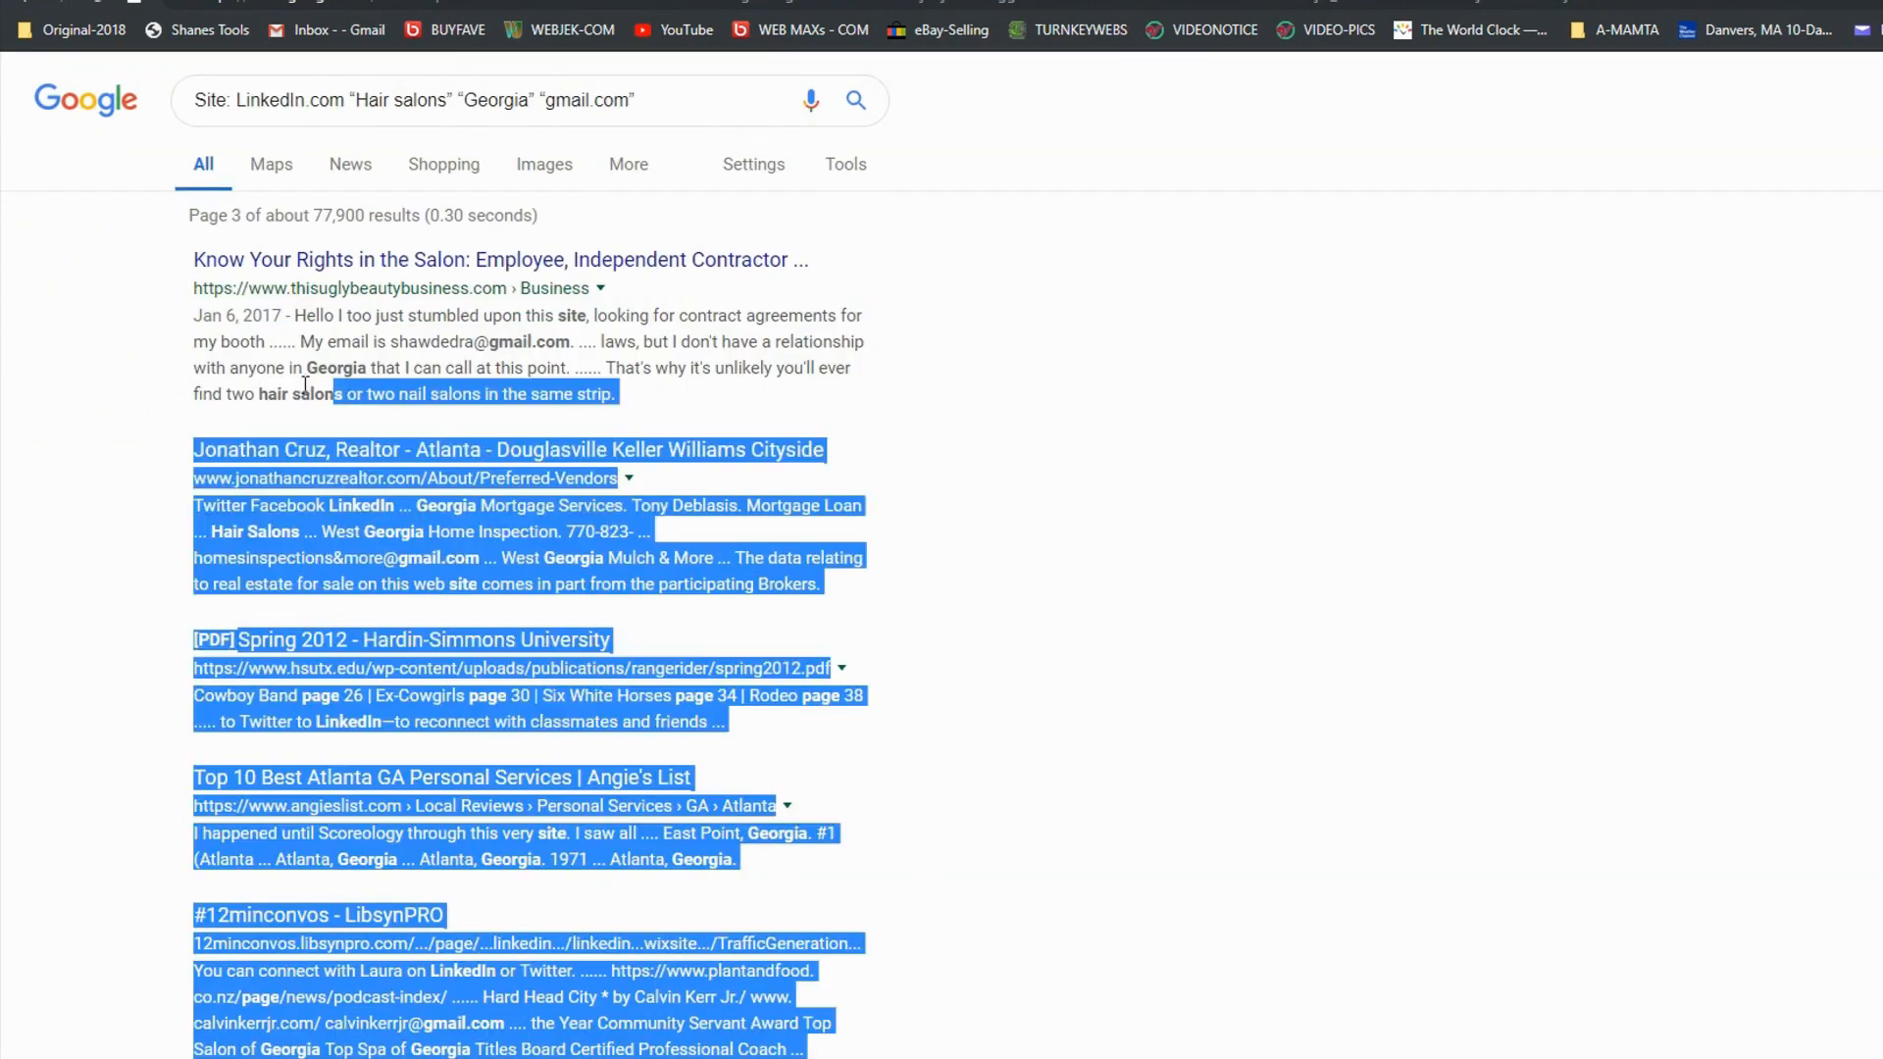
left_click(135, 249)
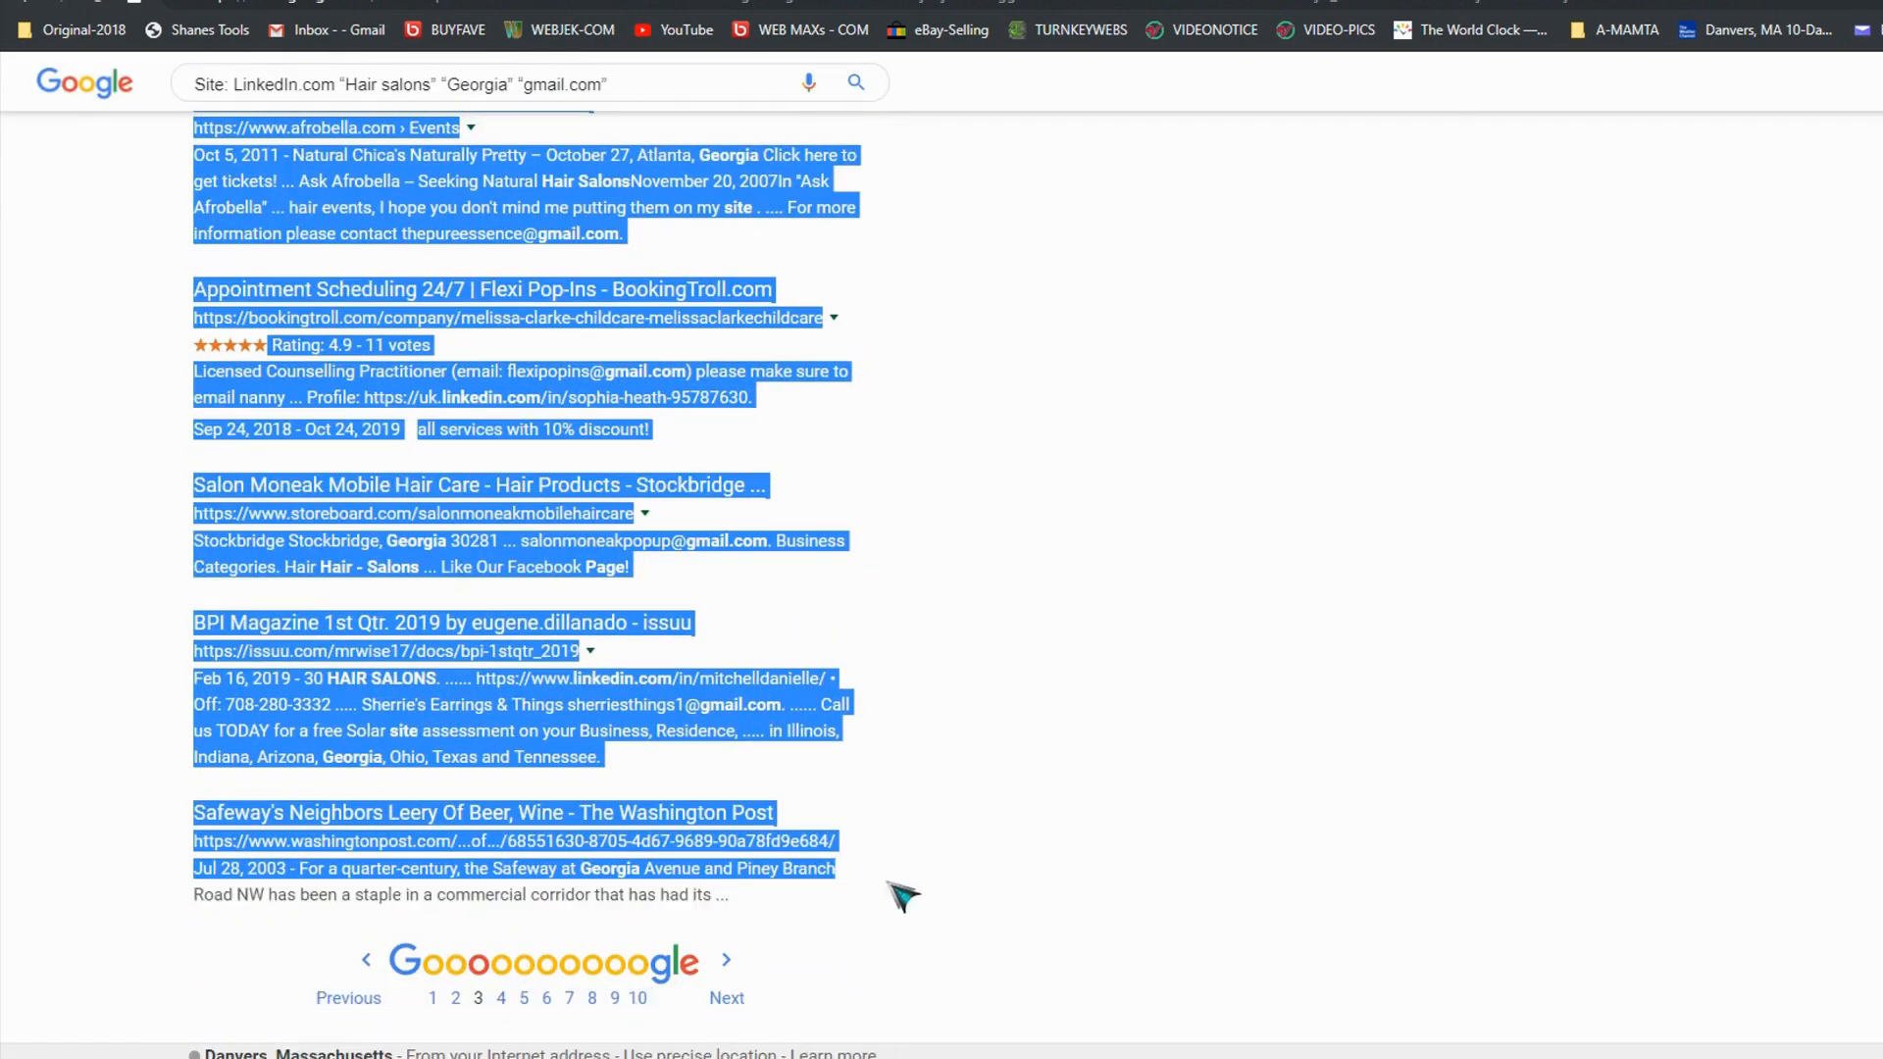
- Select page 3's text and scrape its Gmail addresses with Shanes Tools
right_click(898, 894)
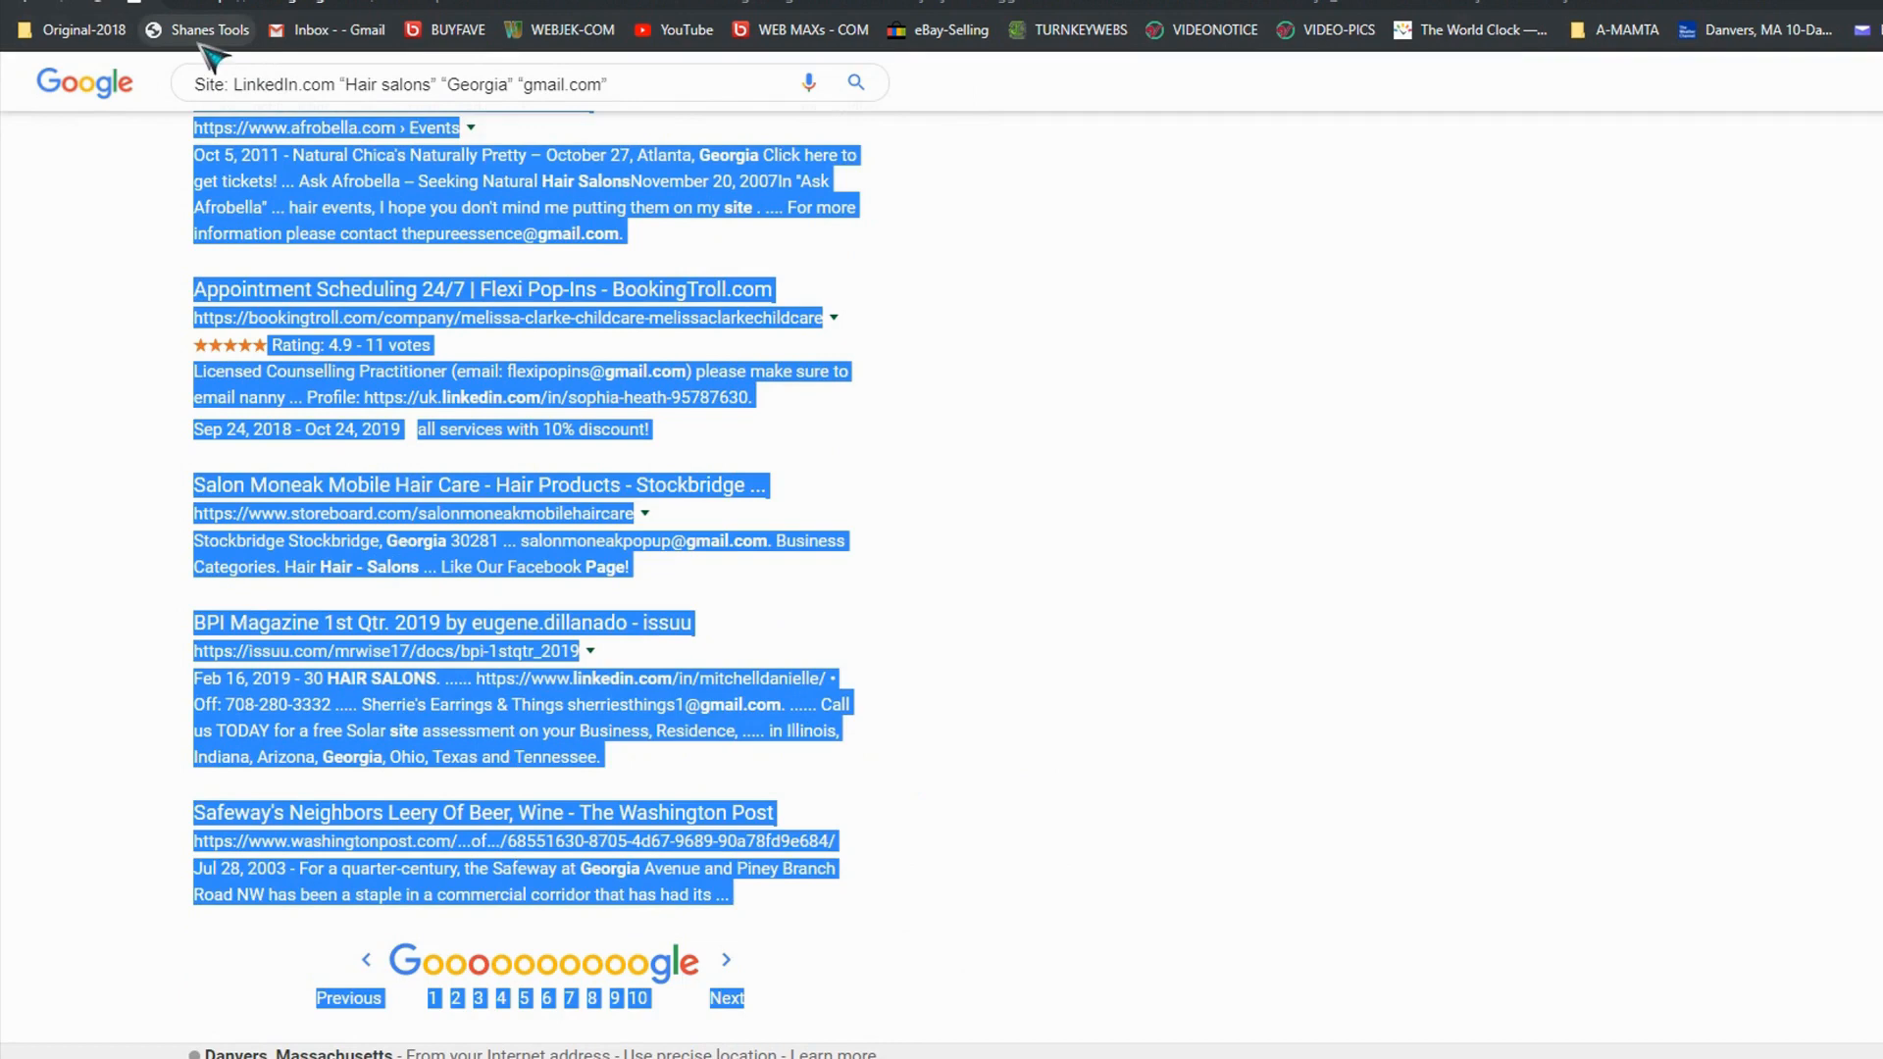
left_click(212, 30)
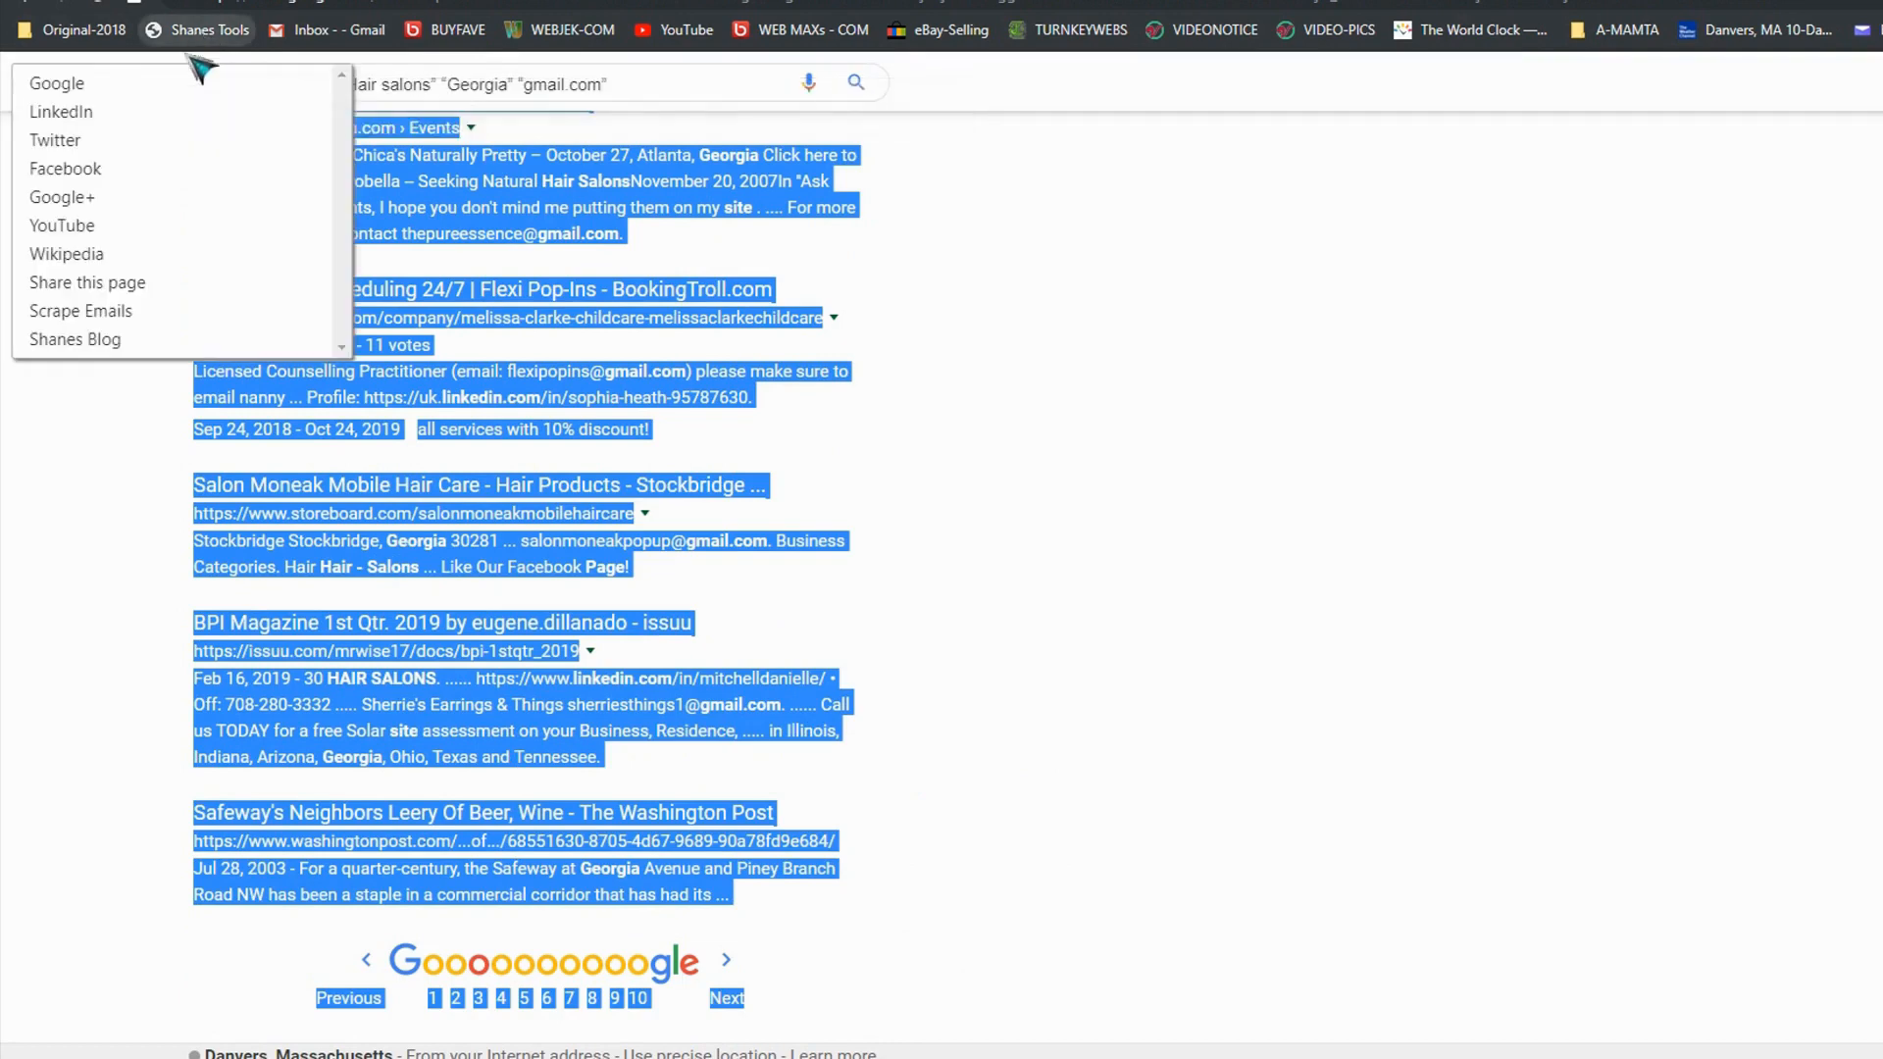
mouse_move(81, 310)
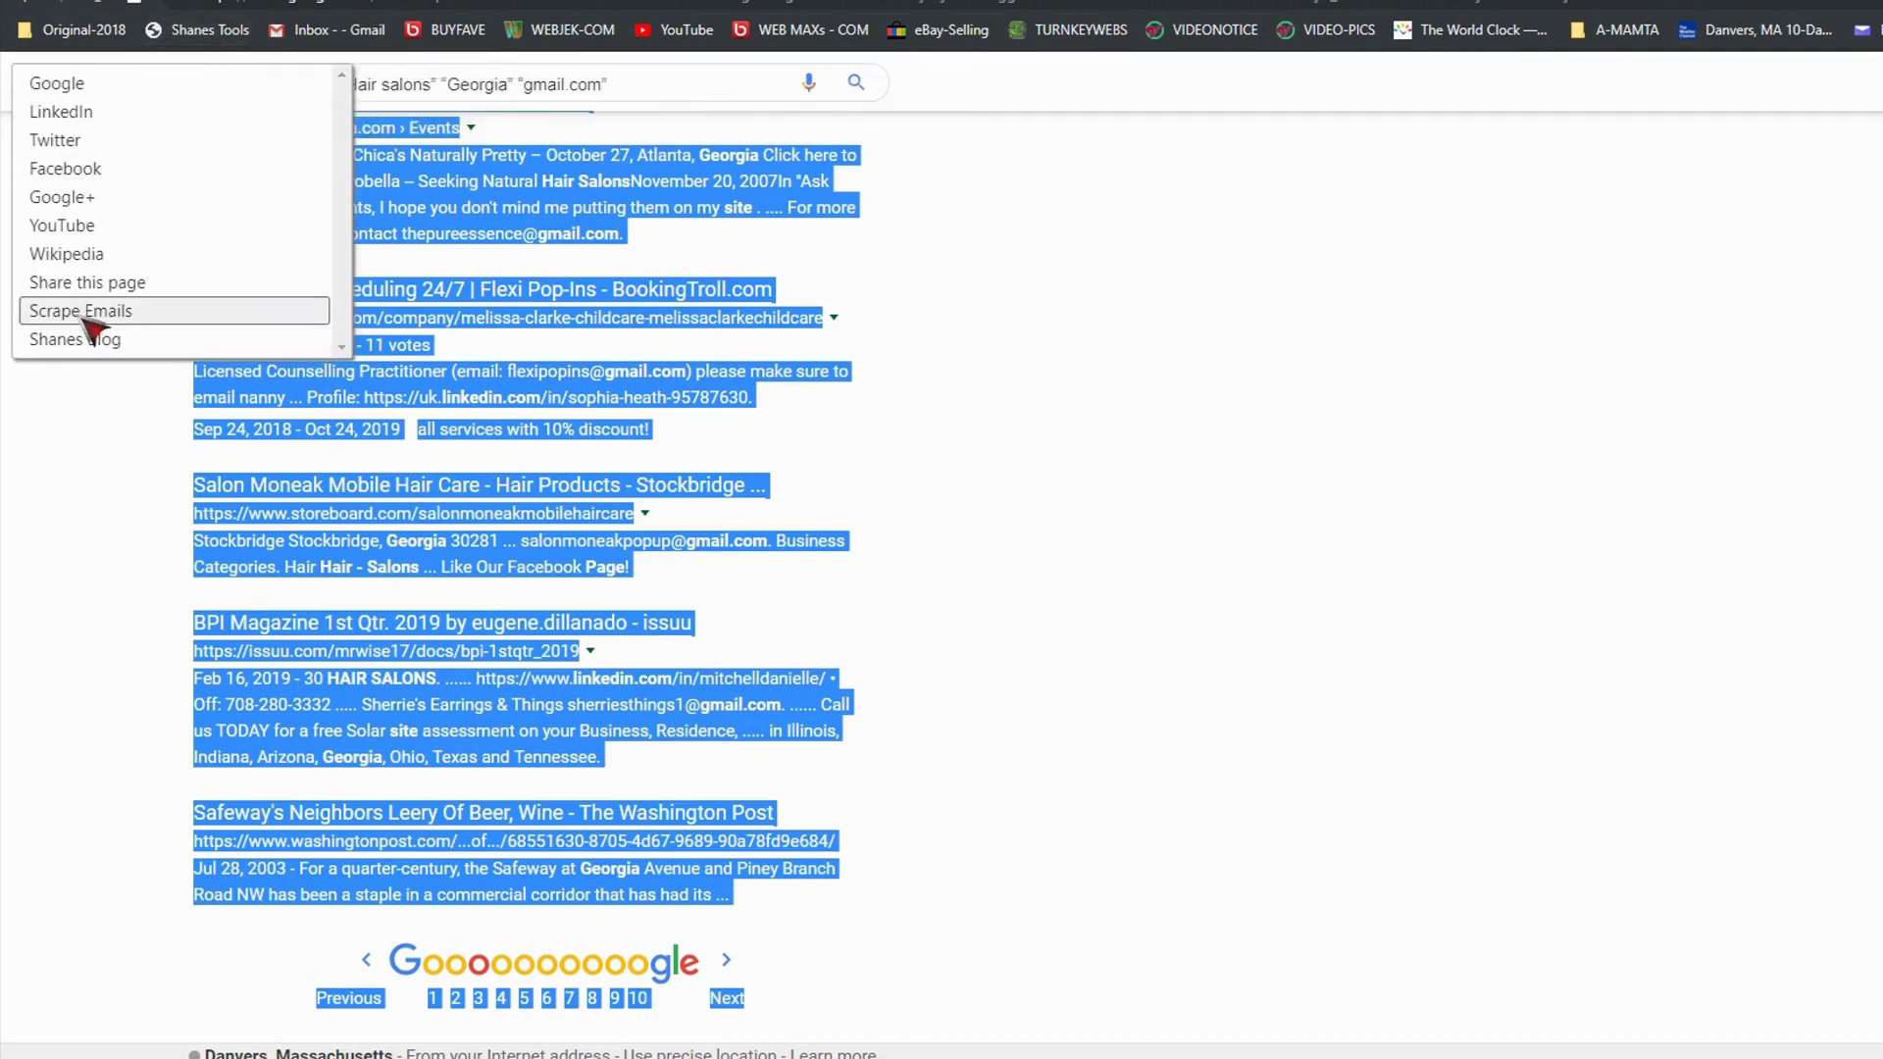
left_click(78, 310)
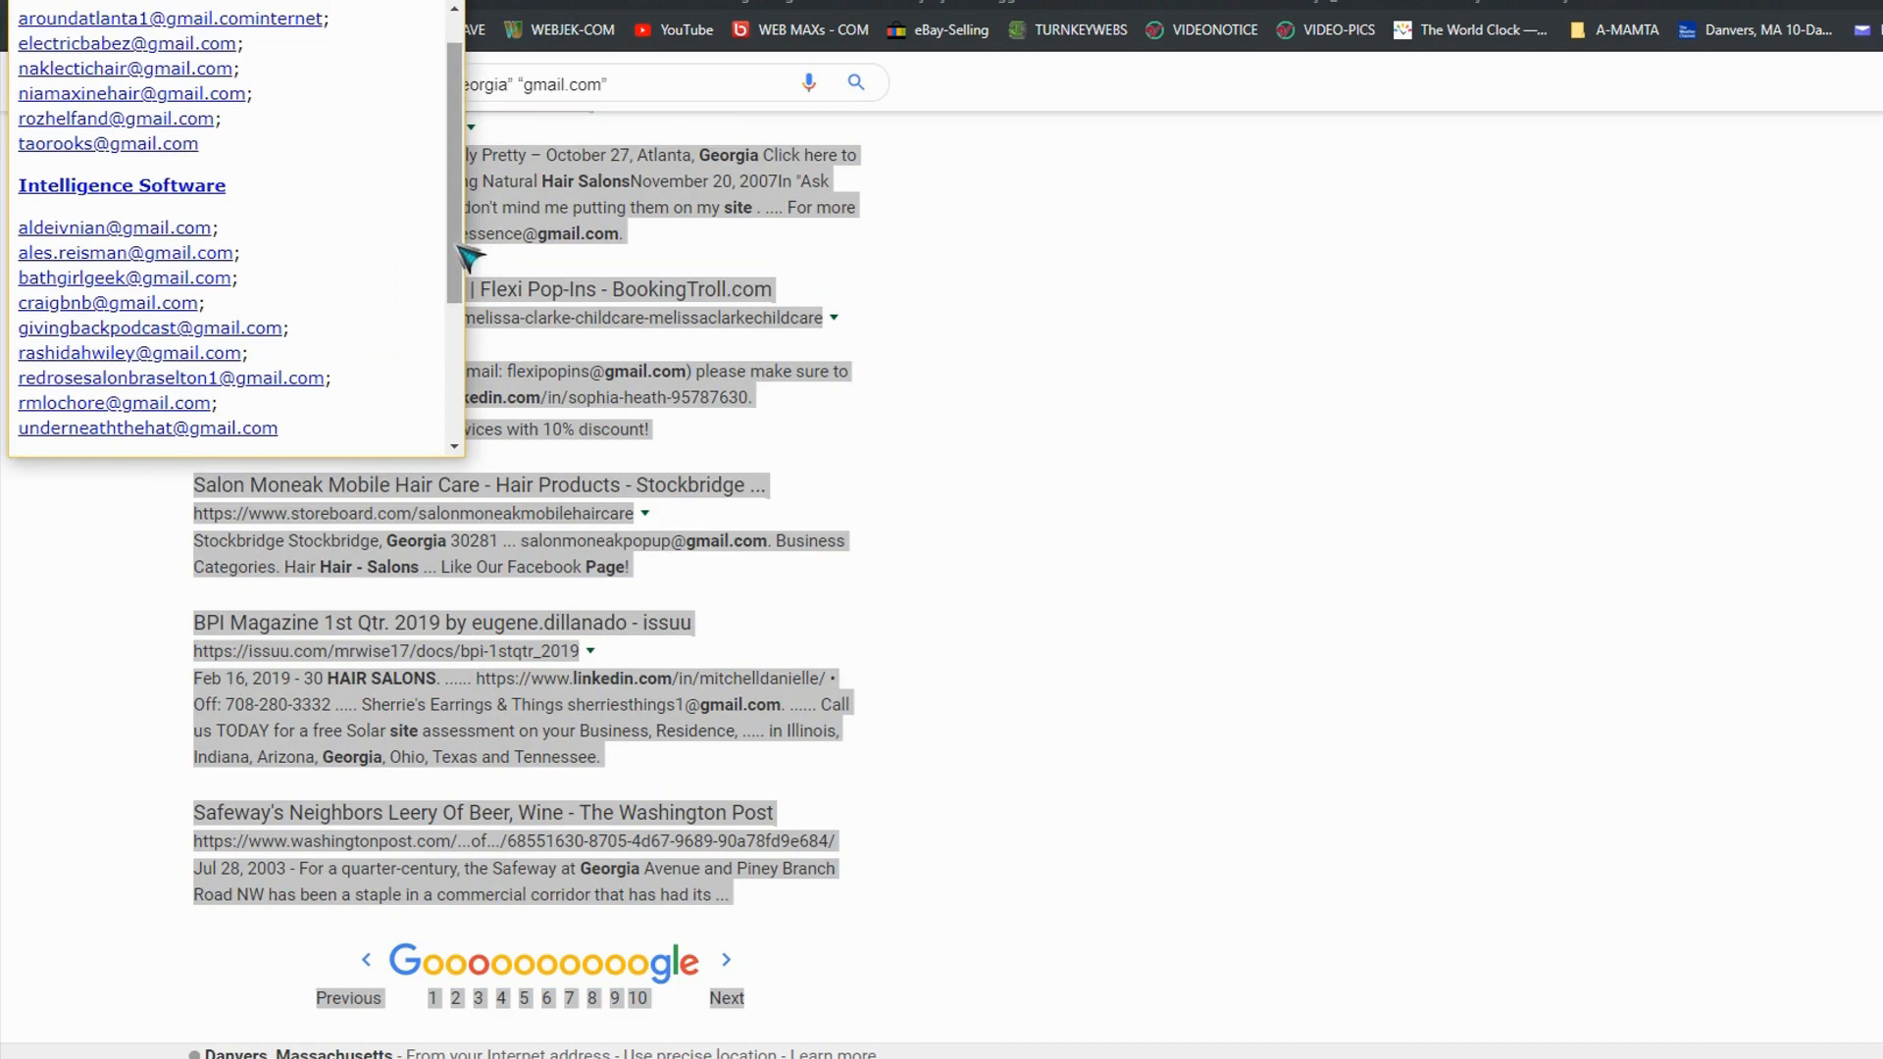
scroll("down", 3)
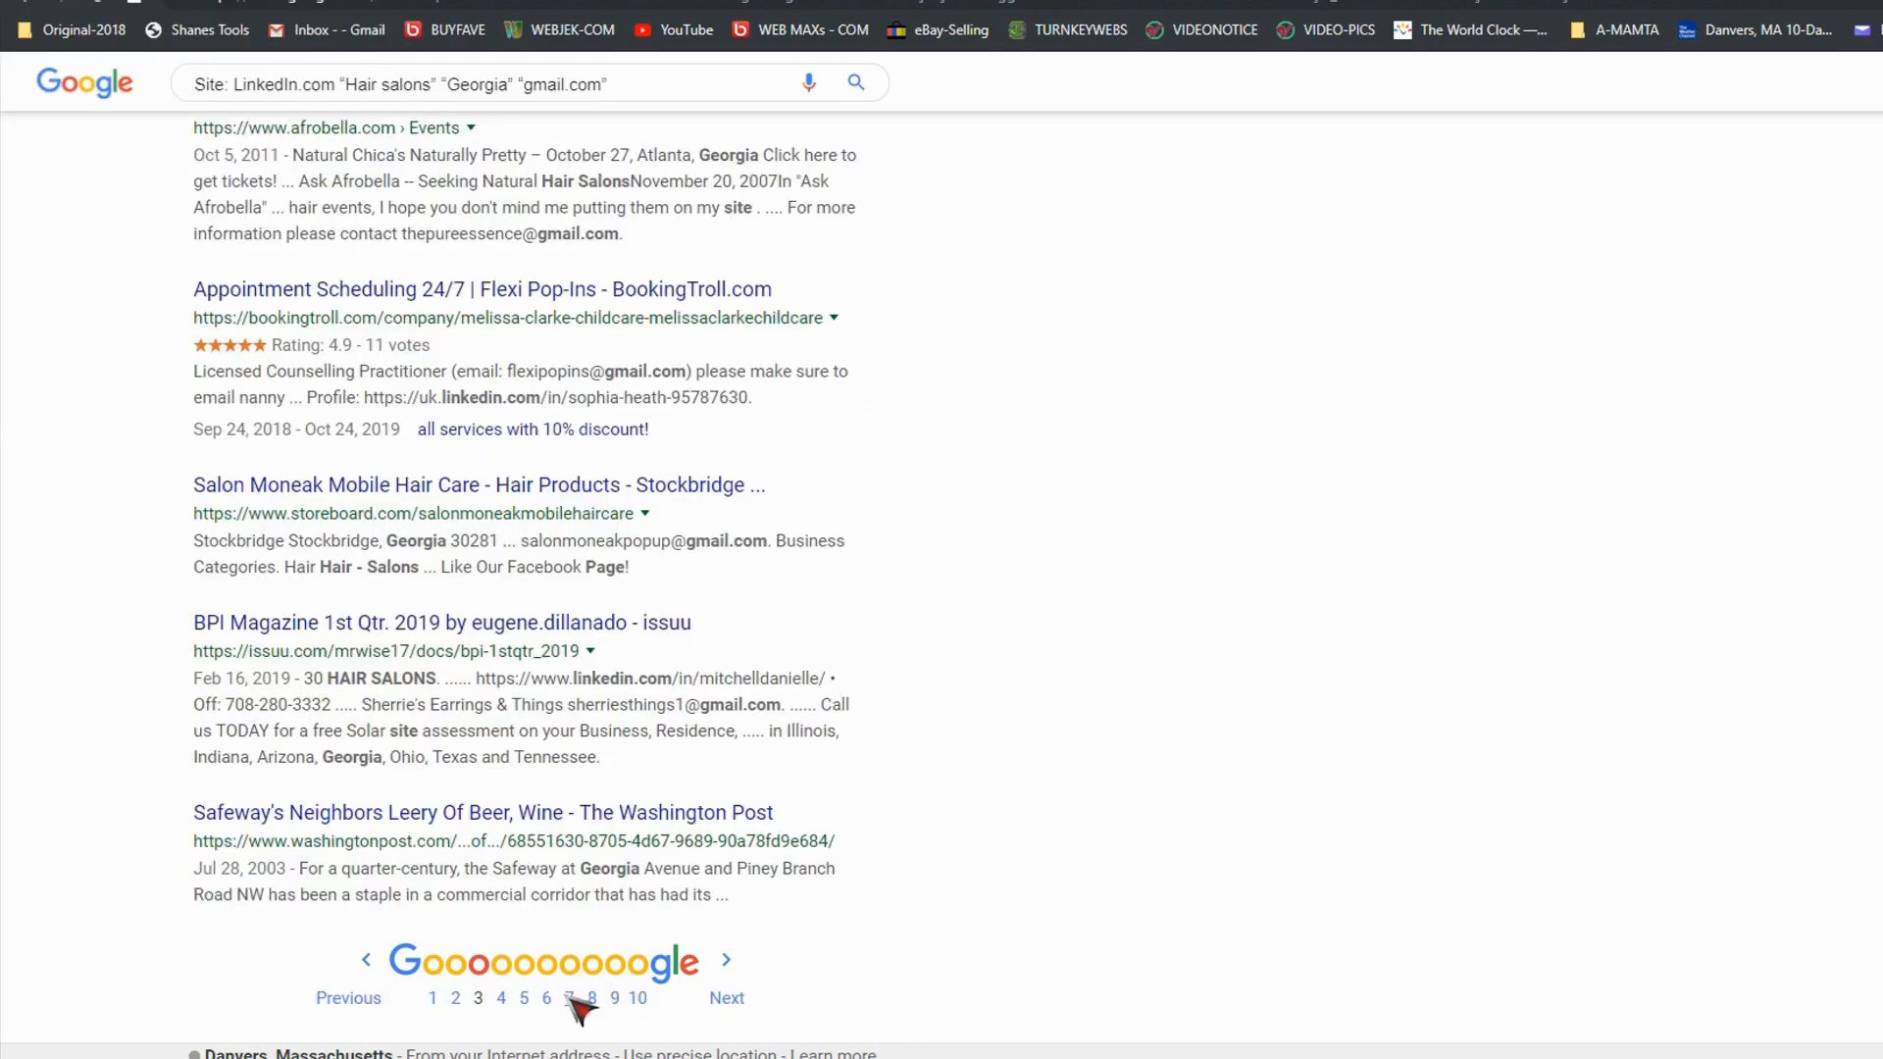
- On results page 4, select all text and scrape its Gmail addresses into the list
left_click(500, 998)
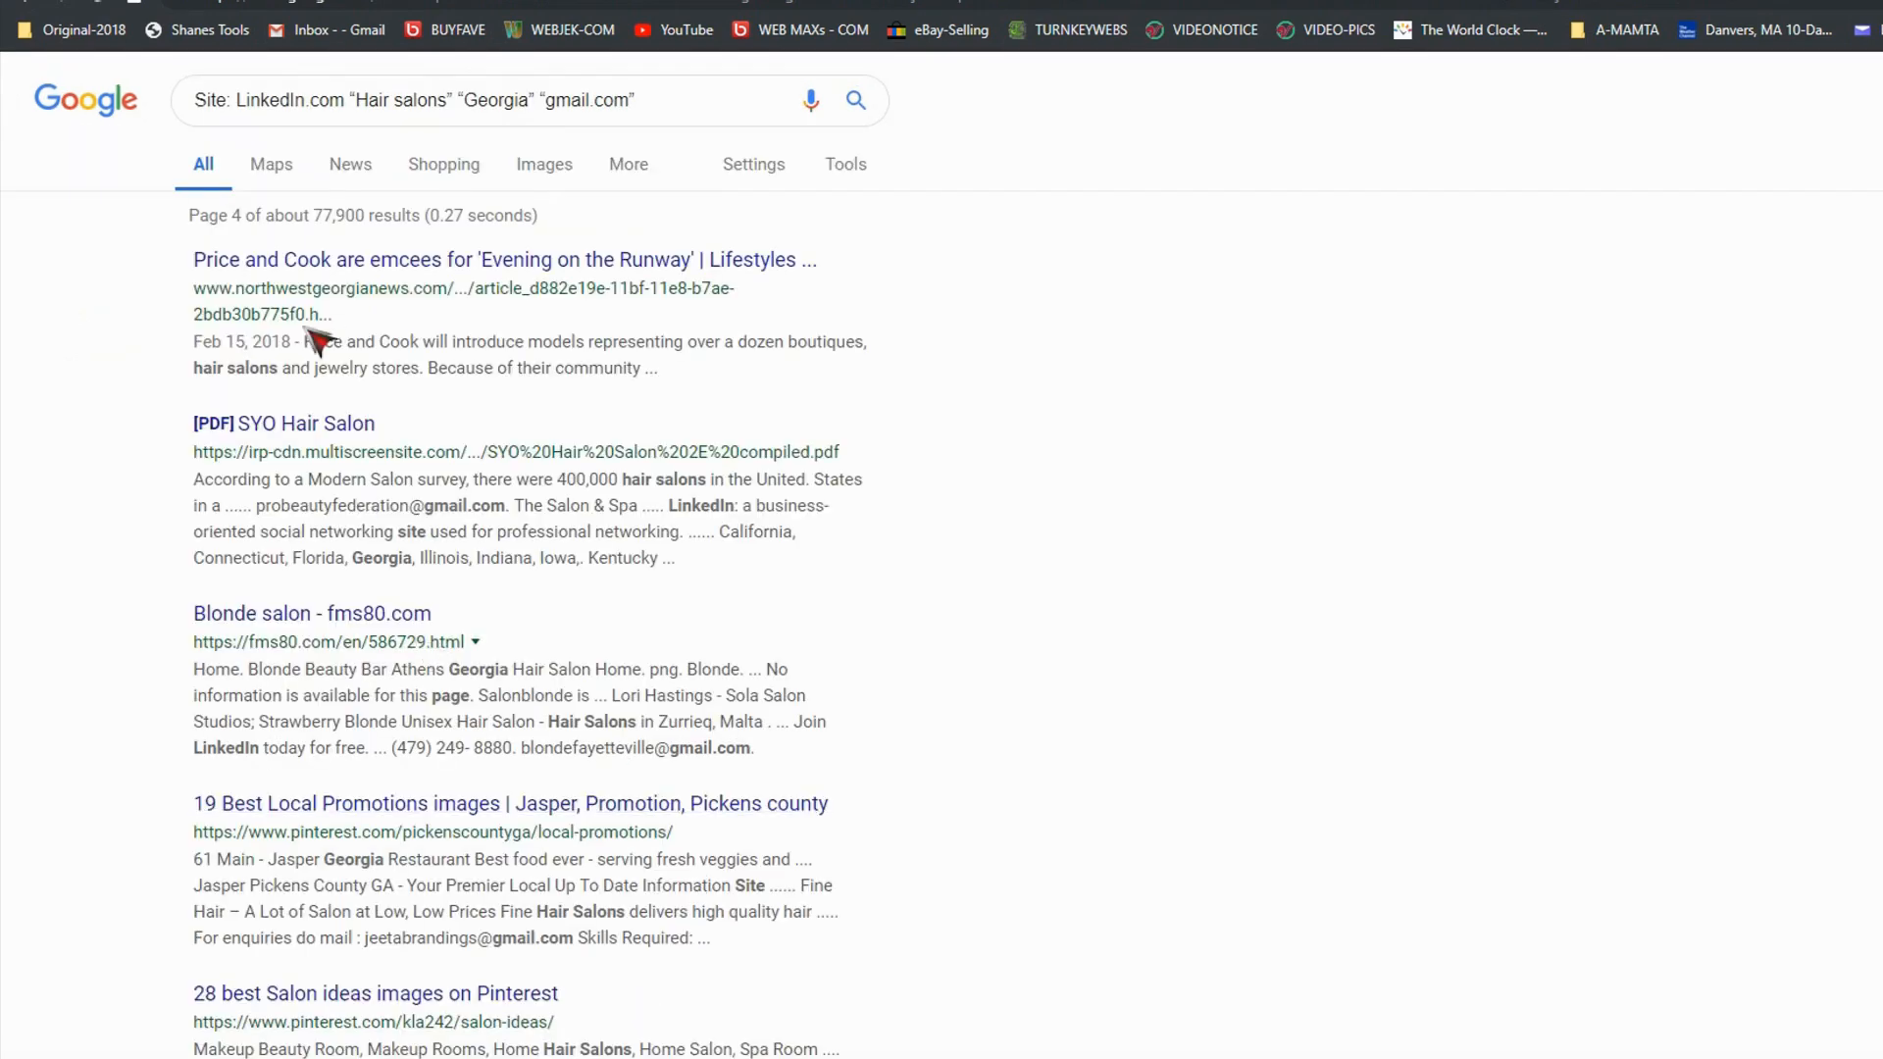
key("ctrl+a")
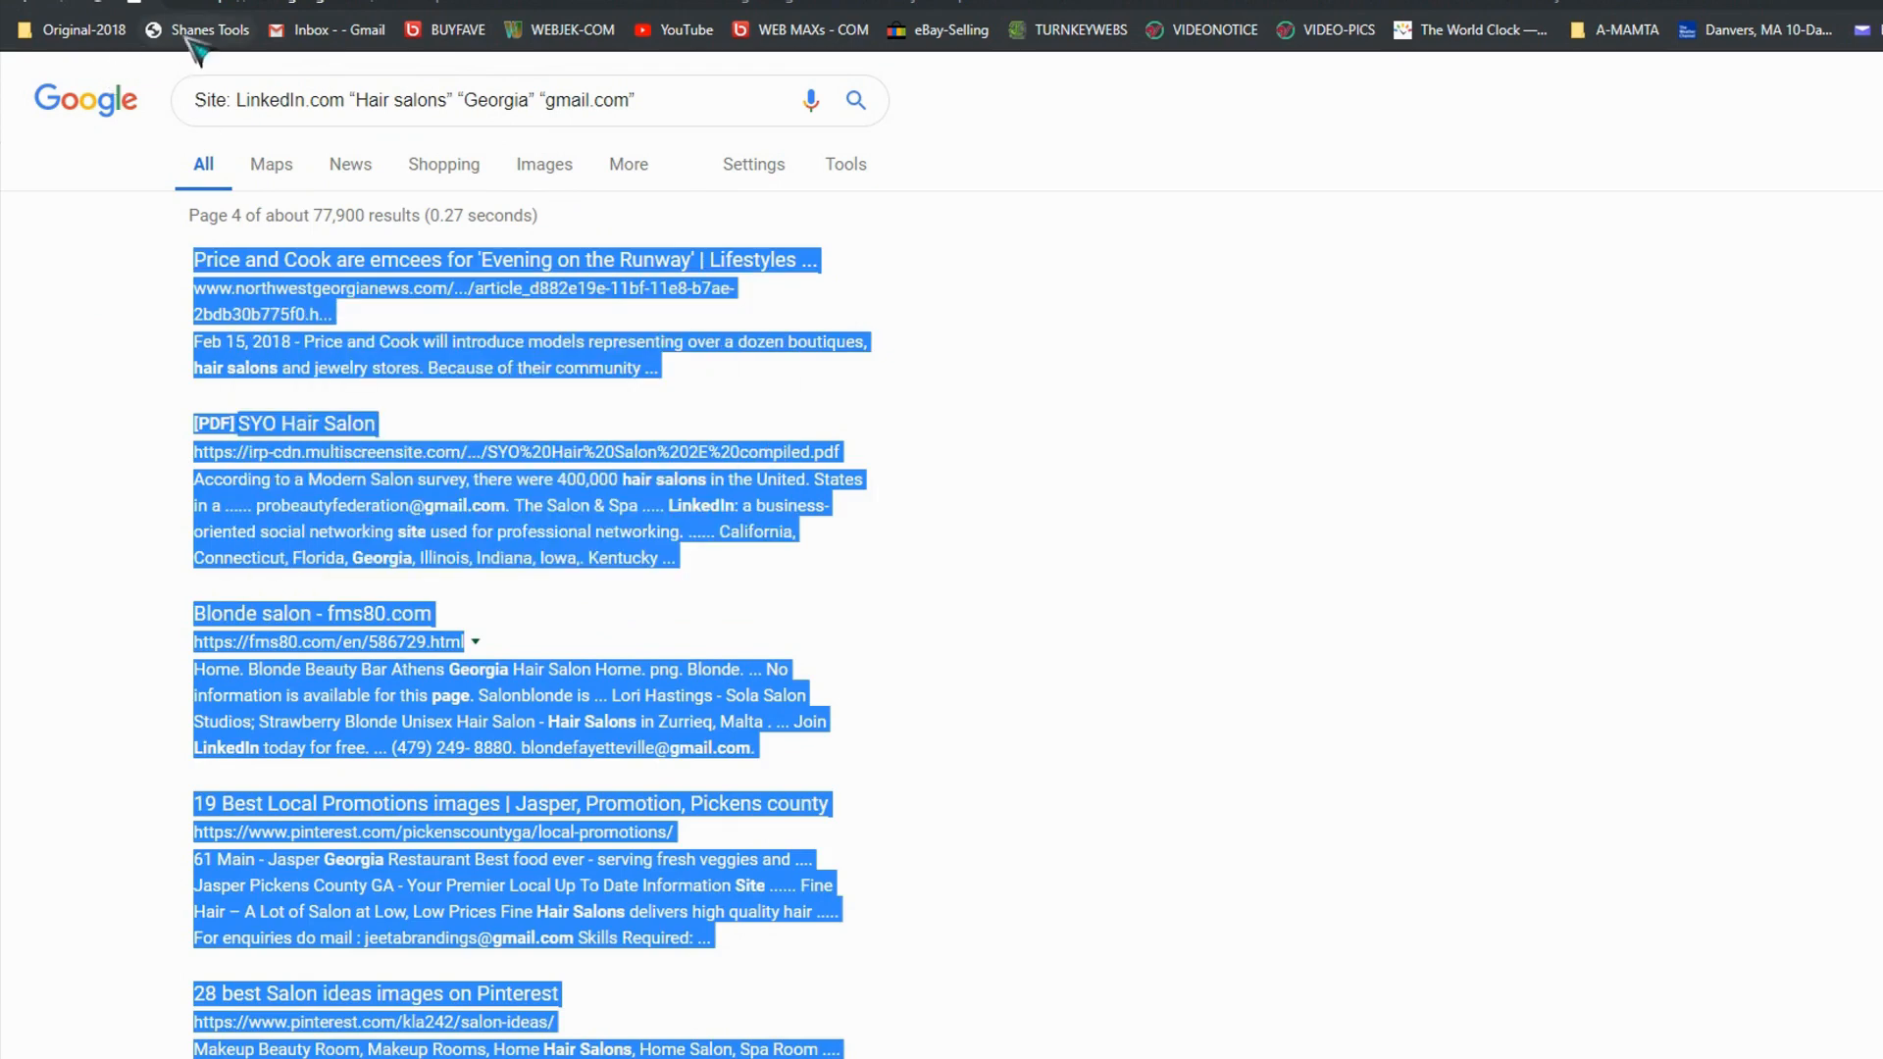
left_click(208, 29)
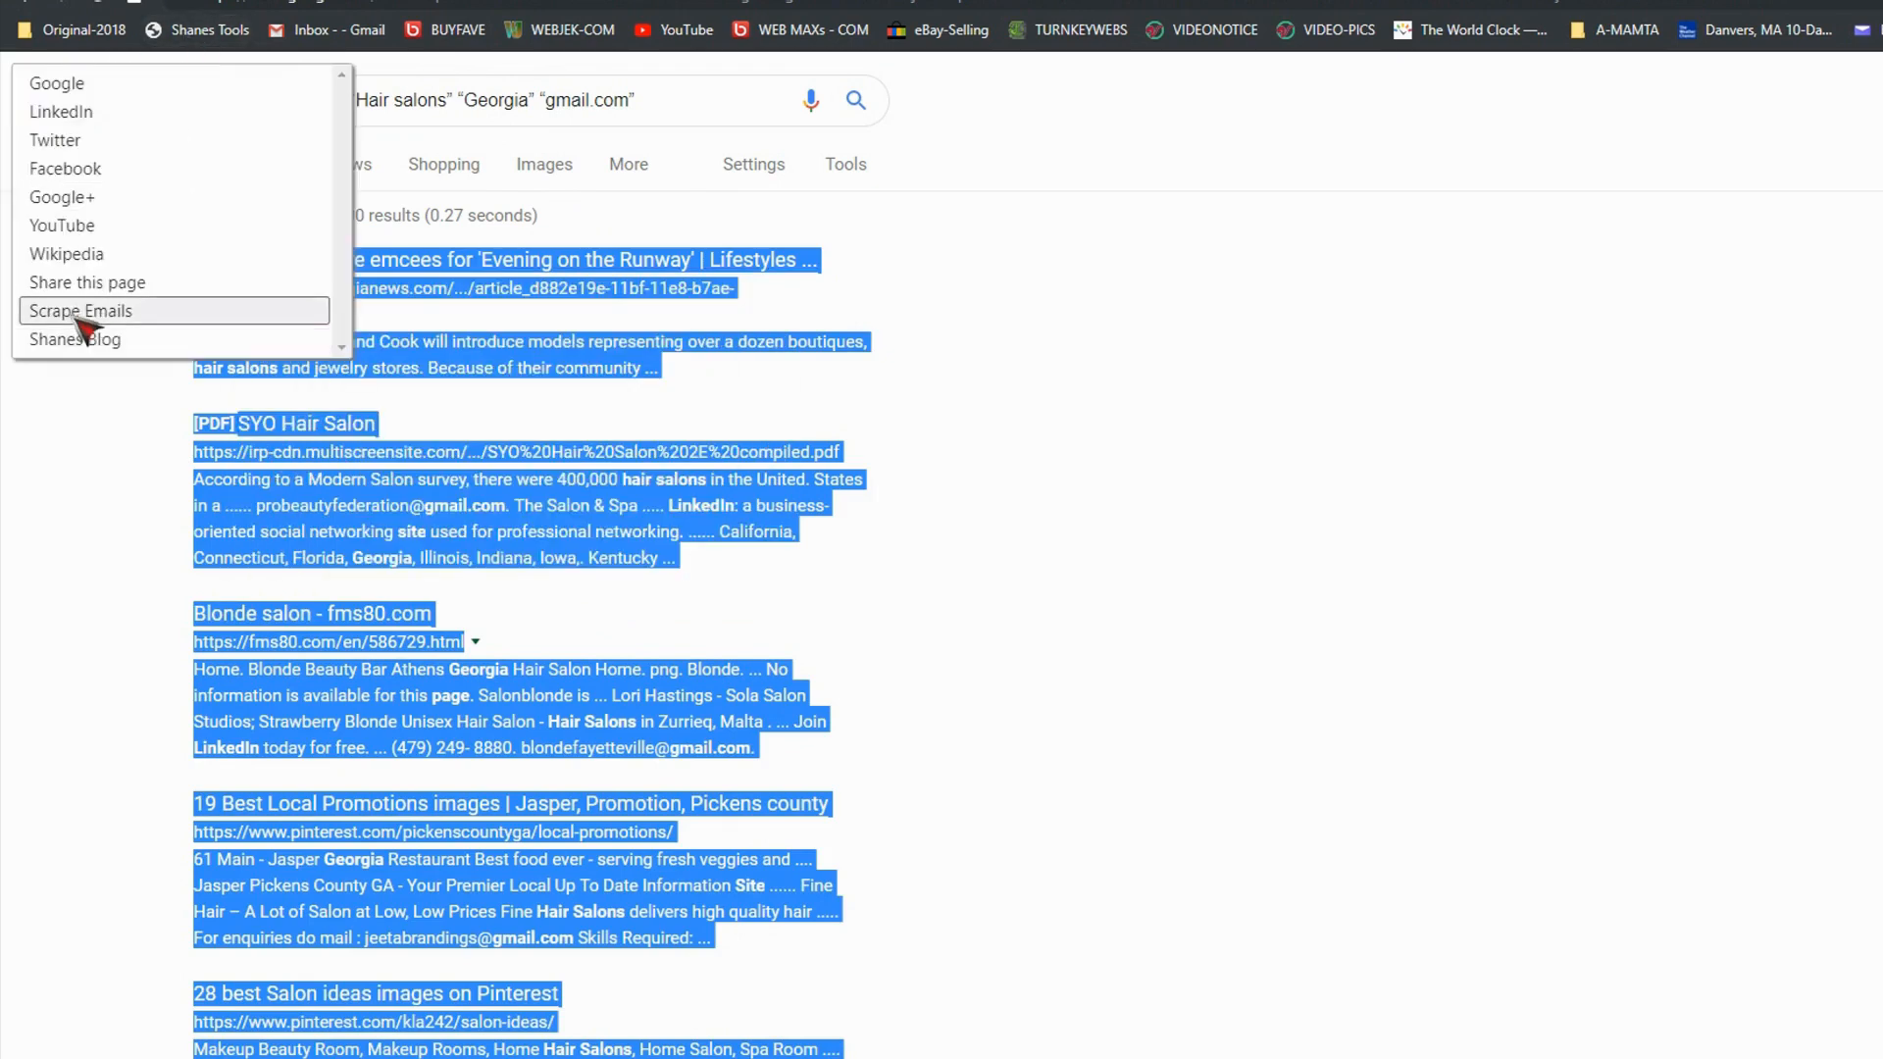
left_click(81, 310)
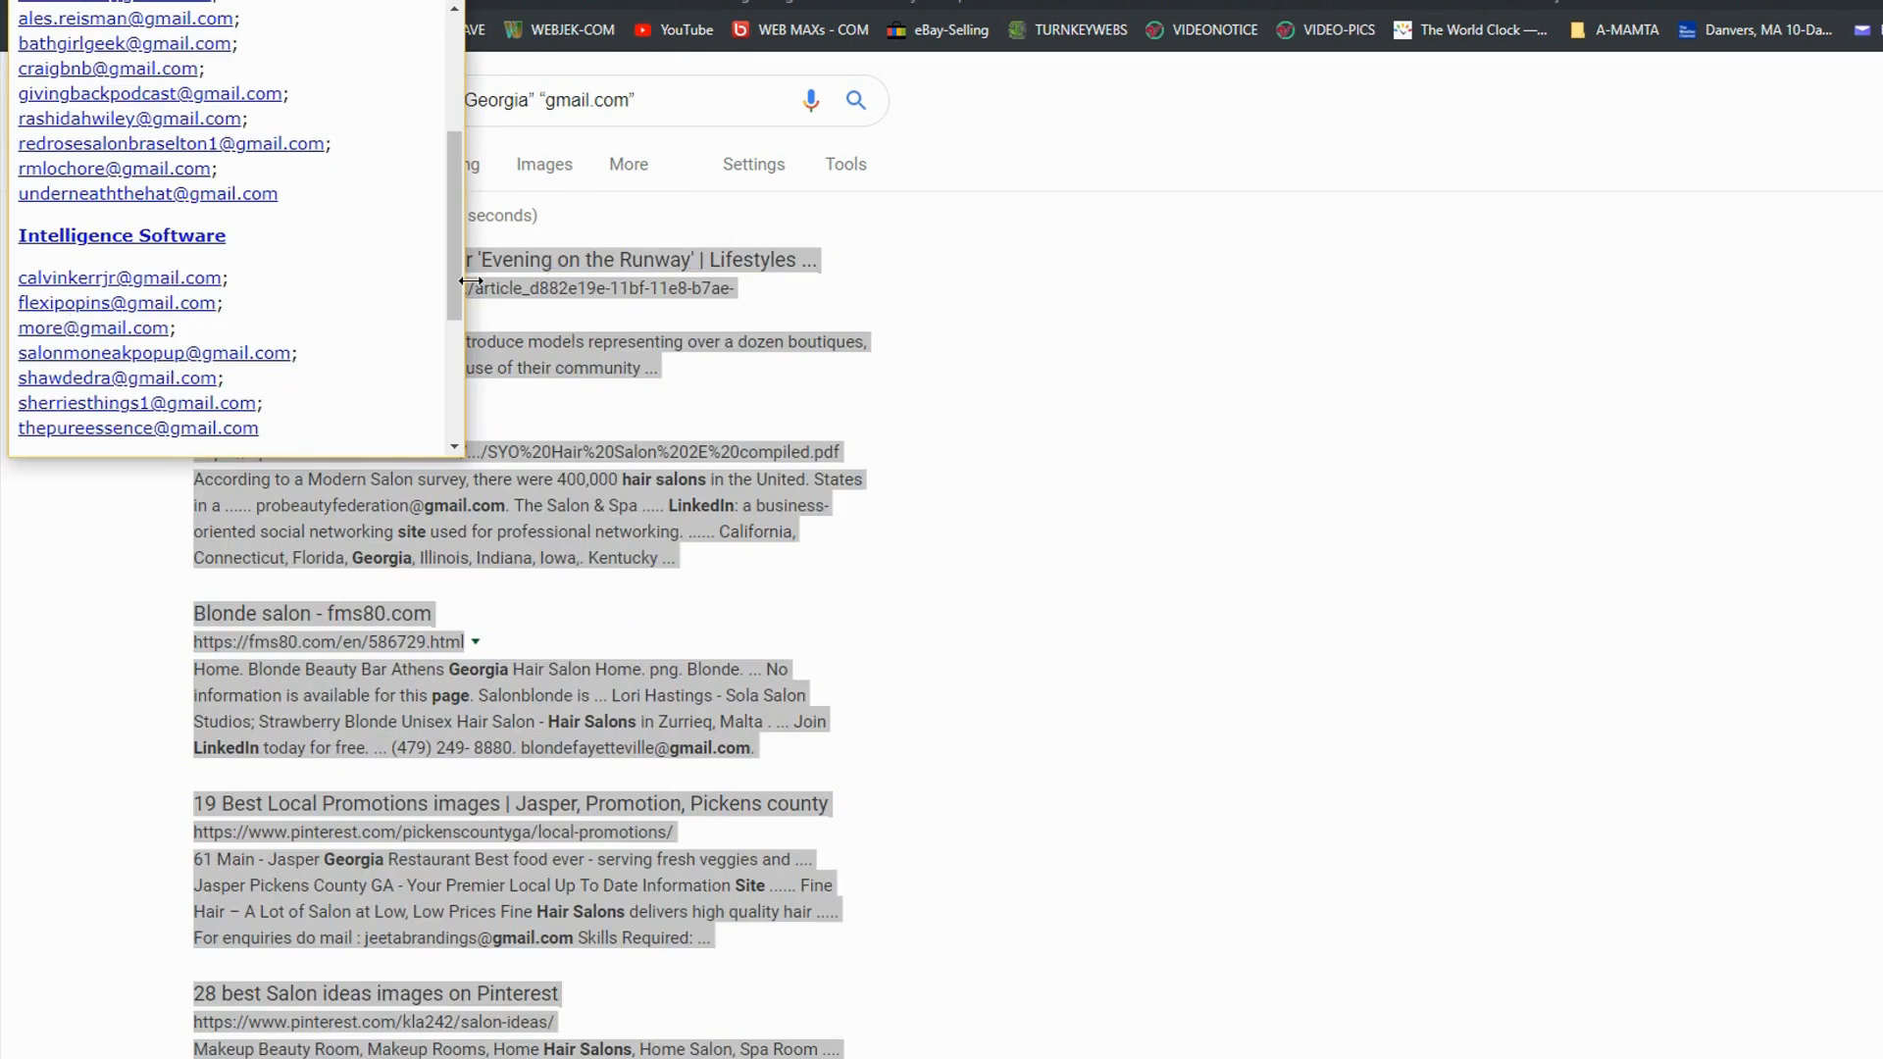
scroll("down", 3)
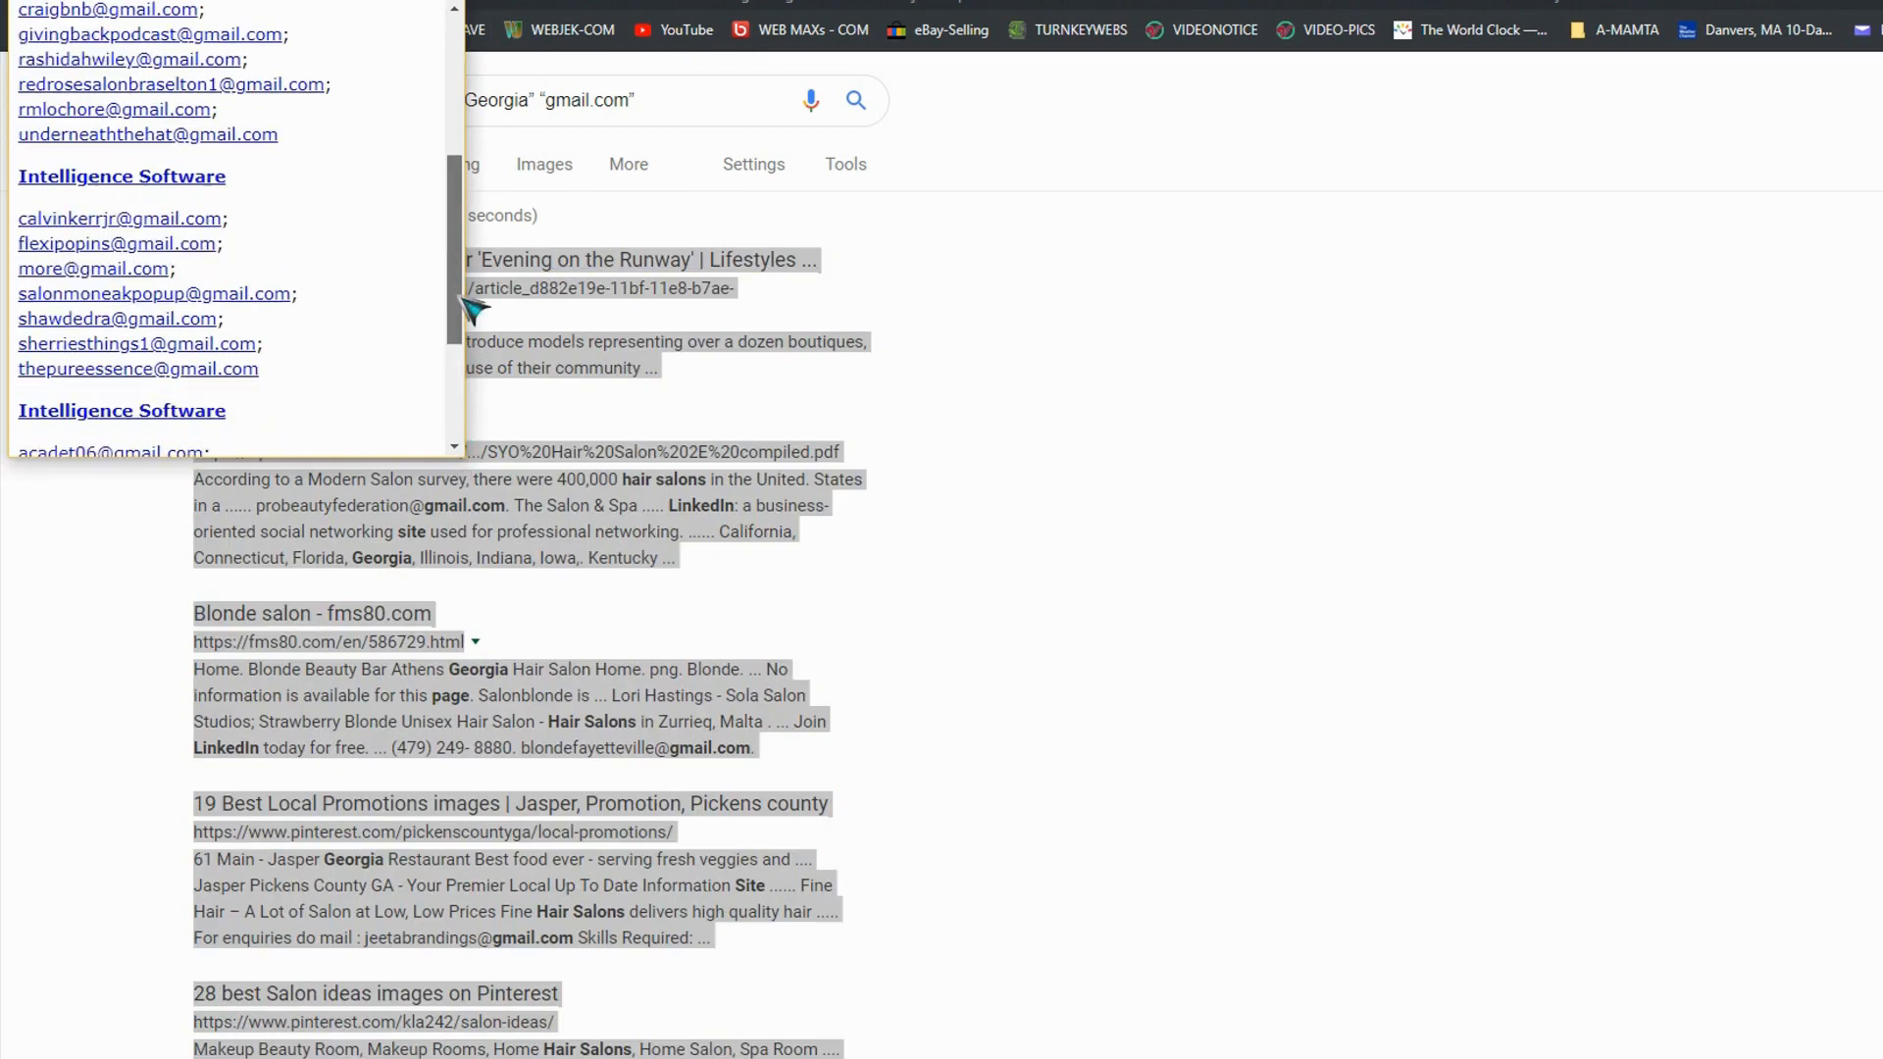
scroll("up", 3)
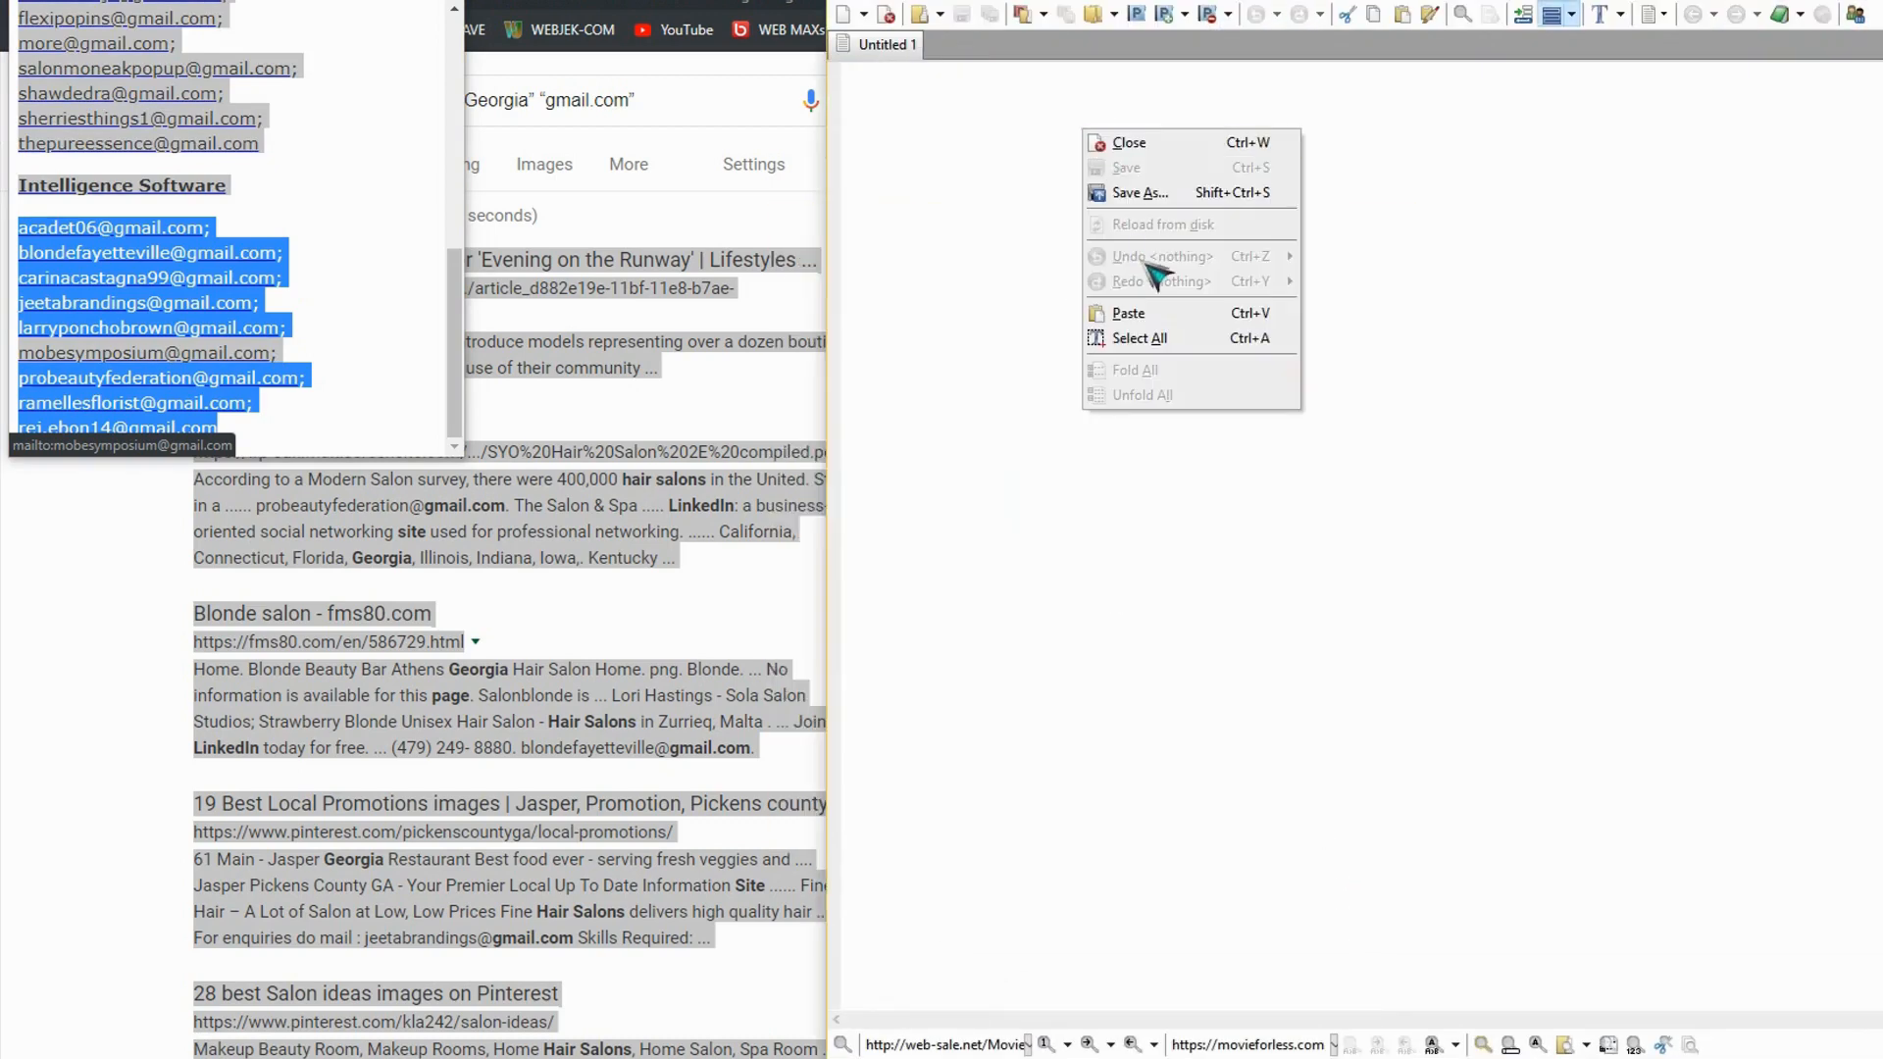
- Paste the scraped addresses and delete duplicate and blank lines via the Extra menu
left_click(1126, 314)
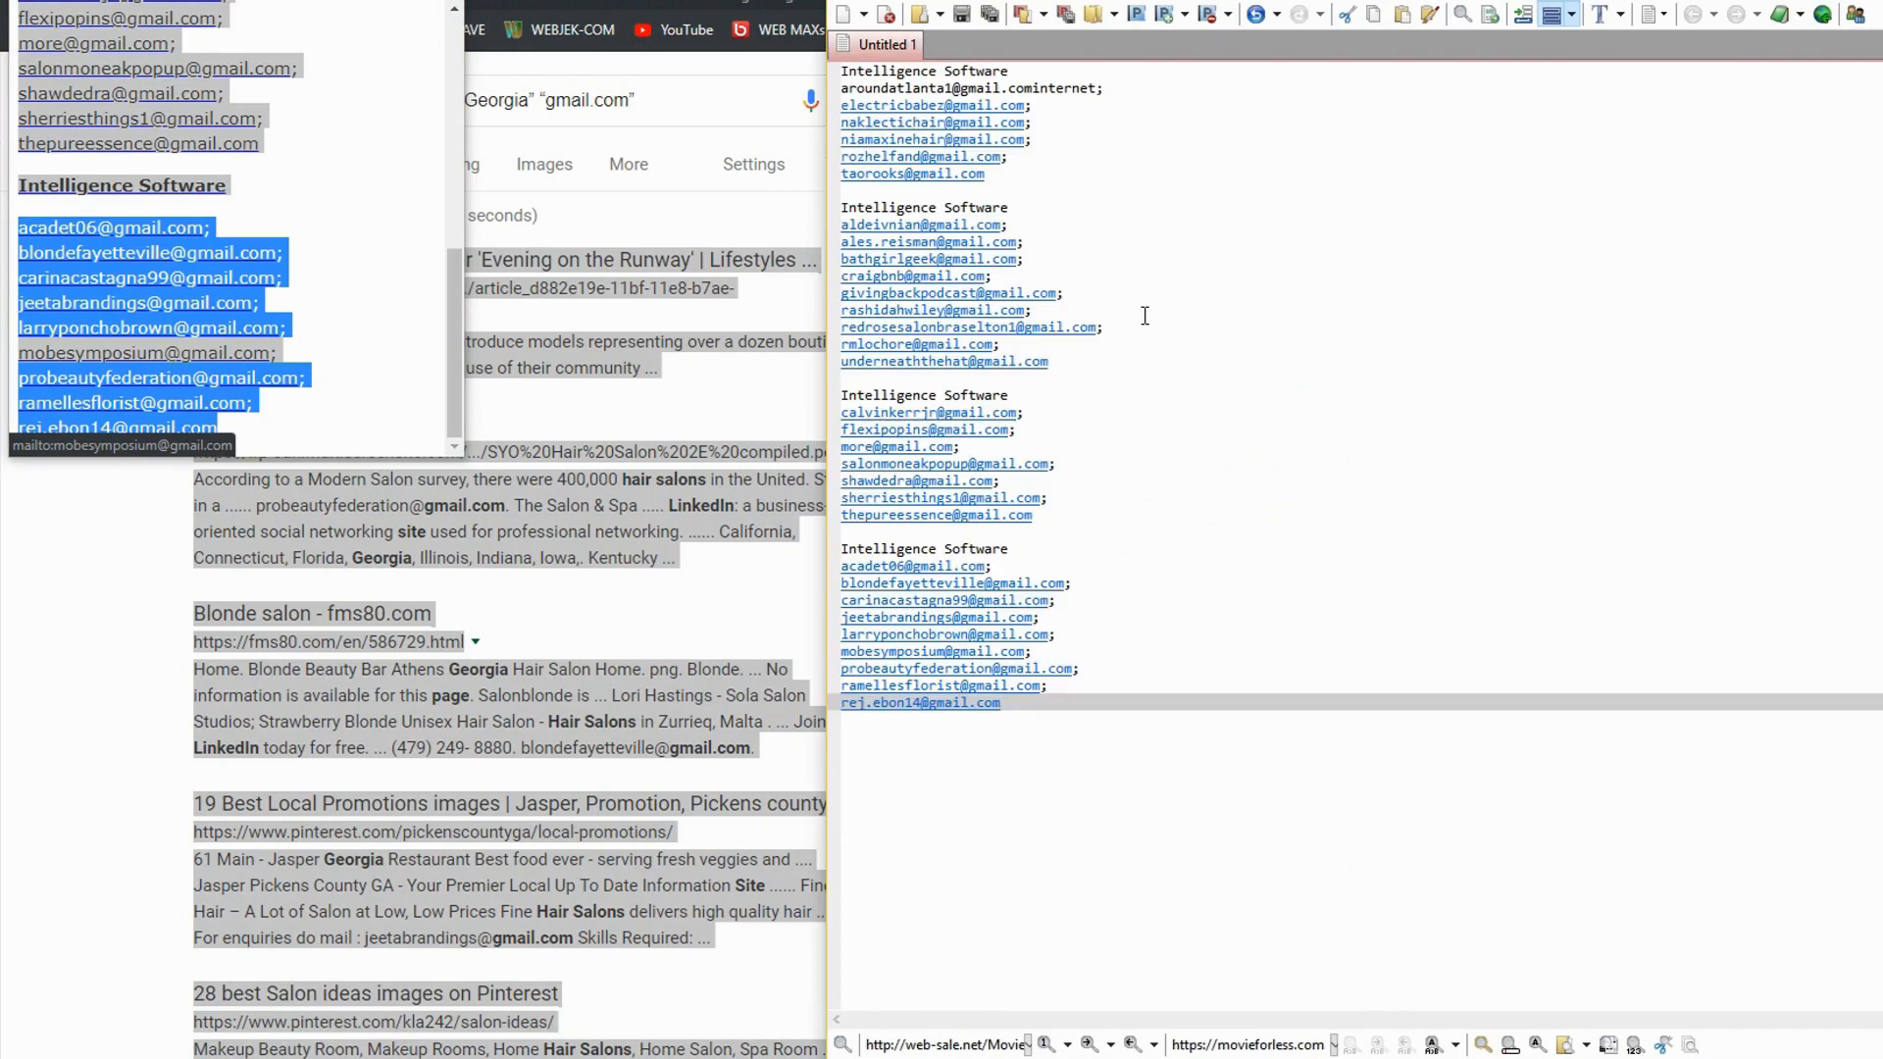
left_click(1318, 14)
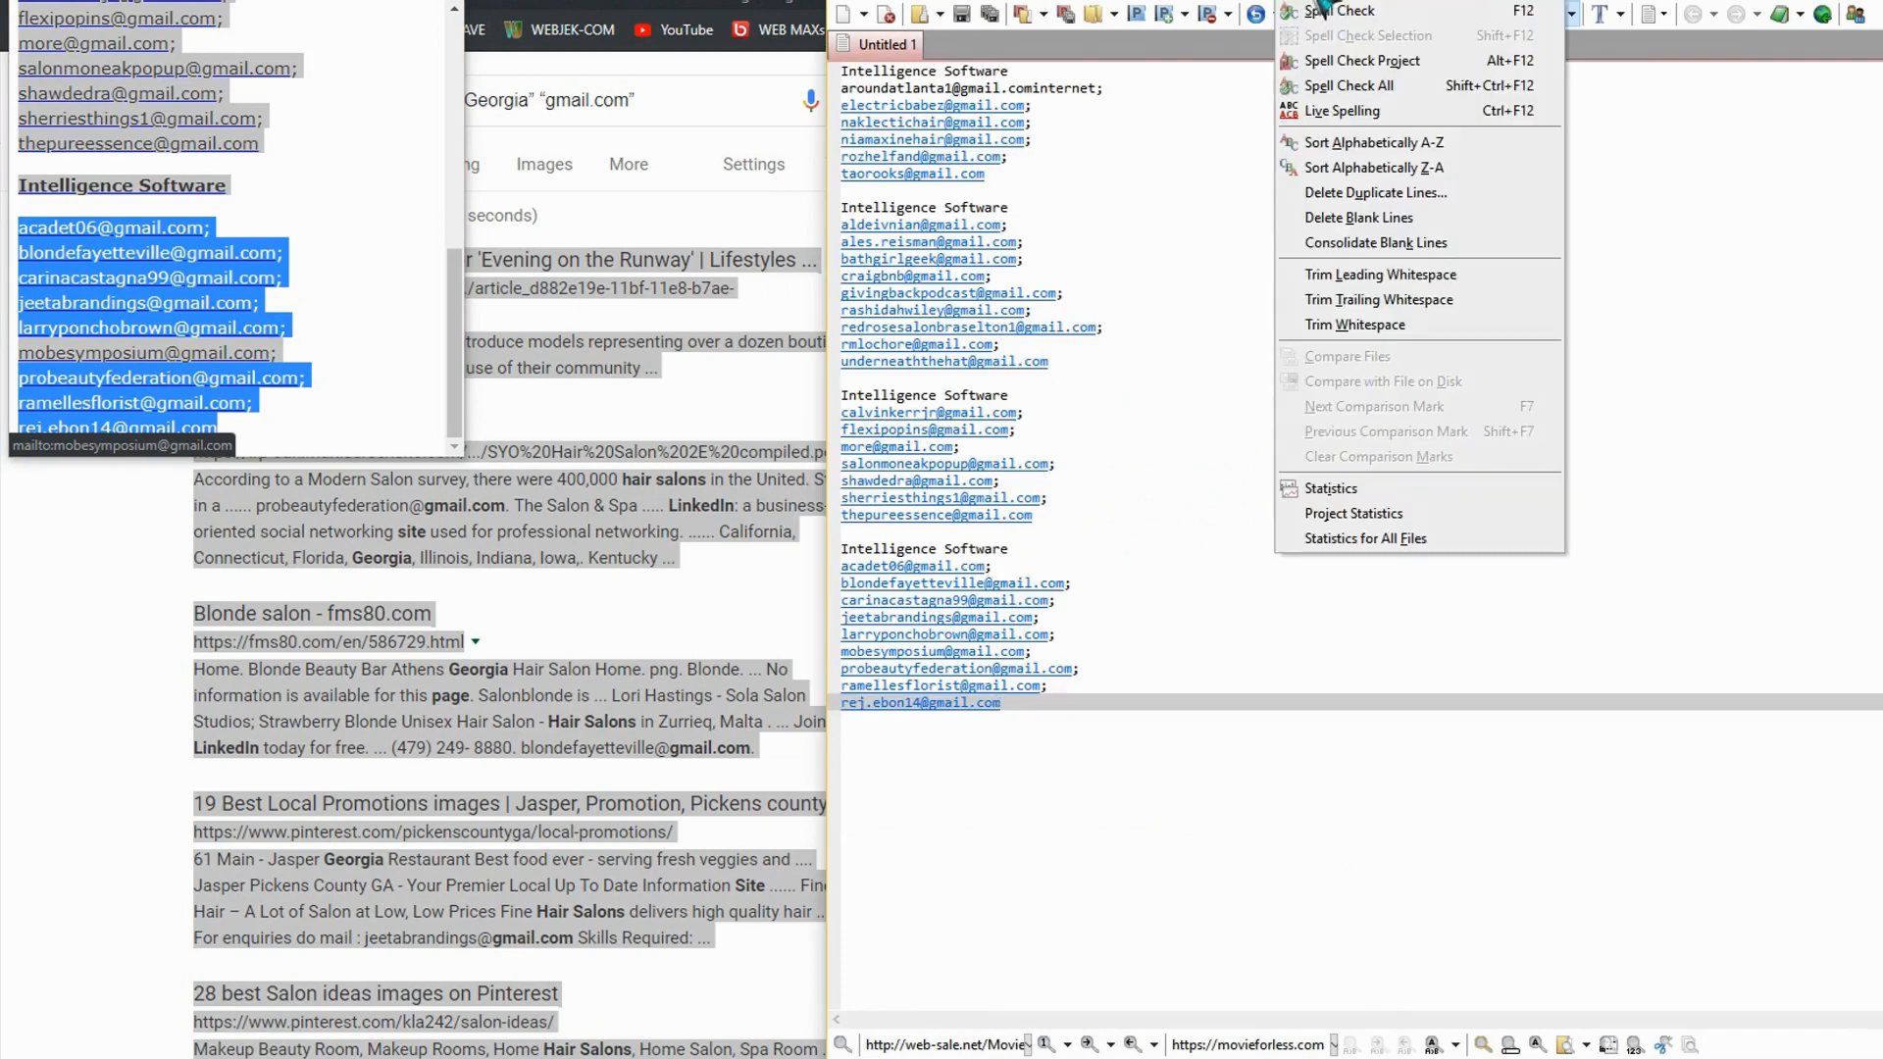
mouse_move(1373, 141)
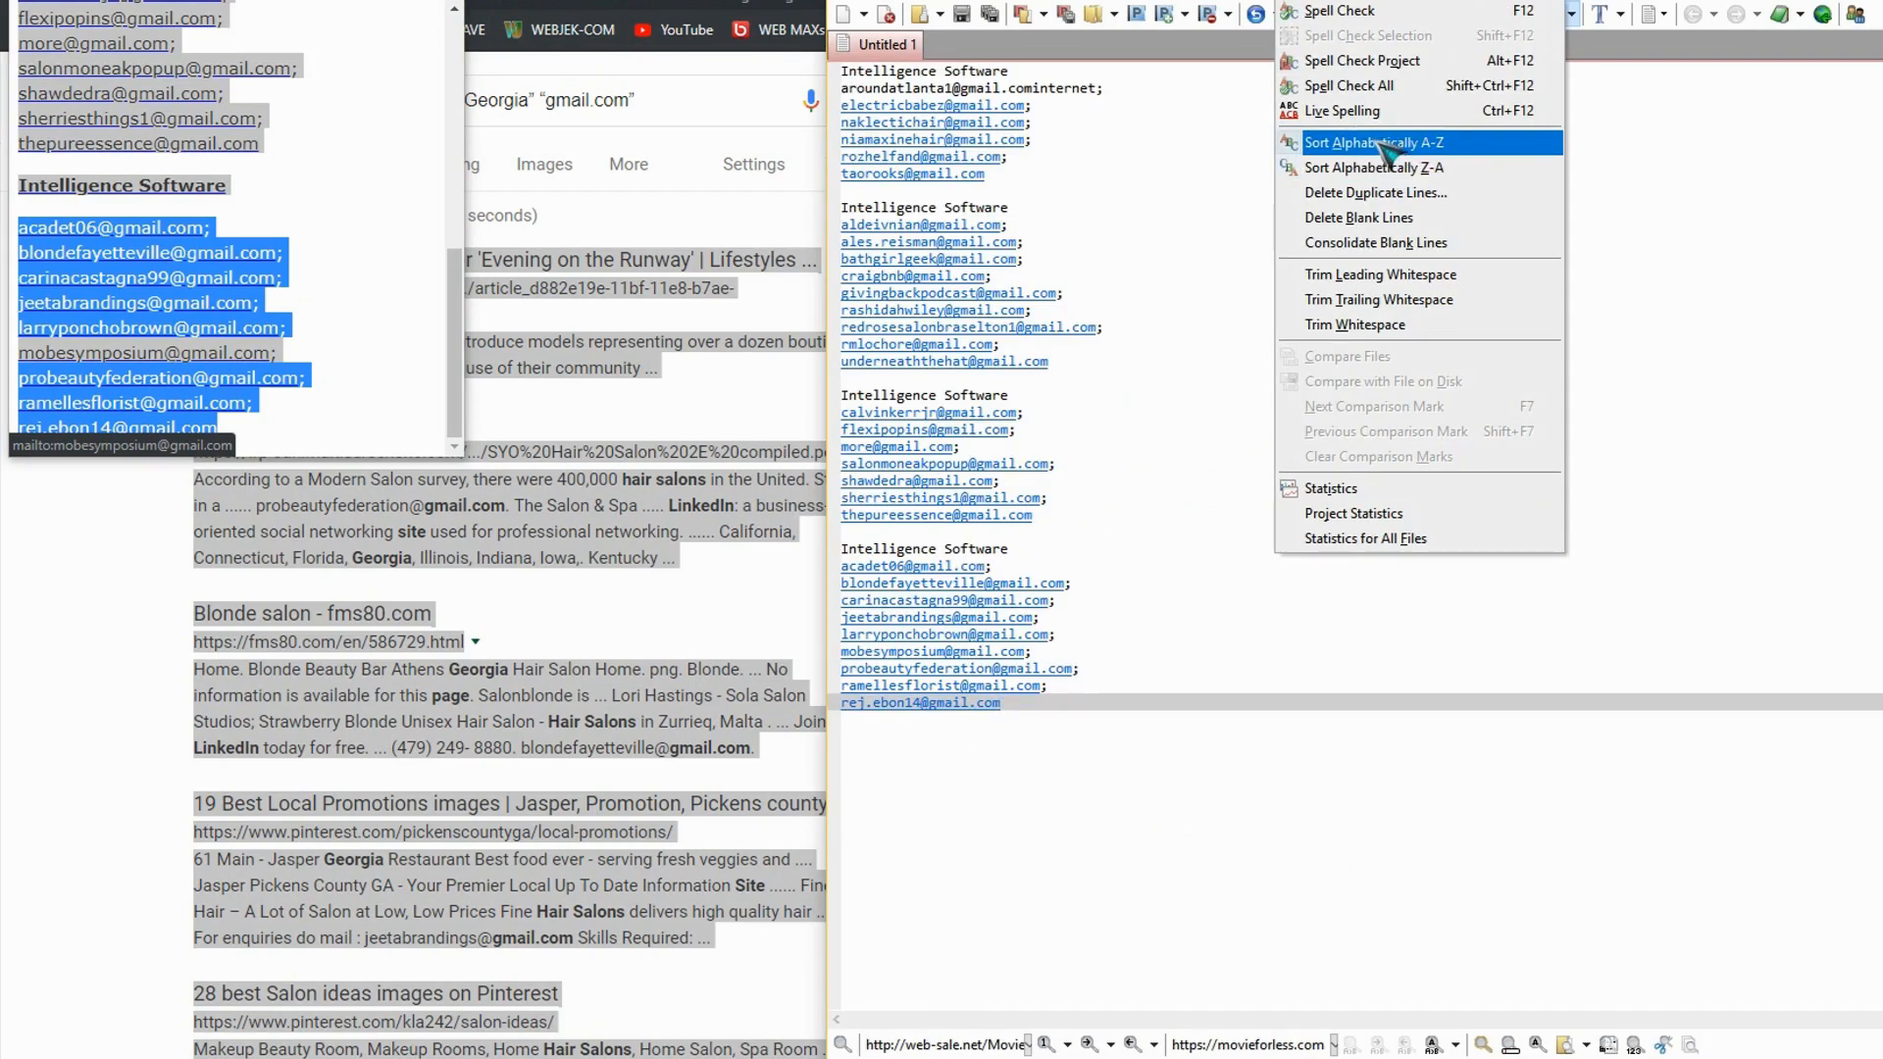
left_click(1376, 192)
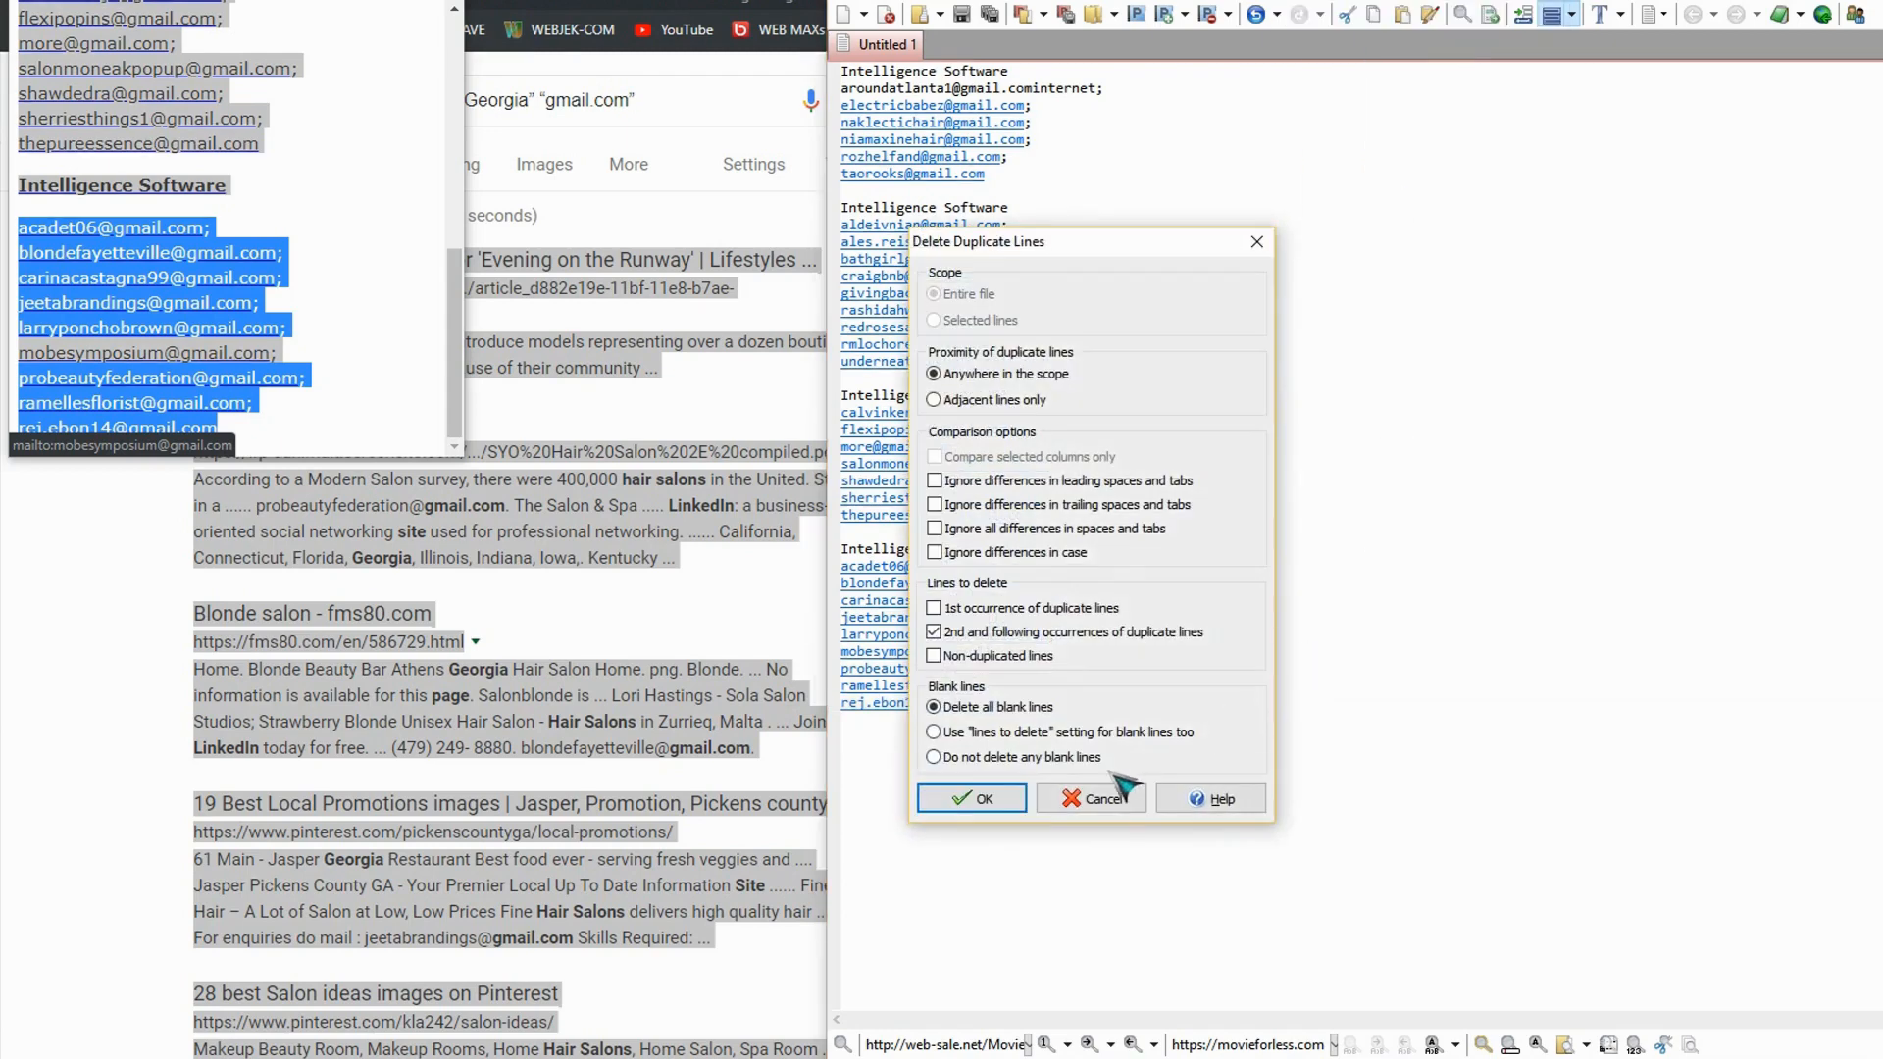
left_click(970, 798)
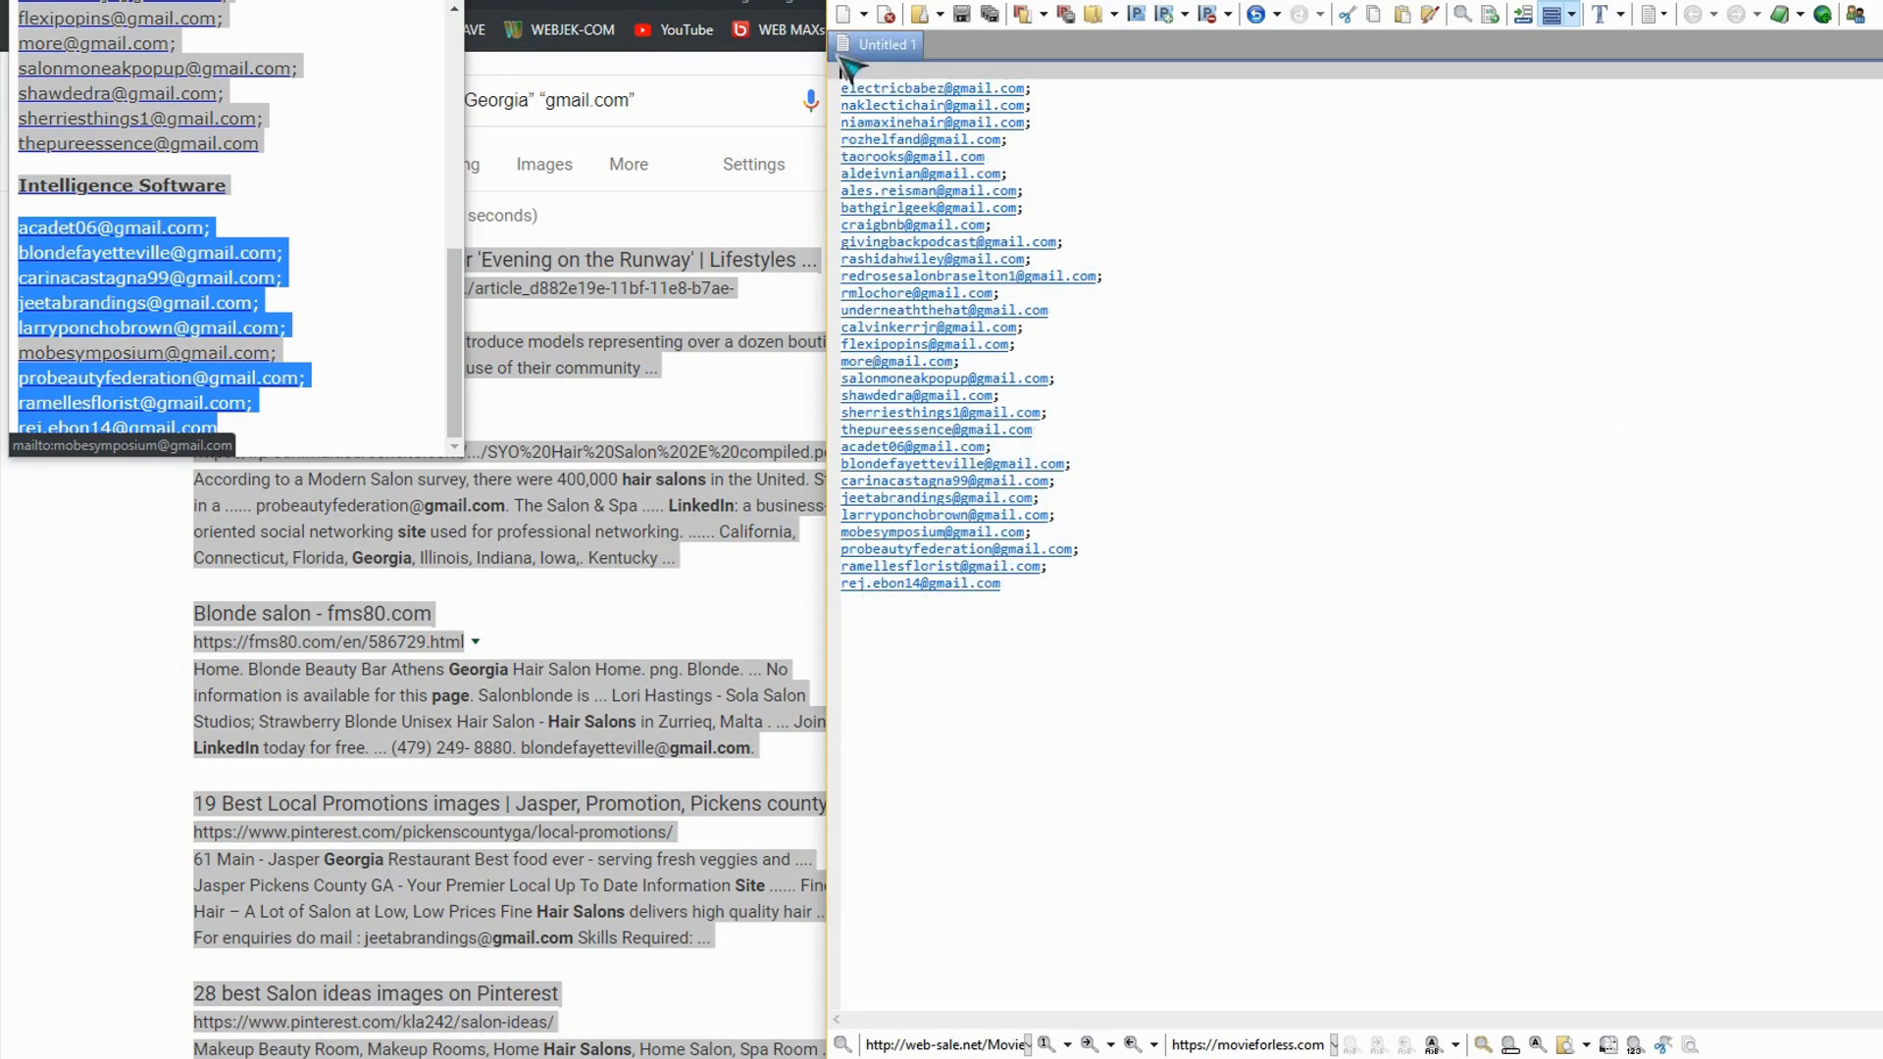
- Save the cleaned address list as Hairsalon.txt in Documents
left_click(849, 14)
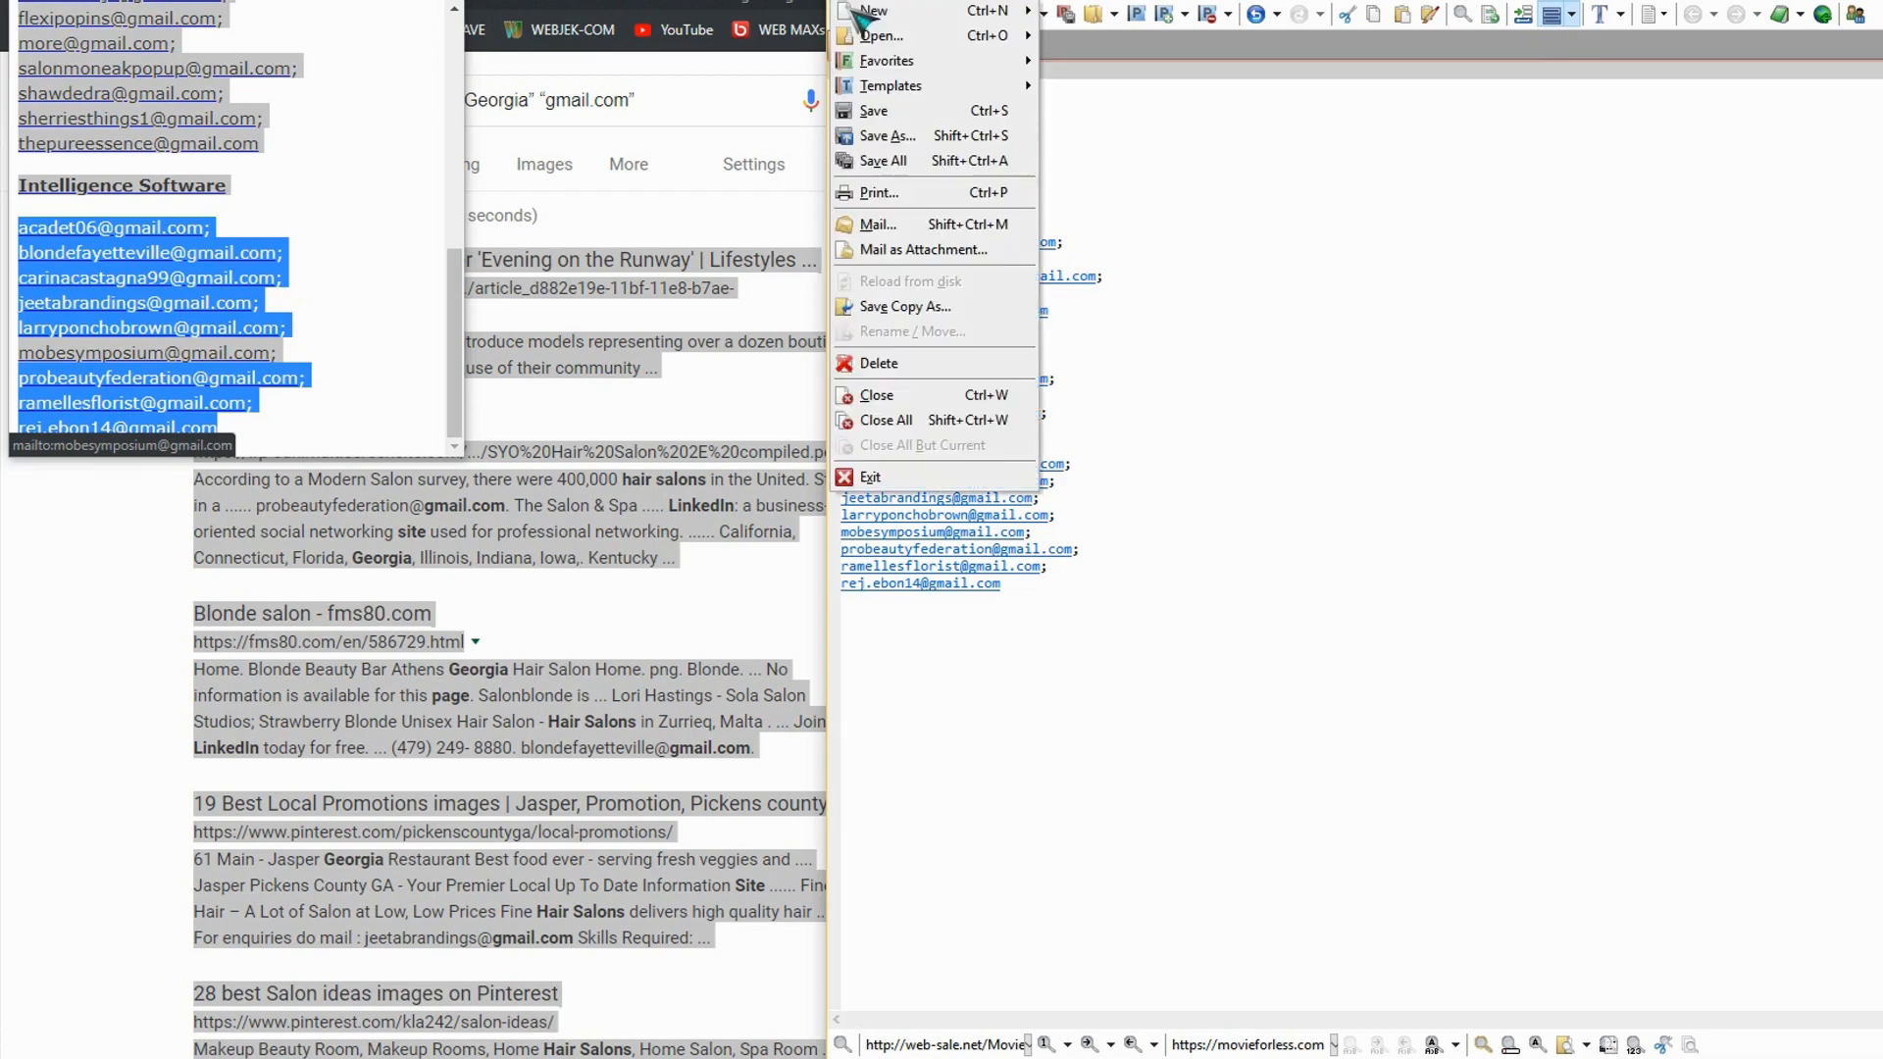
left_click(875, 12)
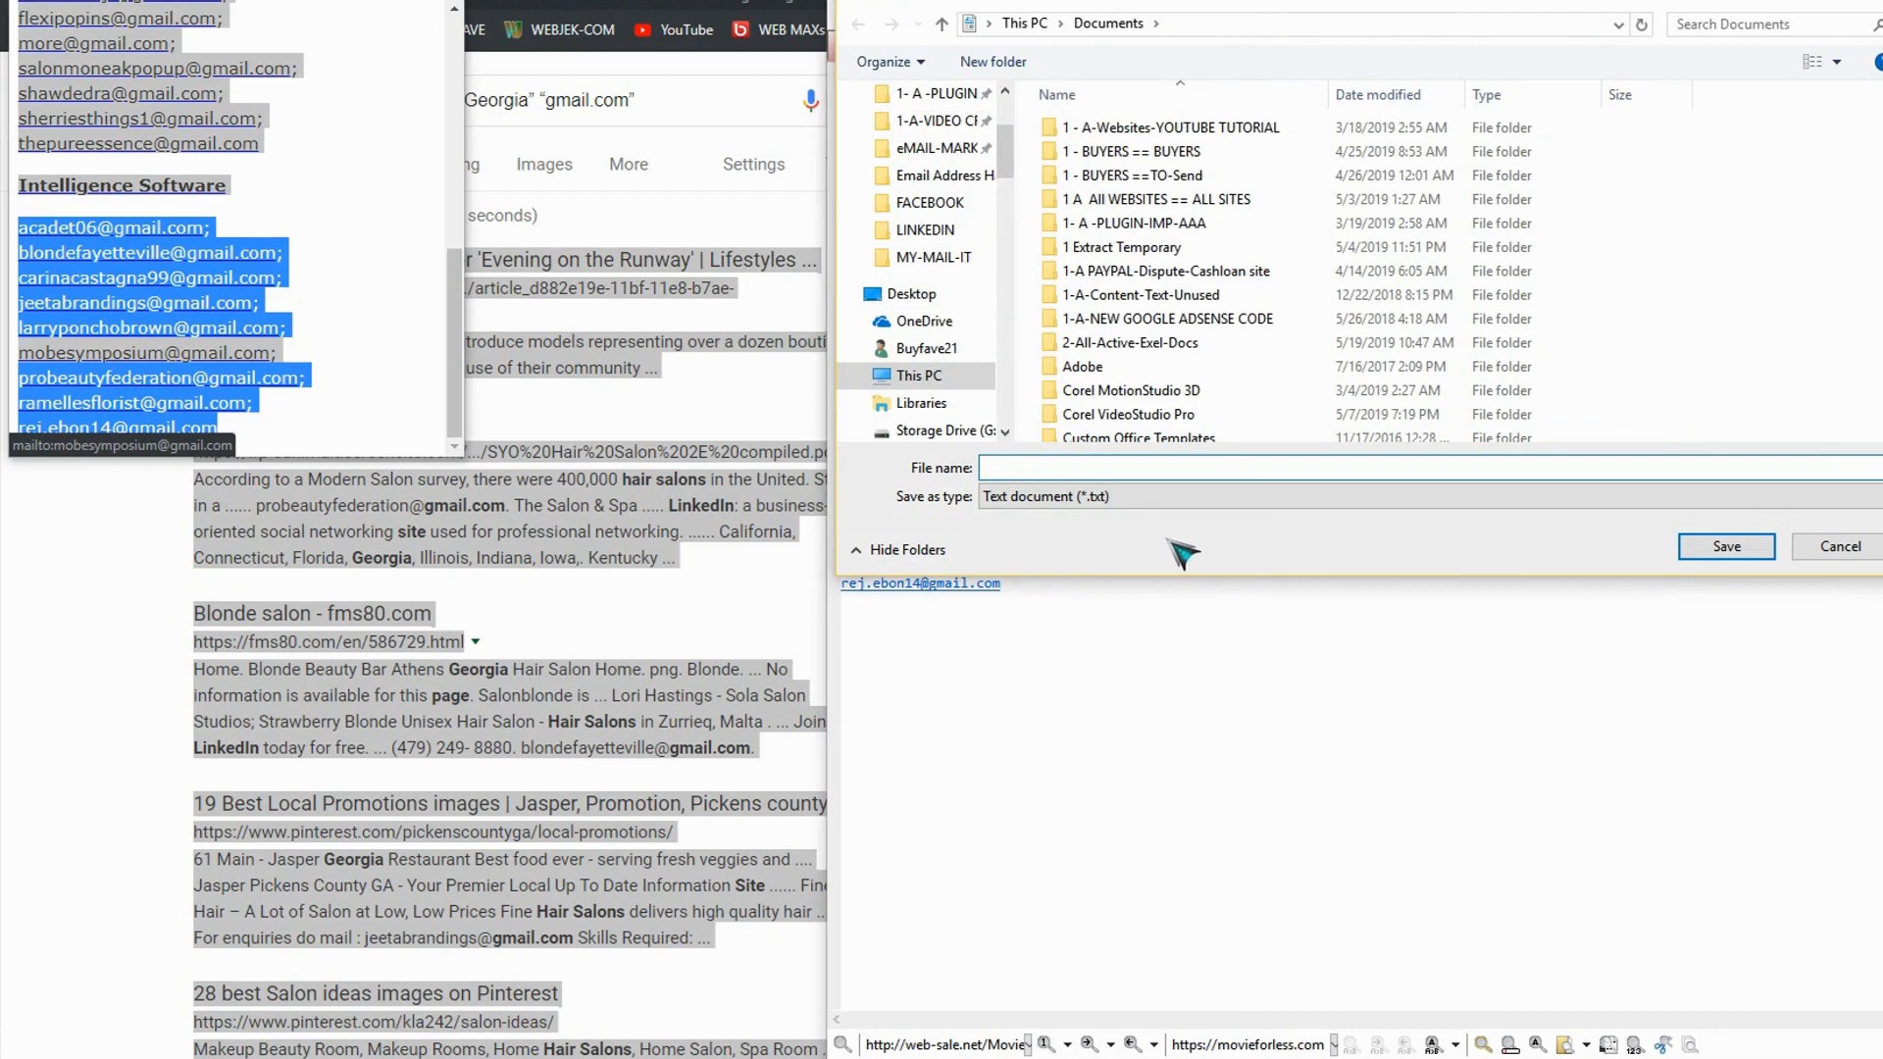
type("Hai")
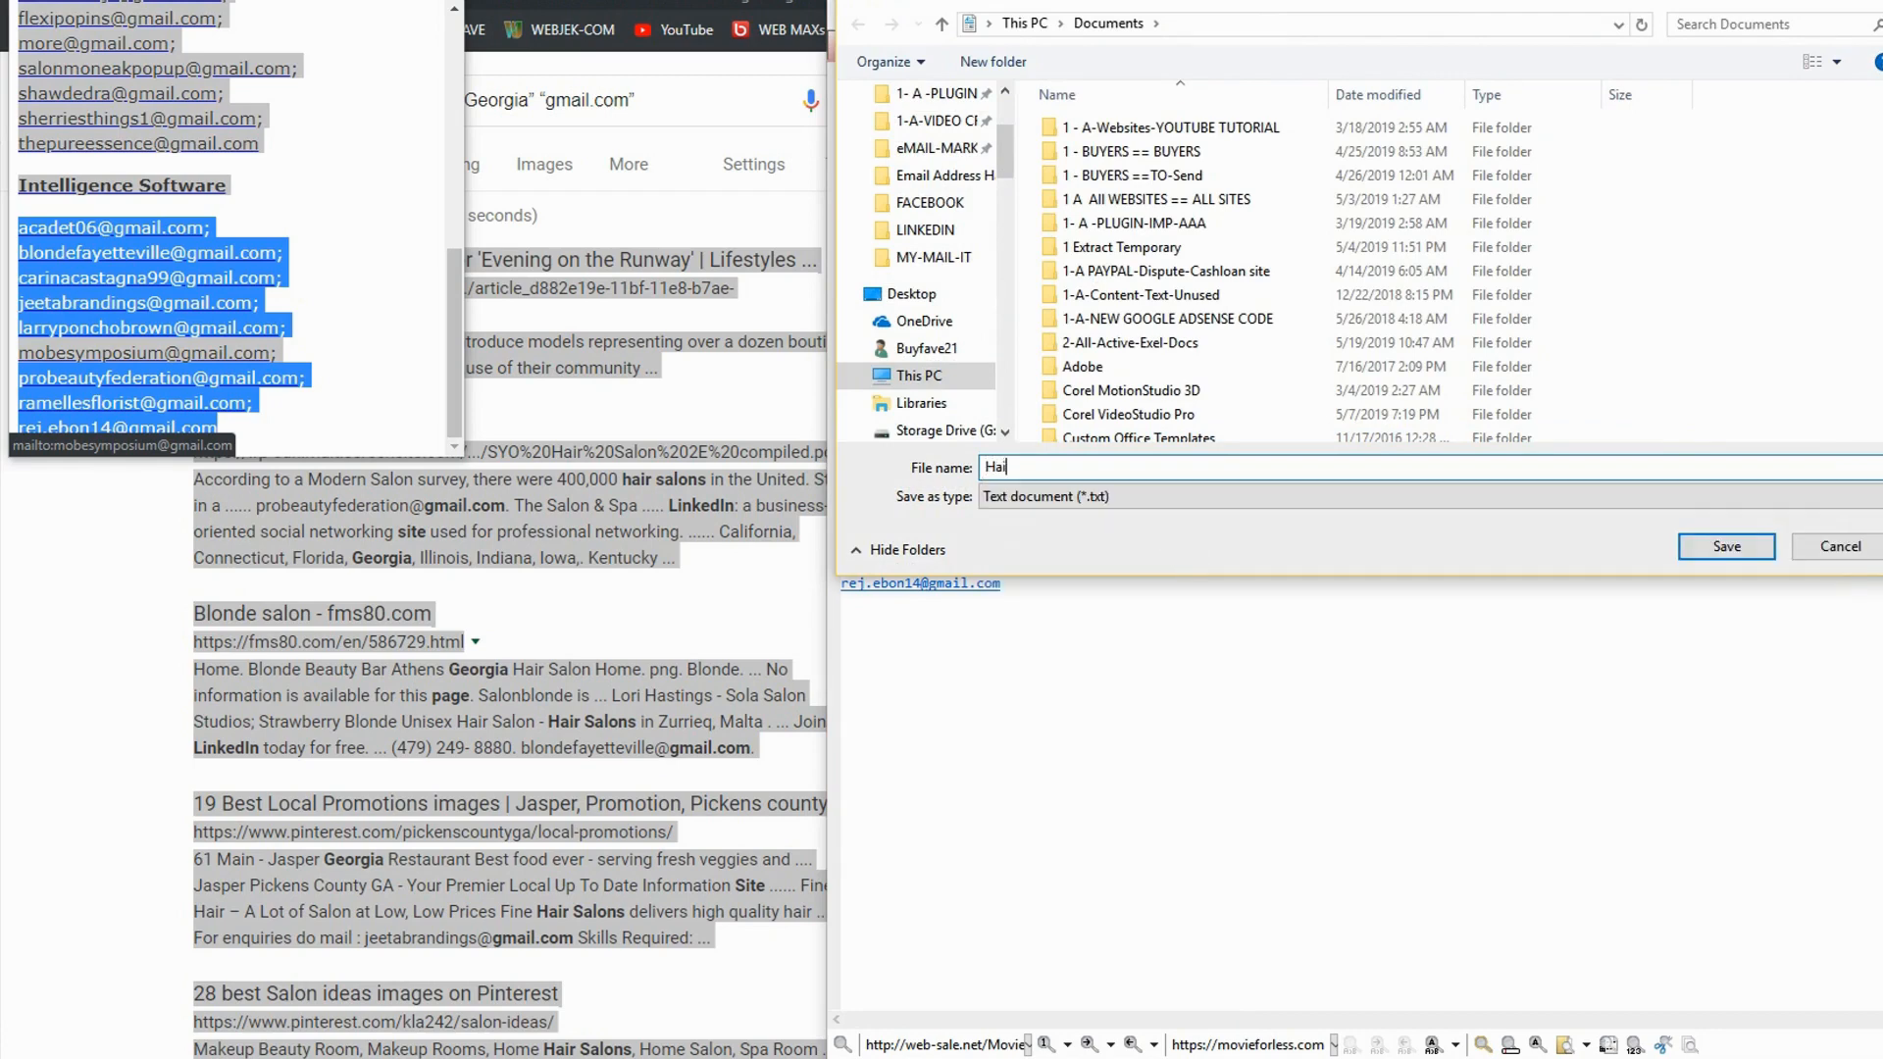
type("rs")
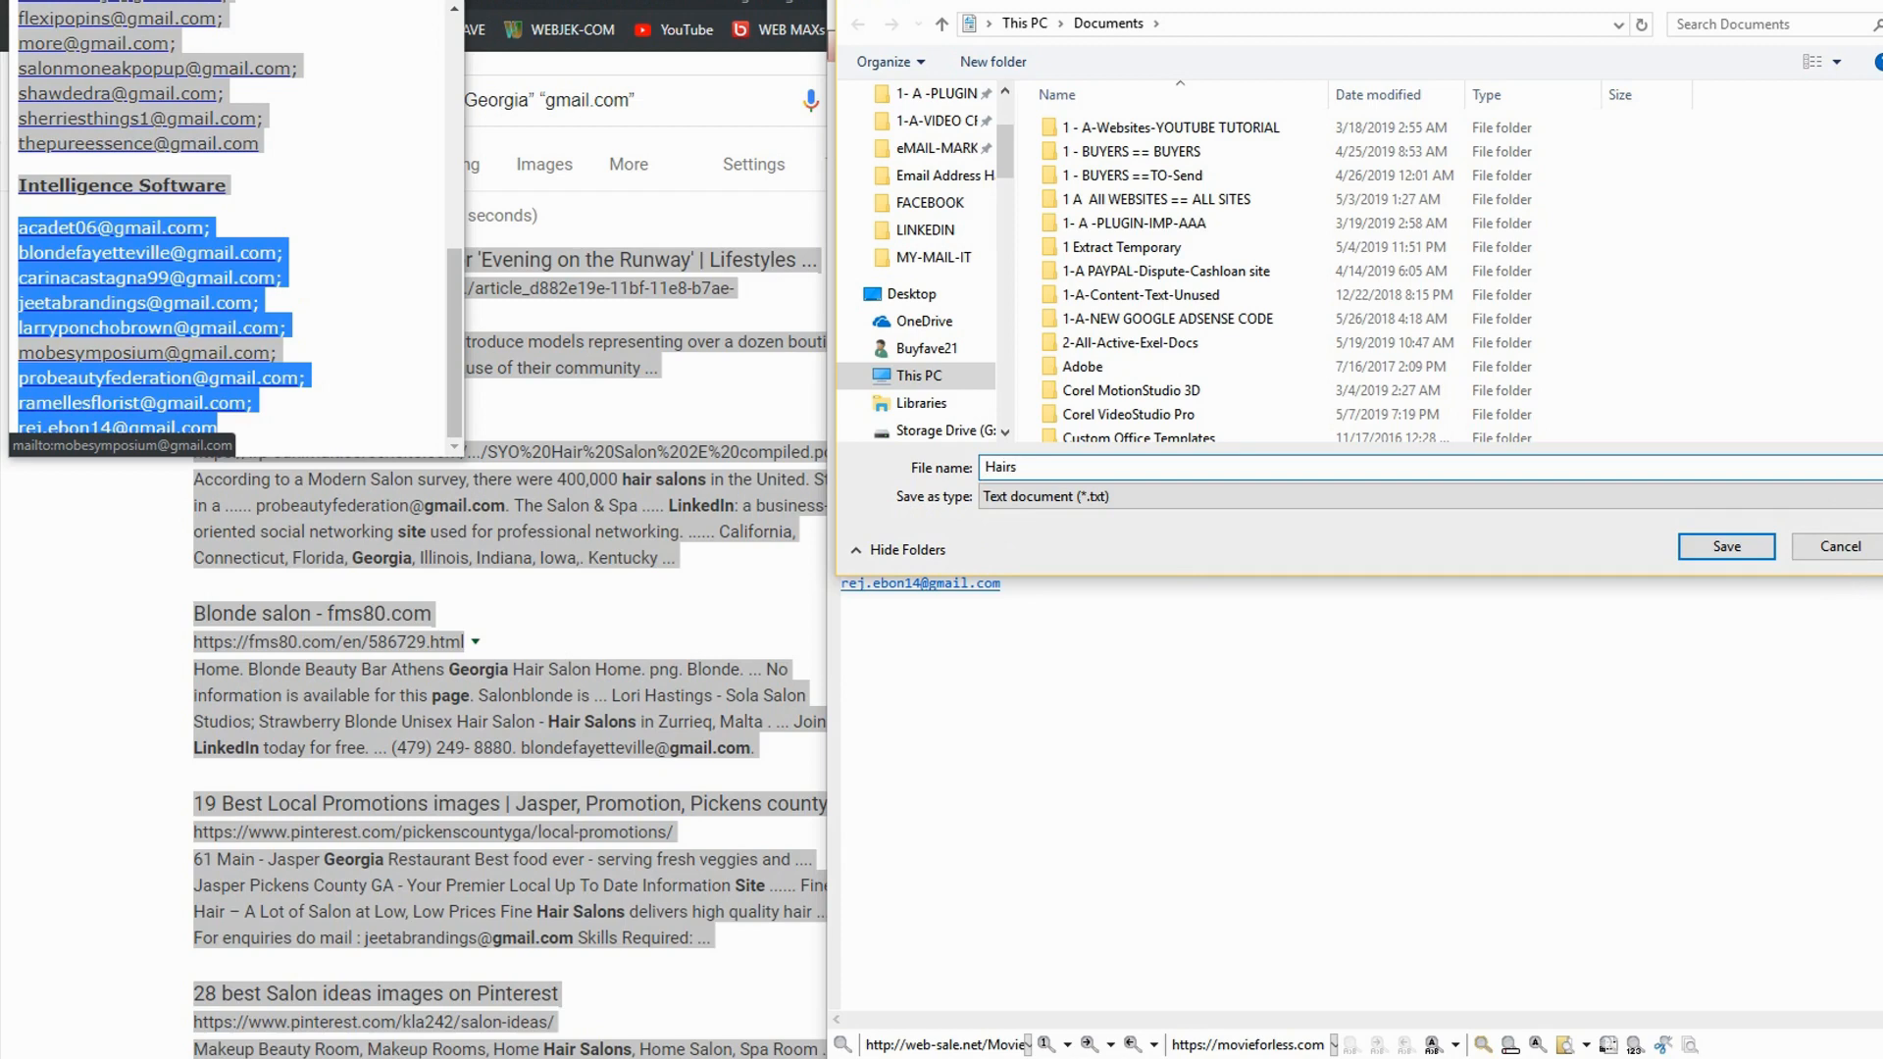
type("alon")
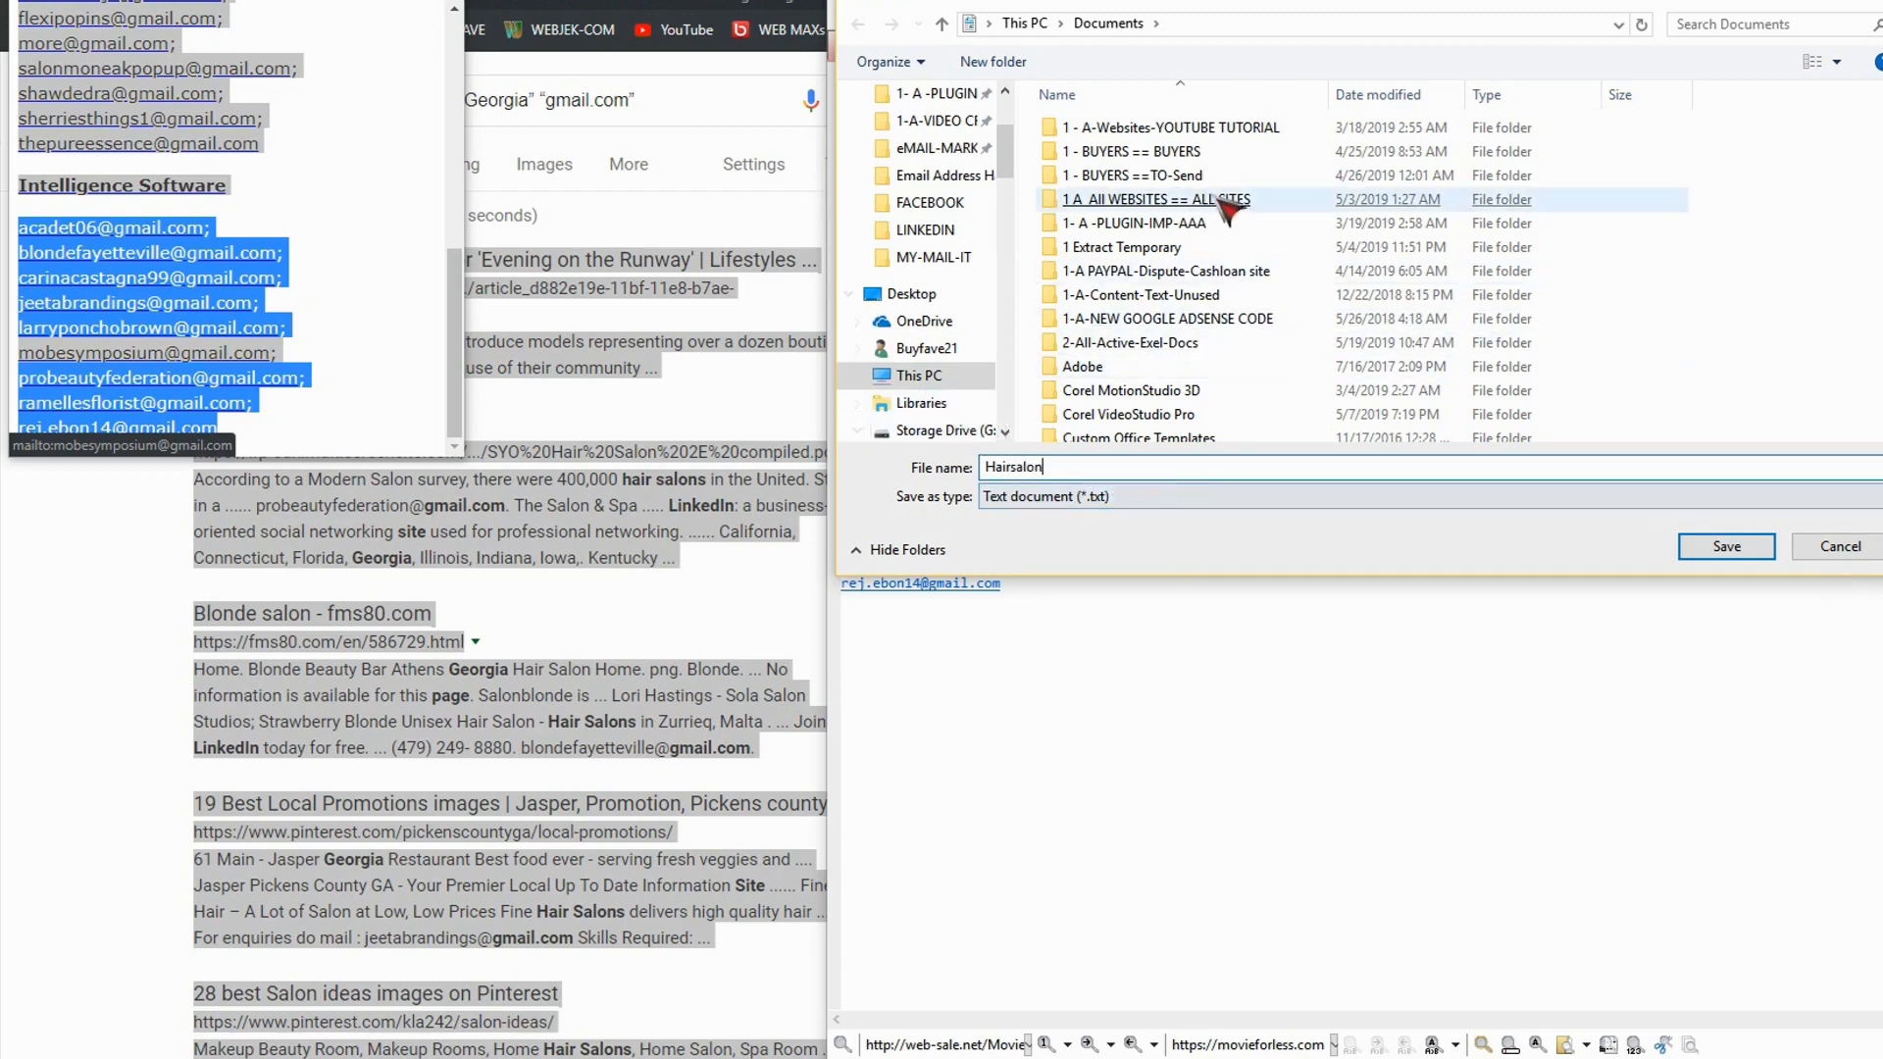
mouse_move(1410, 559)
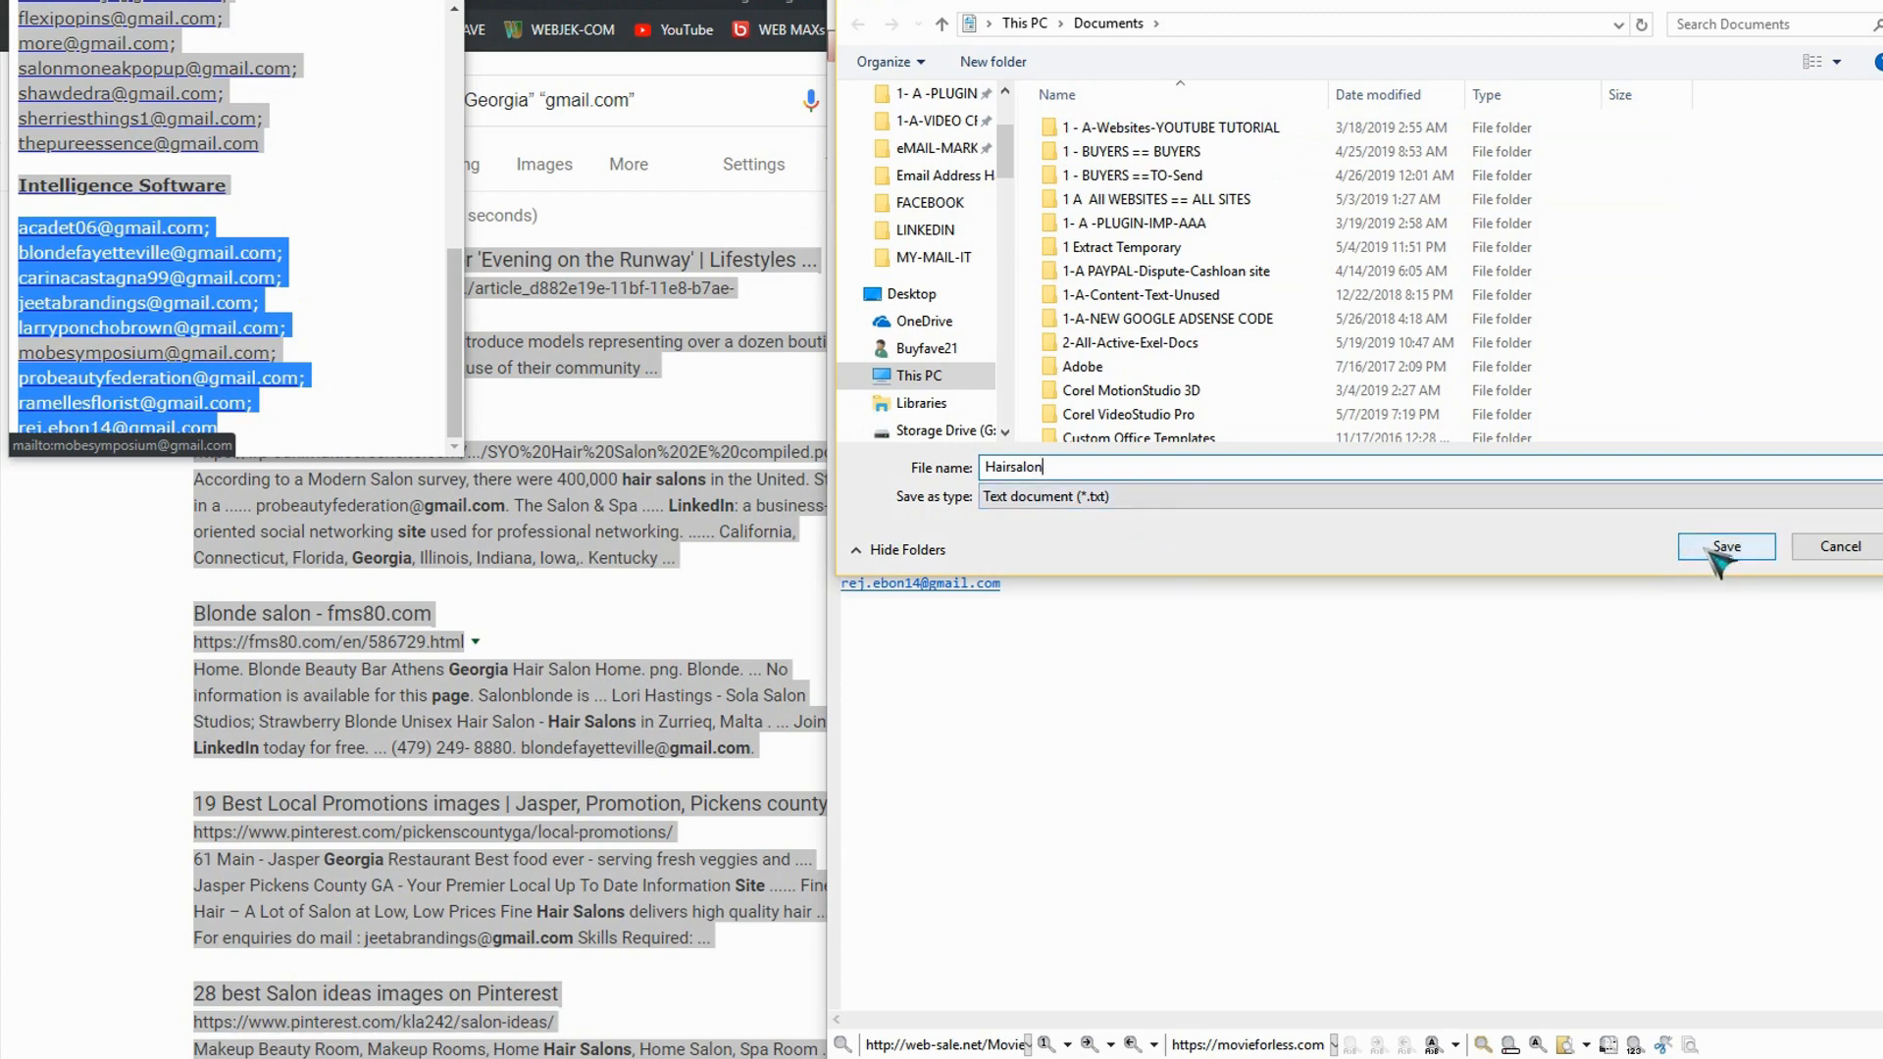
left_click(1724, 547)
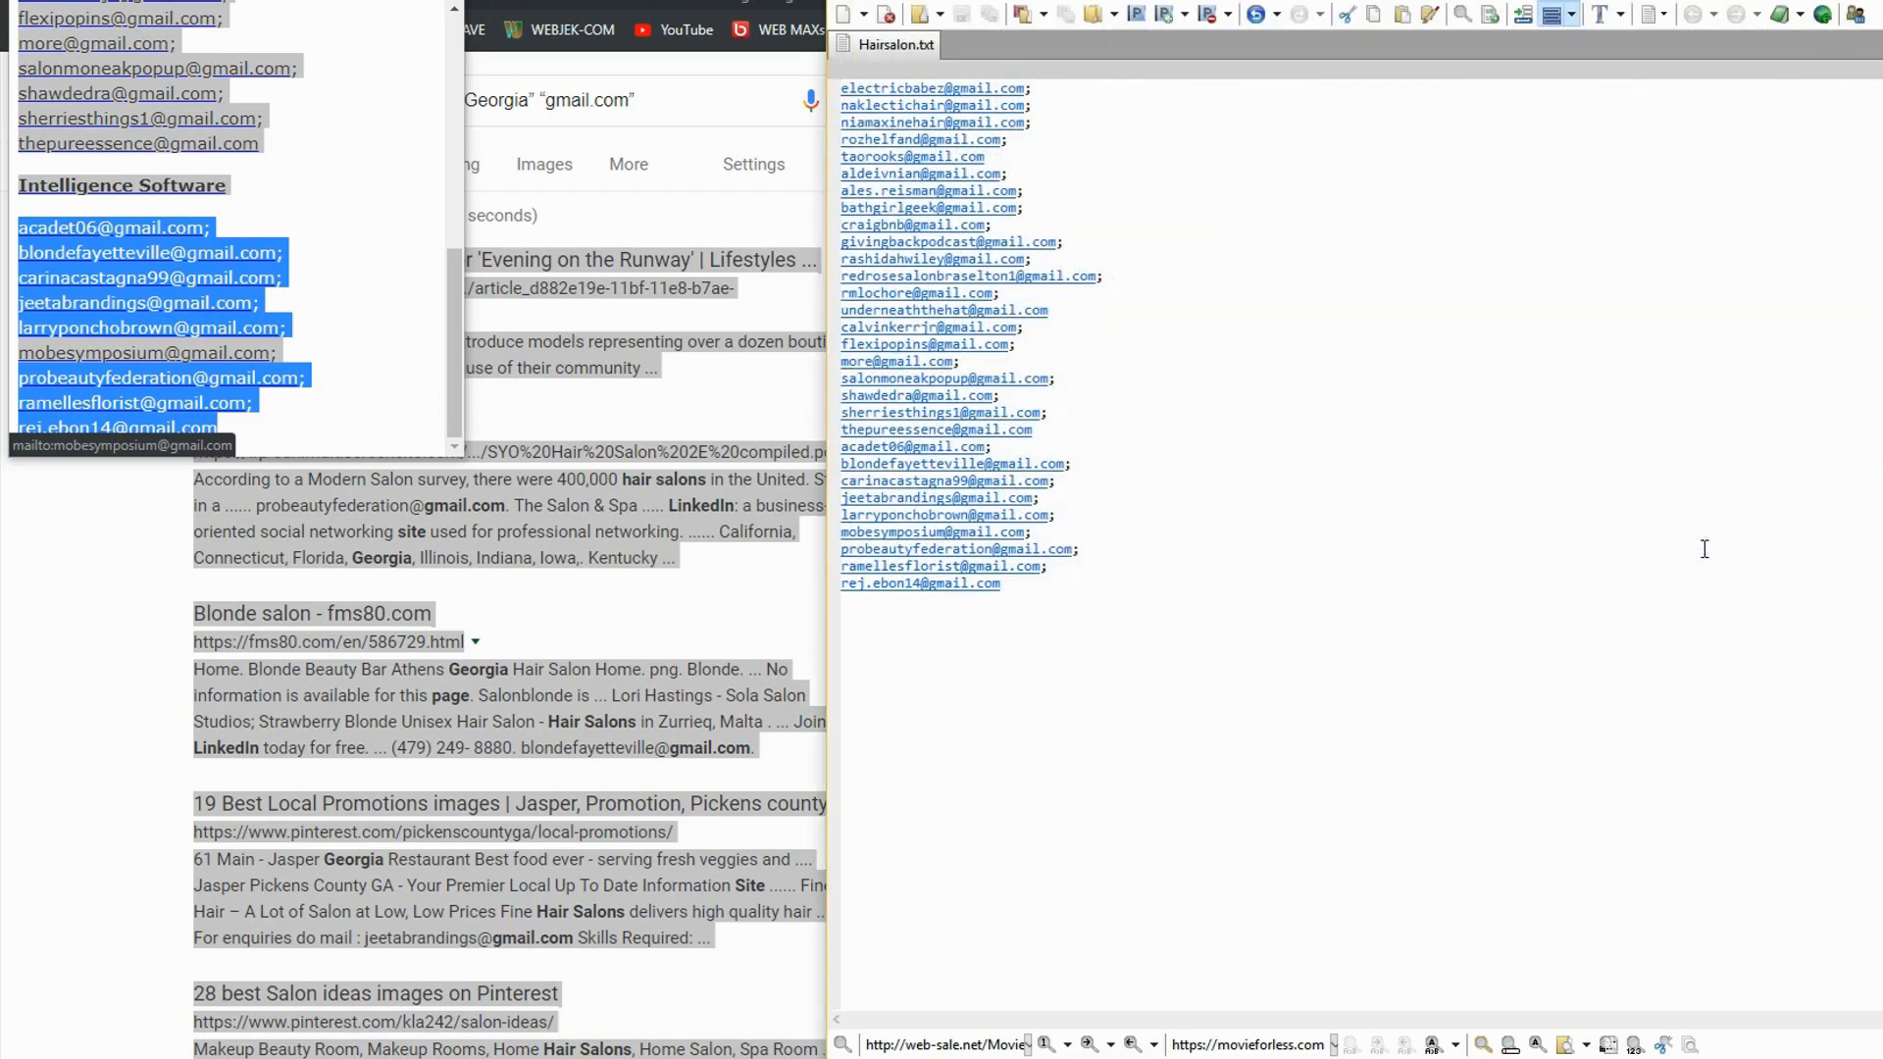
mouse_move(1740, 814)
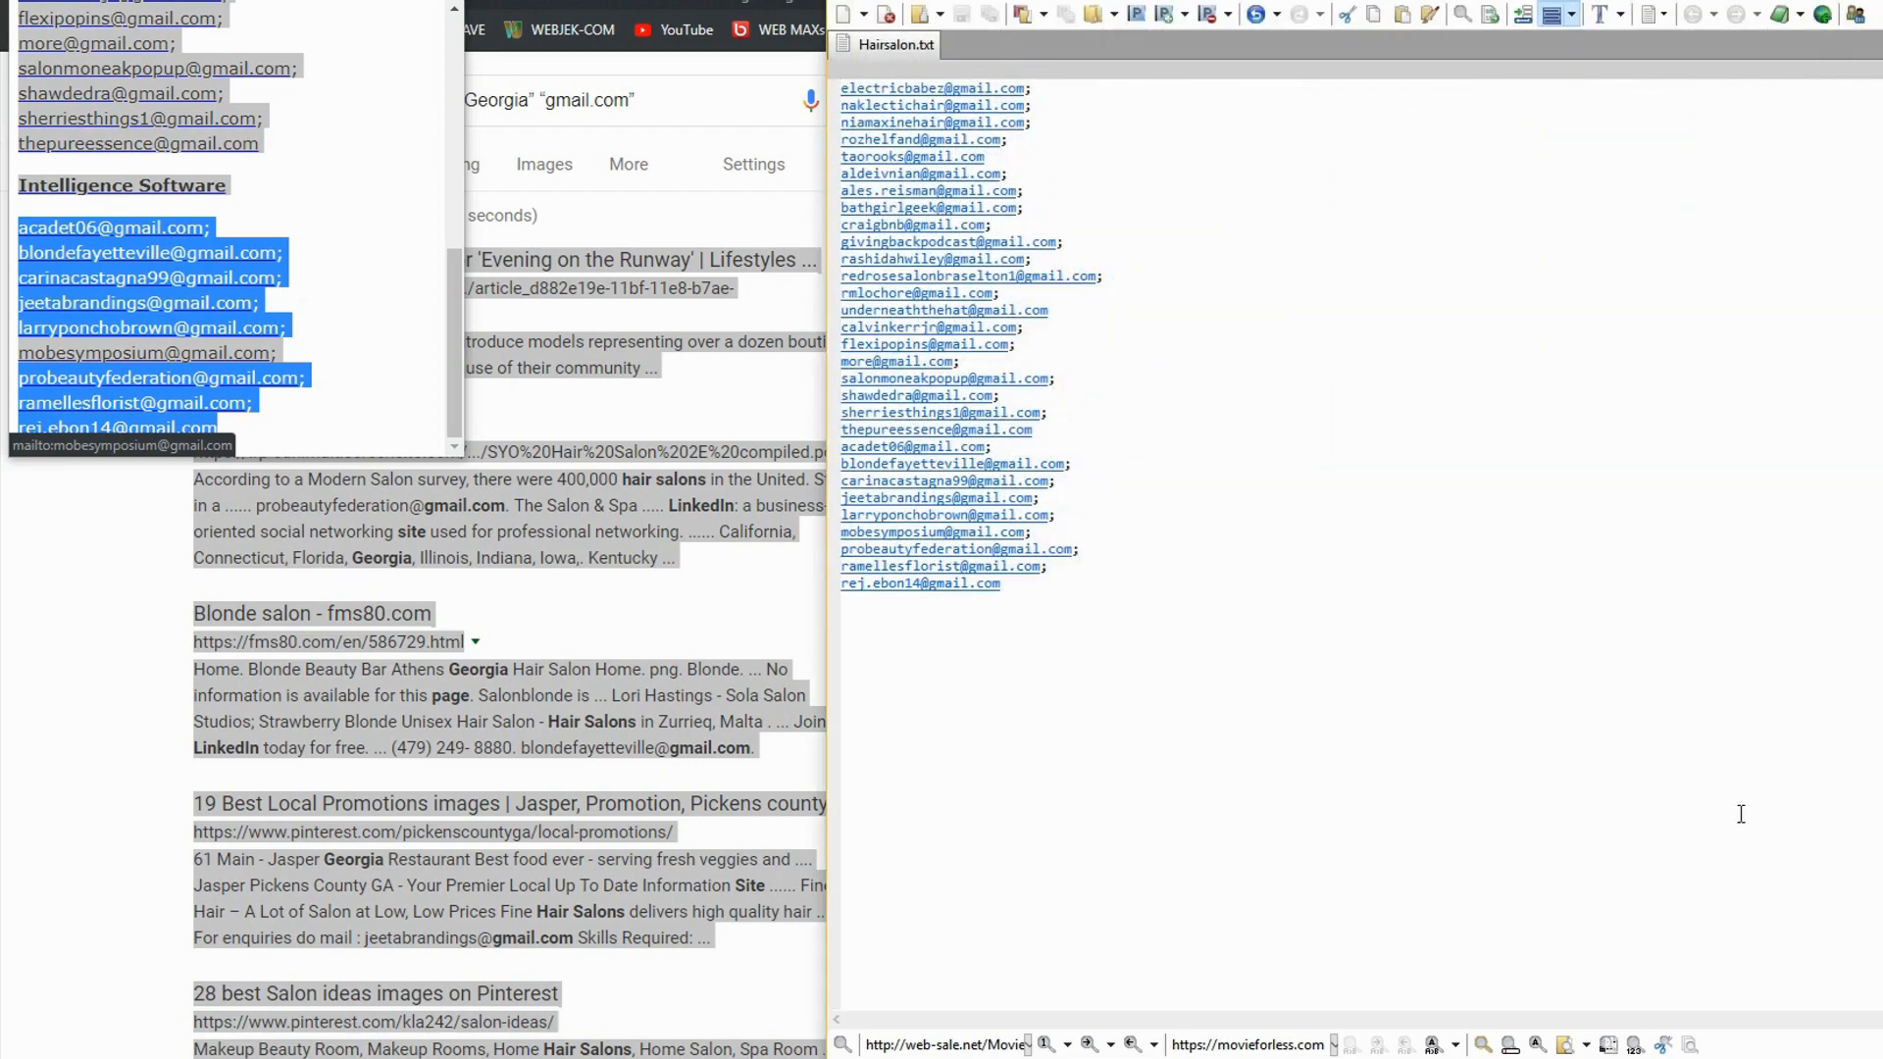
mouse_move(1061, 100)
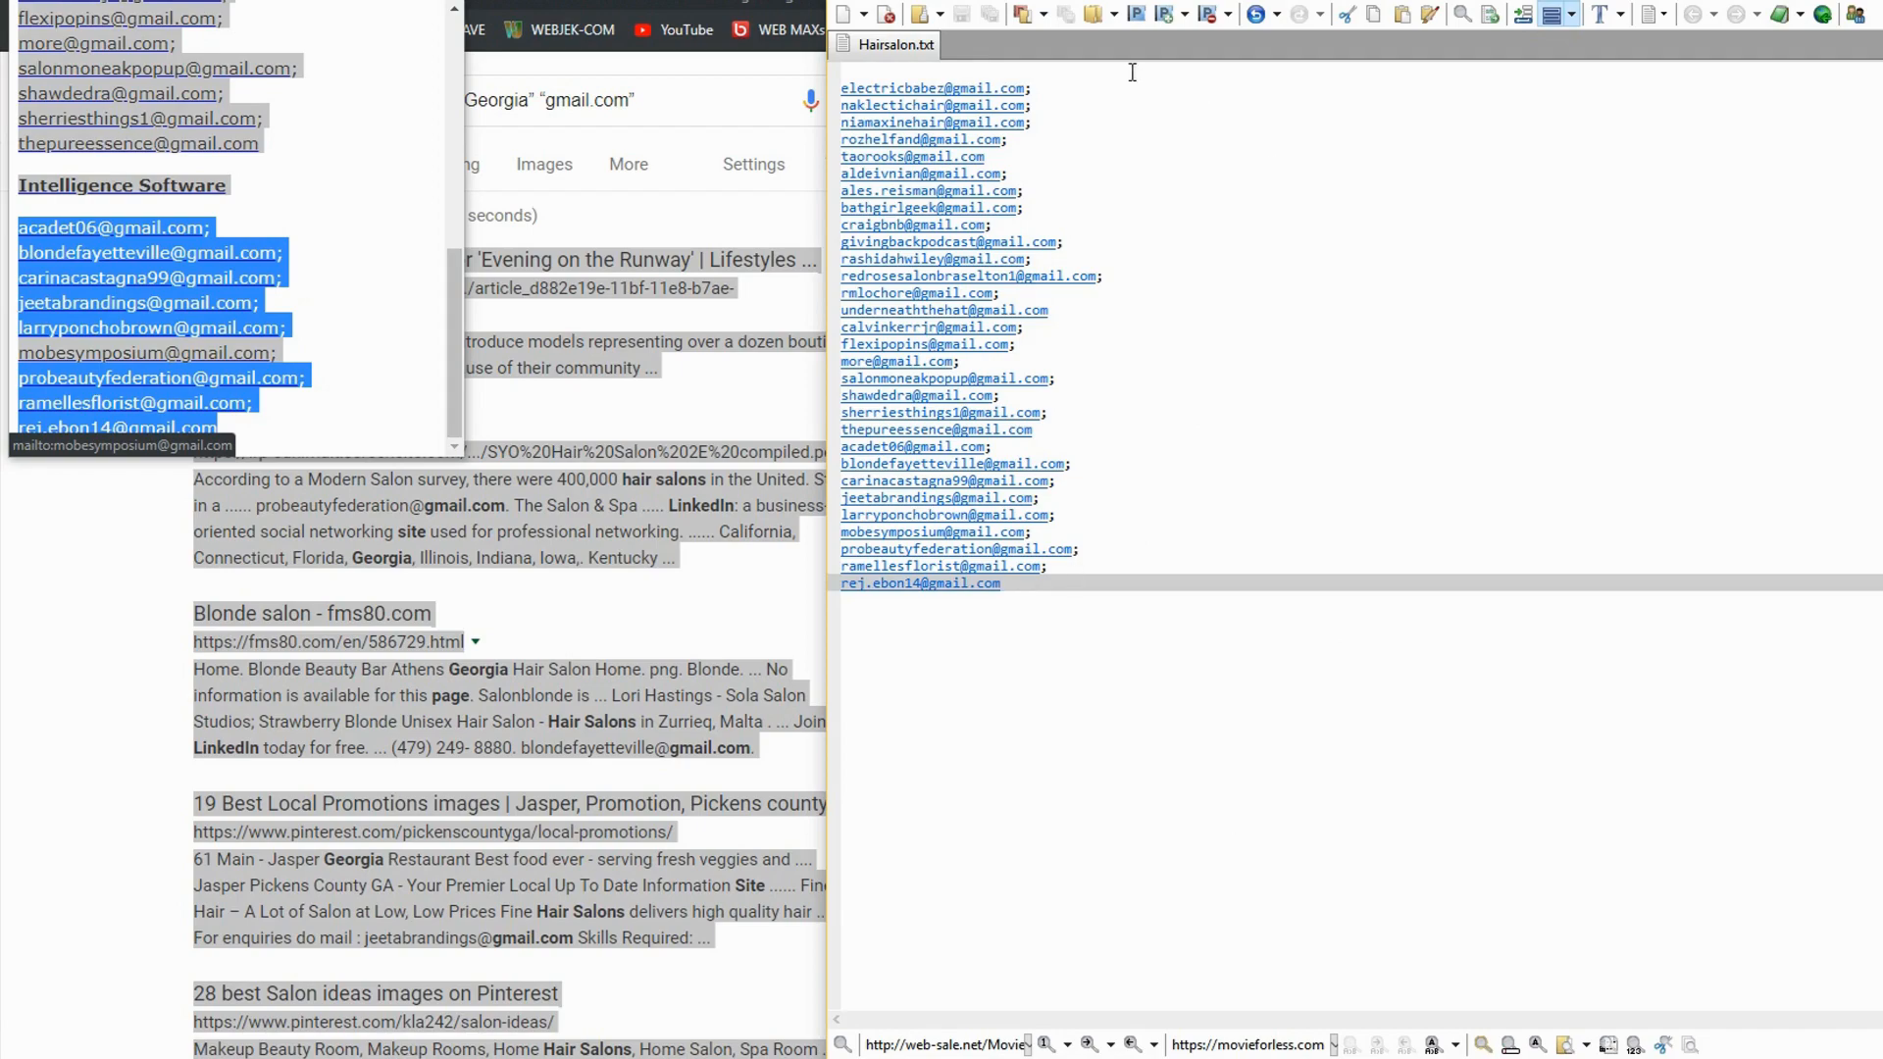
mouse_move(1212, 638)
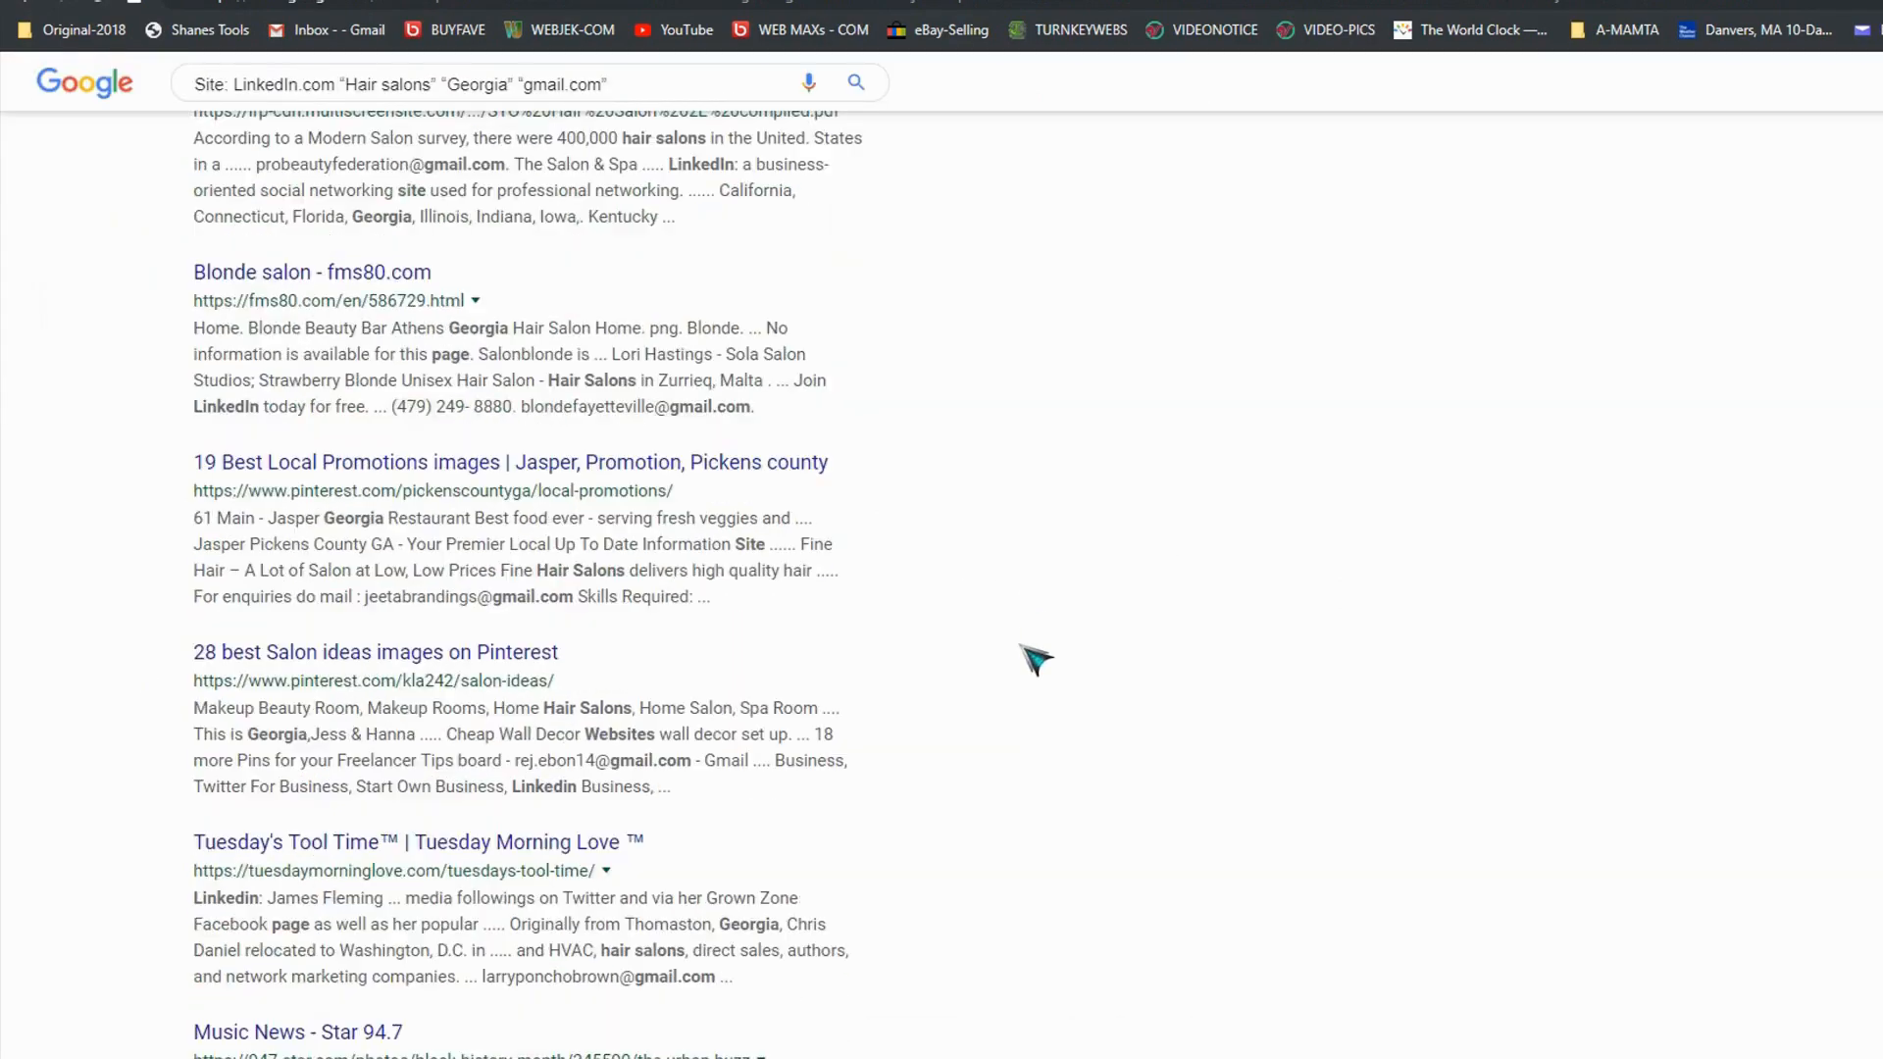
- Scroll through the LinkedIn hair salon Google results to review the Gmail addresses
scroll("down", 3)
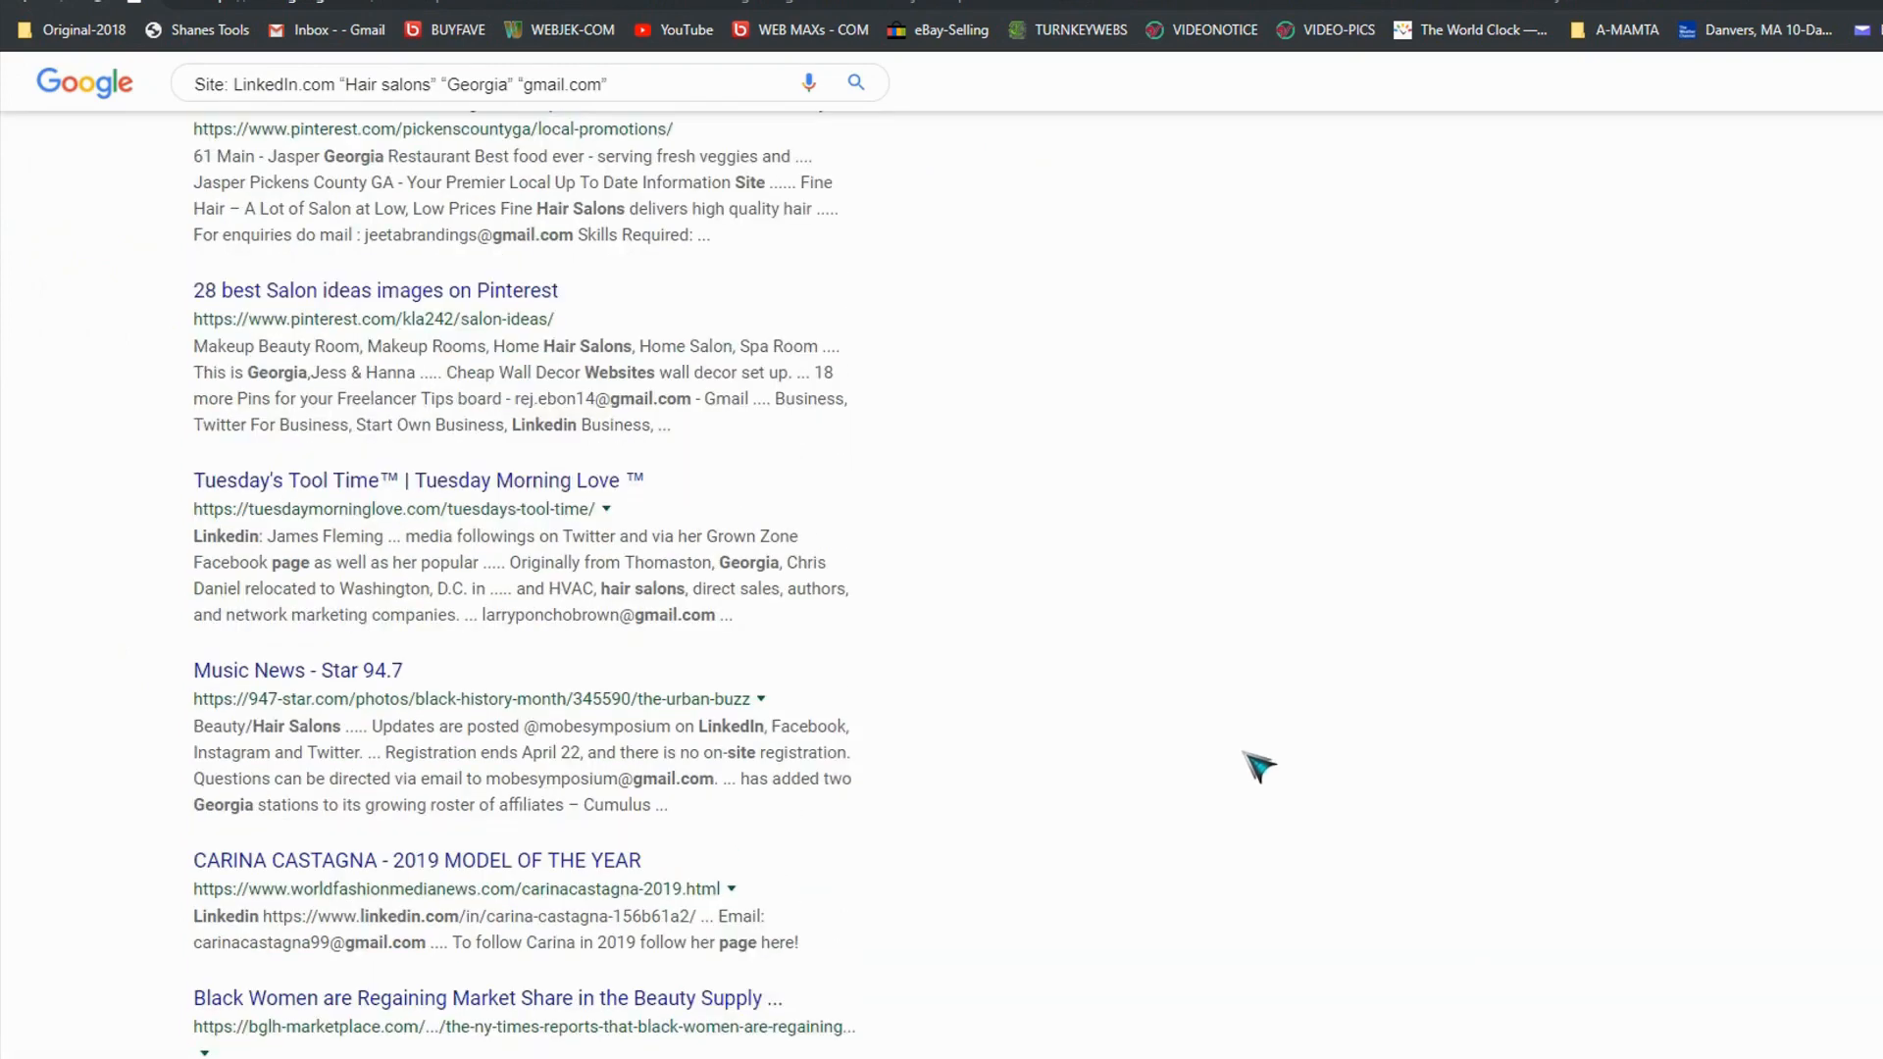
scroll("up", 3)
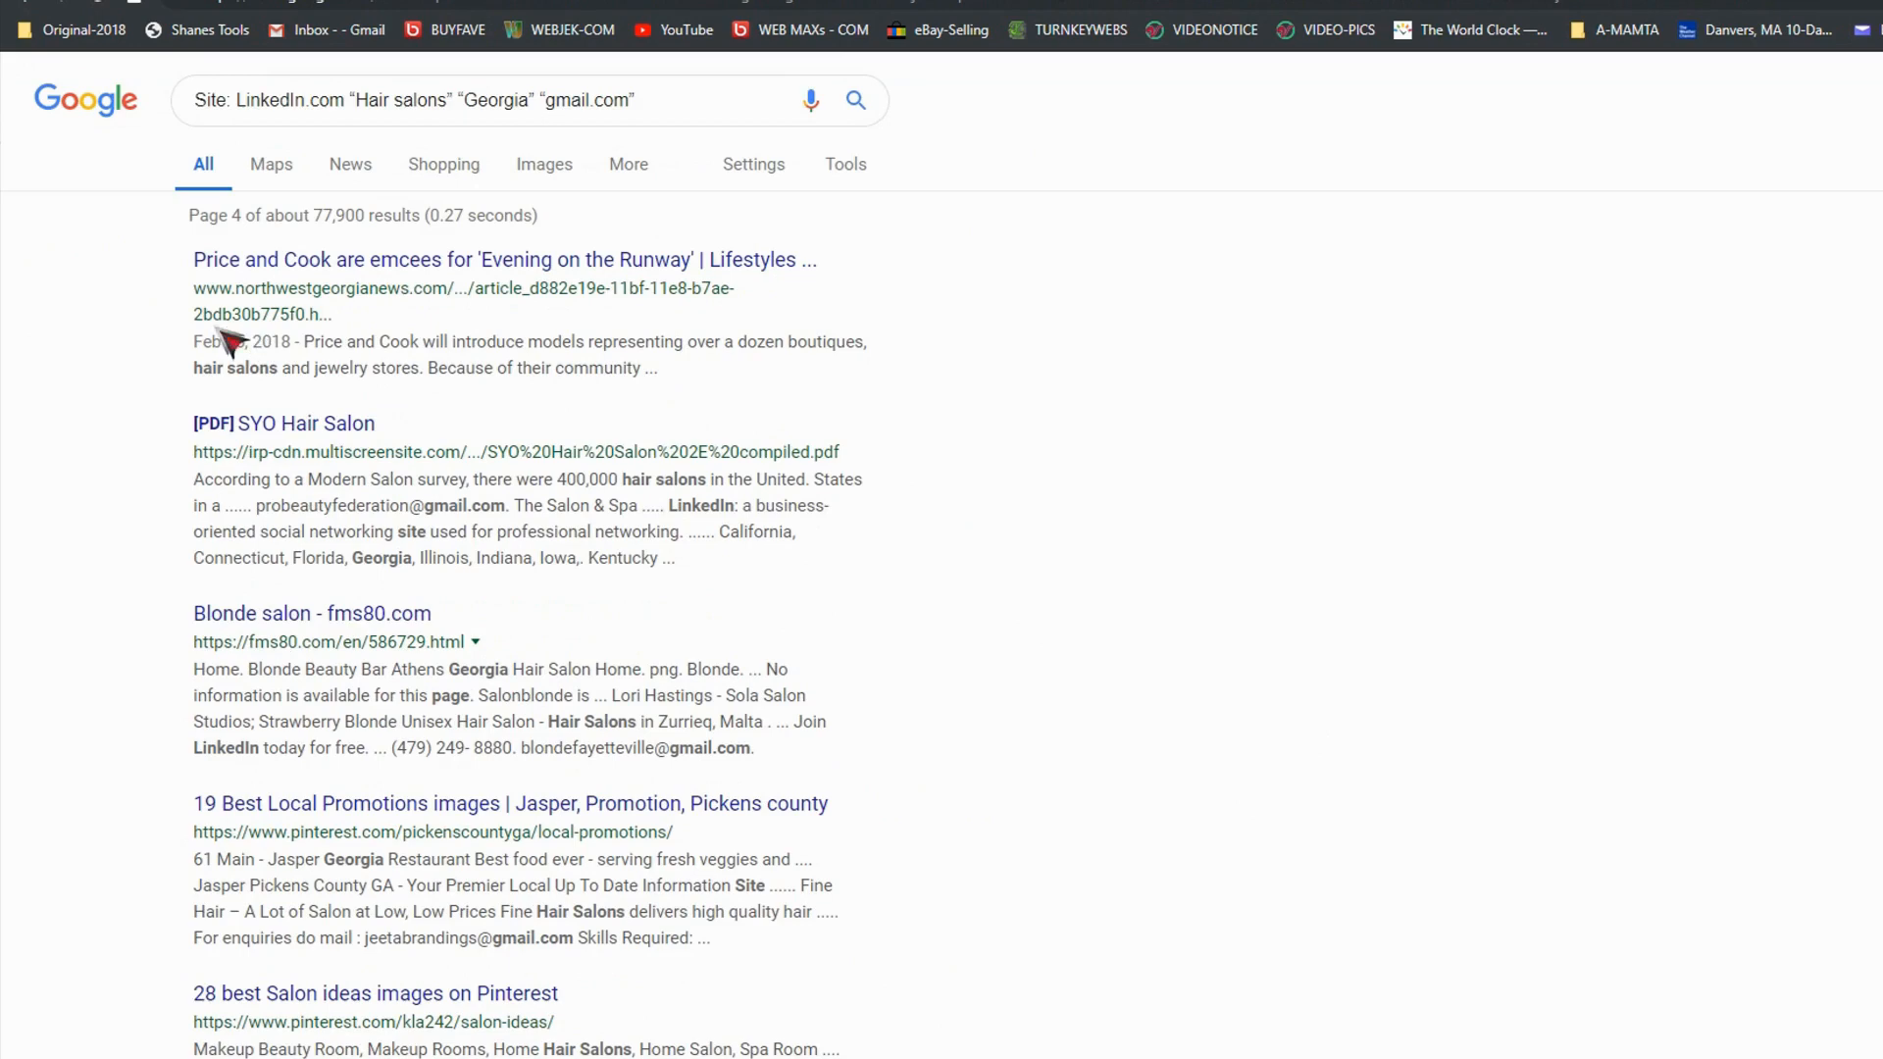
mouse_move(347, 239)
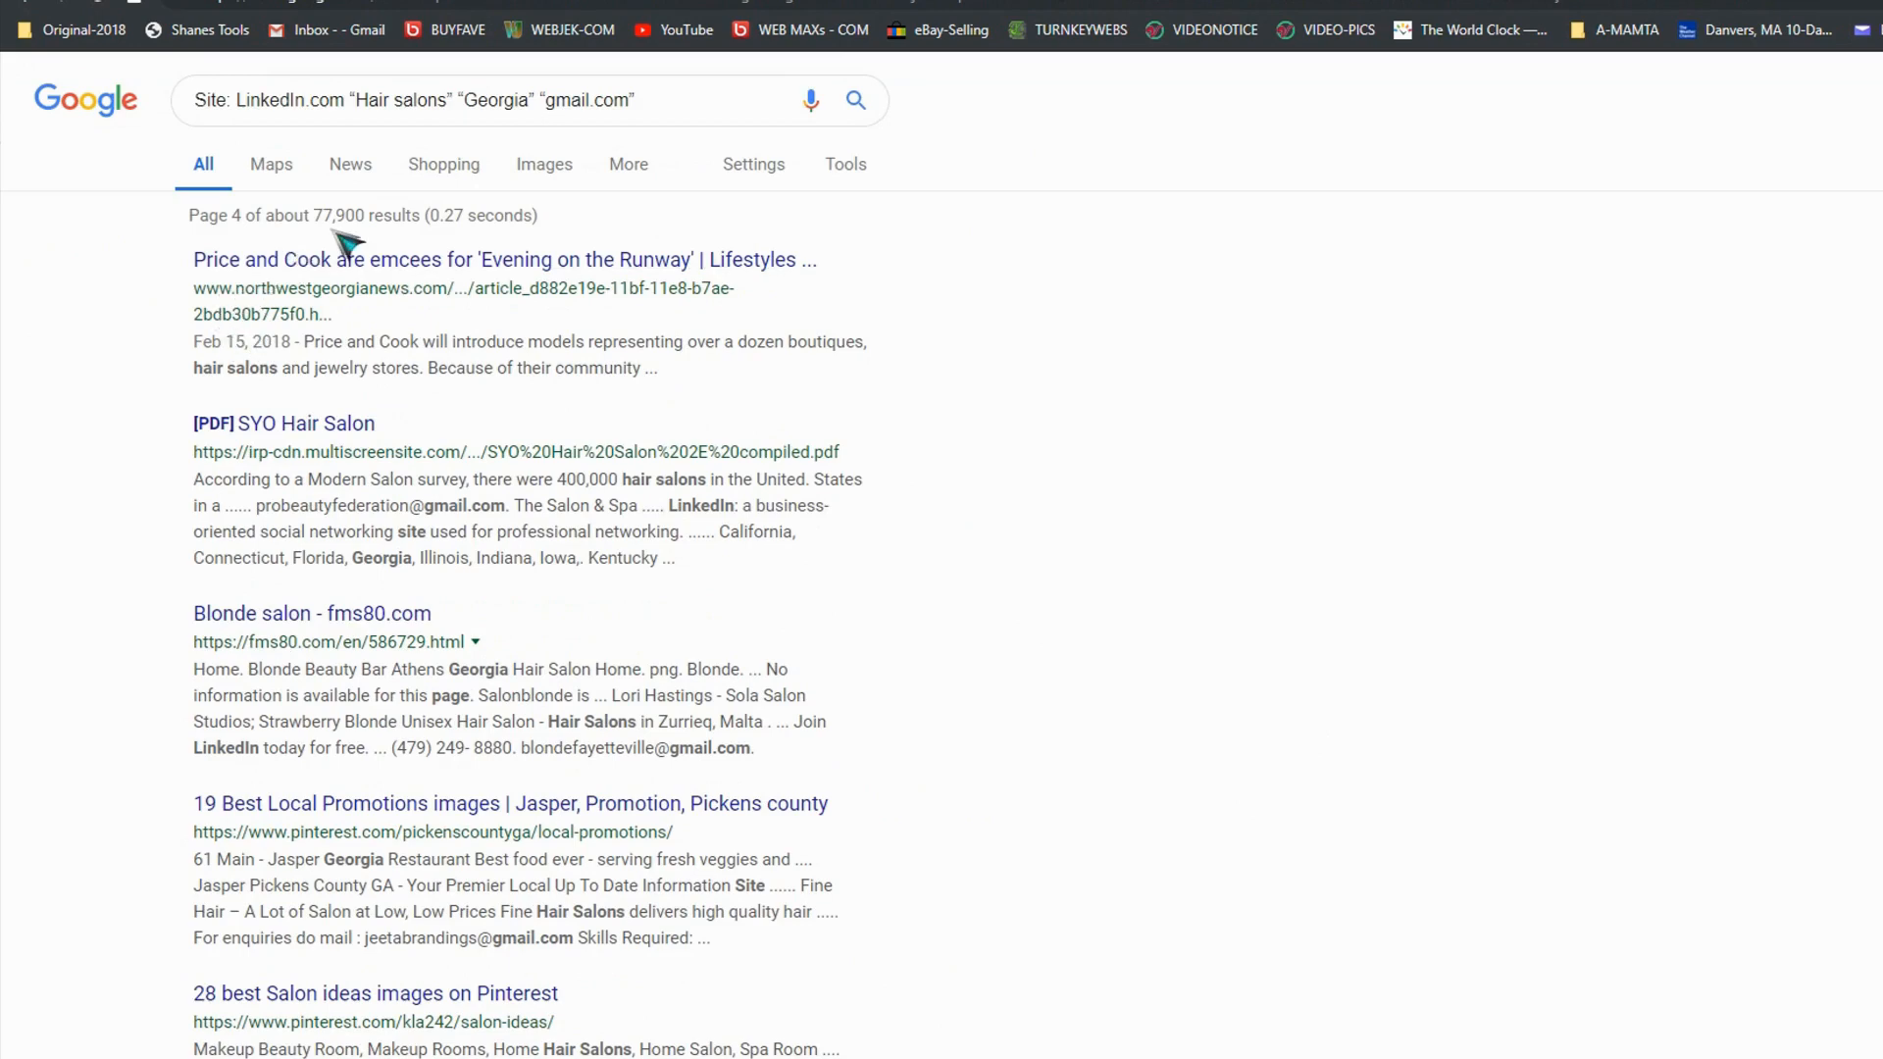
mouse_move(1330, 691)
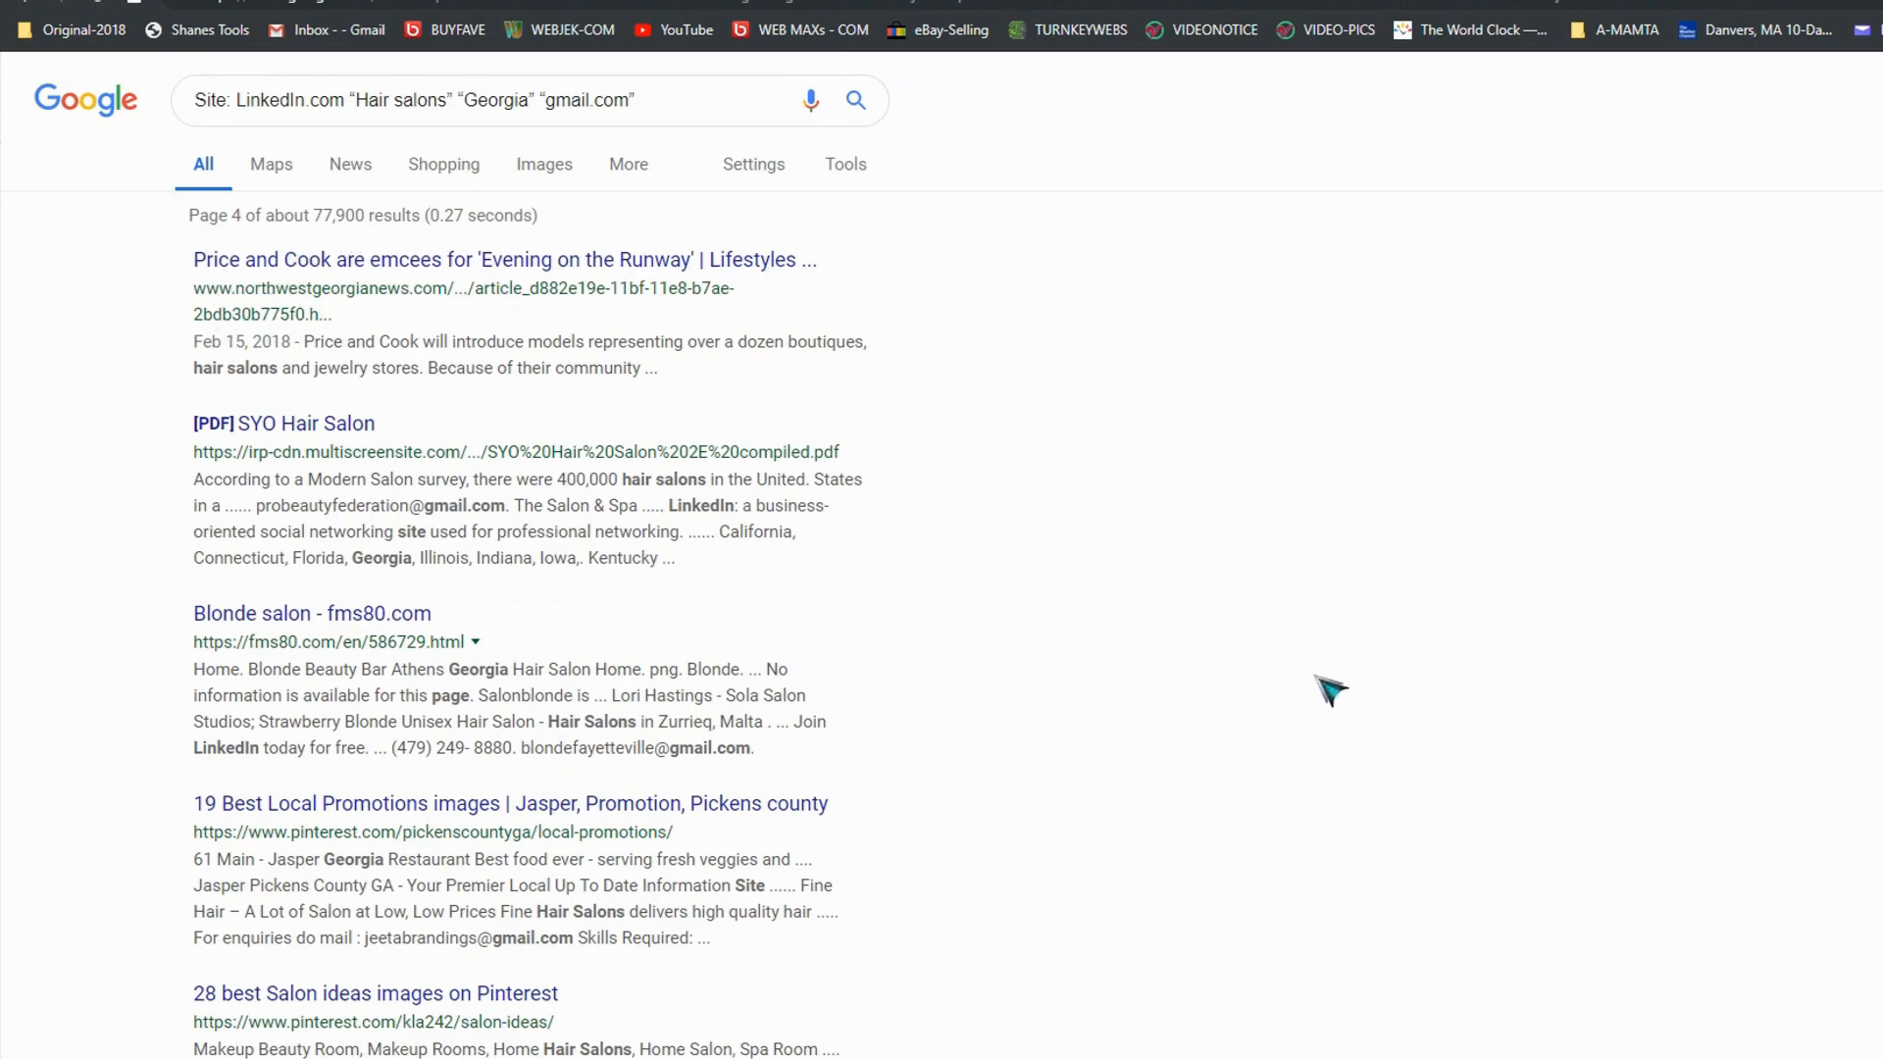
scroll("down", 3)
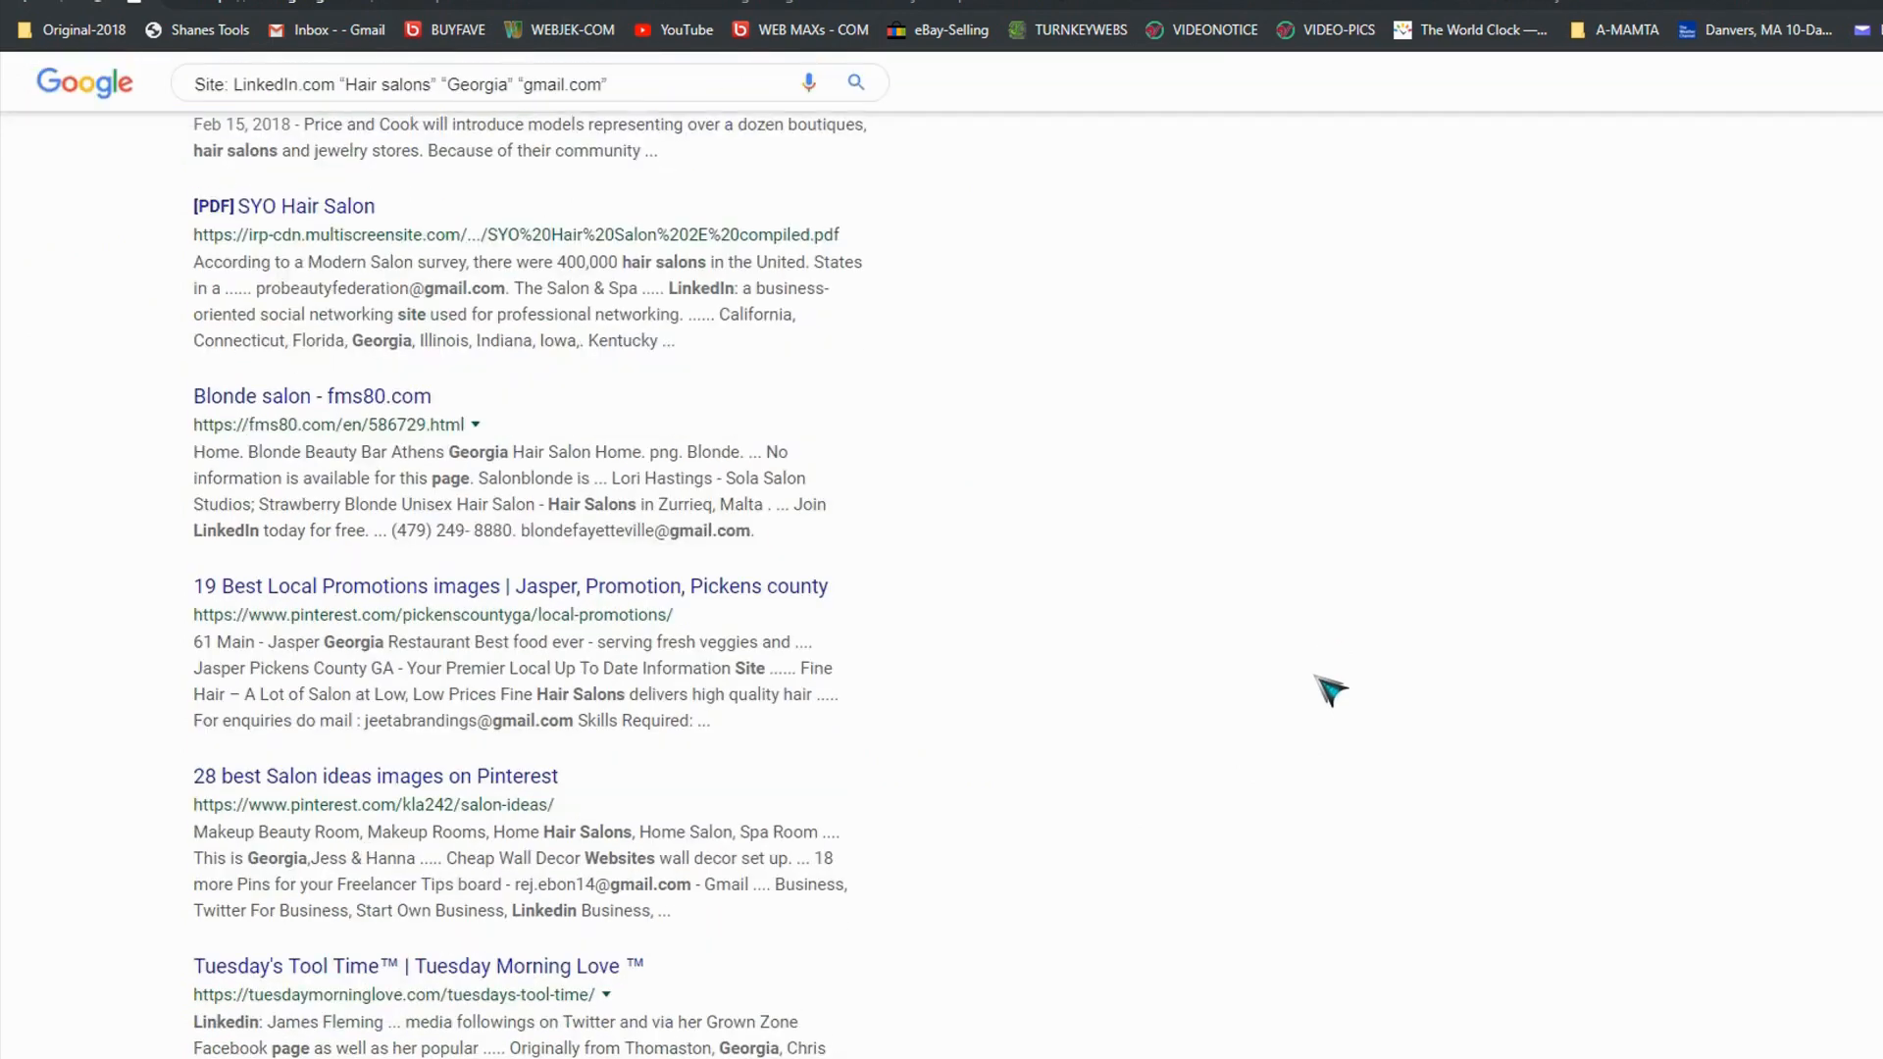
scroll("down", 3)
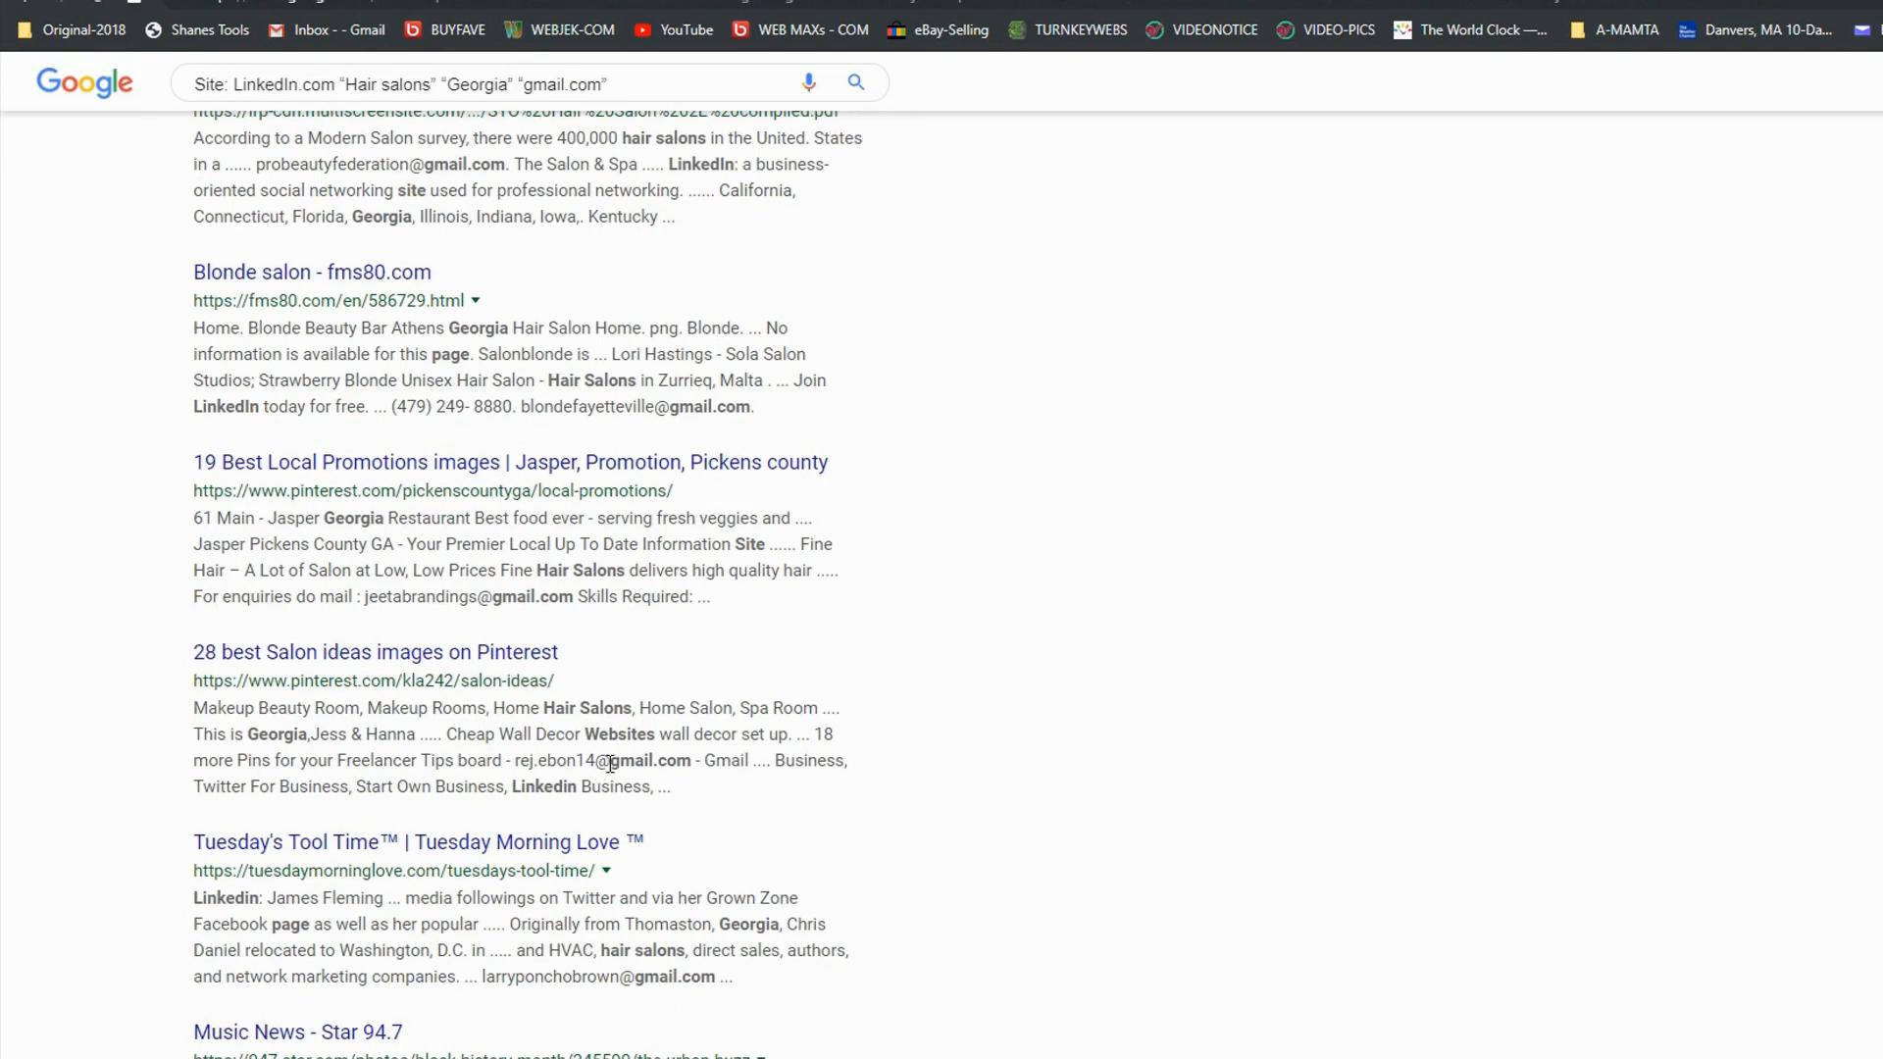
mouse_move(1099, 769)
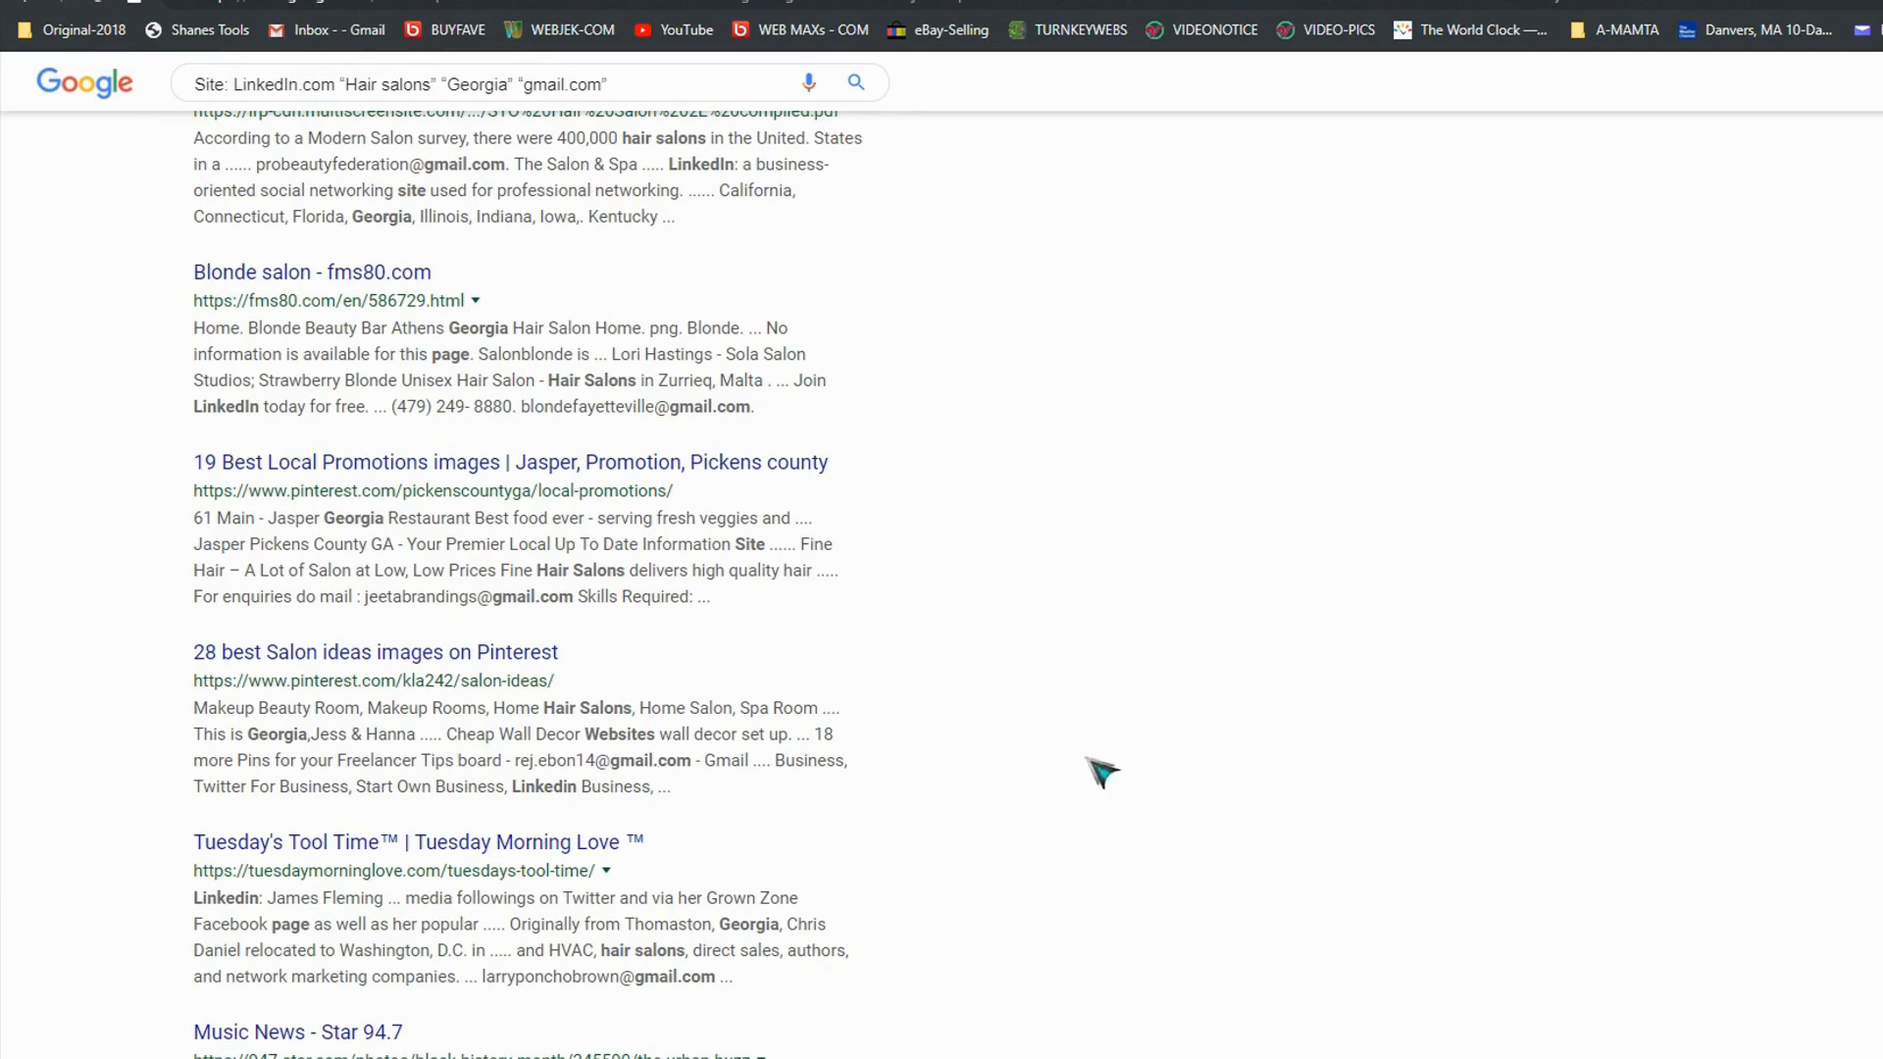
mouse_move(1289, 775)
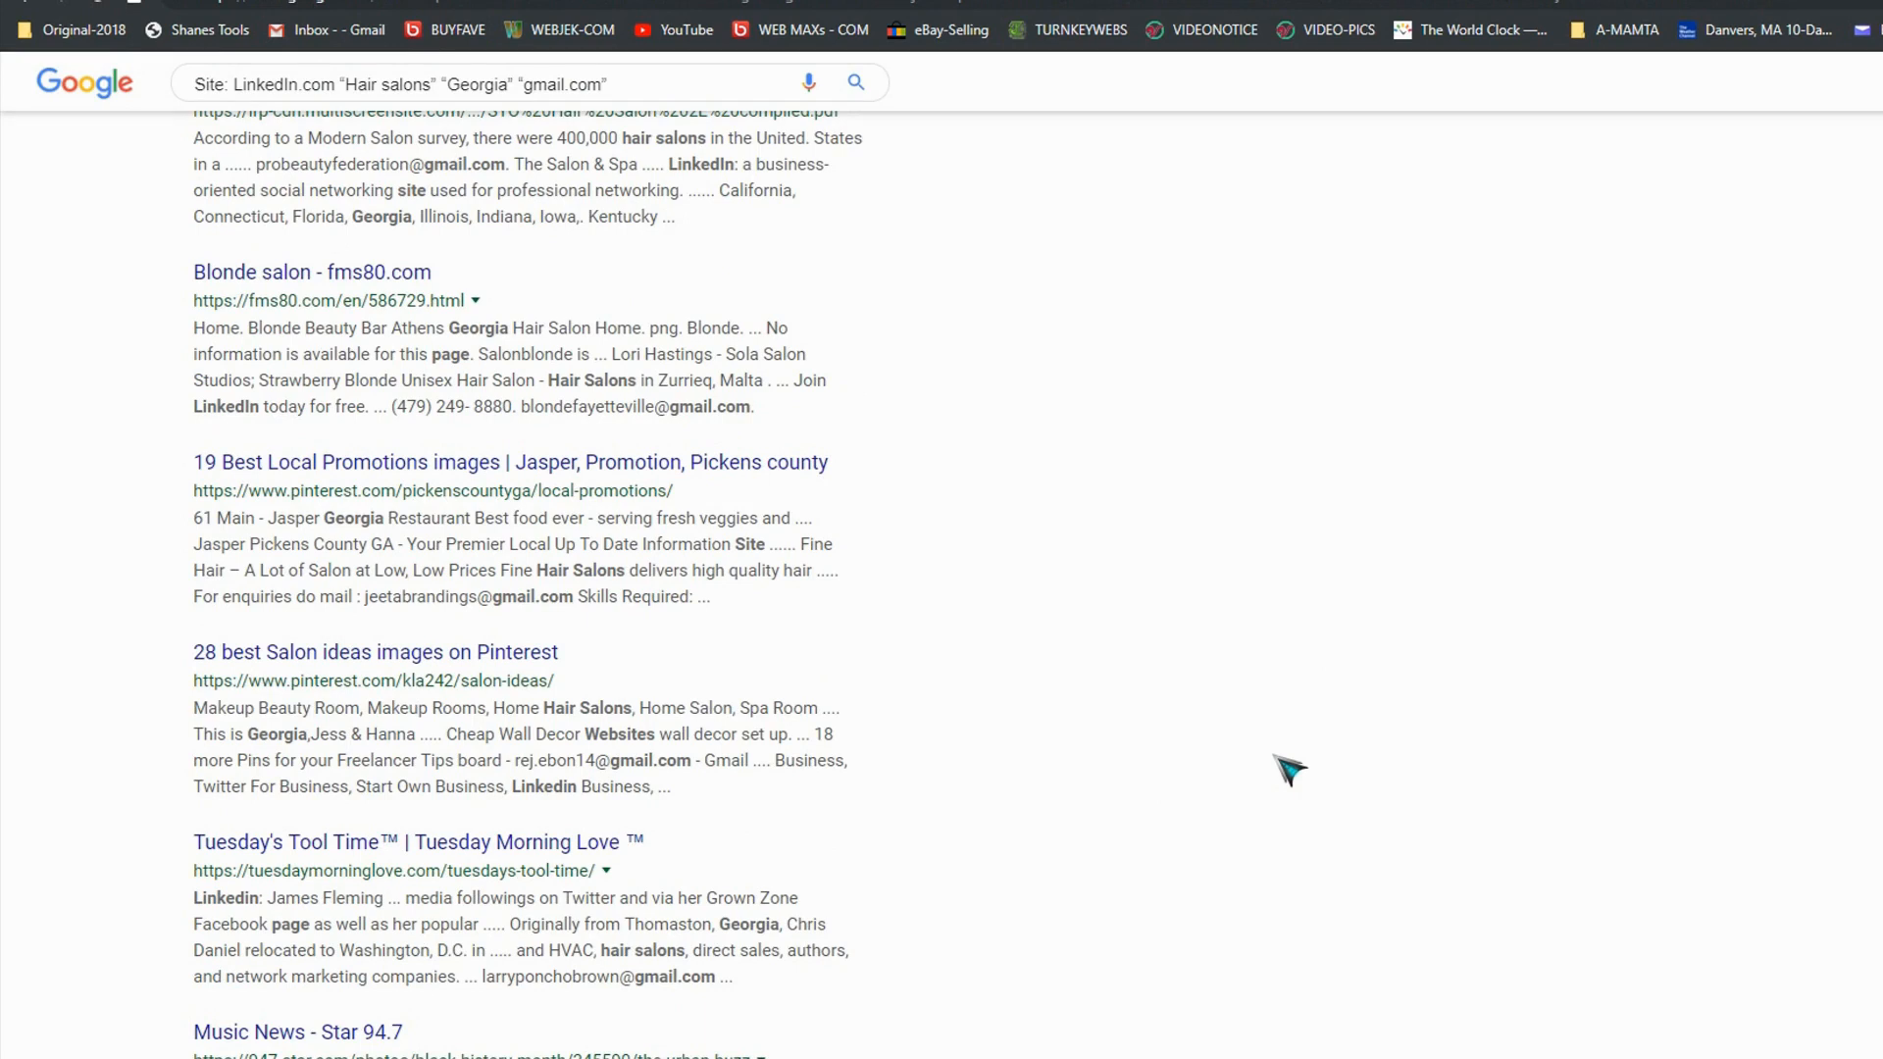
mouse_move(1812, 683)
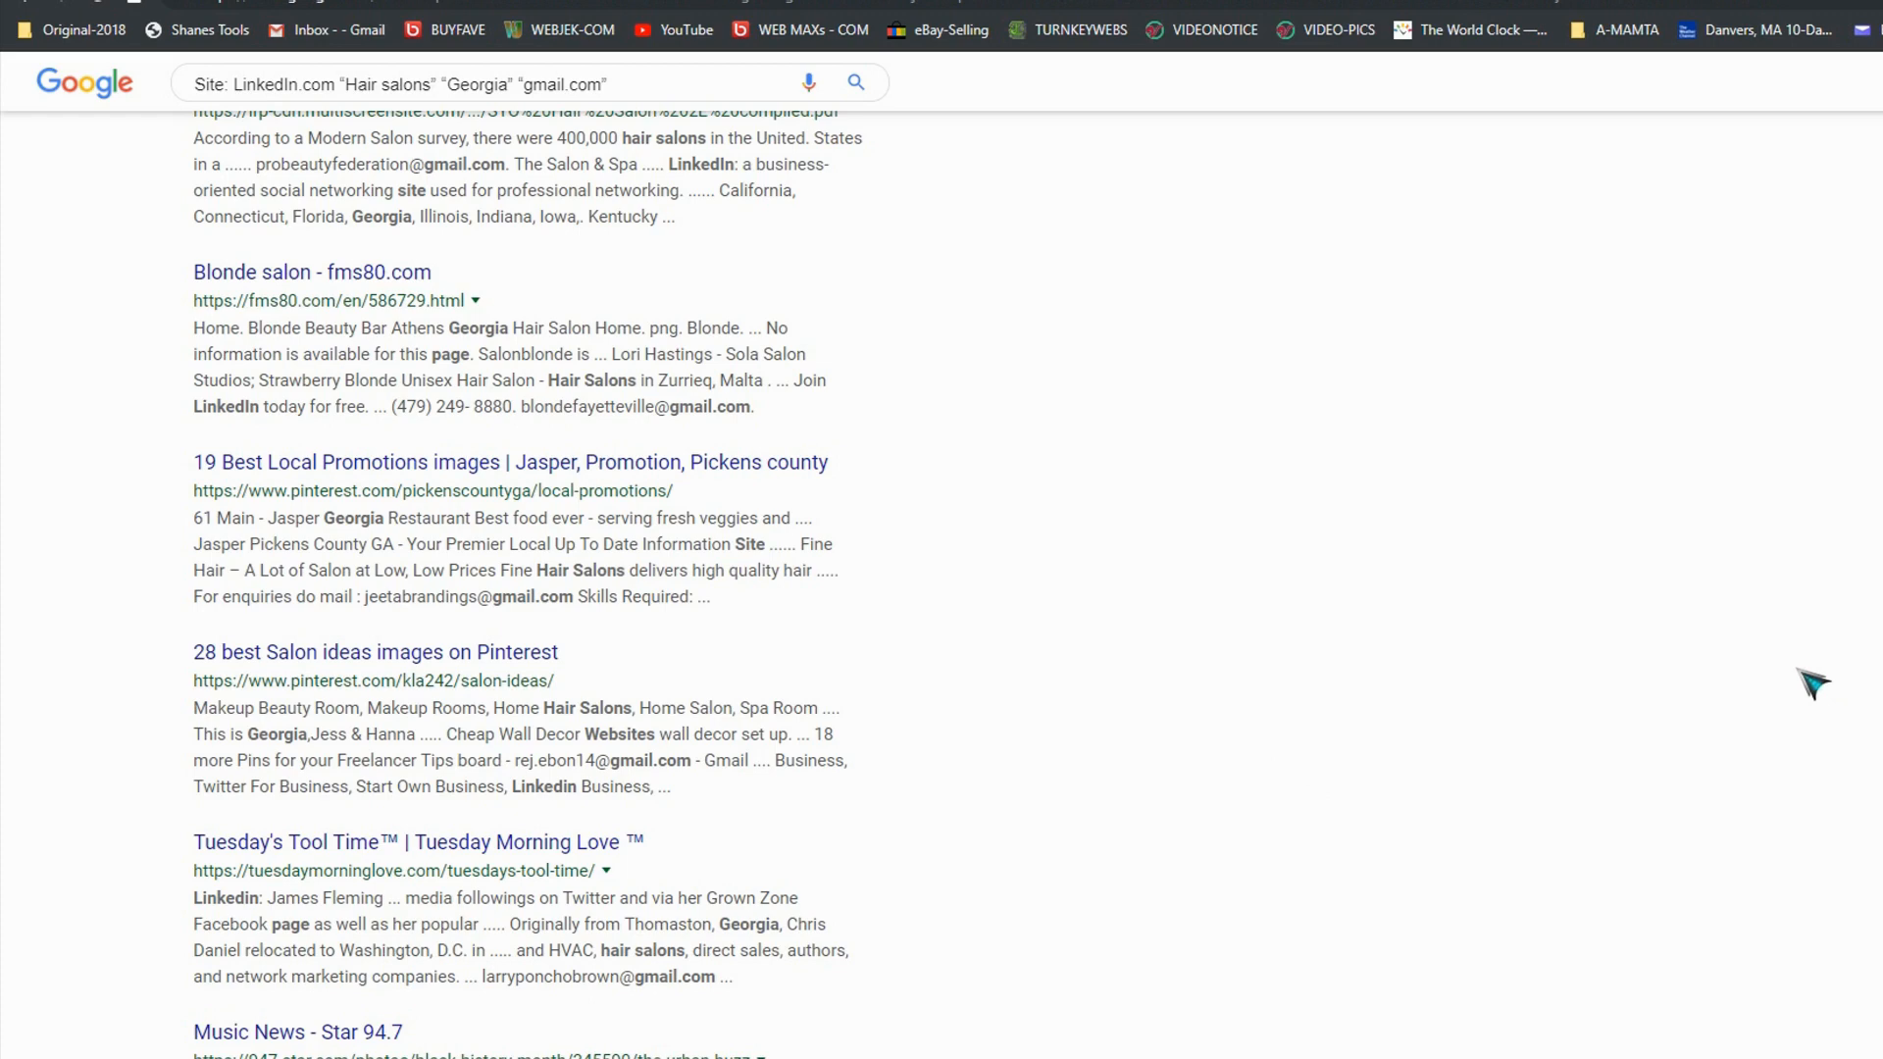
scroll("up", 3)
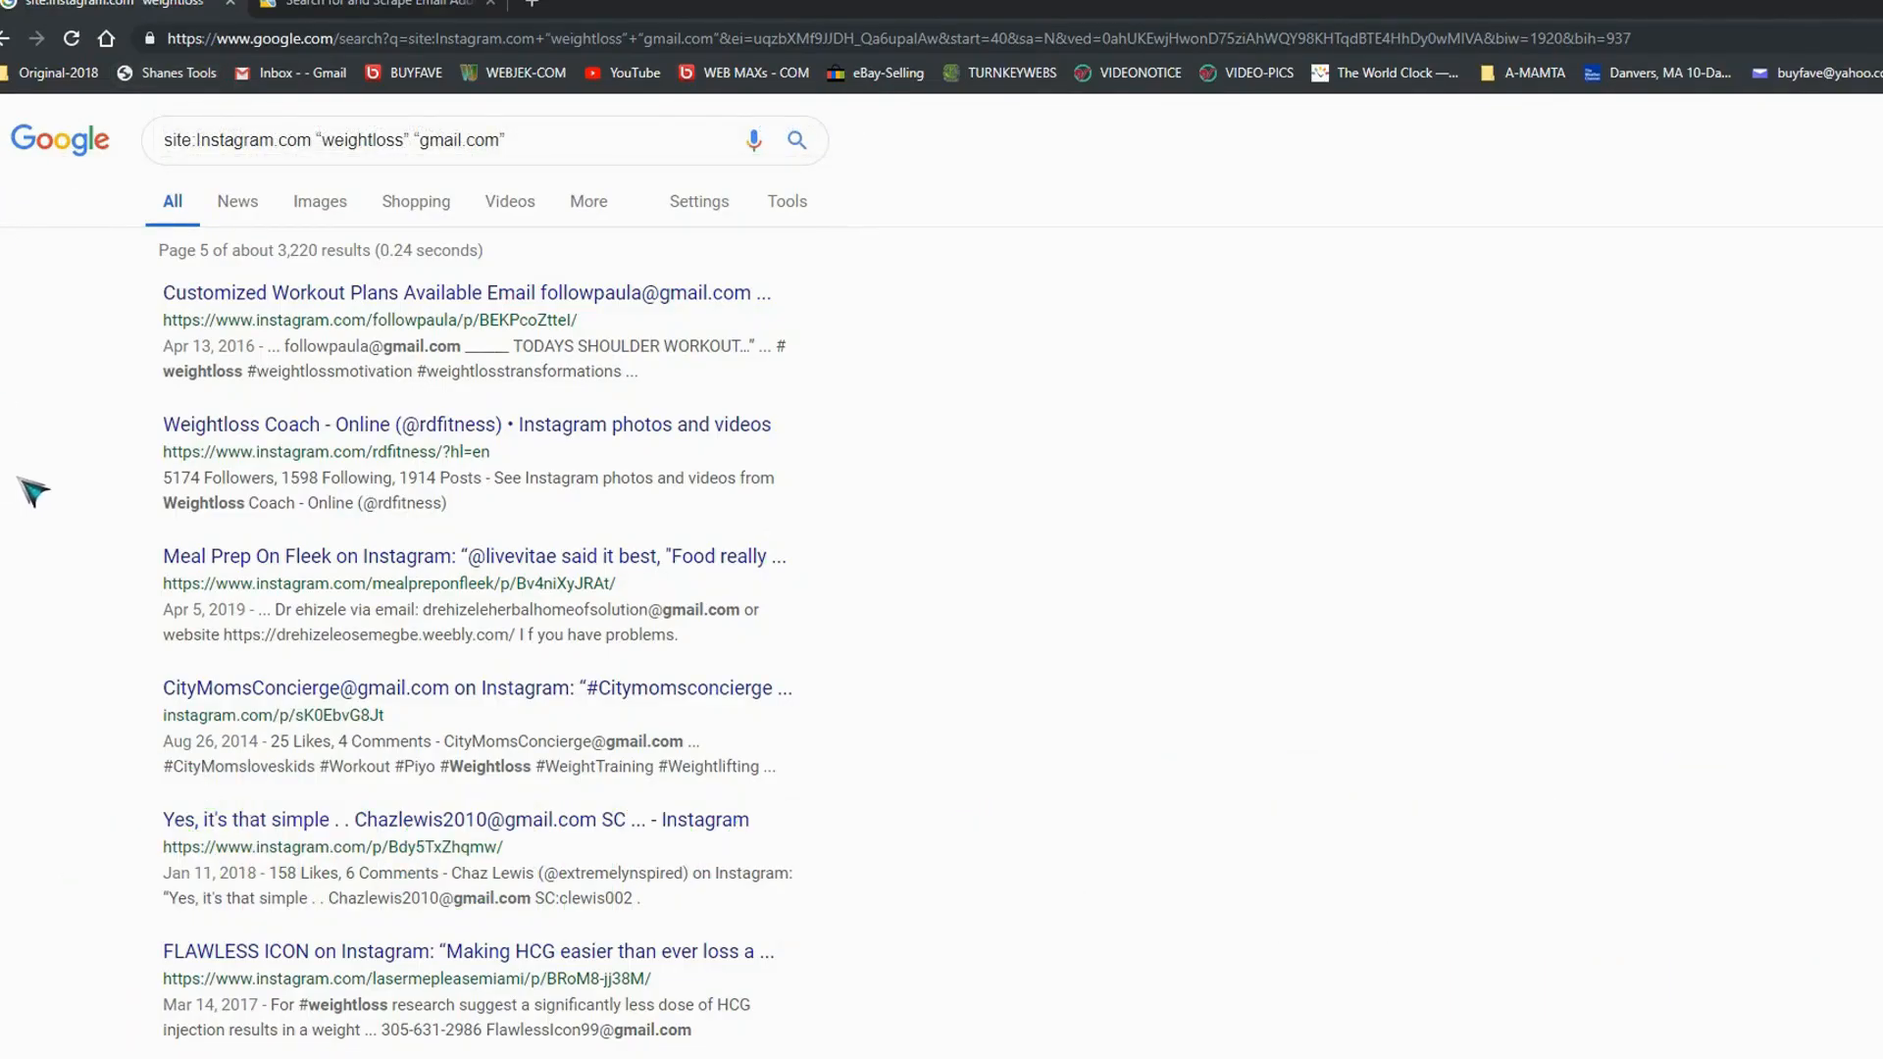
mouse_move(179, 73)
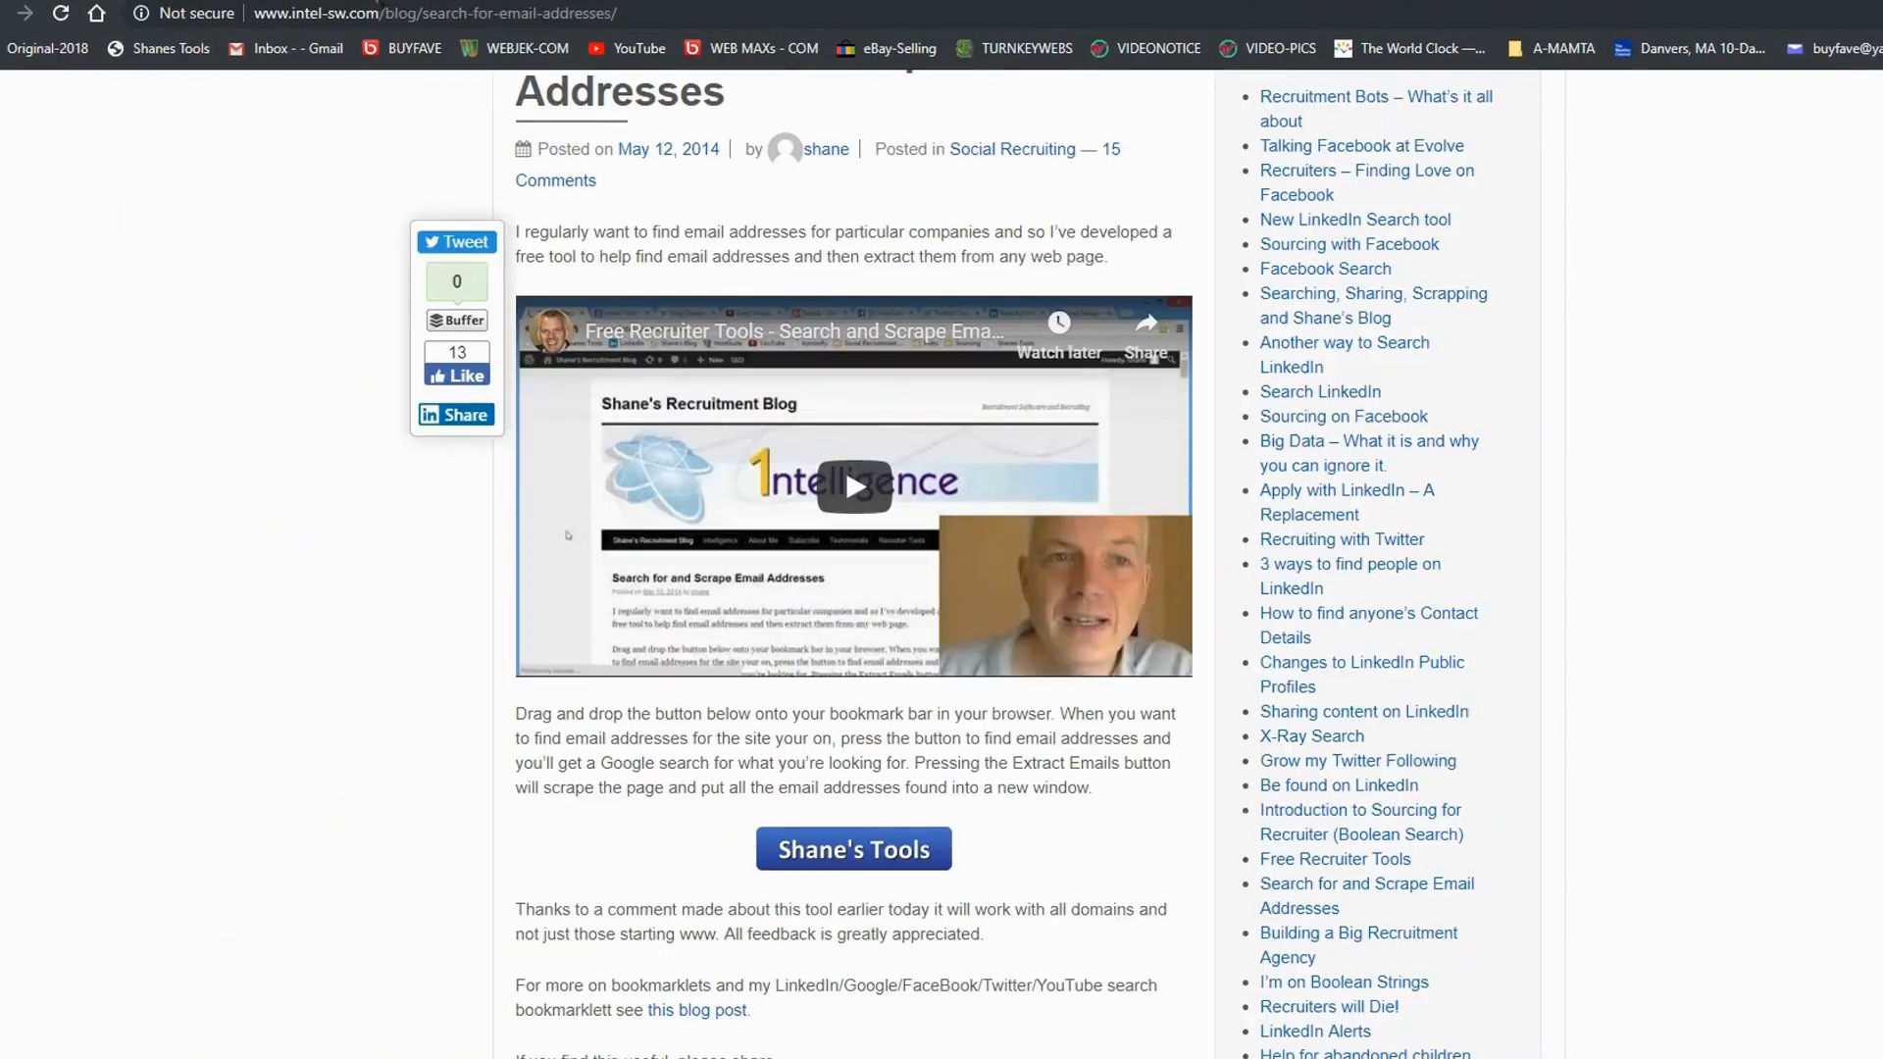
scroll("down", 3)
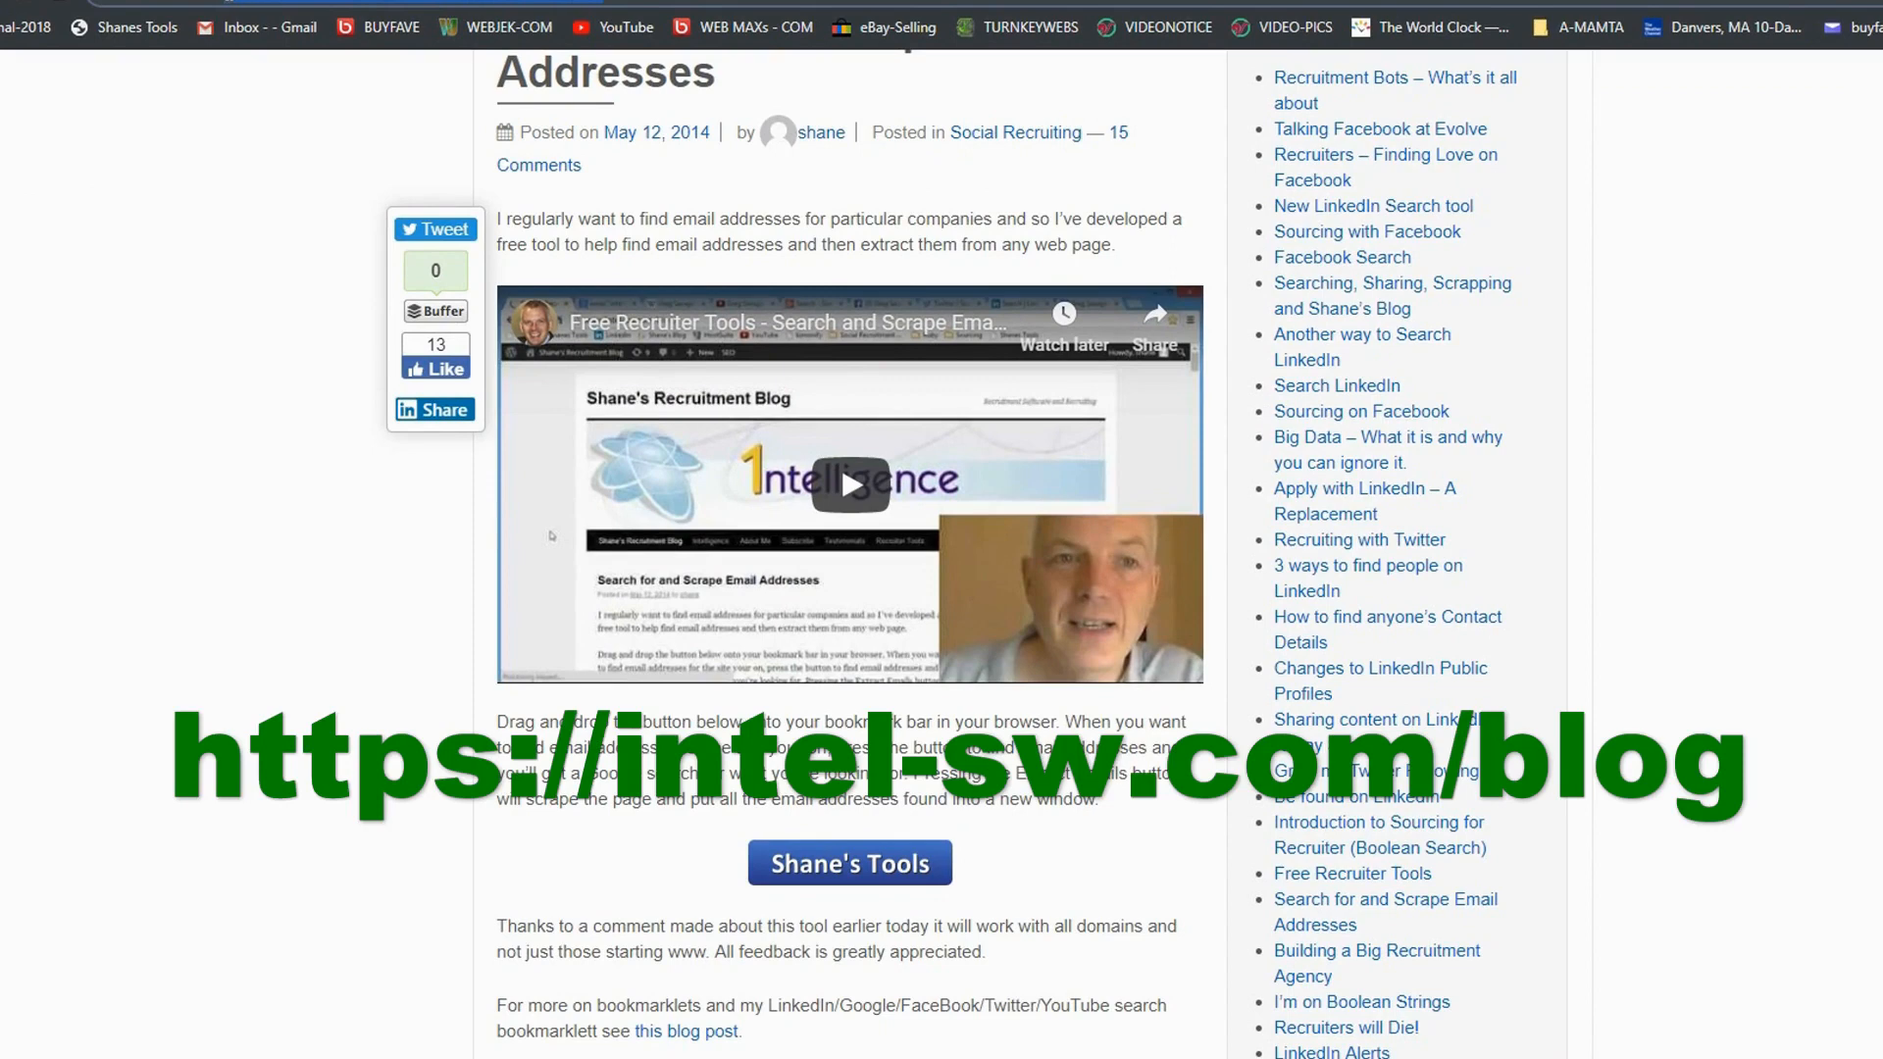
mouse_move(240, 284)
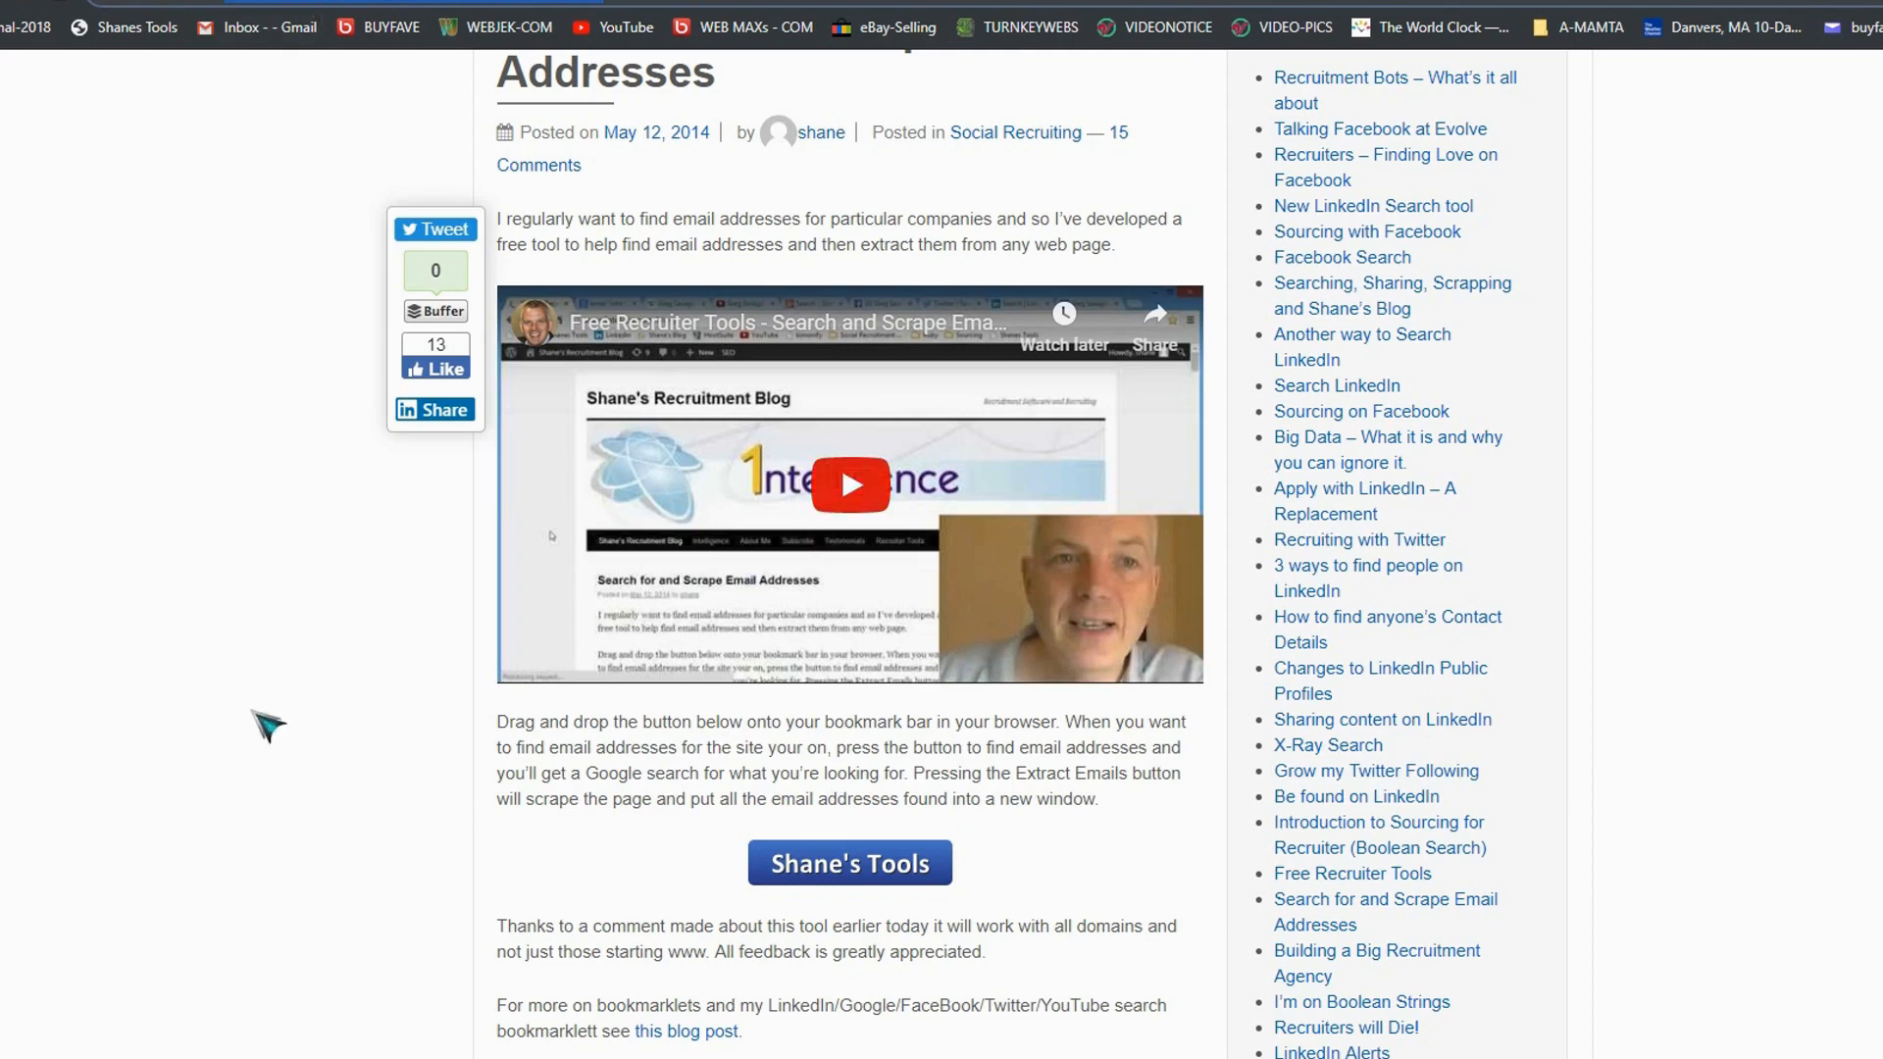
mouse_move(249, 798)
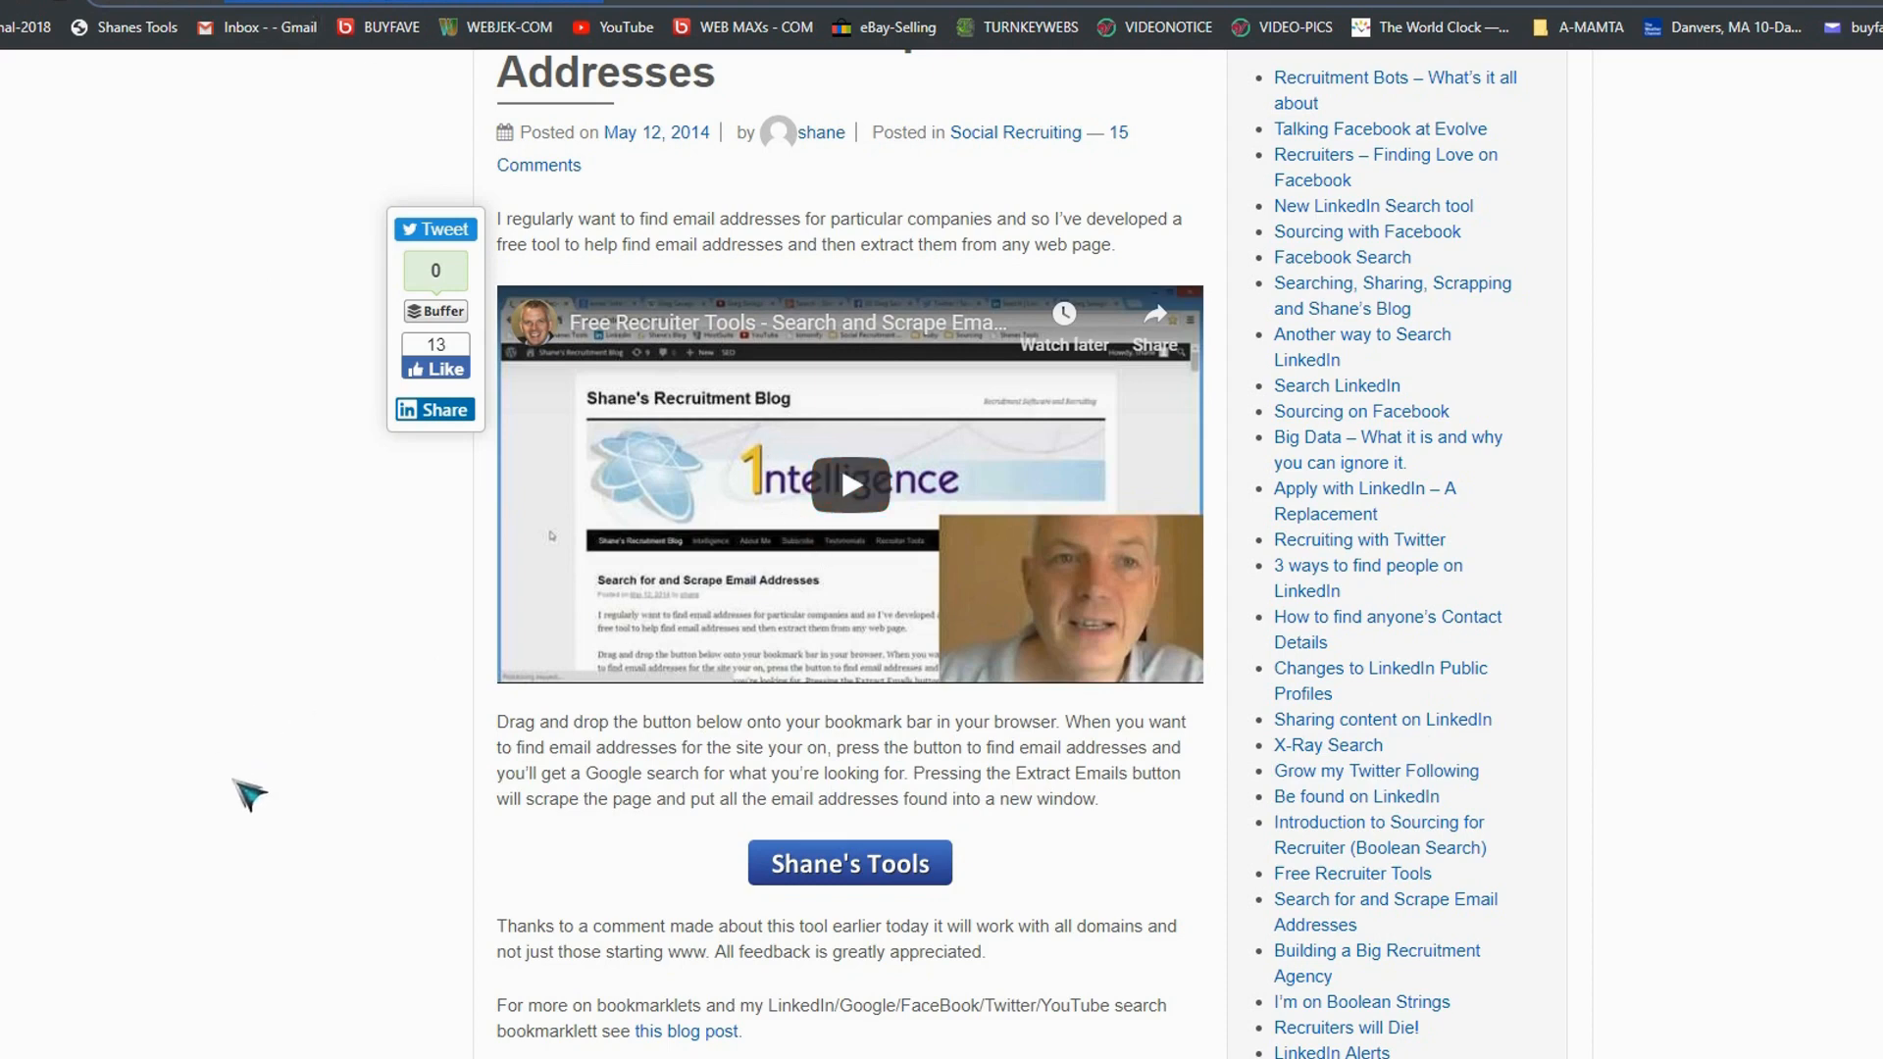
mouse_move(849, 484)
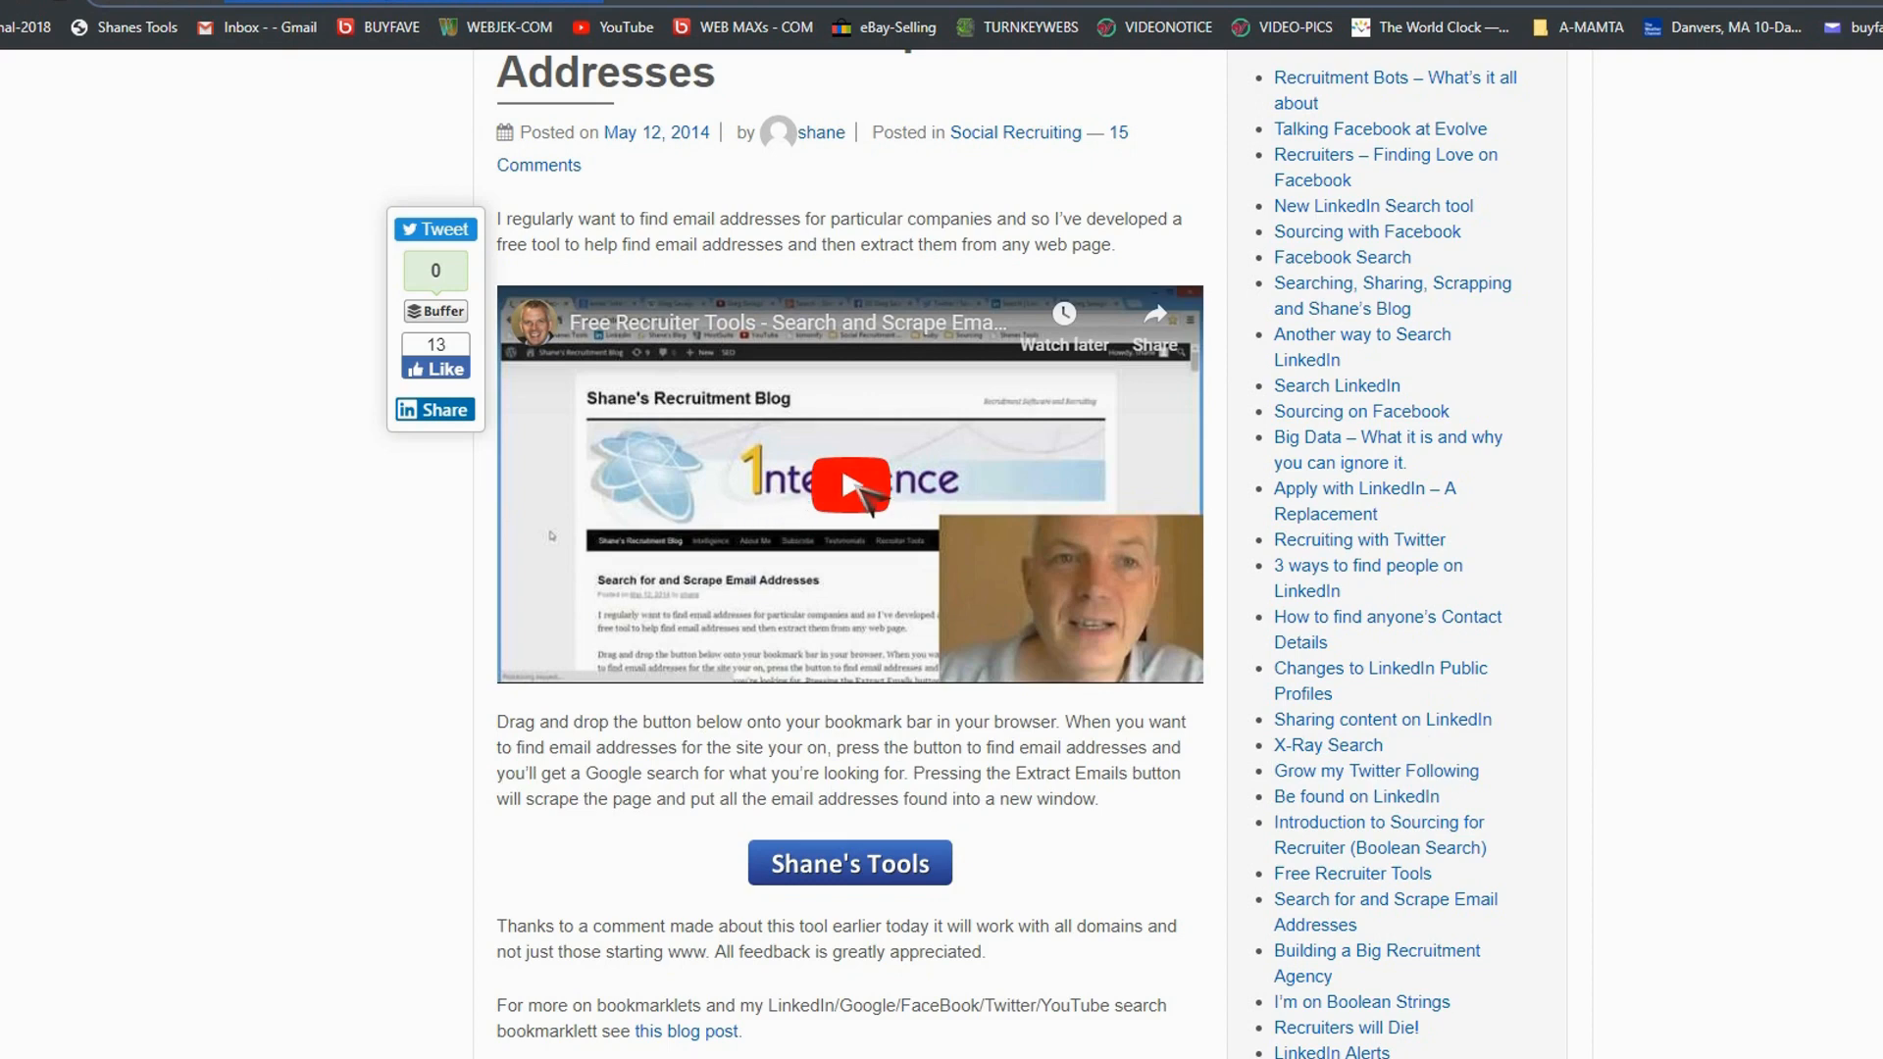
mouse_move(843, 871)
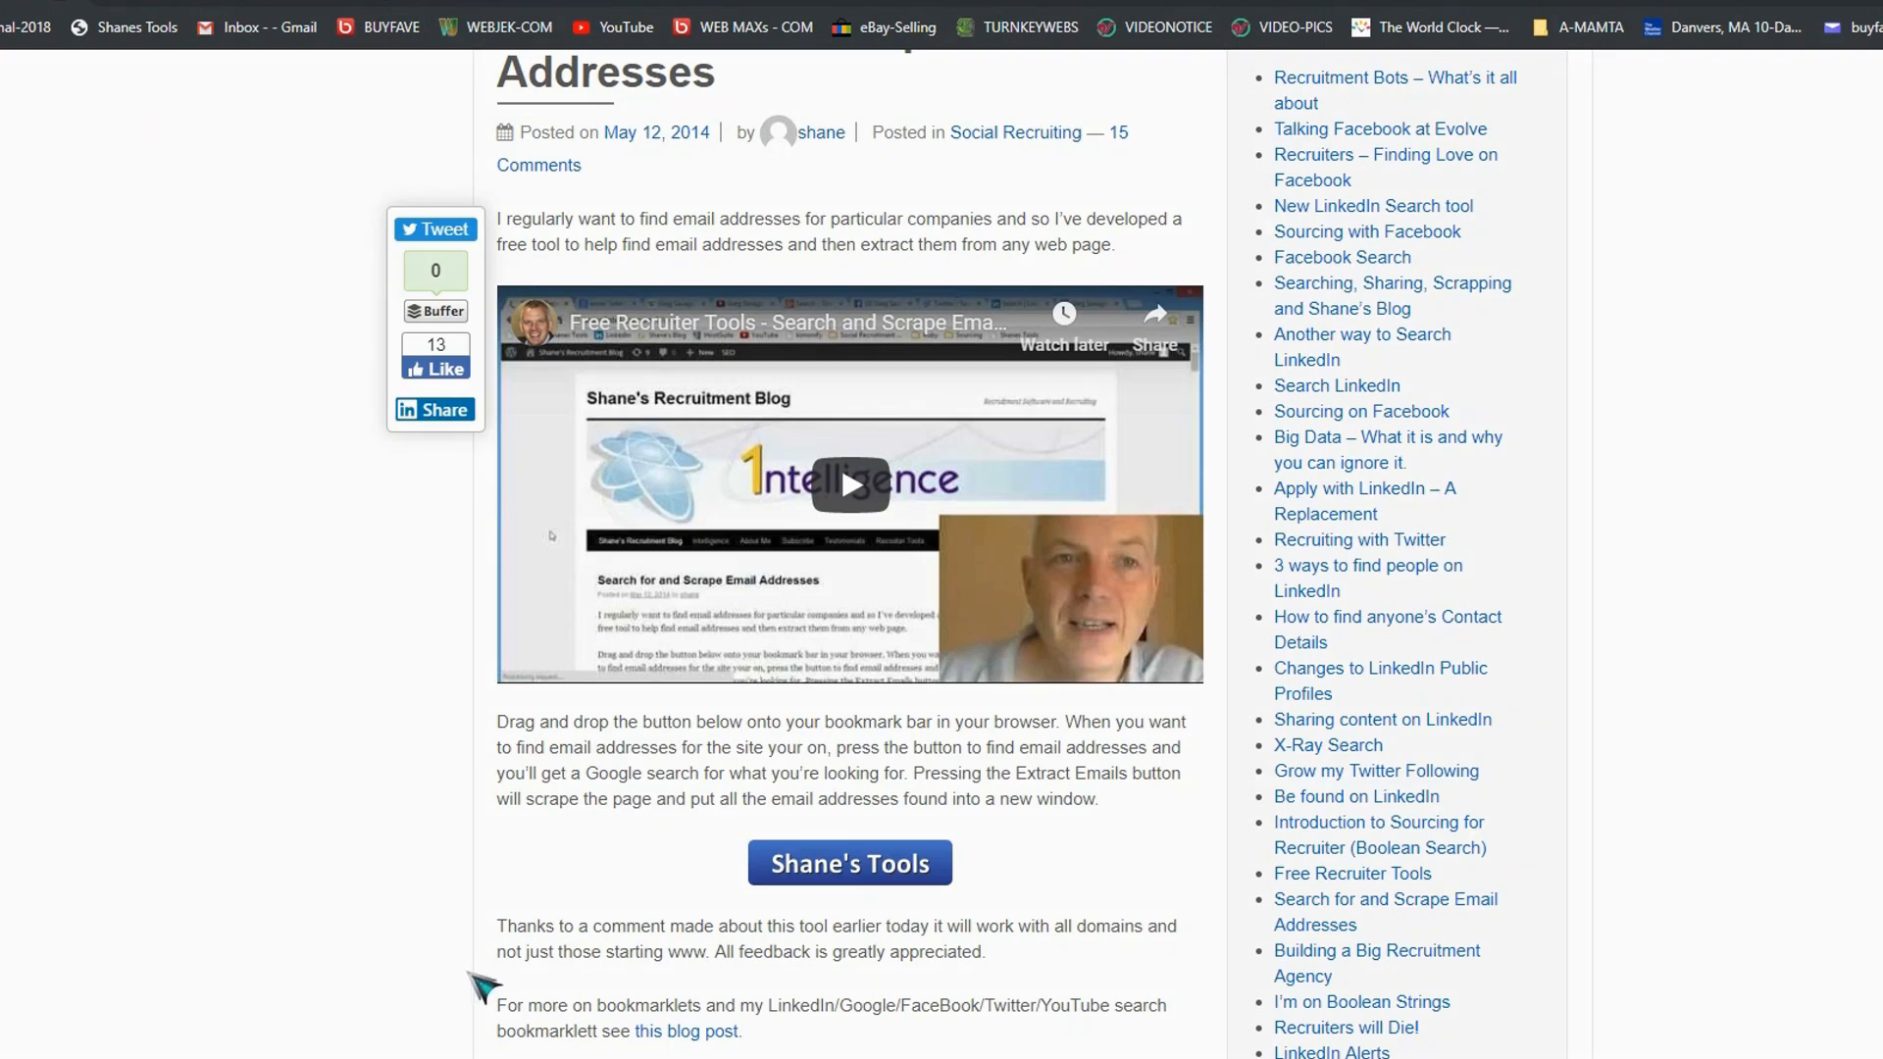
scroll("down", 3)
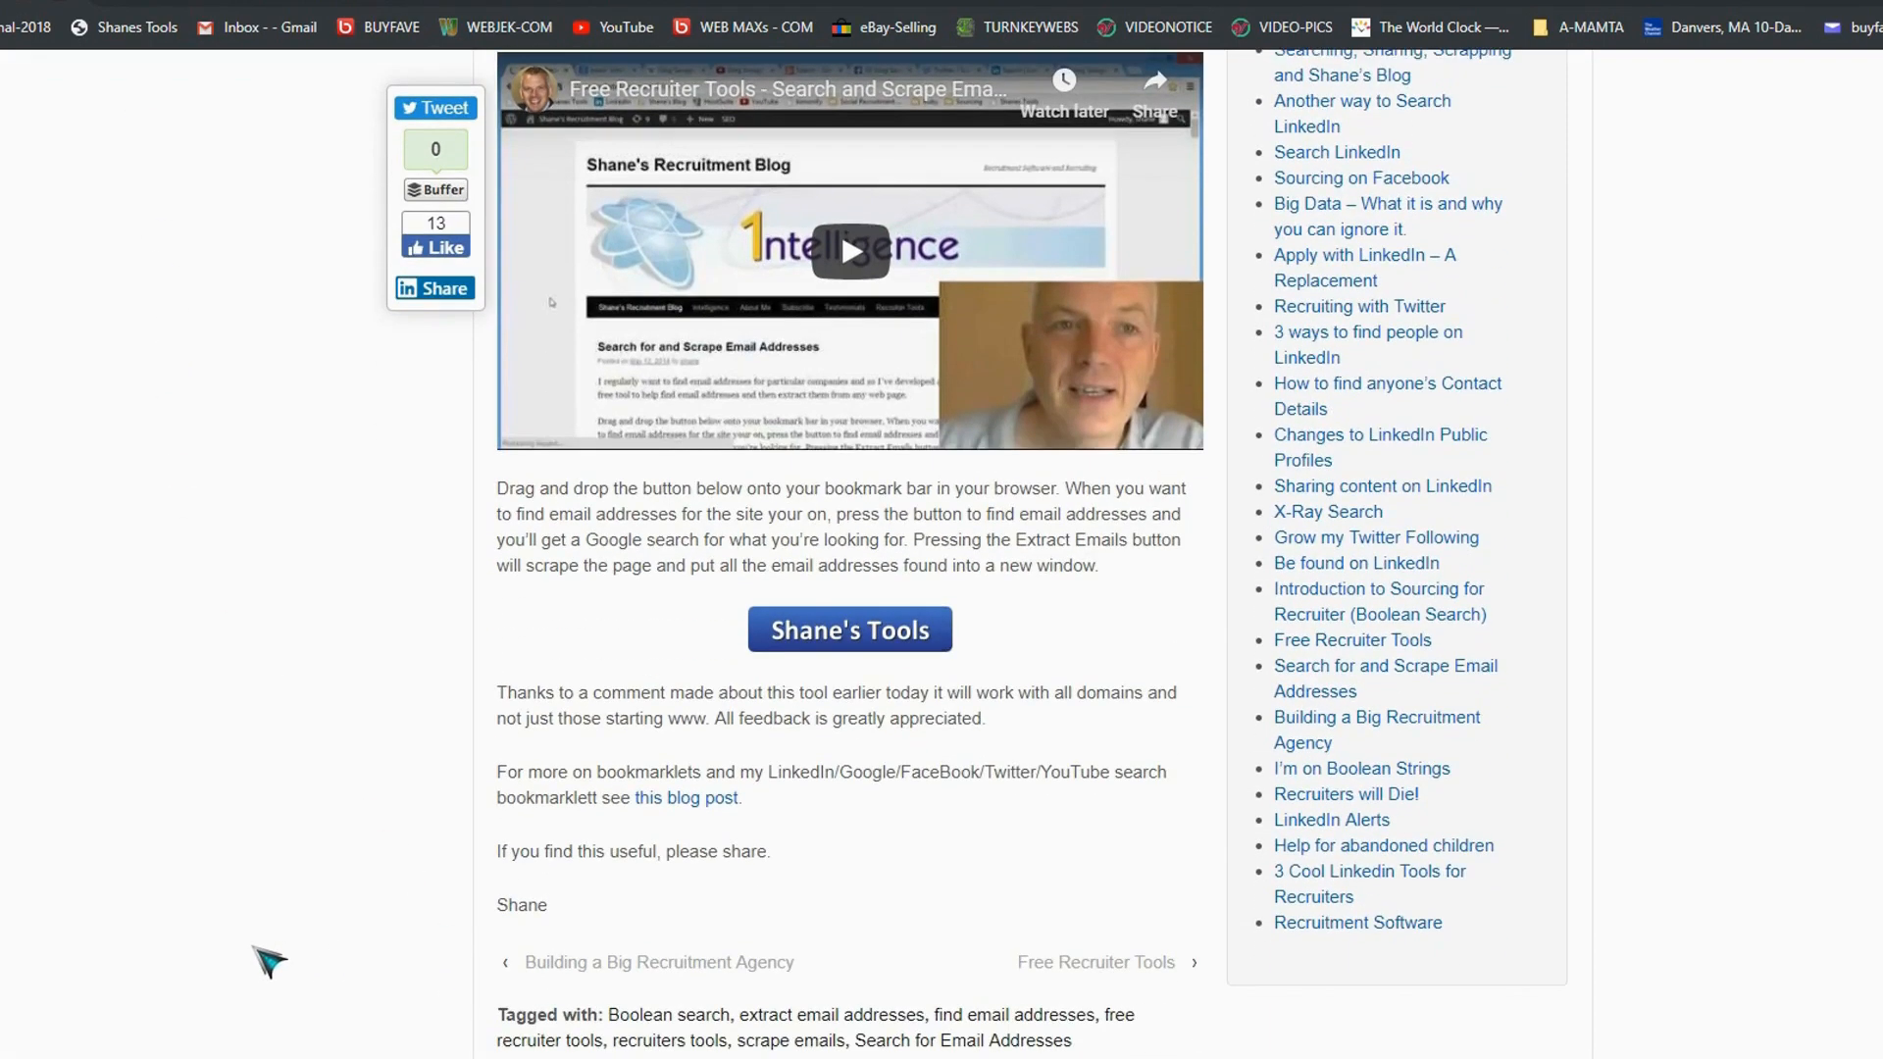
scroll("down", 3)
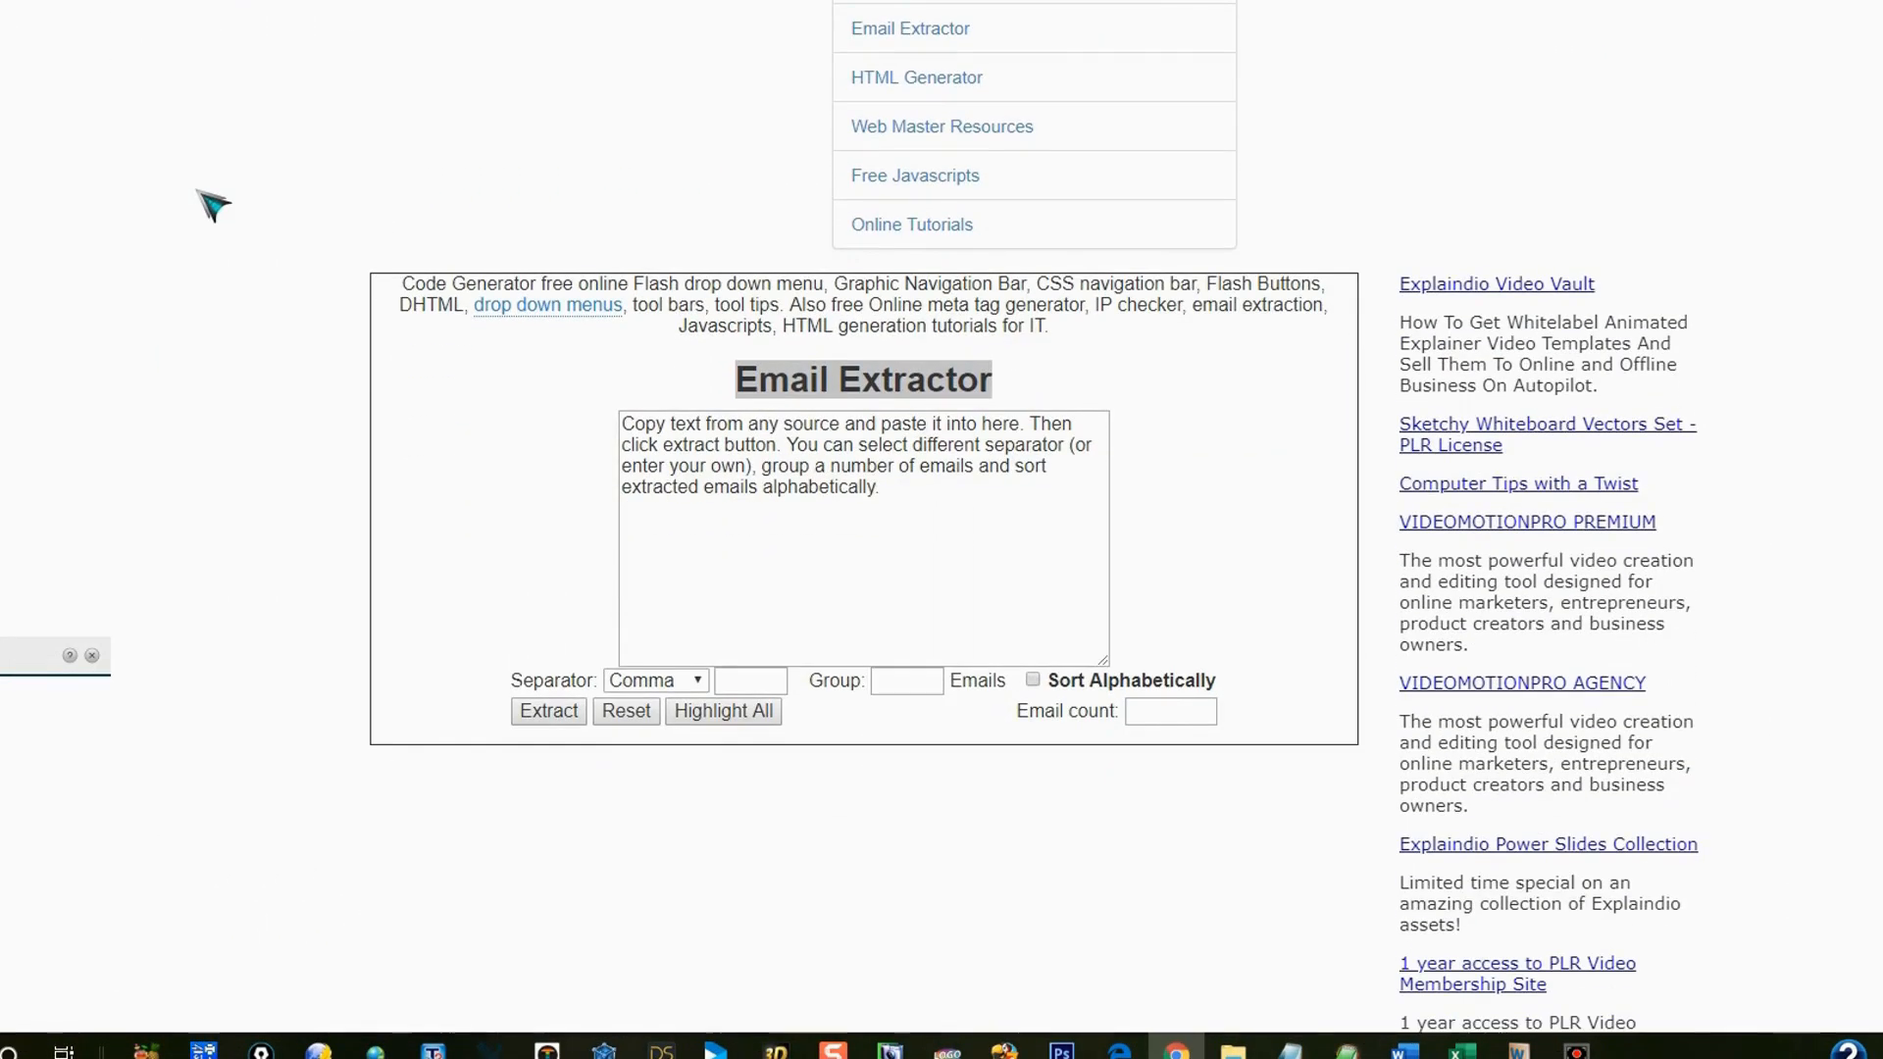
- Change the Email Extractor separator from Comma to New Line
scroll("up", 3)
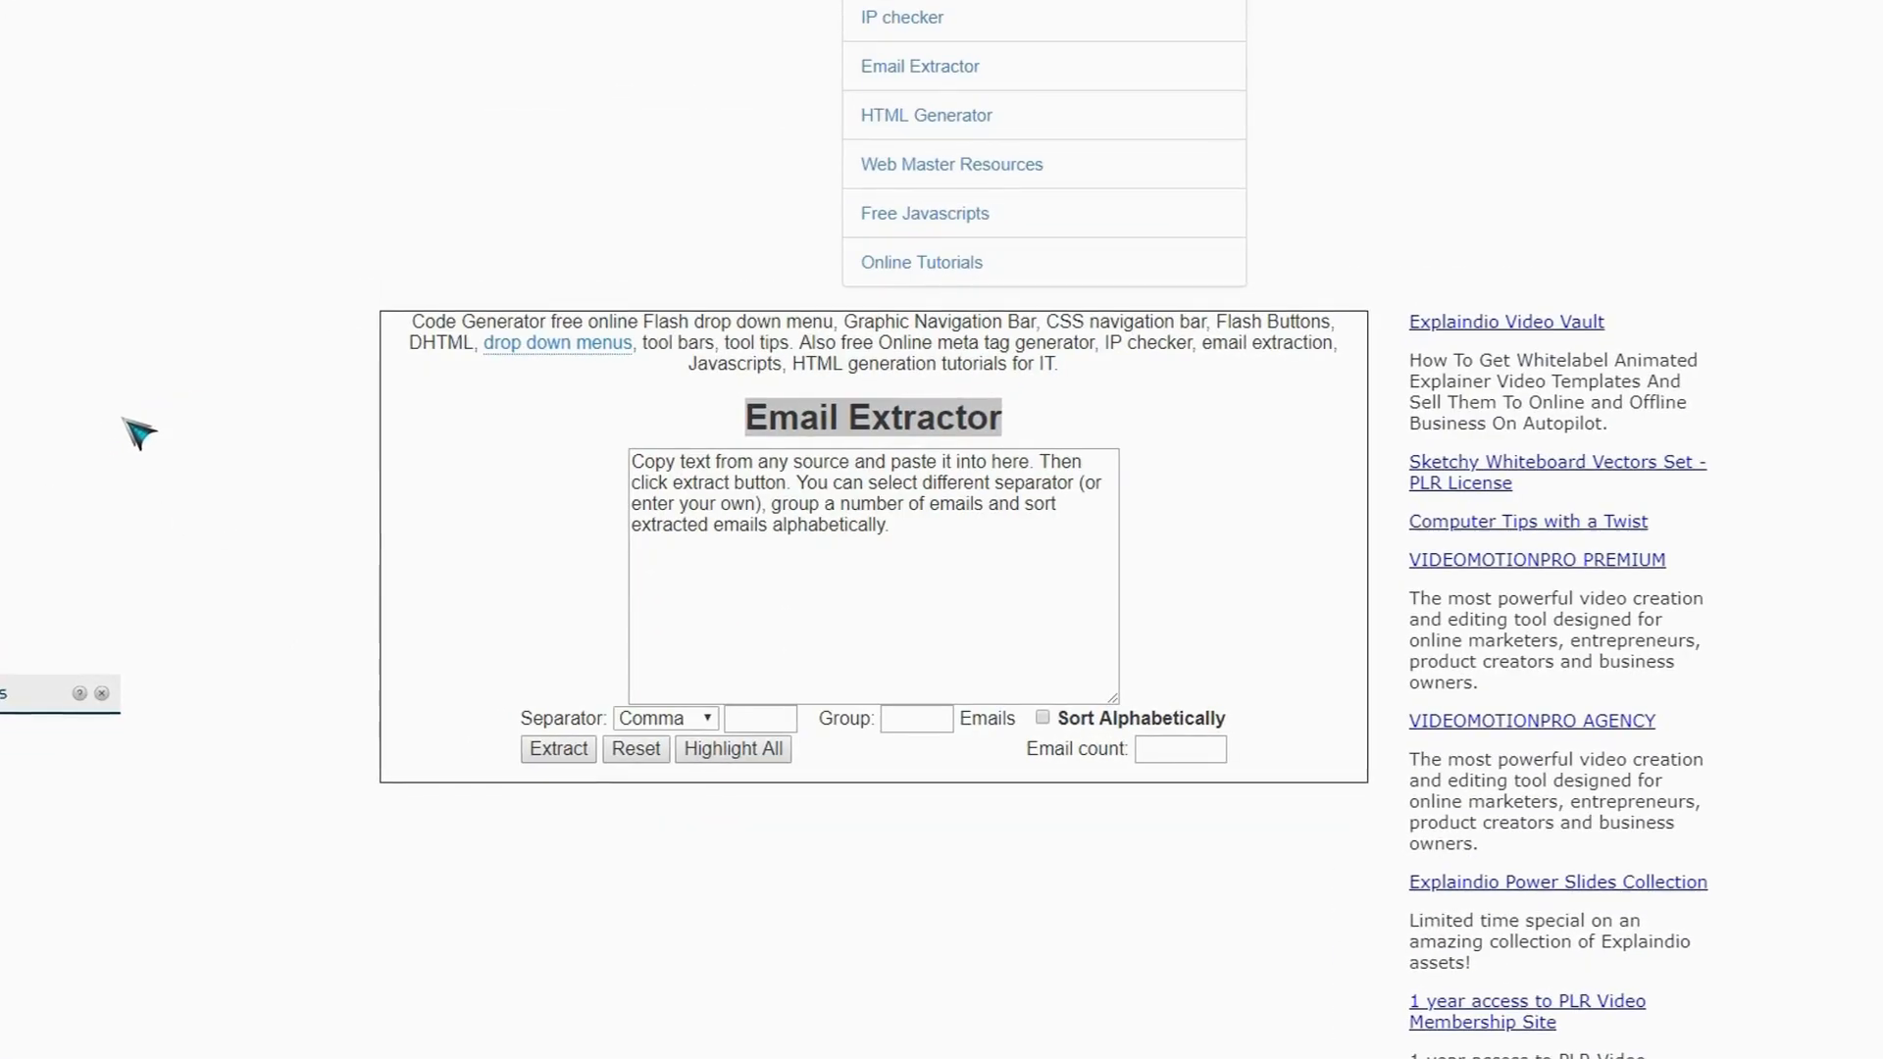
scroll("down", 3)
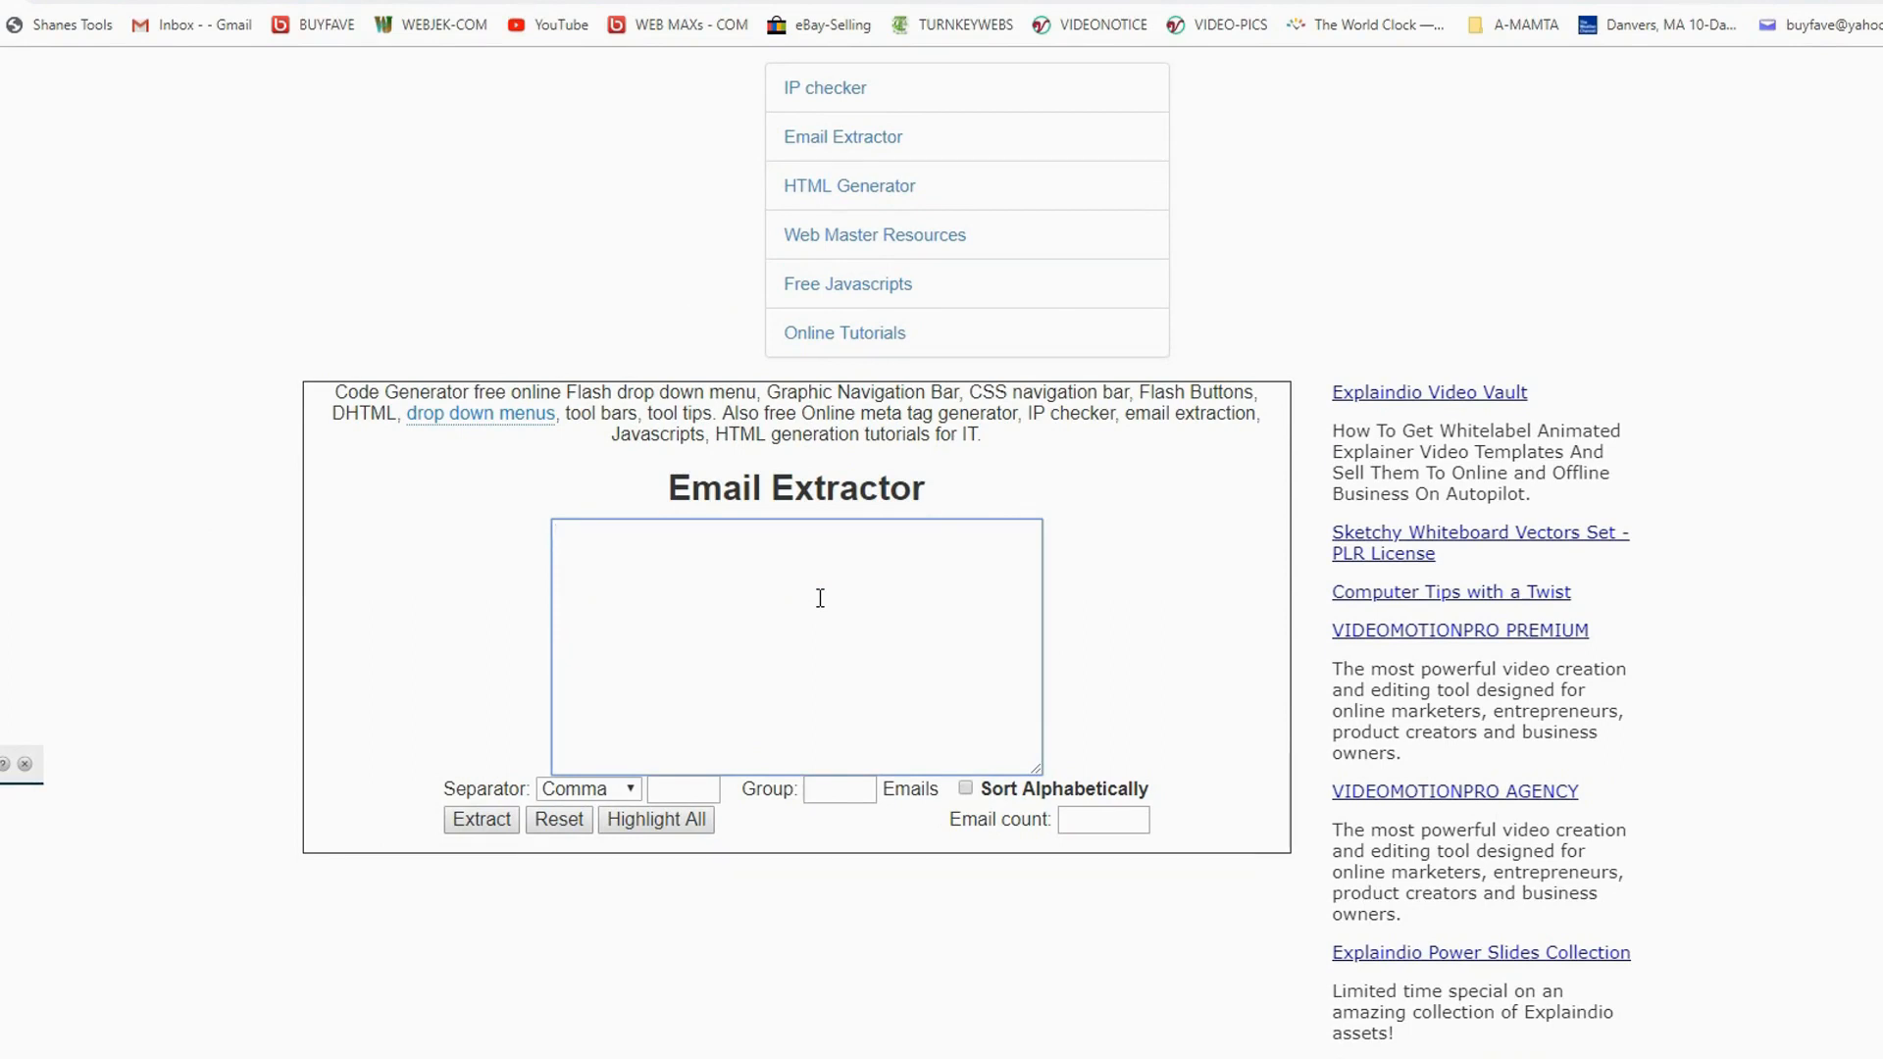
mouse_move(659, 994)
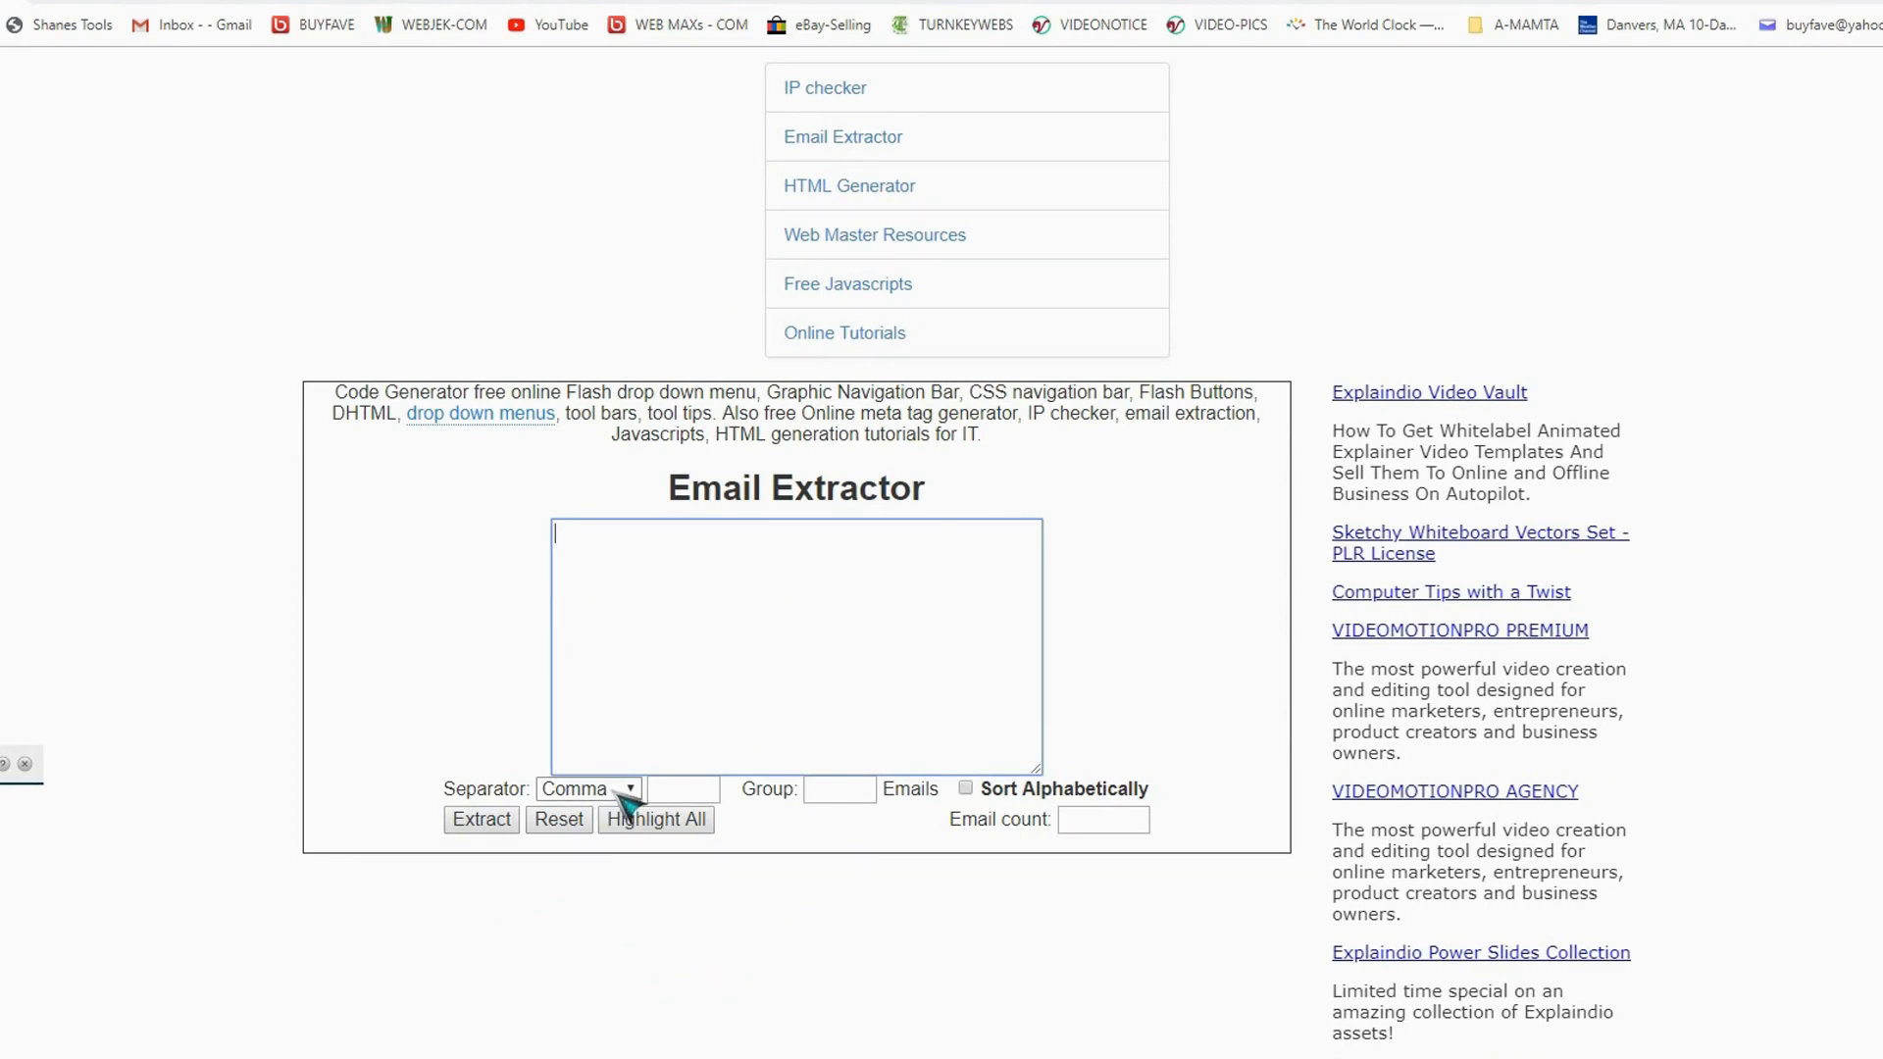
left_click(587, 788)
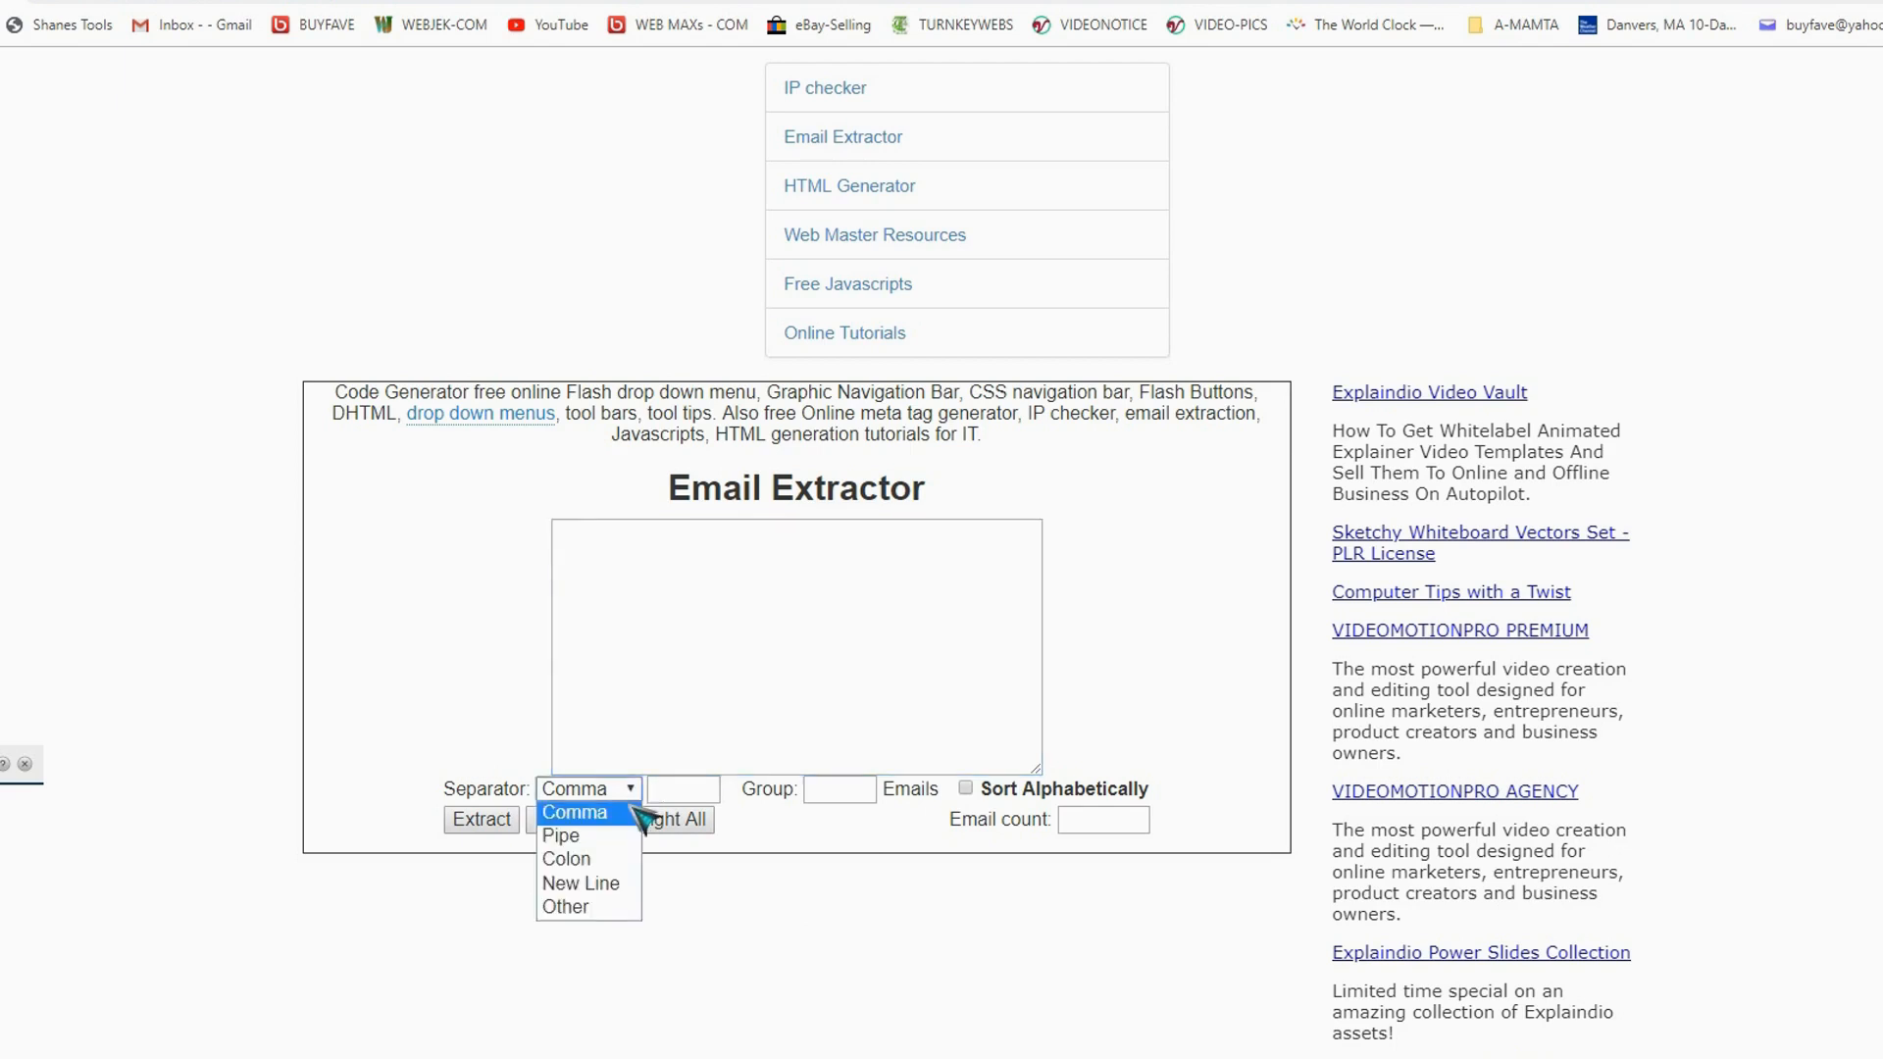
mouse_move(581, 885)
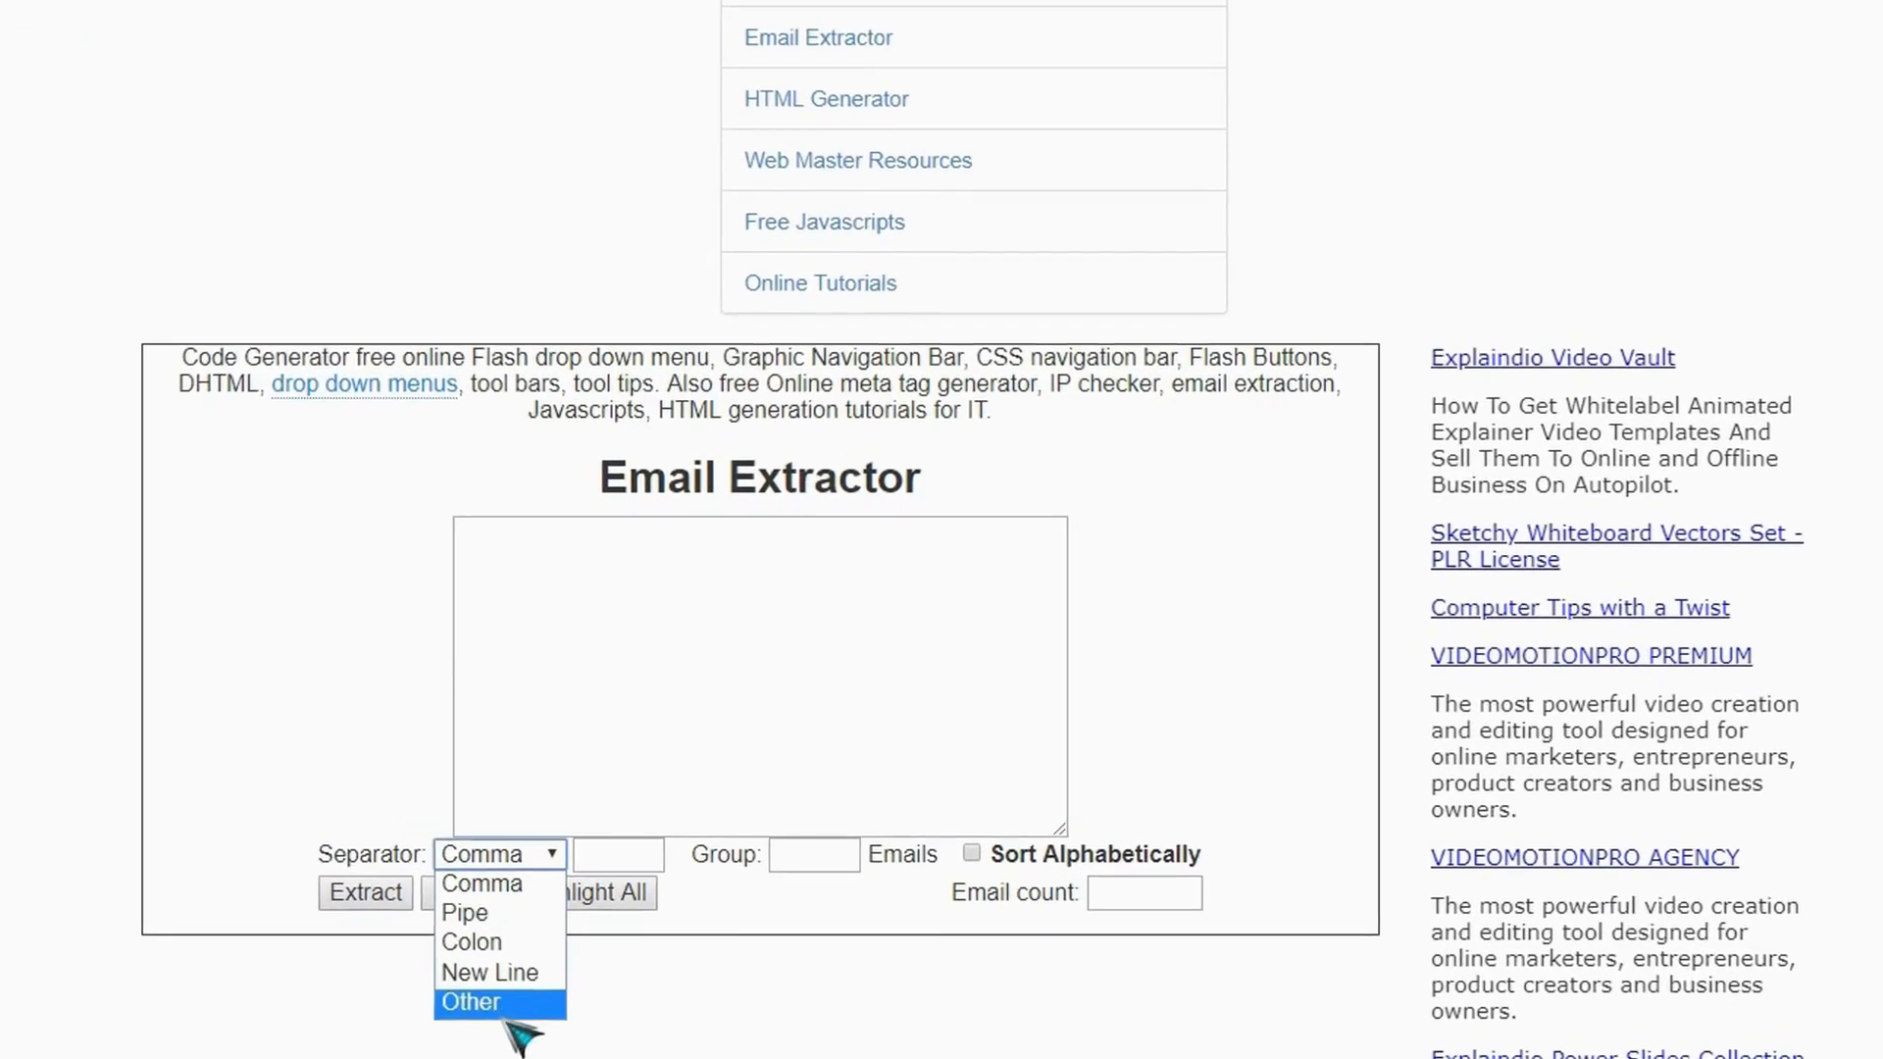
mouse_move(491, 982)
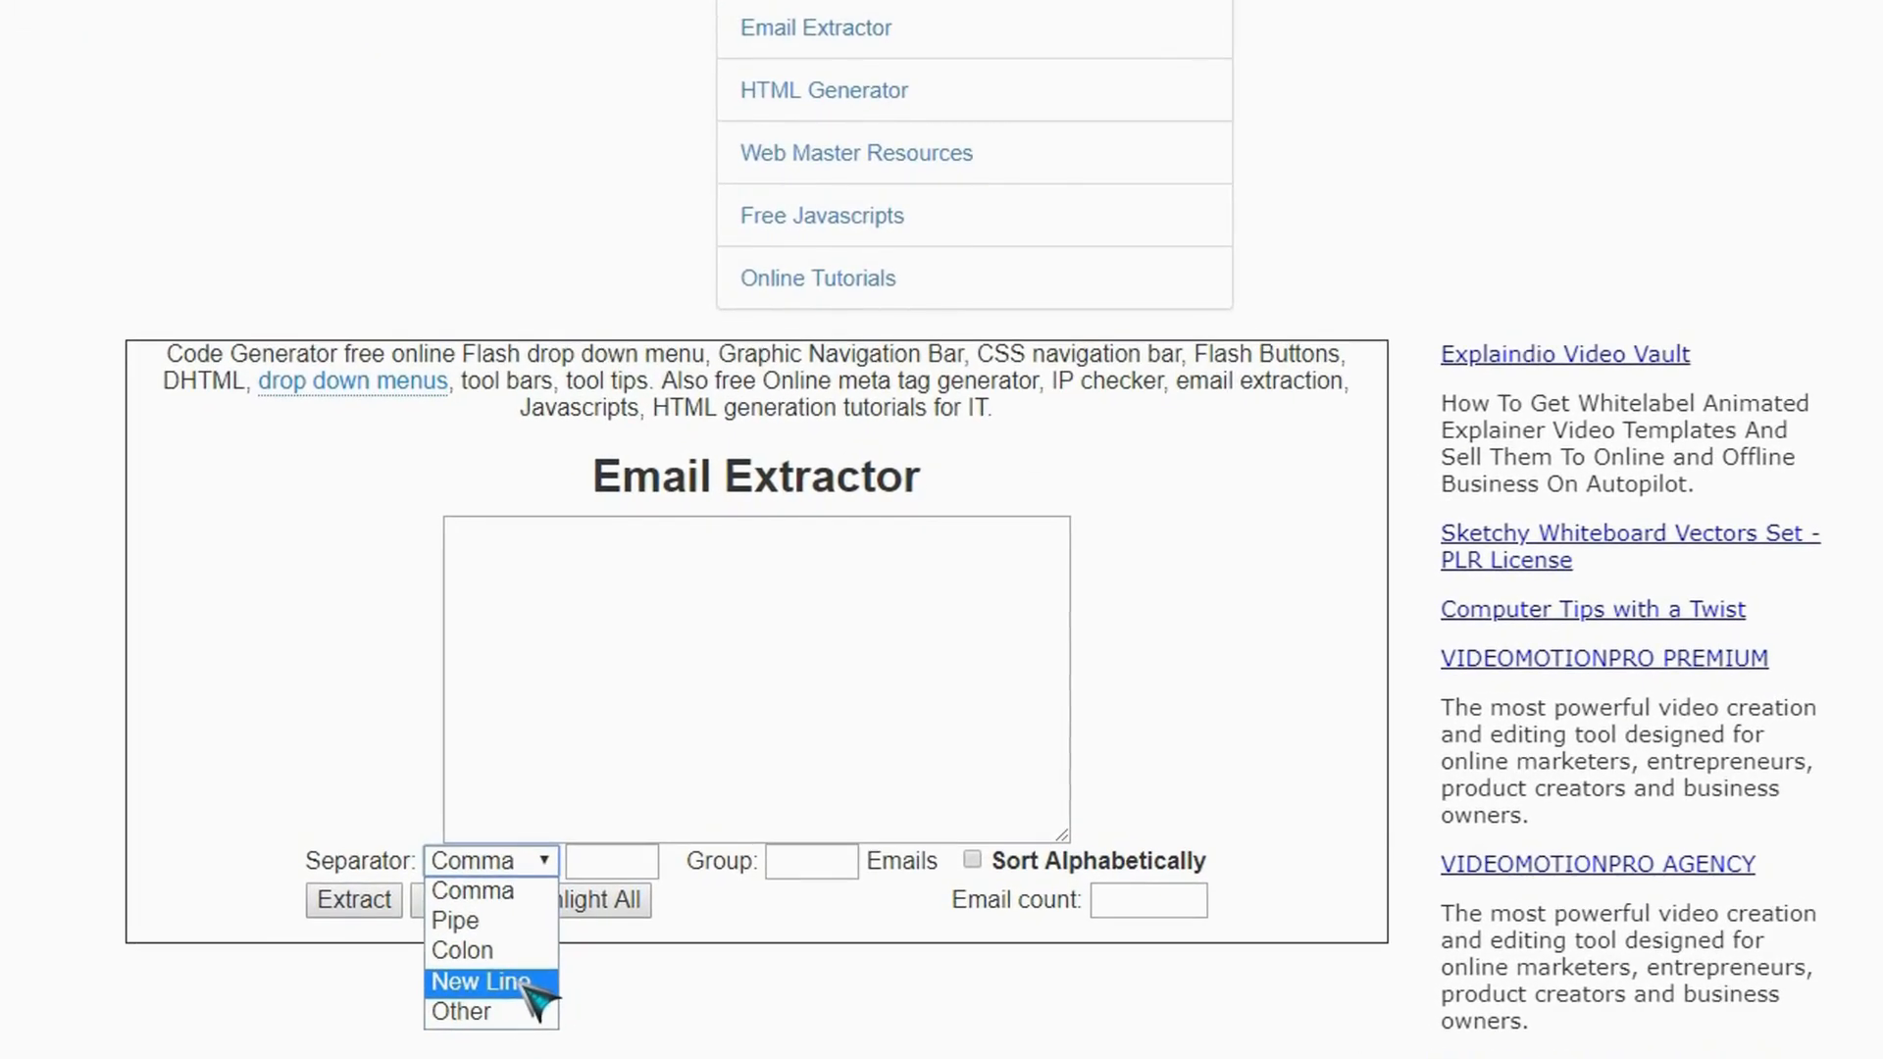
left_click(482, 982)
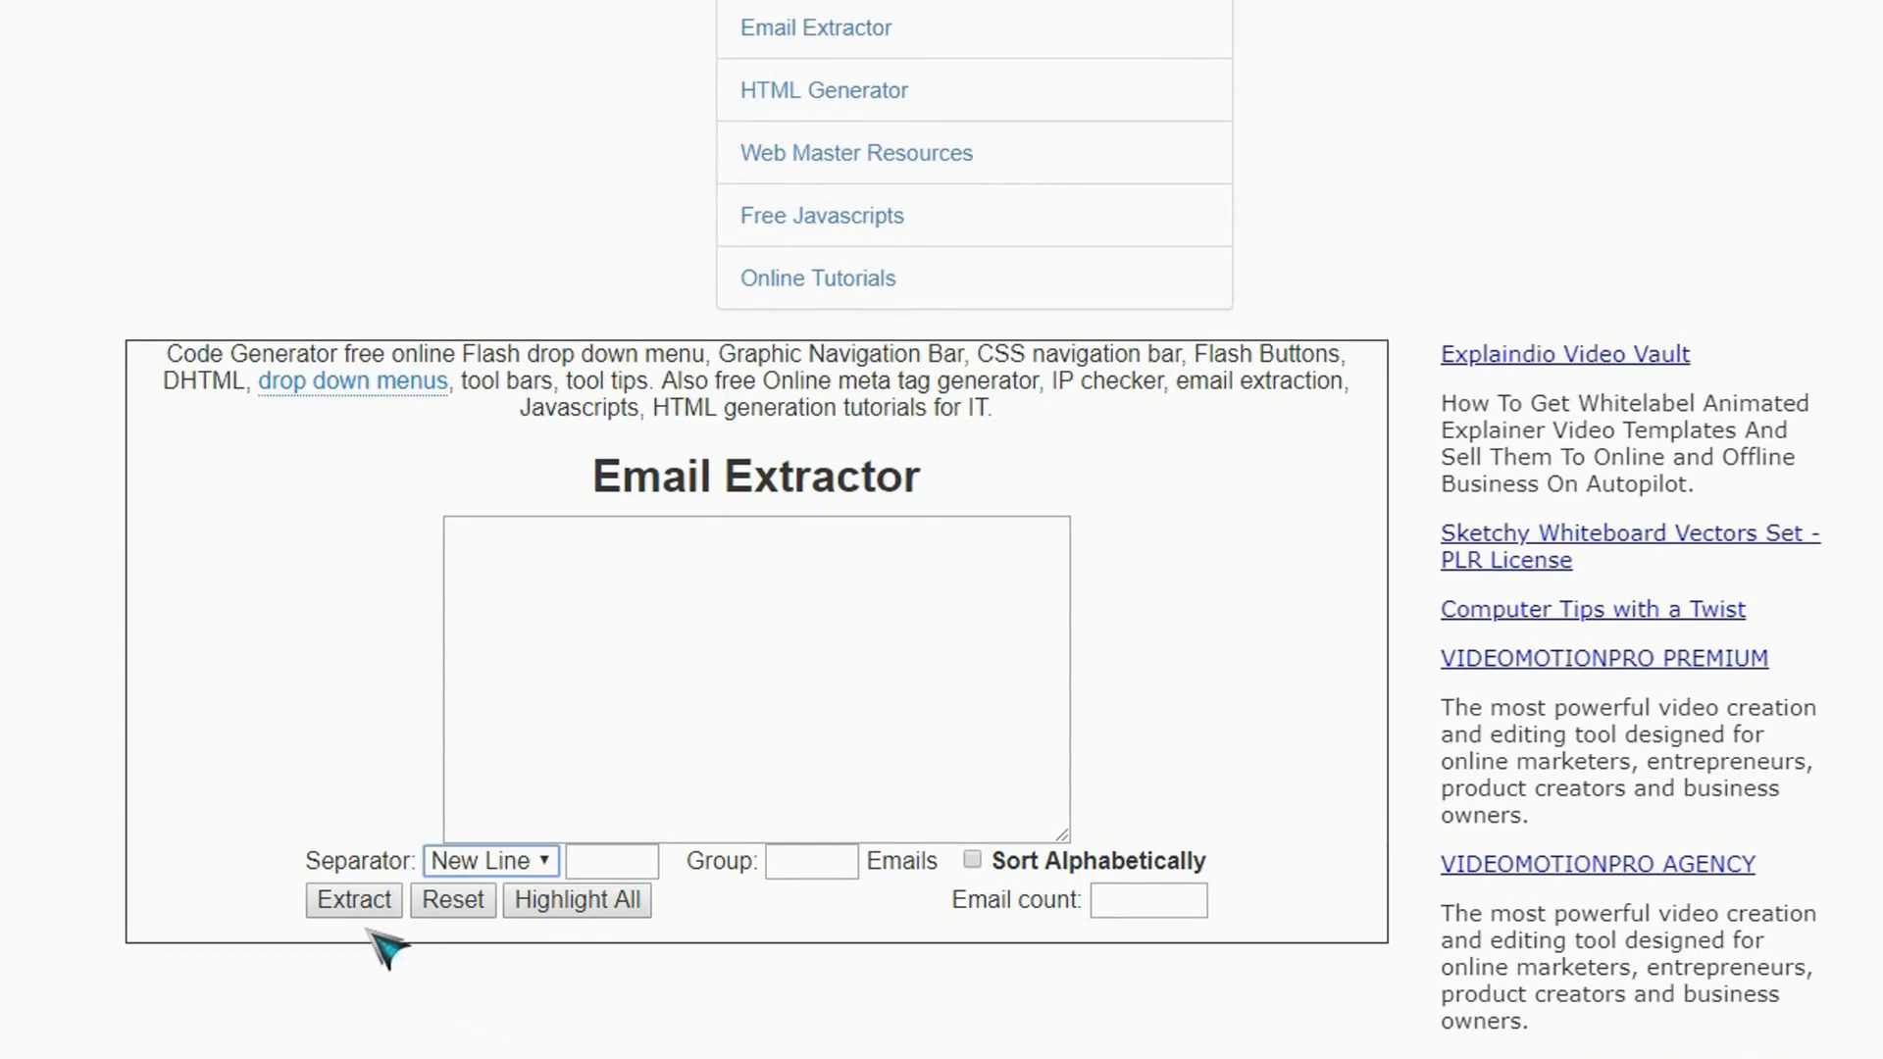